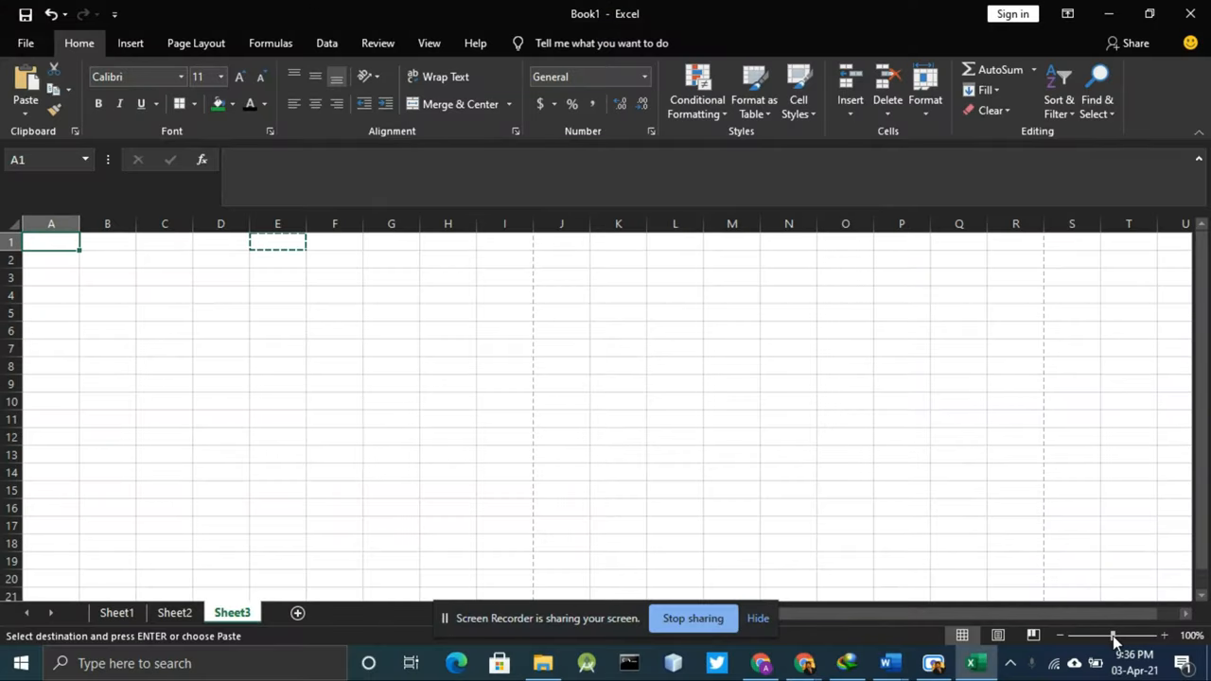
mouse_move(608, 444)
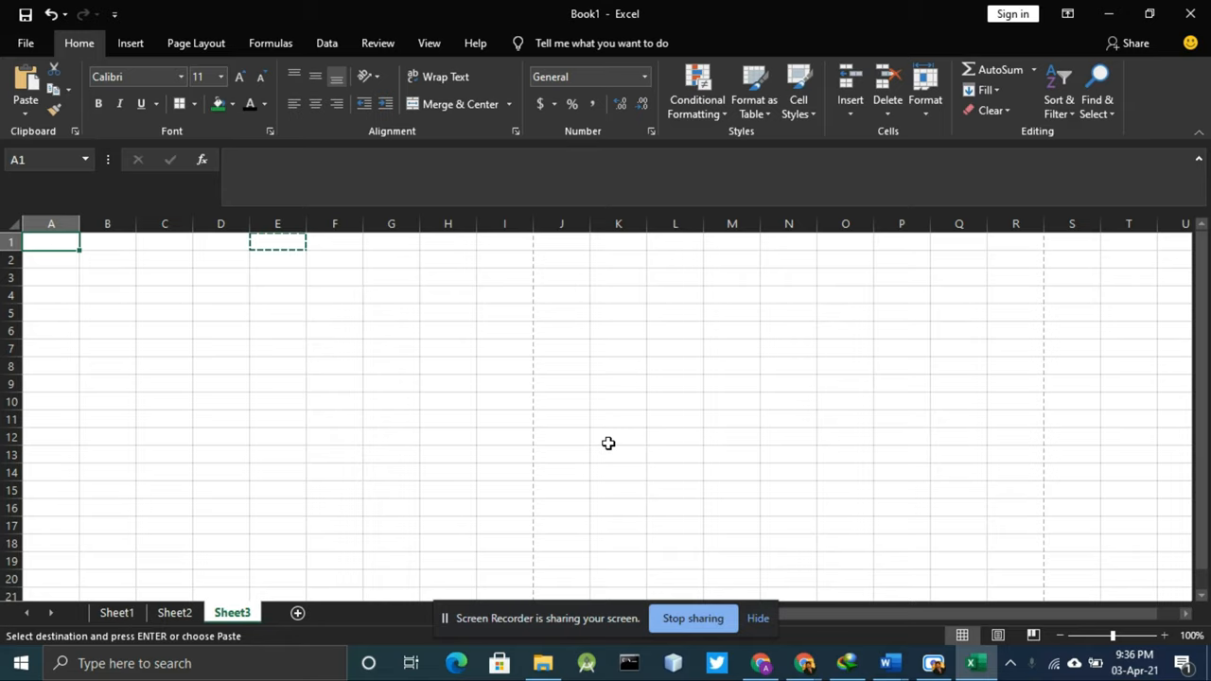
mouse_move(164, 345)
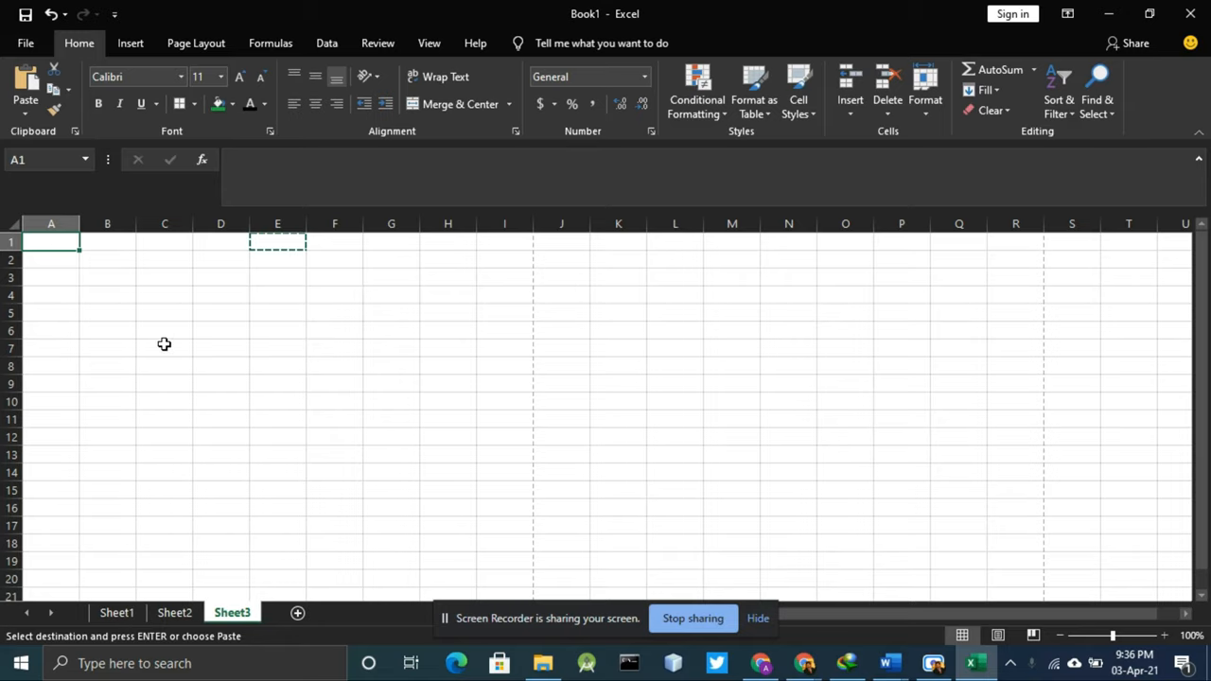
Step: Browse the Page Layout and Formulas ribbon tabs, return to Home, and select cell I8
left_click(196, 43)
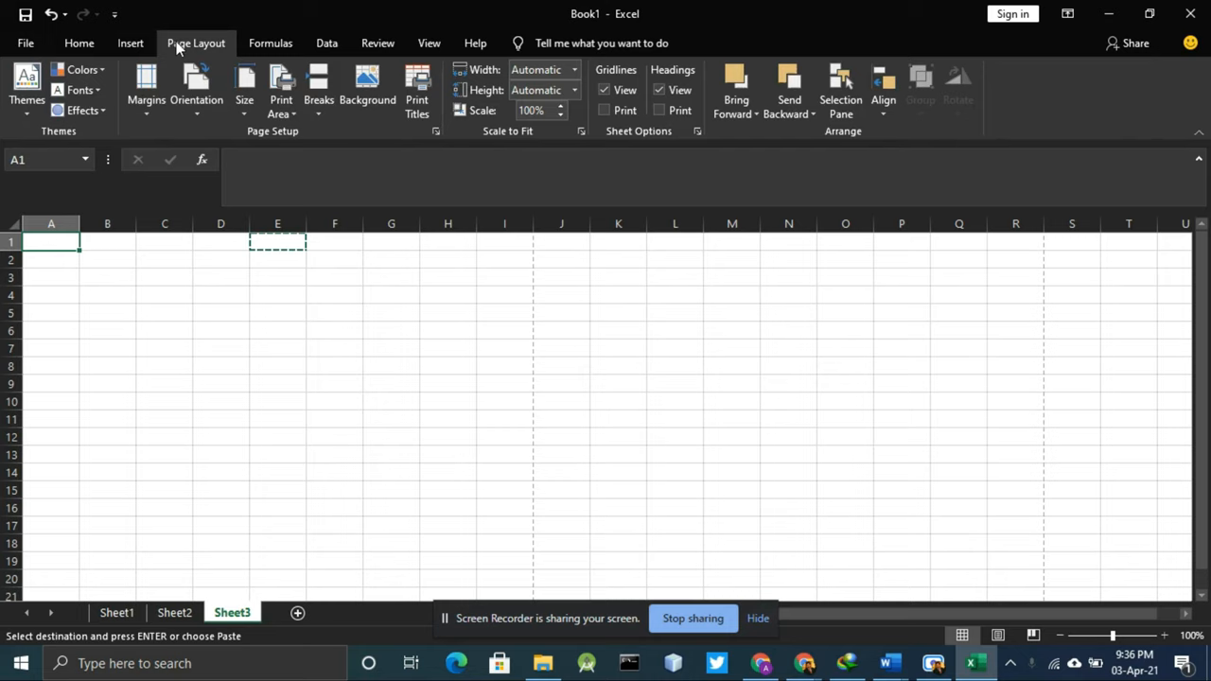
left_click(269, 43)
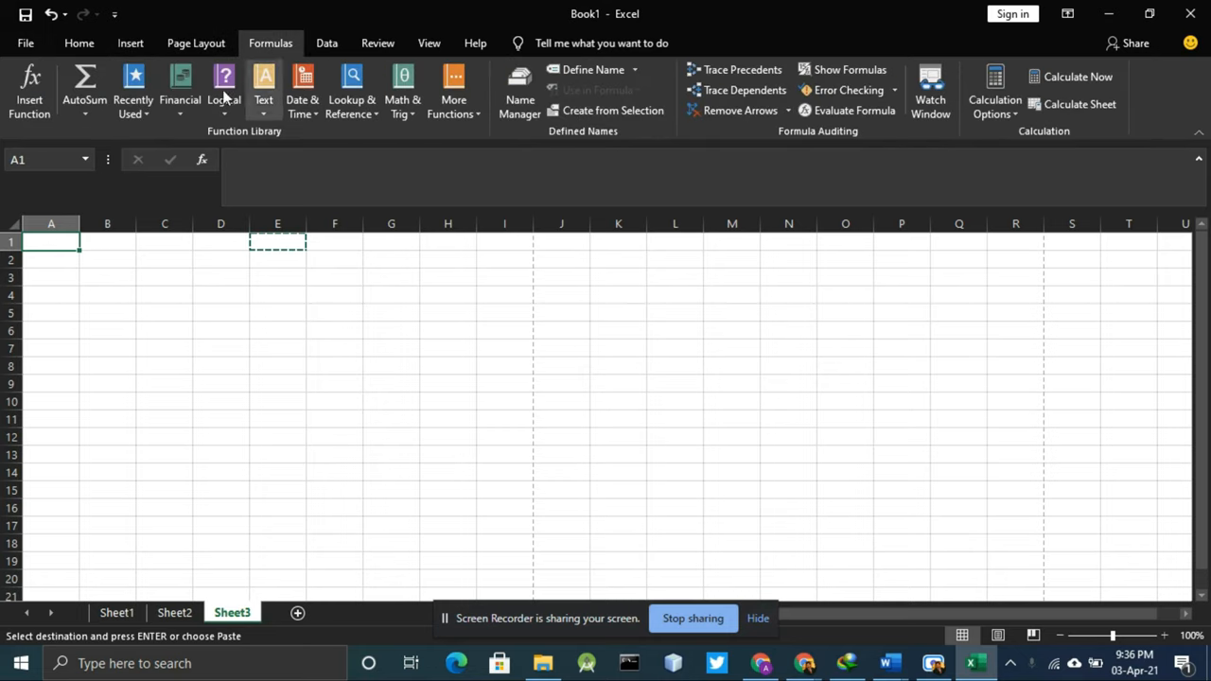
left_click(78, 43)
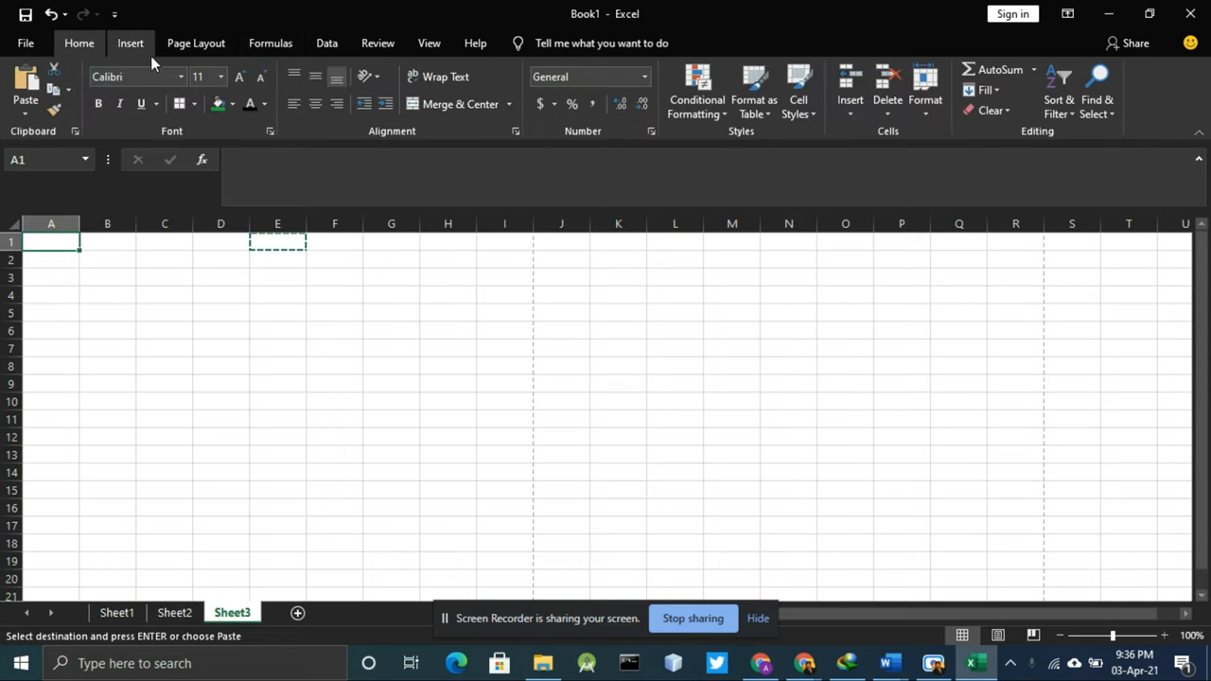
mouse_move(517, 130)
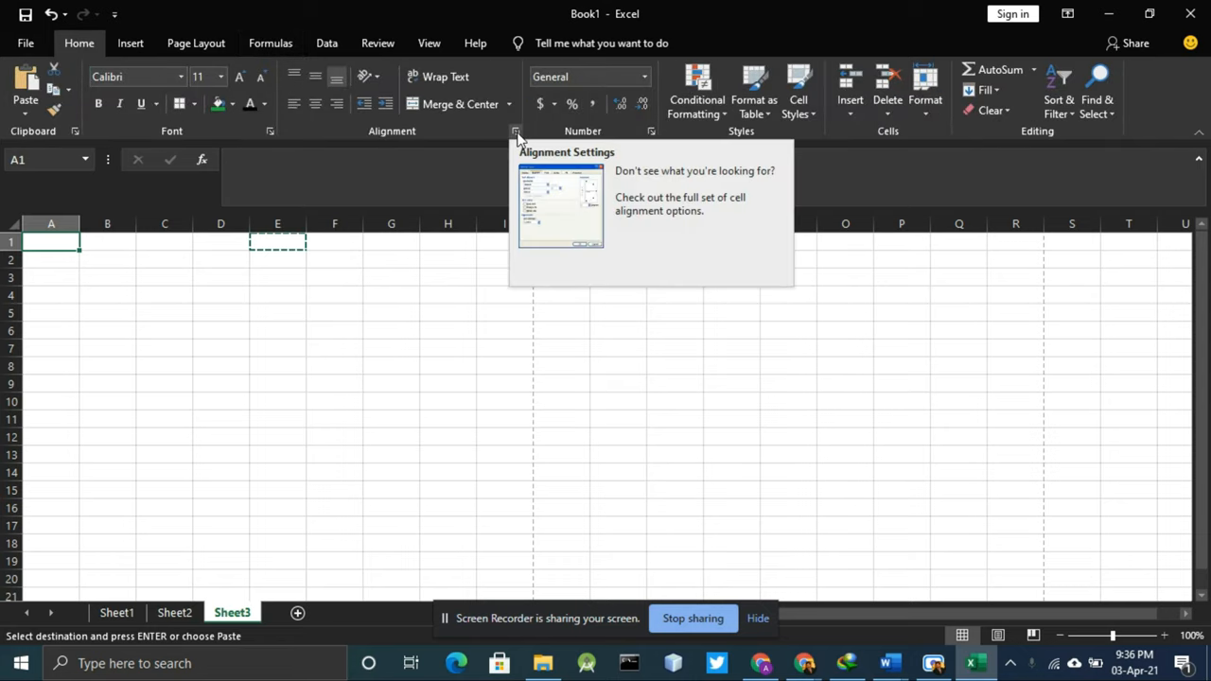
mouse_move(501, 142)
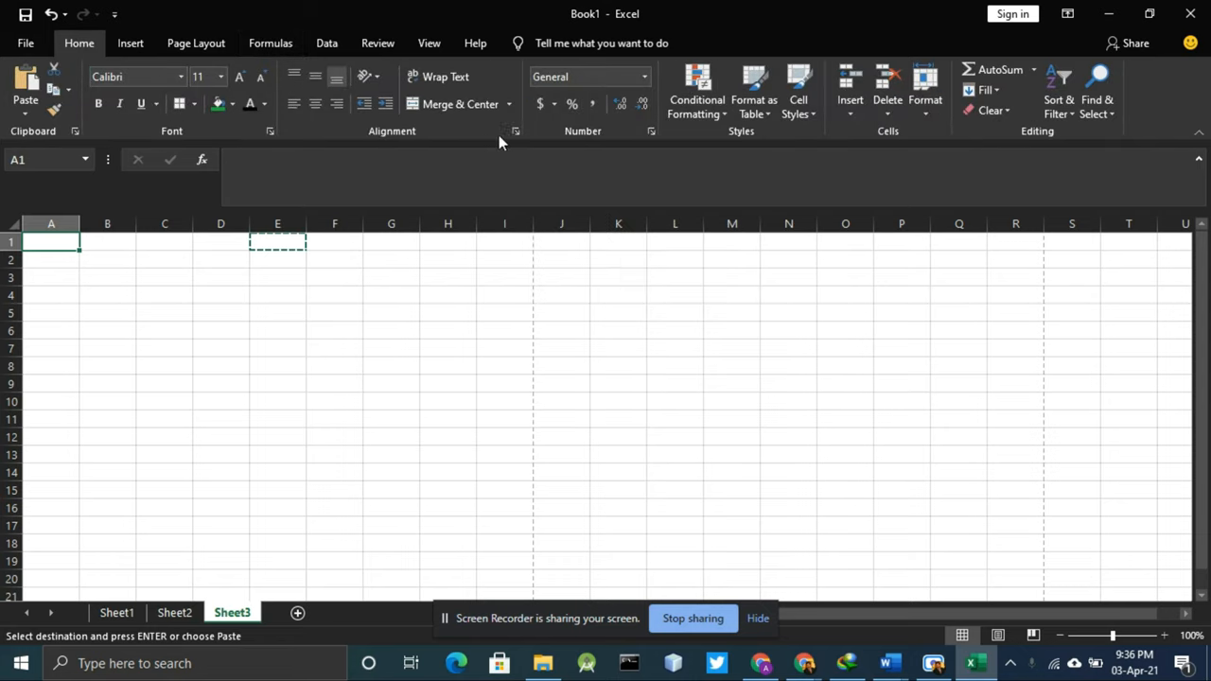
mouse_move(780, 334)
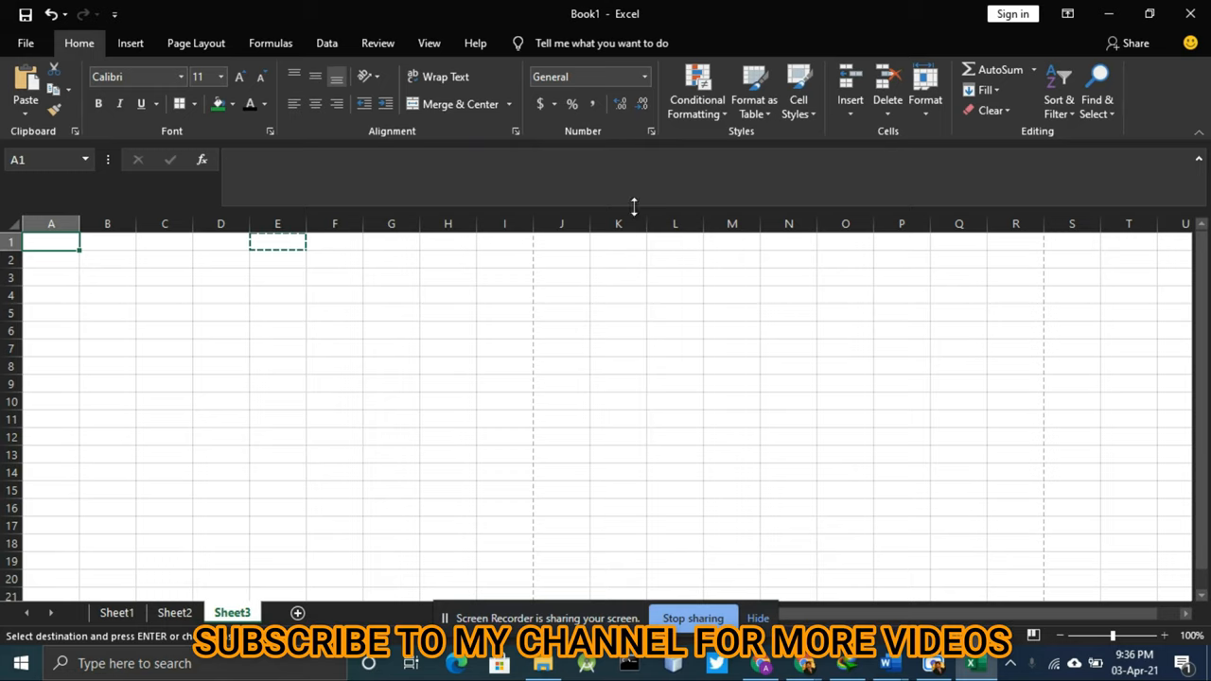
left_click(561, 367)
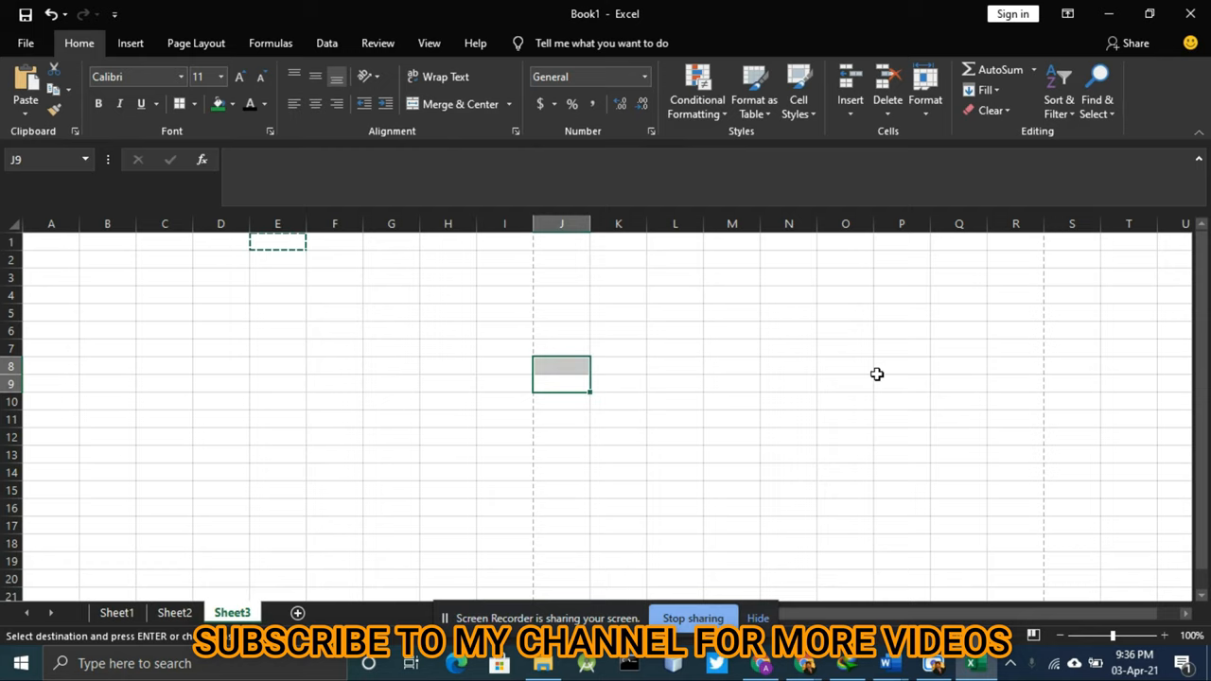
left_click(504, 366)
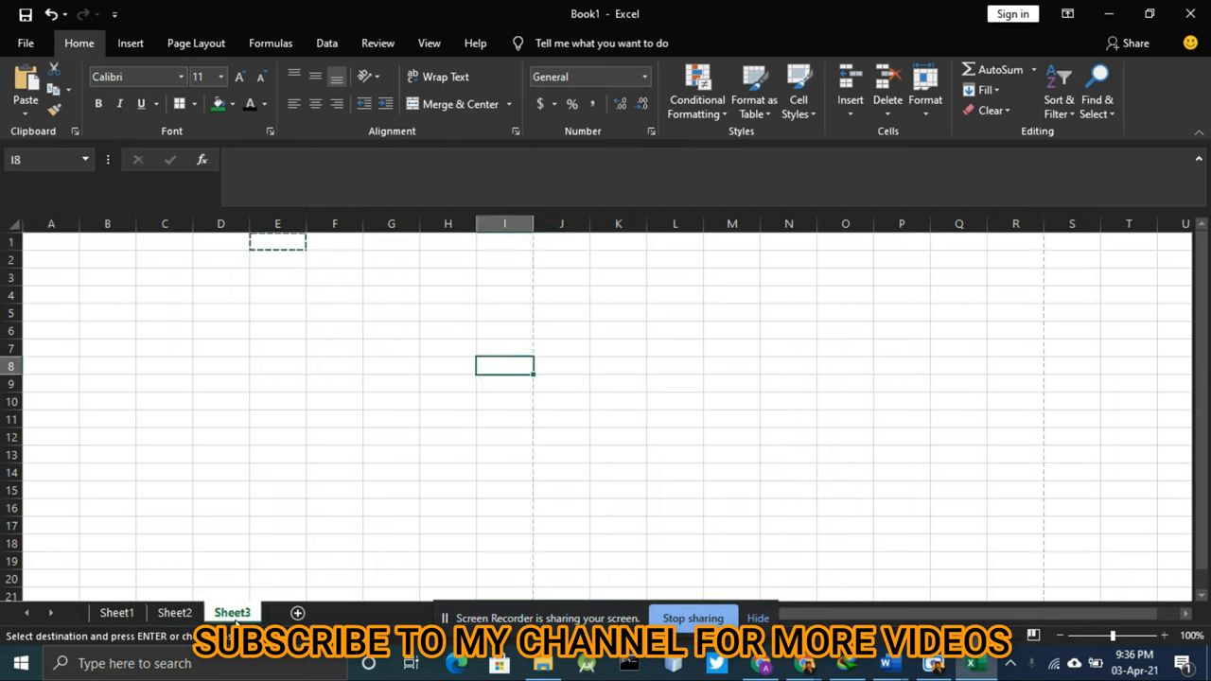
mouse_move(902, 461)
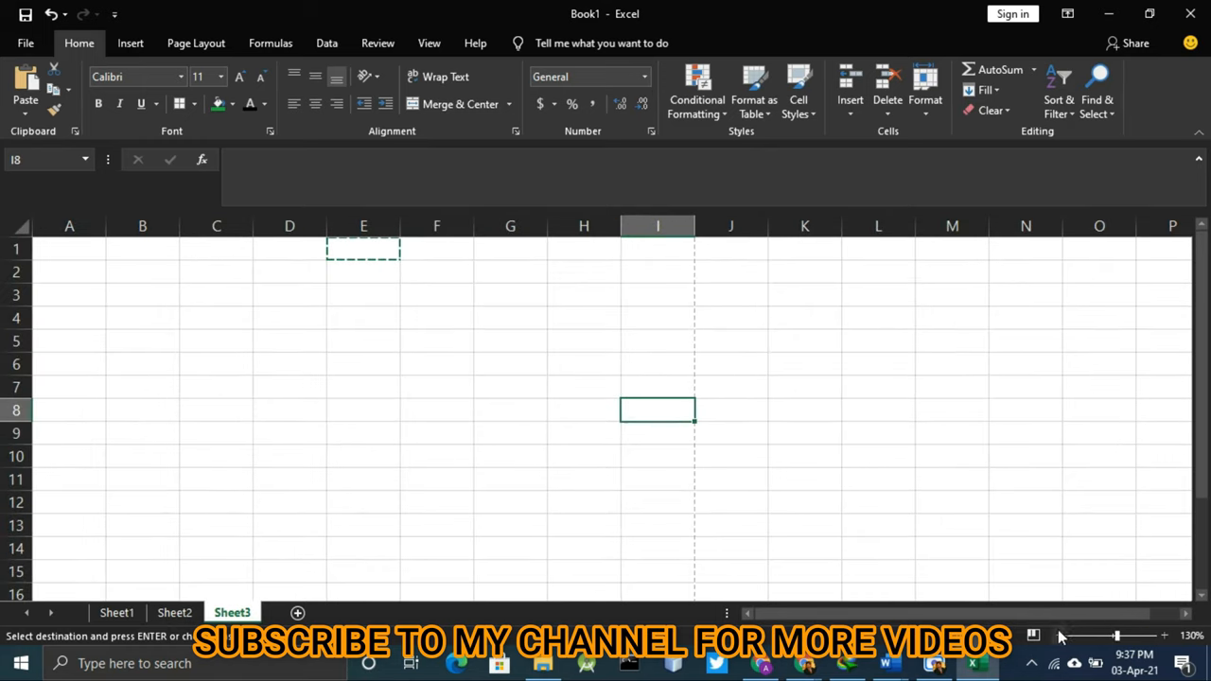
Step: Reset the sheet zoom, select A1, and enter the heading 'Something'
left_click(1054, 636)
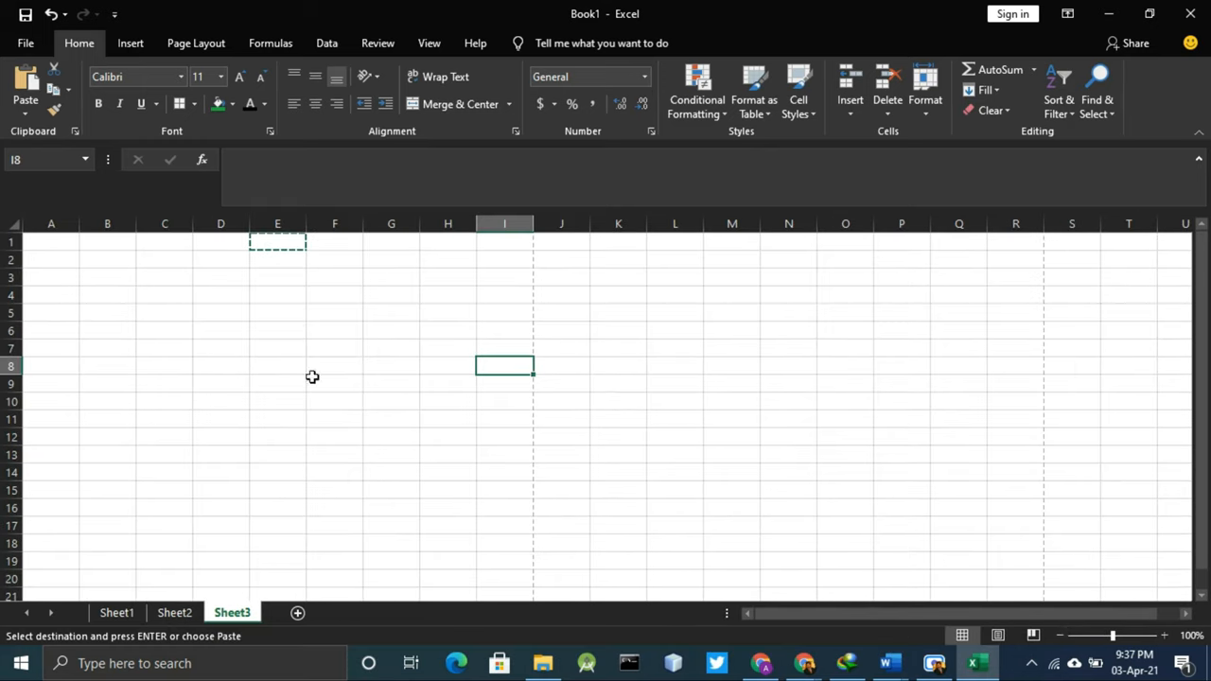
left_click(164, 295)
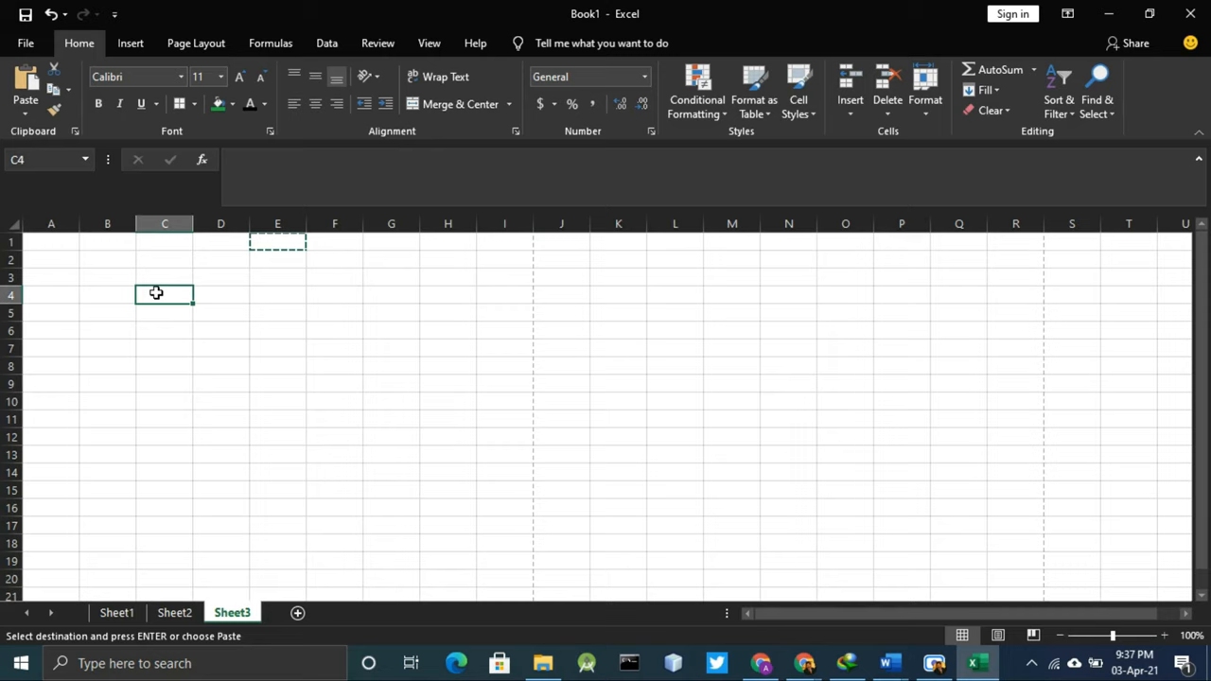
left_click(552, 379)
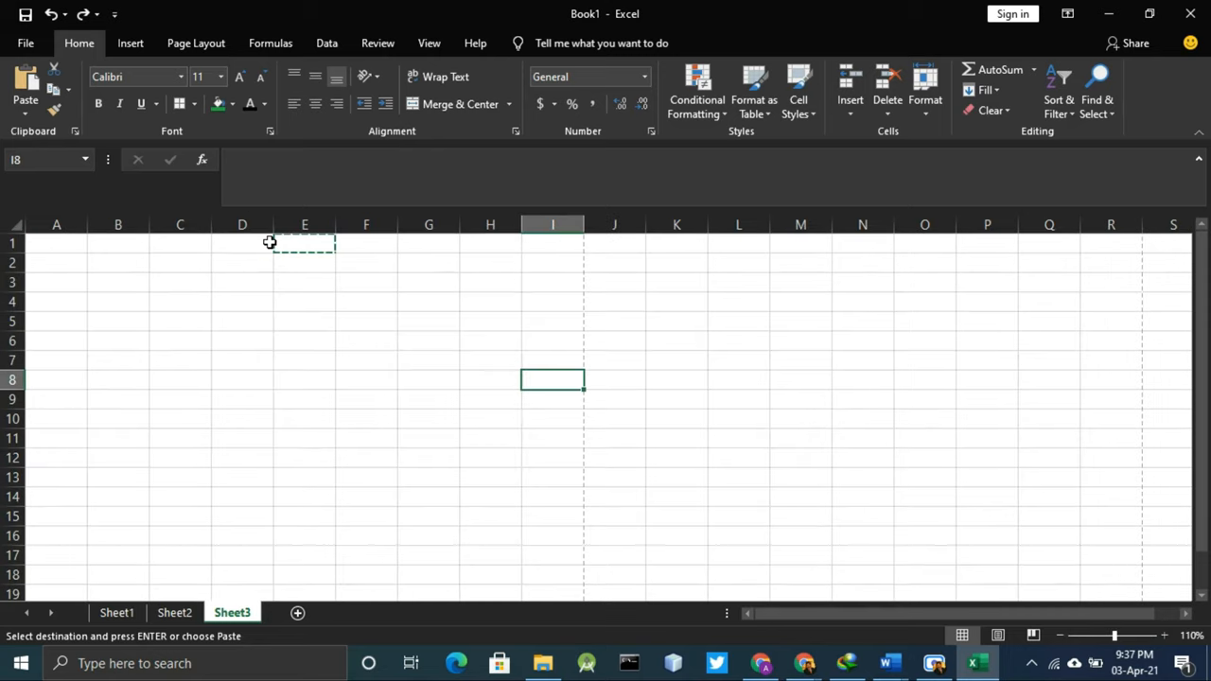
left_click(117, 243)
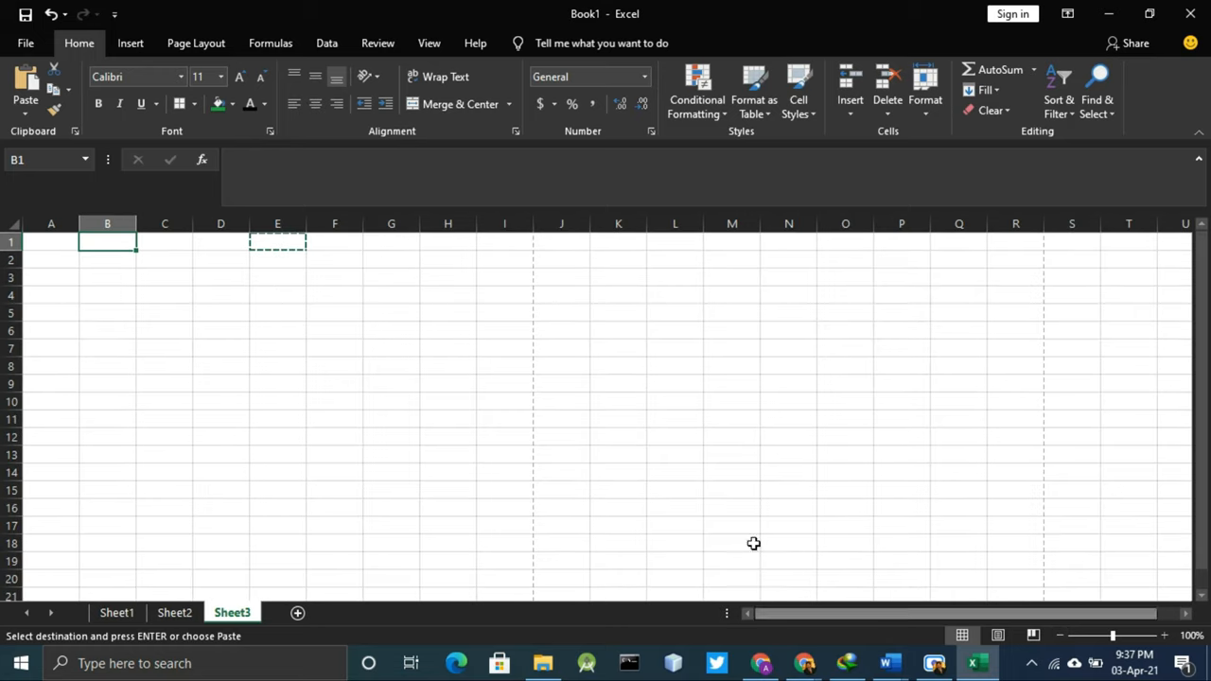
left_click(51, 241)
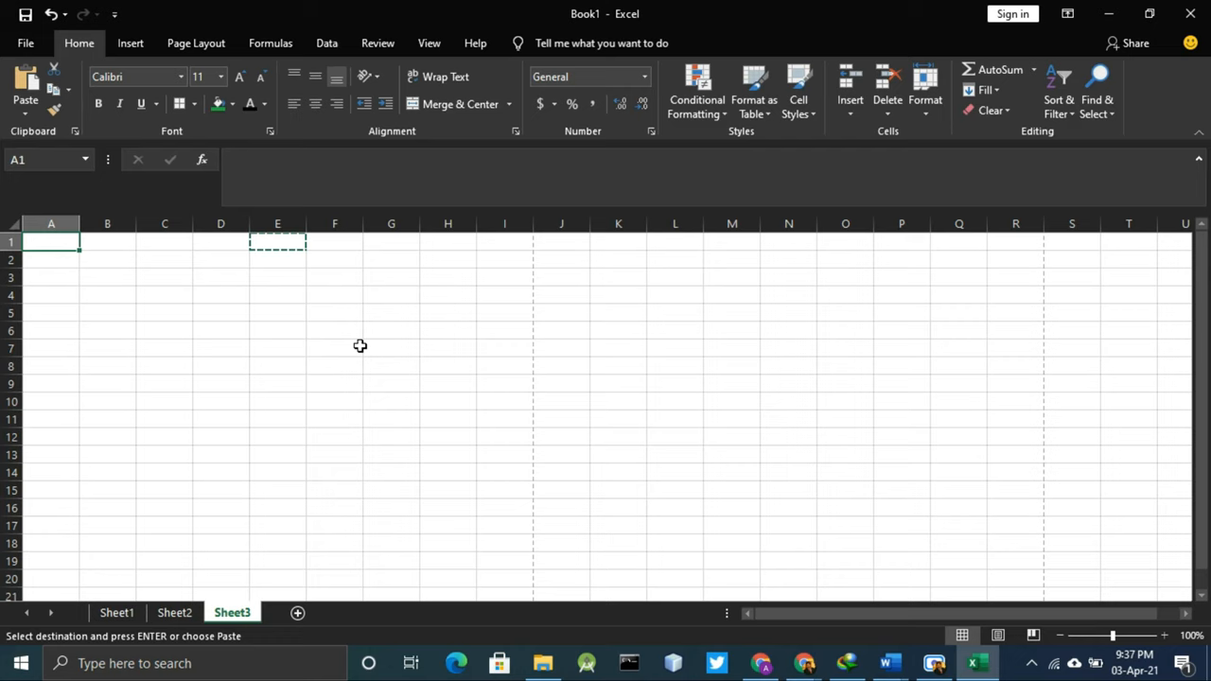
type("Some")
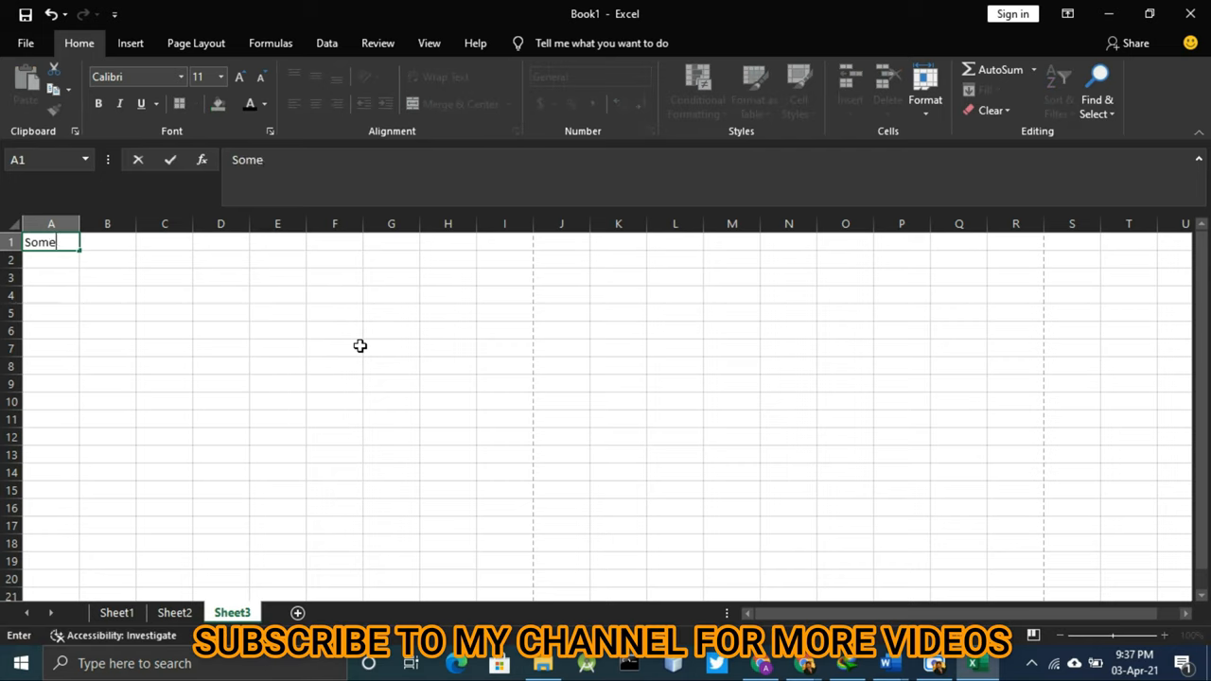
key("enter")
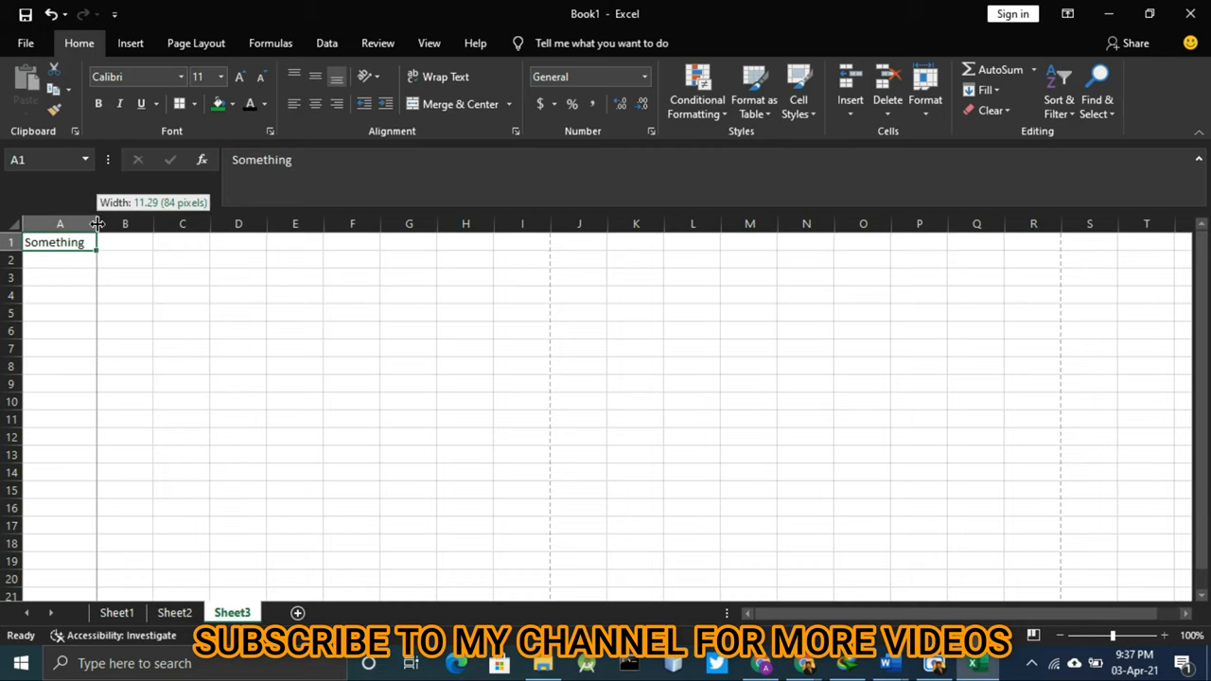
Step: Widen column A to fit 'Something', then shrink it back to its narrow width
left_click_drag(96, 225, 158, 224)
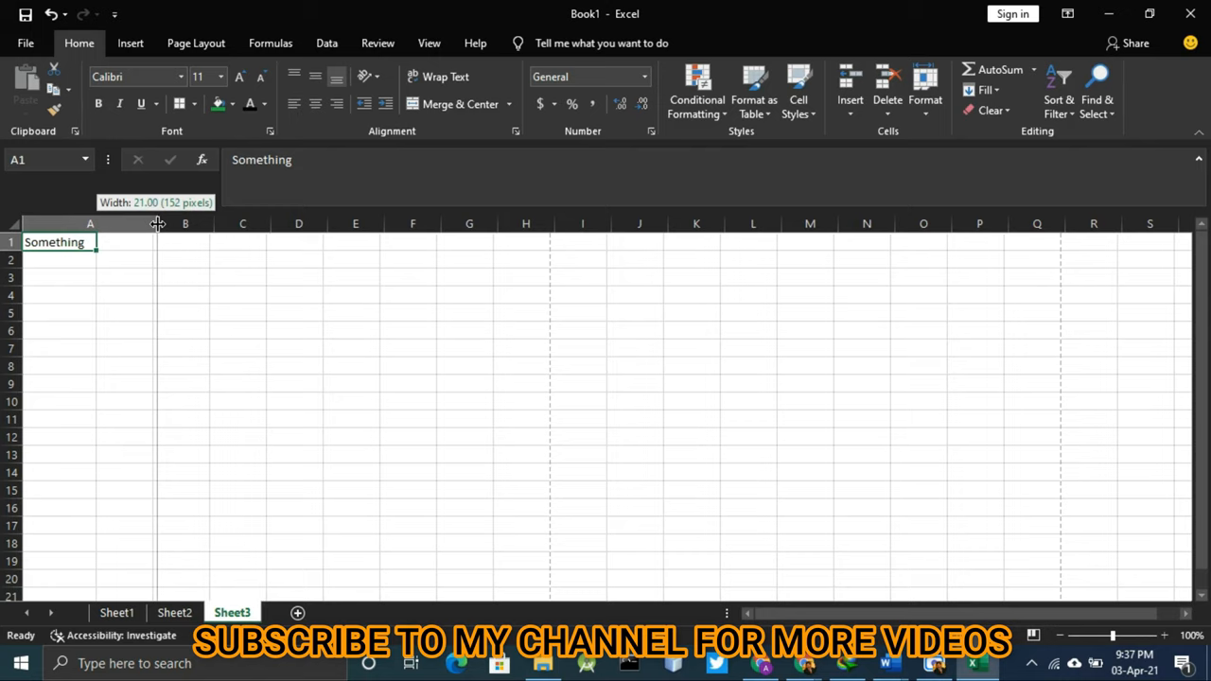
left_click_drag(157, 223, 83, 223)
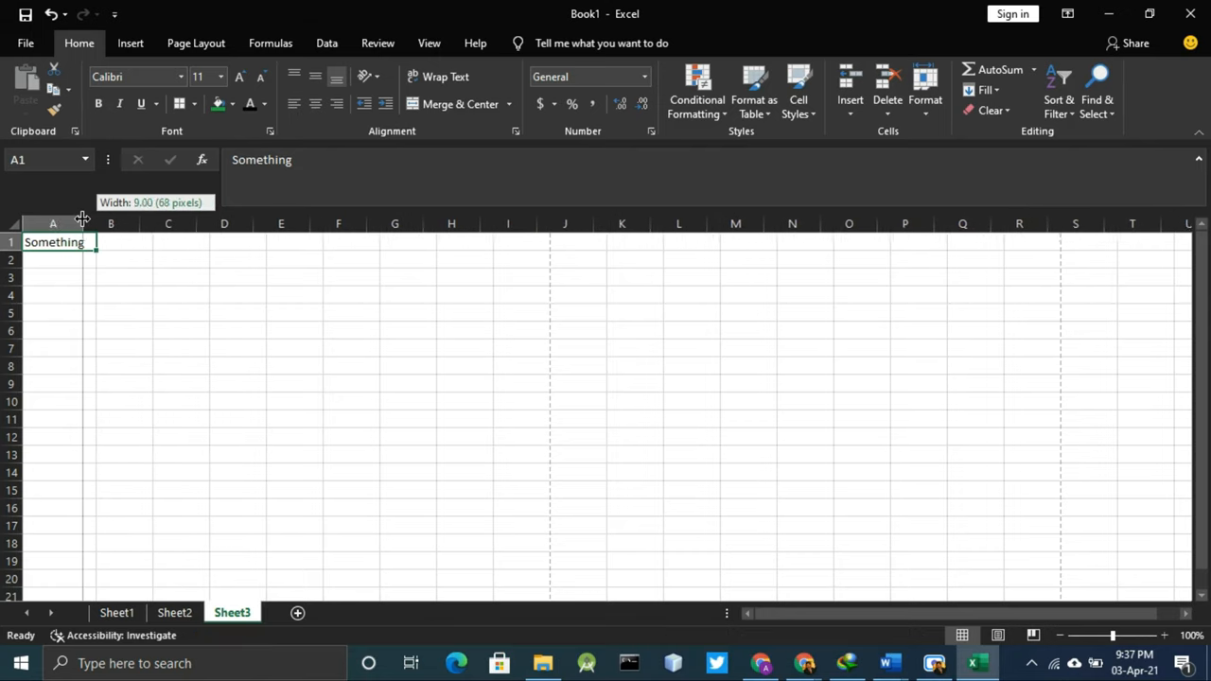
left_click(166, 313)
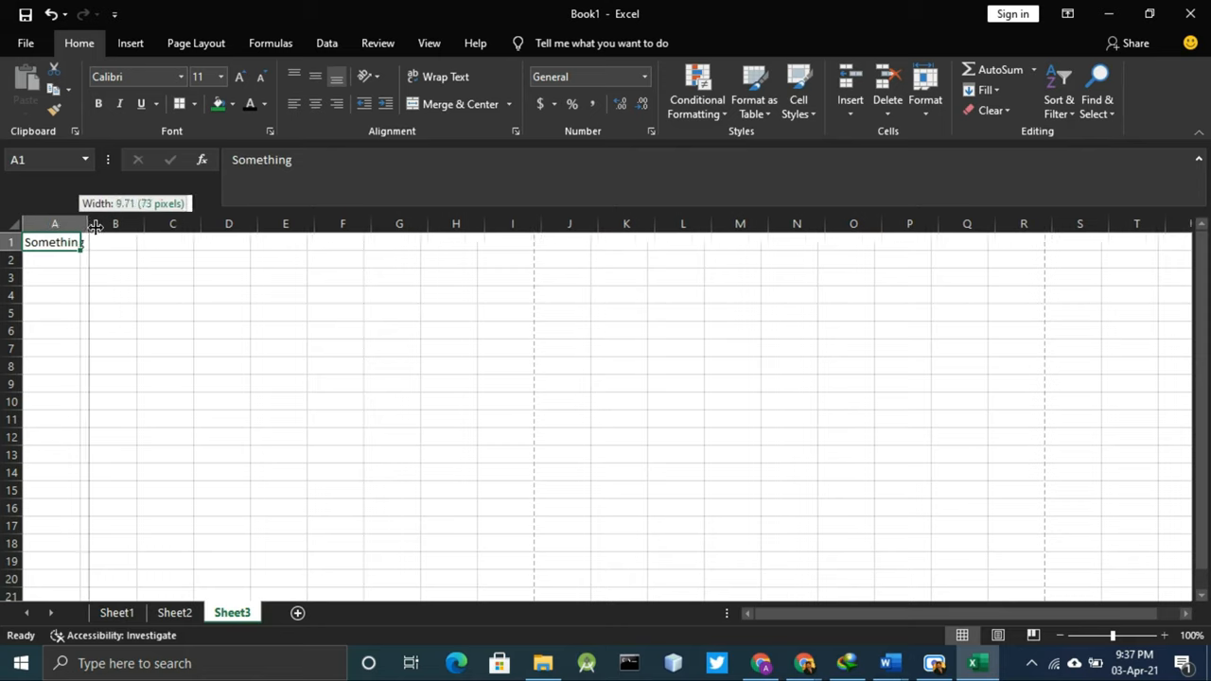
left_click_drag(93, 223, 158, 223)
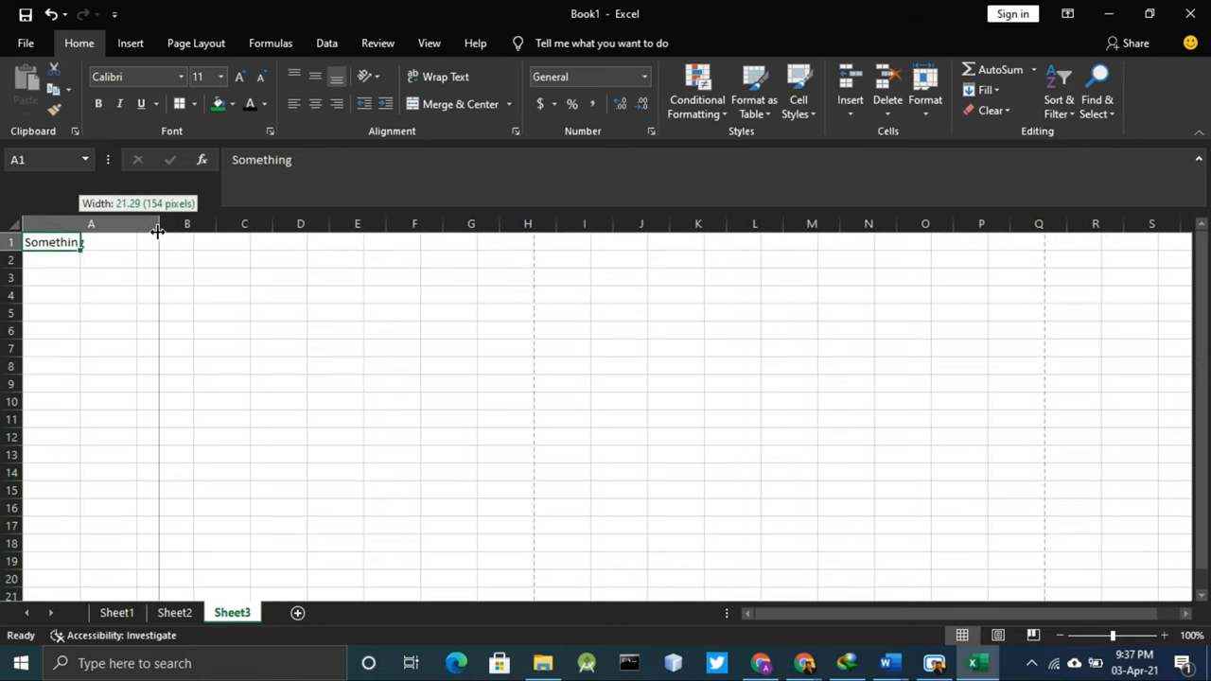
left_click_drag(158, 224, 186, 223)
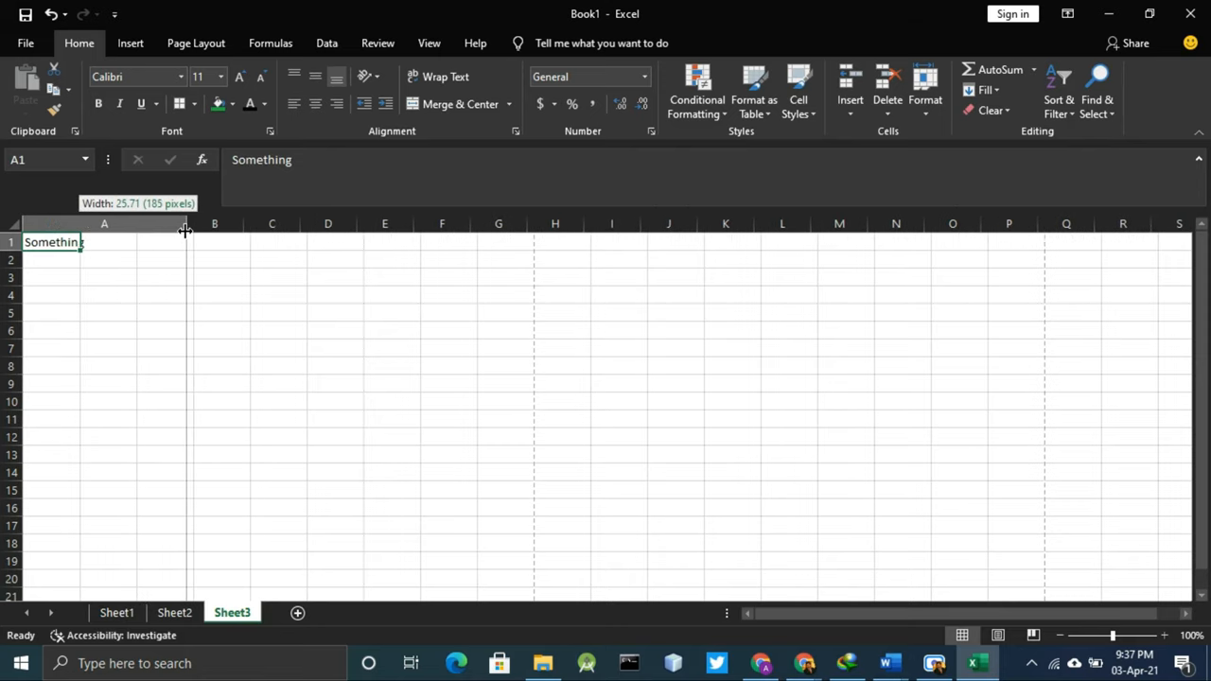
left_click_drag(184, 224, 187, 224)
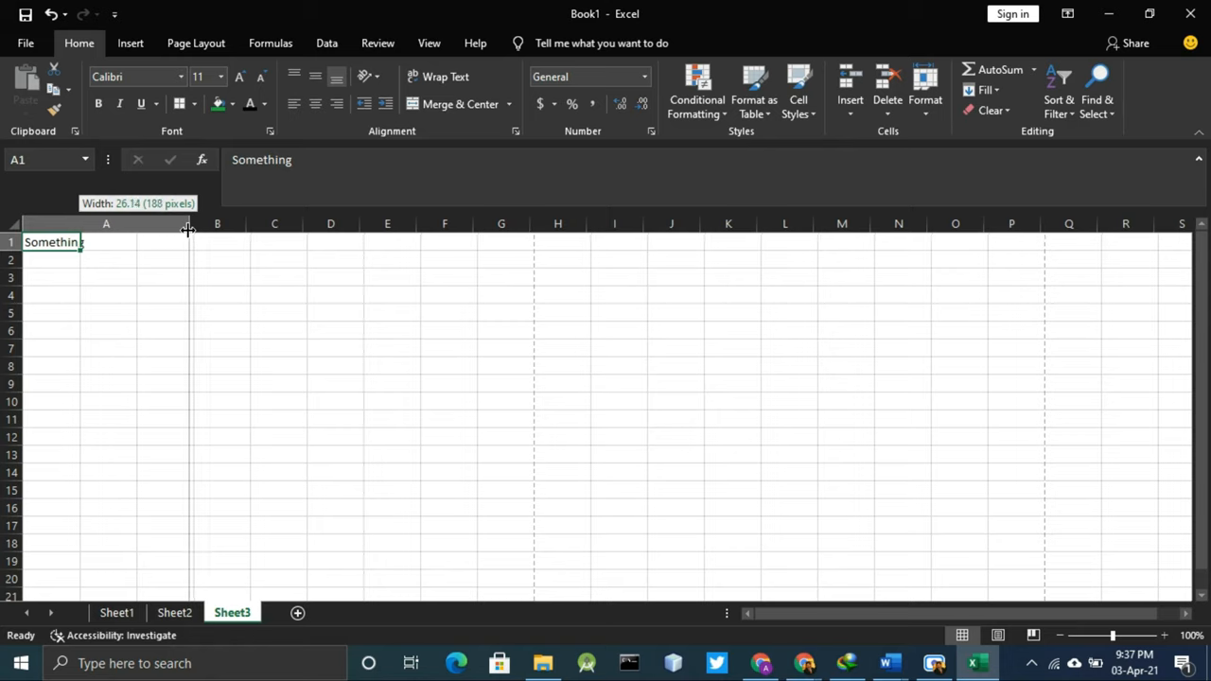
left_click_drag(188, 223, 185, 223)
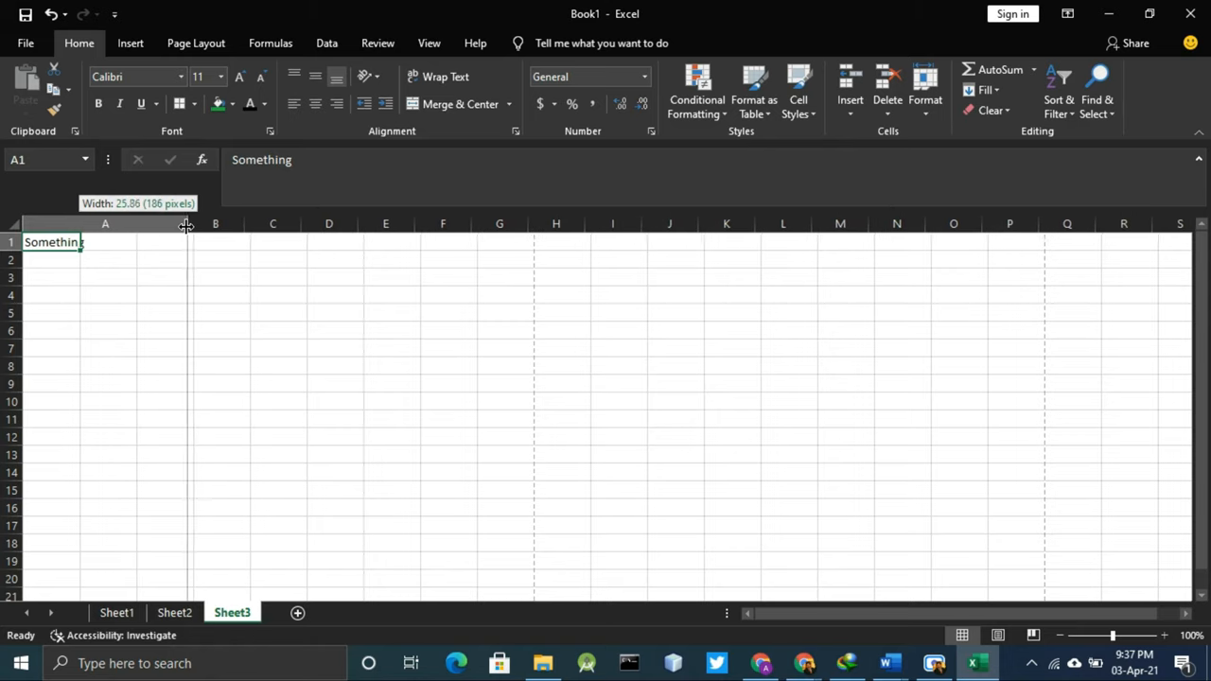
left_click_drag(187, 224, 78, 224)
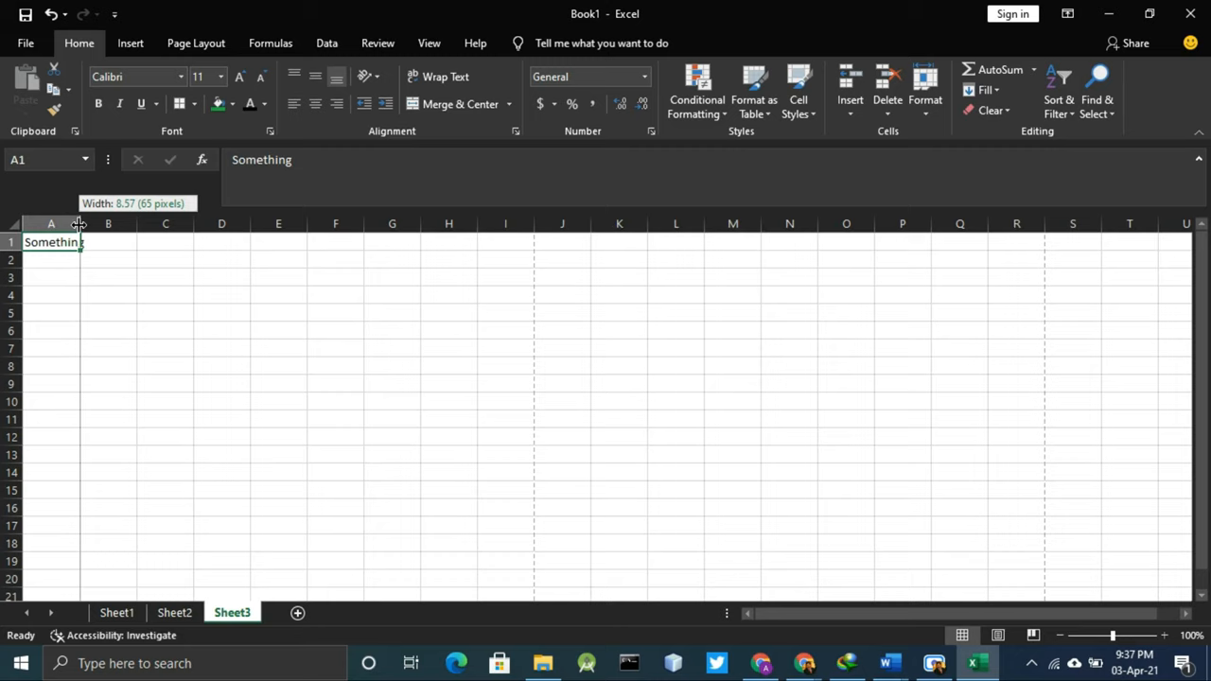
left_click(166, 330)
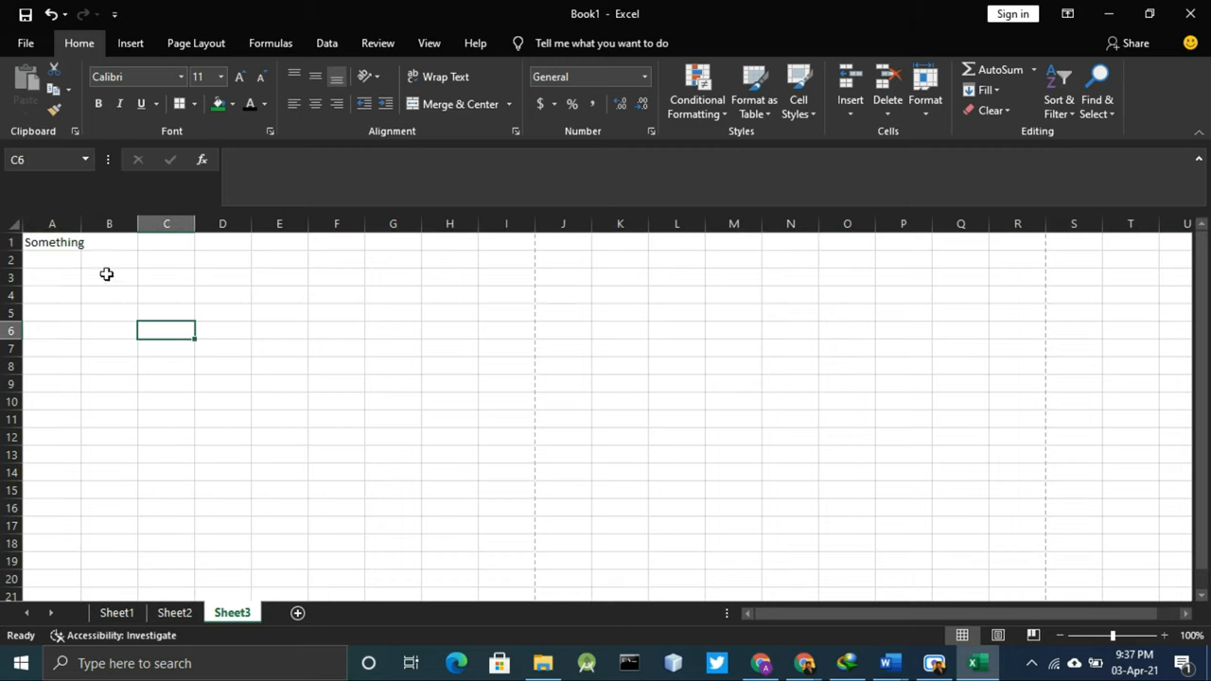
Step: Select A1 and enter Times New Roman in the Font box
left_click(52, 241)
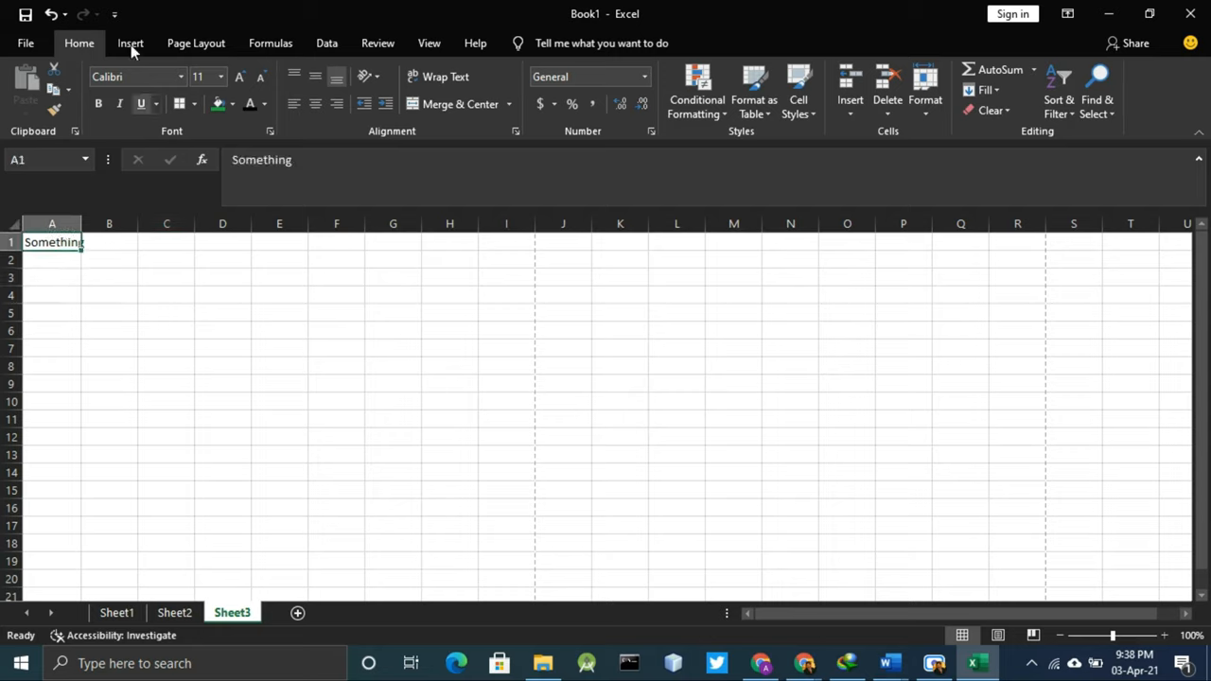
mouse_move(133, 76)
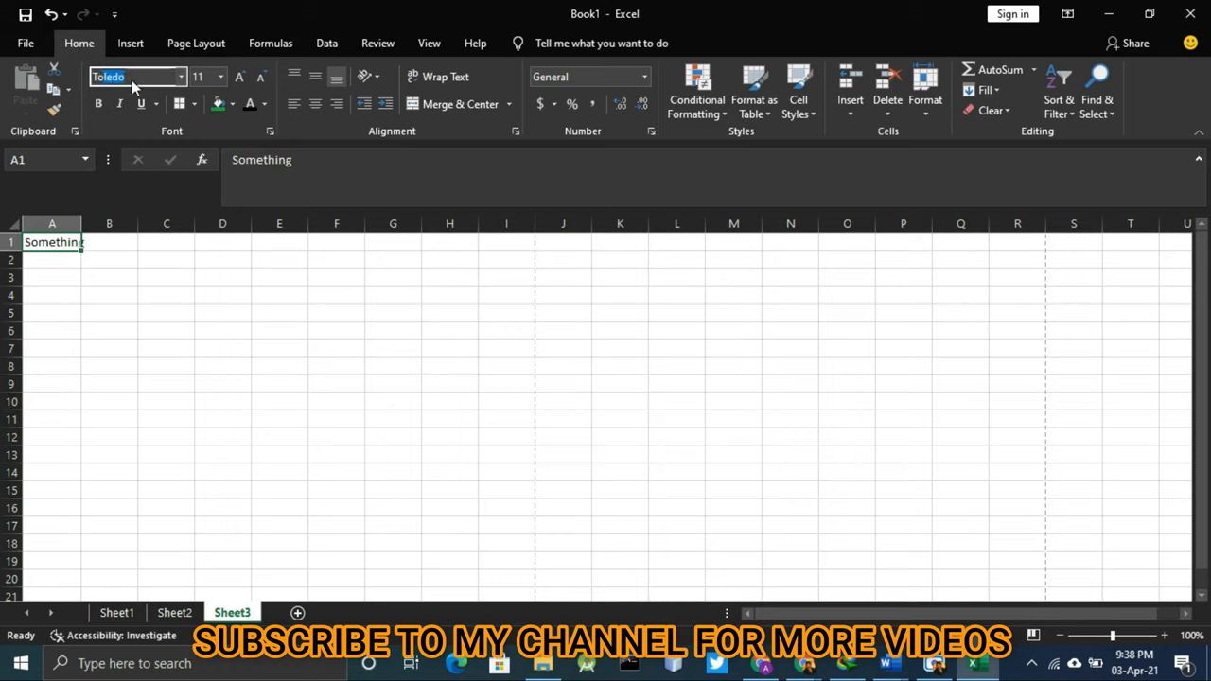
type("Times New Roman")
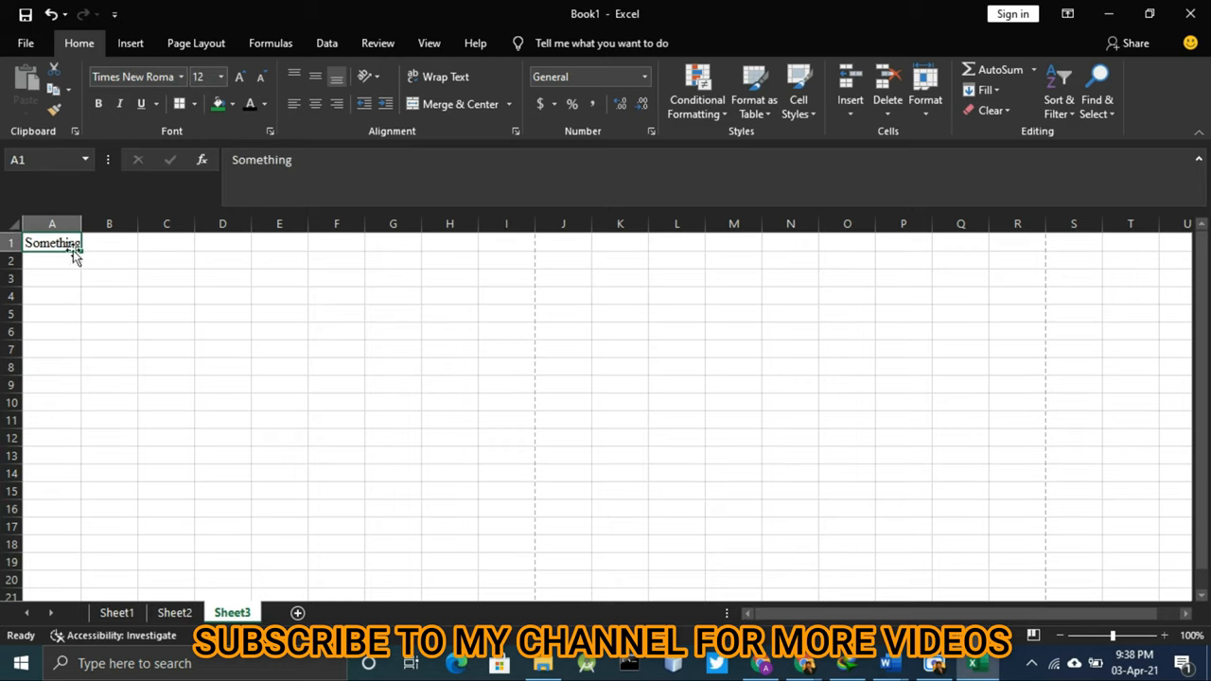
mouse_move(70, 339)
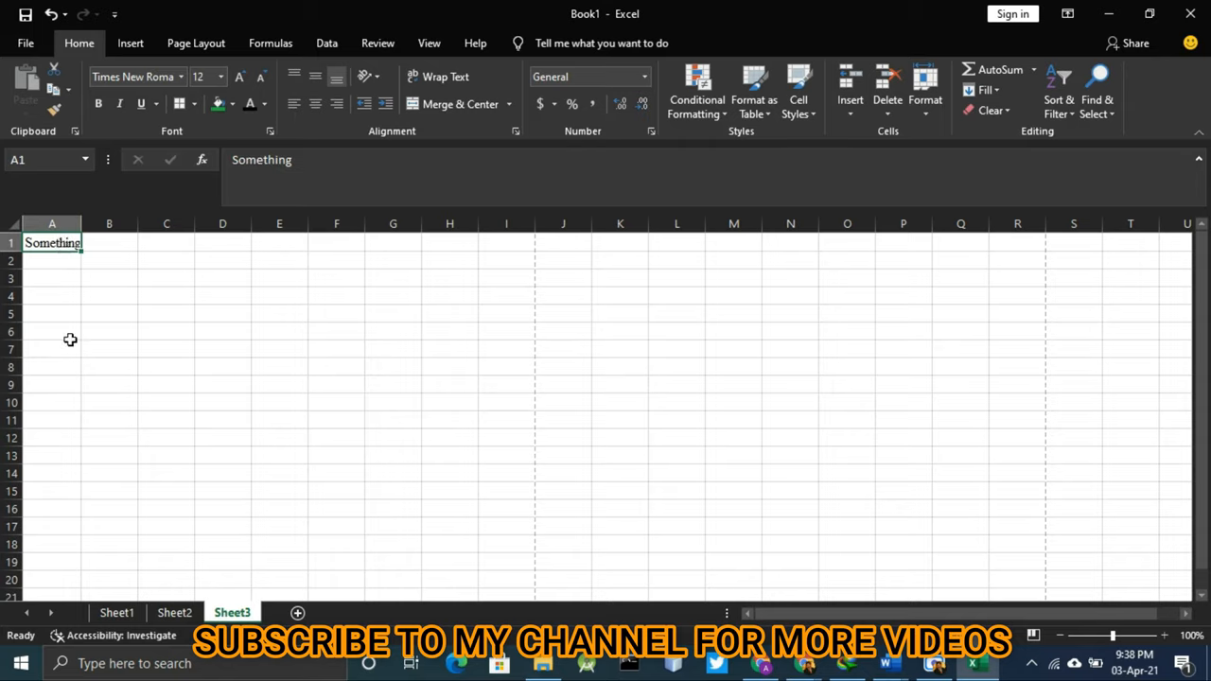
mouse_move(60, 243)
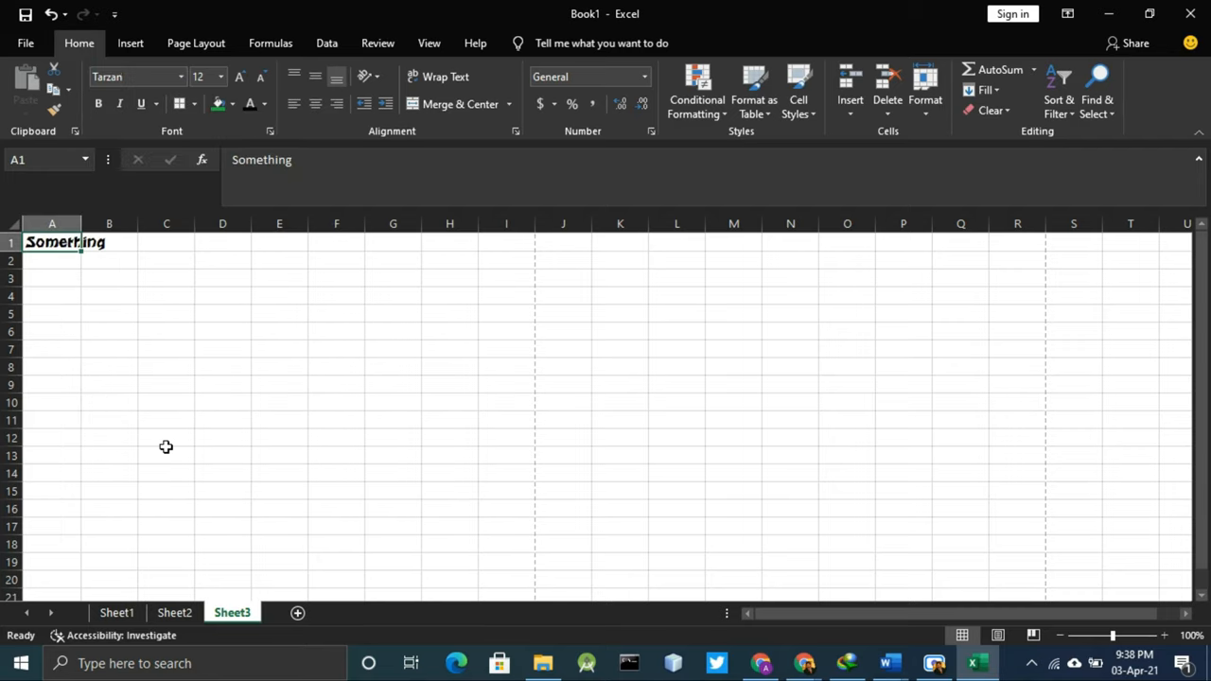
Step: Scroll through the font list and apply Splash to the heading in A1
left_click(165, 349)
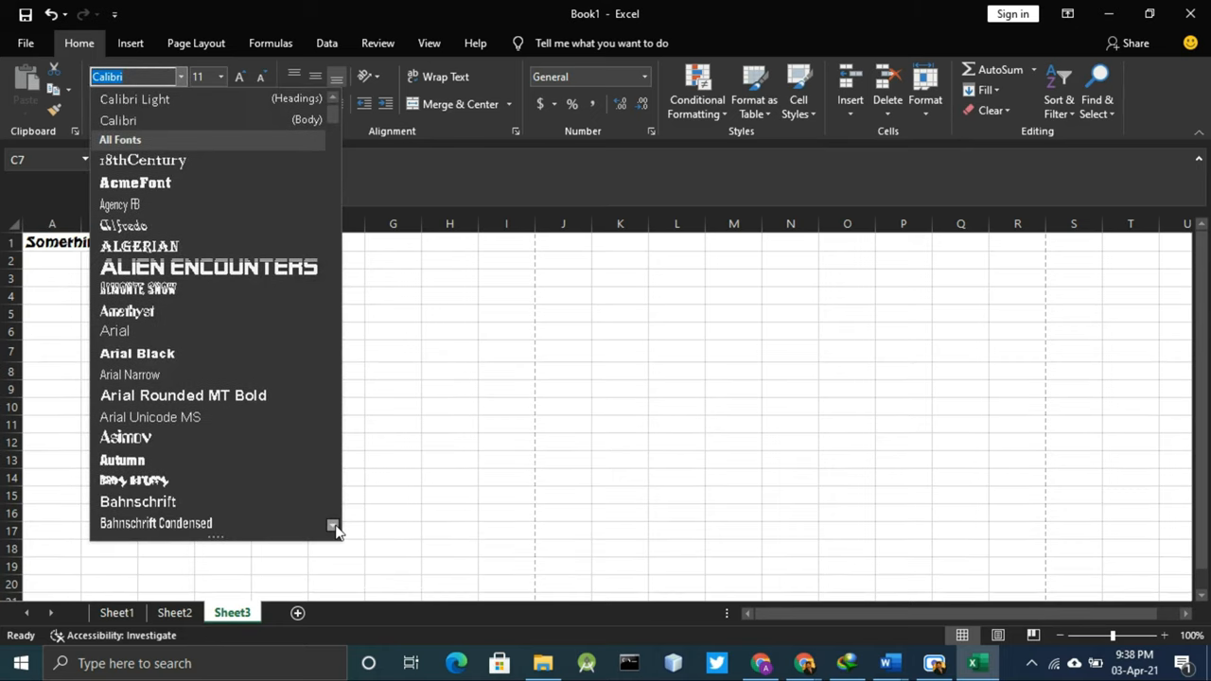
scroll("down", 3)
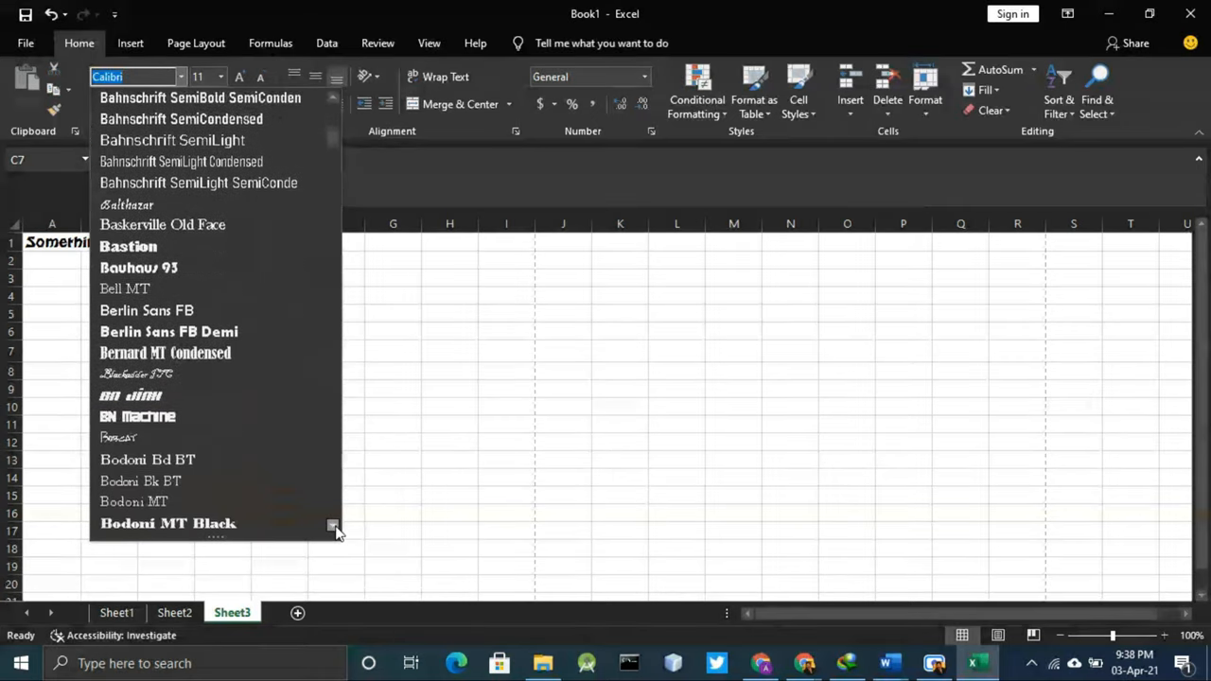
scroll("down", 3)
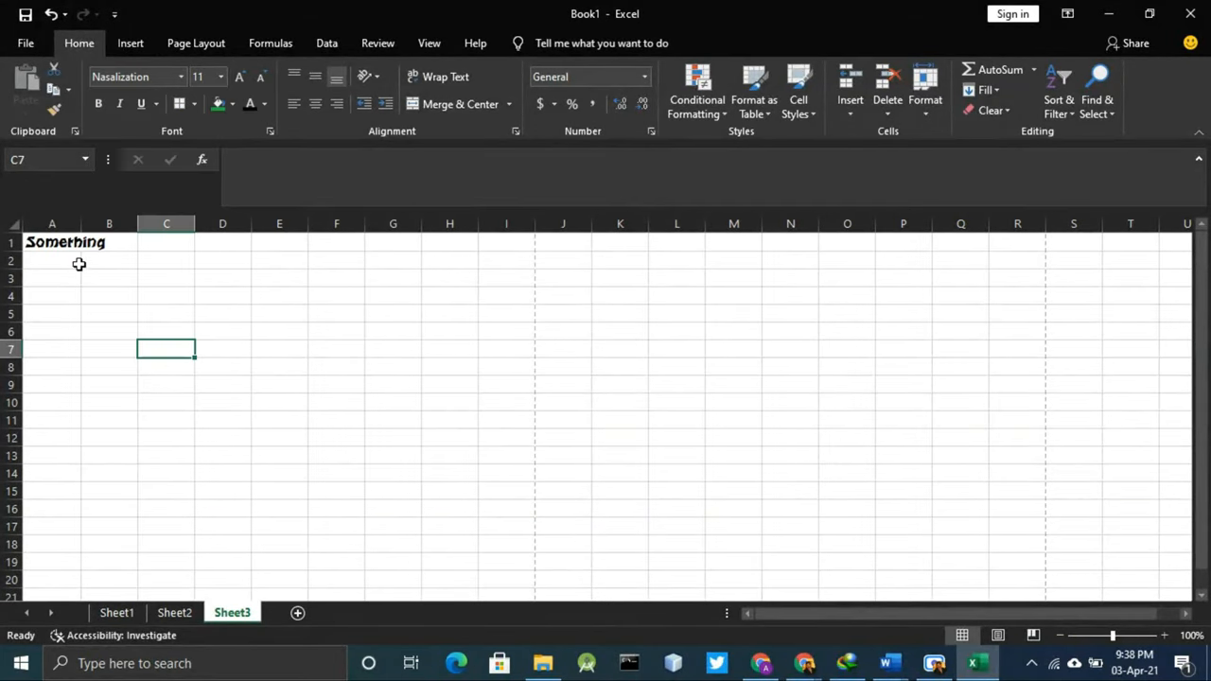
left_click(52, 242)
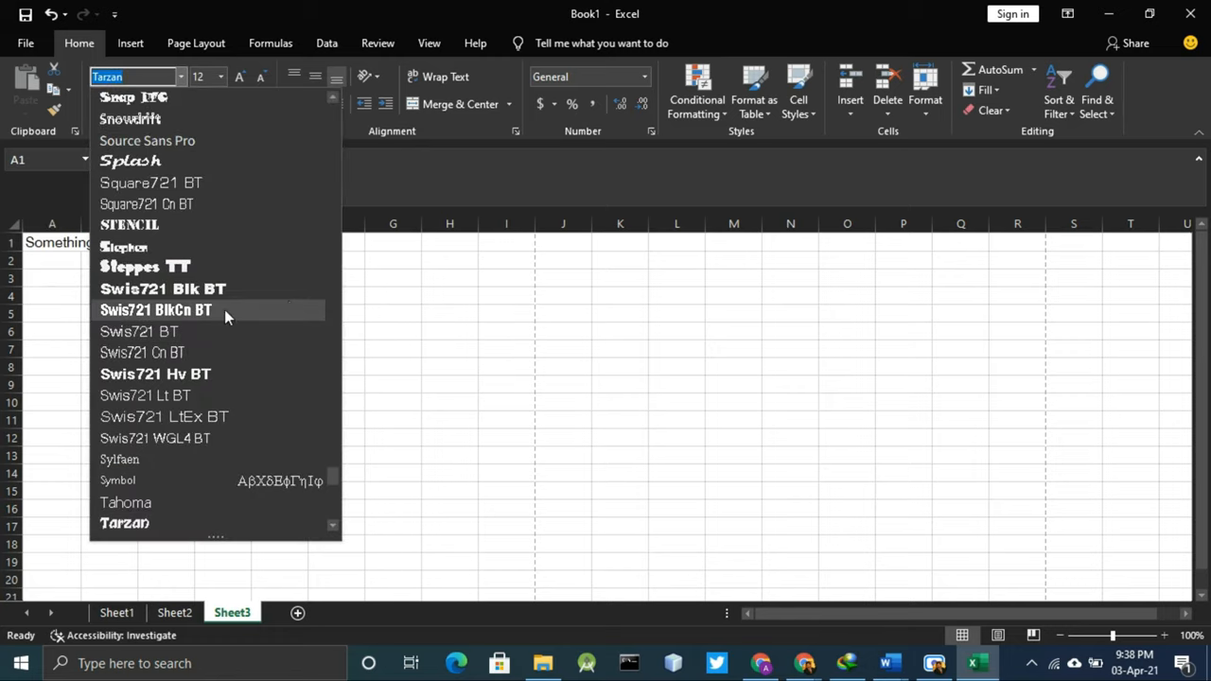
mouse_move(192, 247)
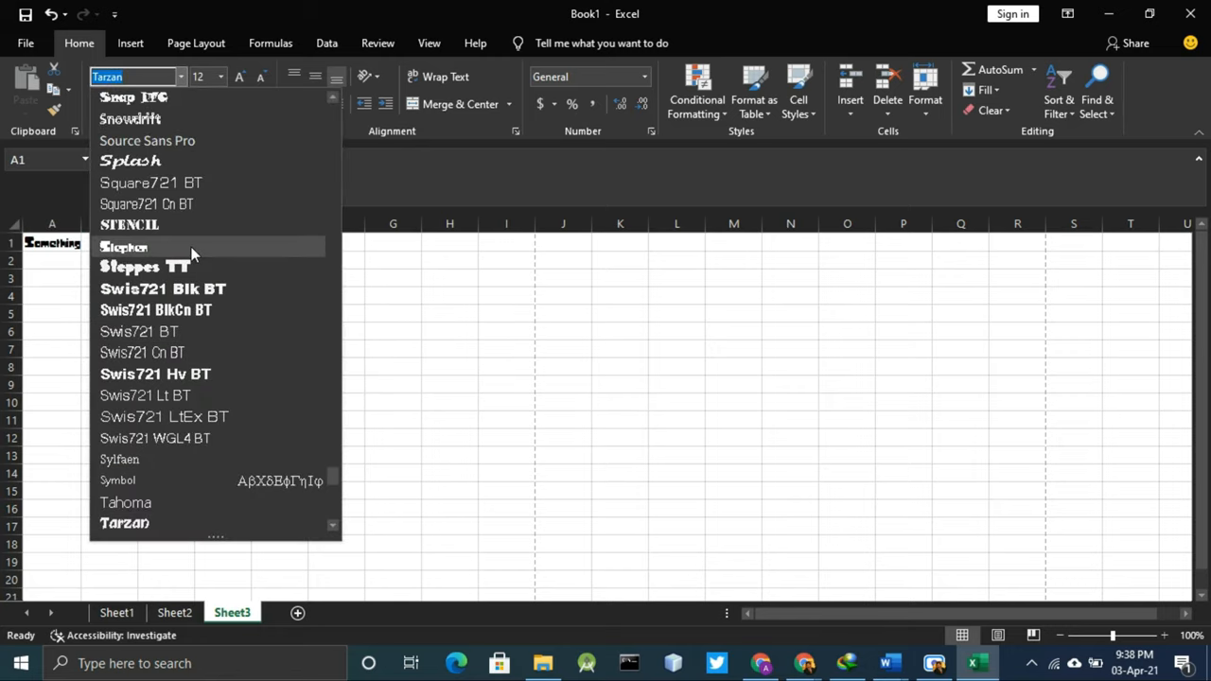
left_click(131, 160)
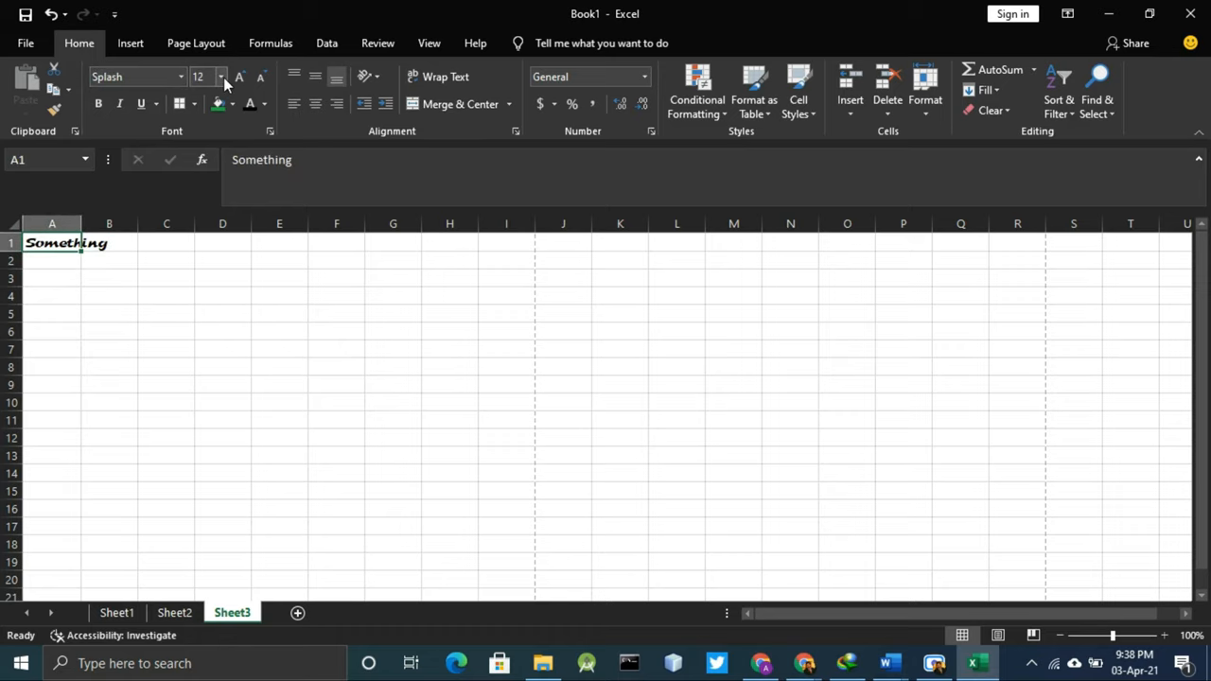
Step: Set the Splash heading in A1 to font size 24
left_click(221, 76)
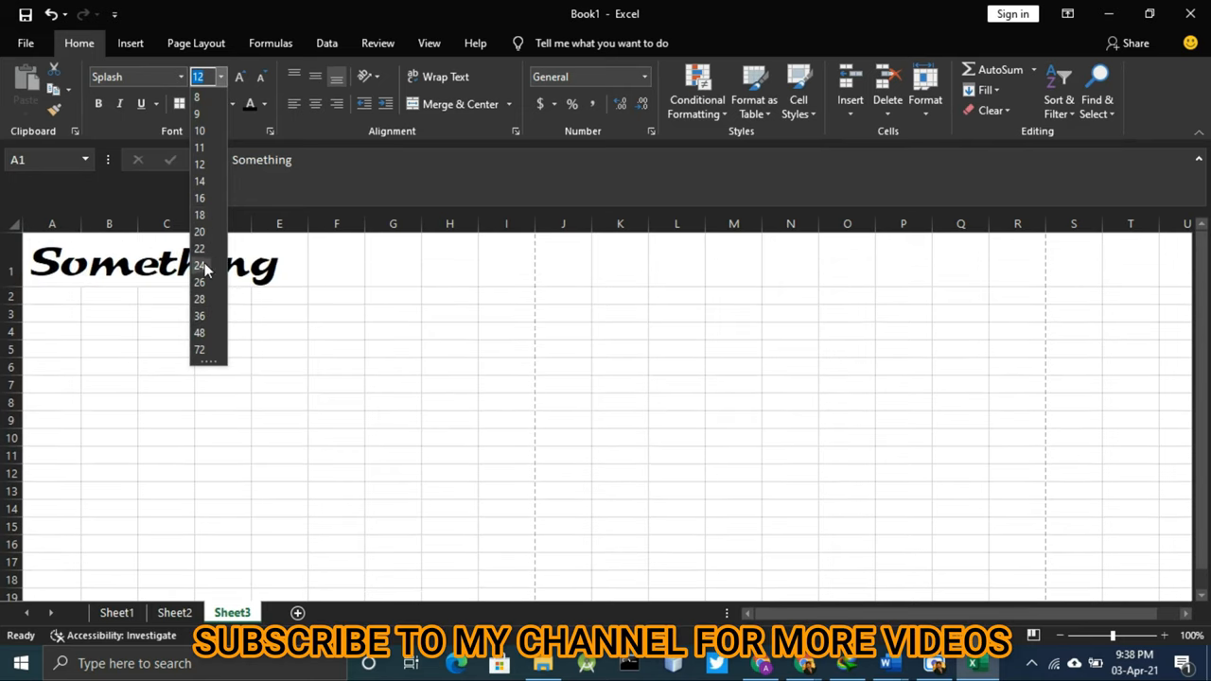
left_click(200, 265)
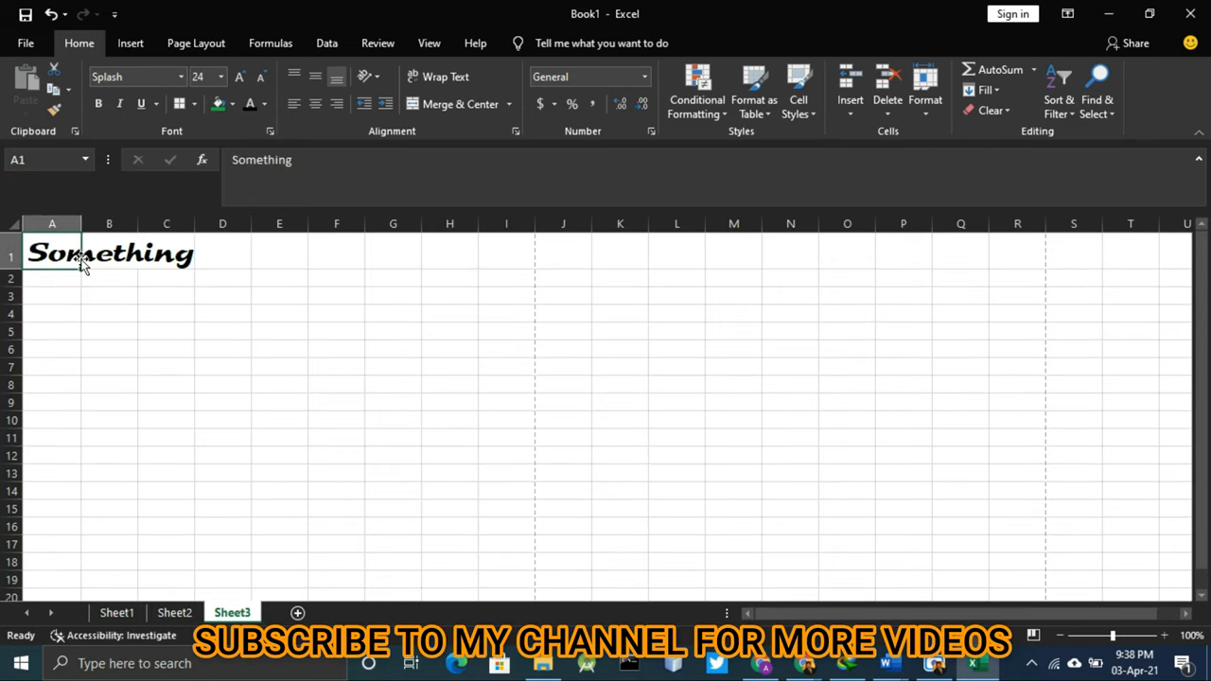
mouse_move(206, 342)
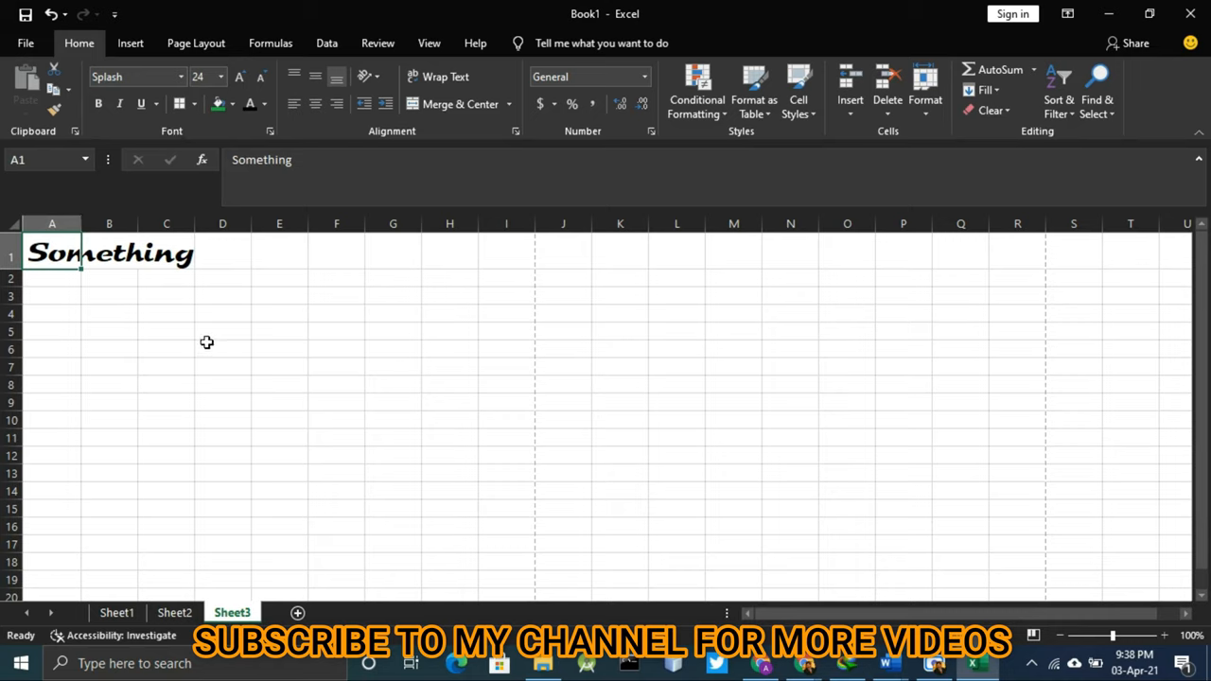
mouse_move(244, 121)
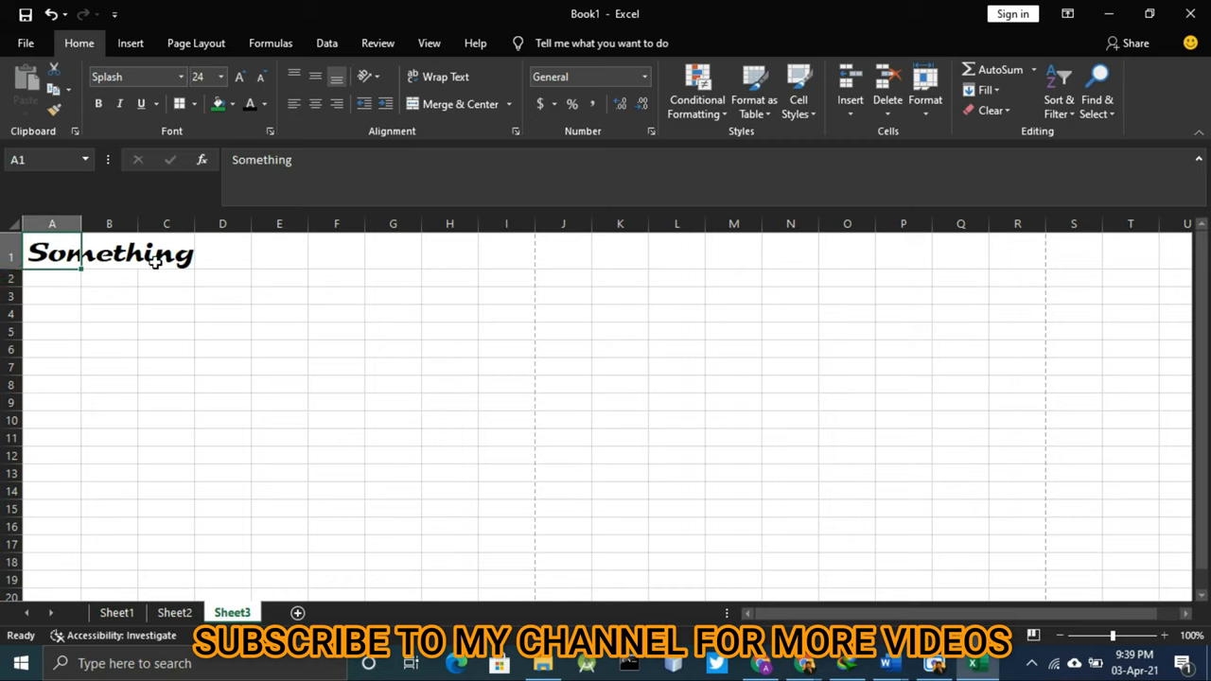
left_click(279, 296)
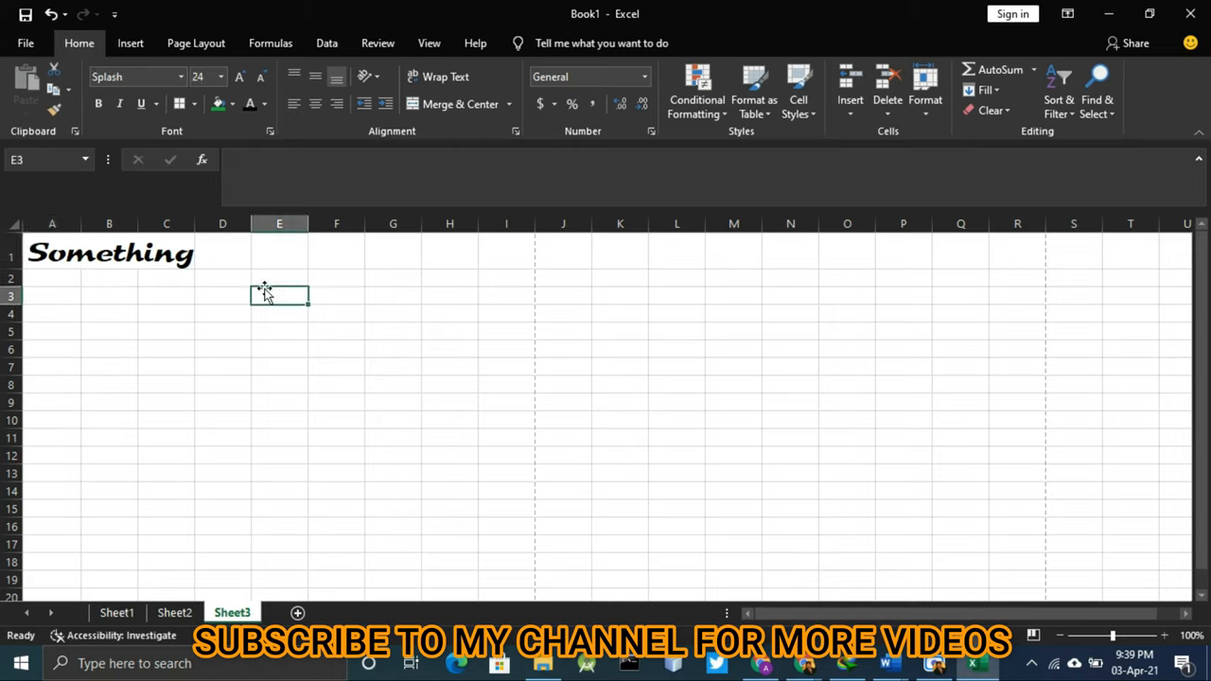
left_click(52, 252)
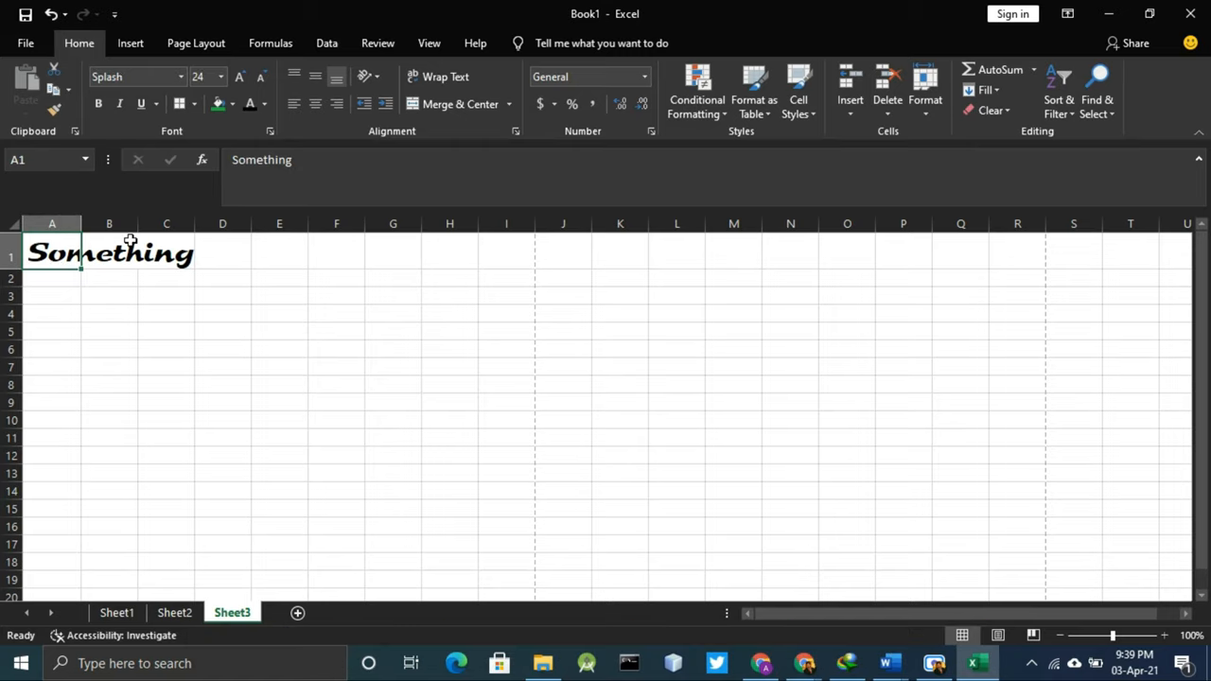
mouse_move(134, 318)
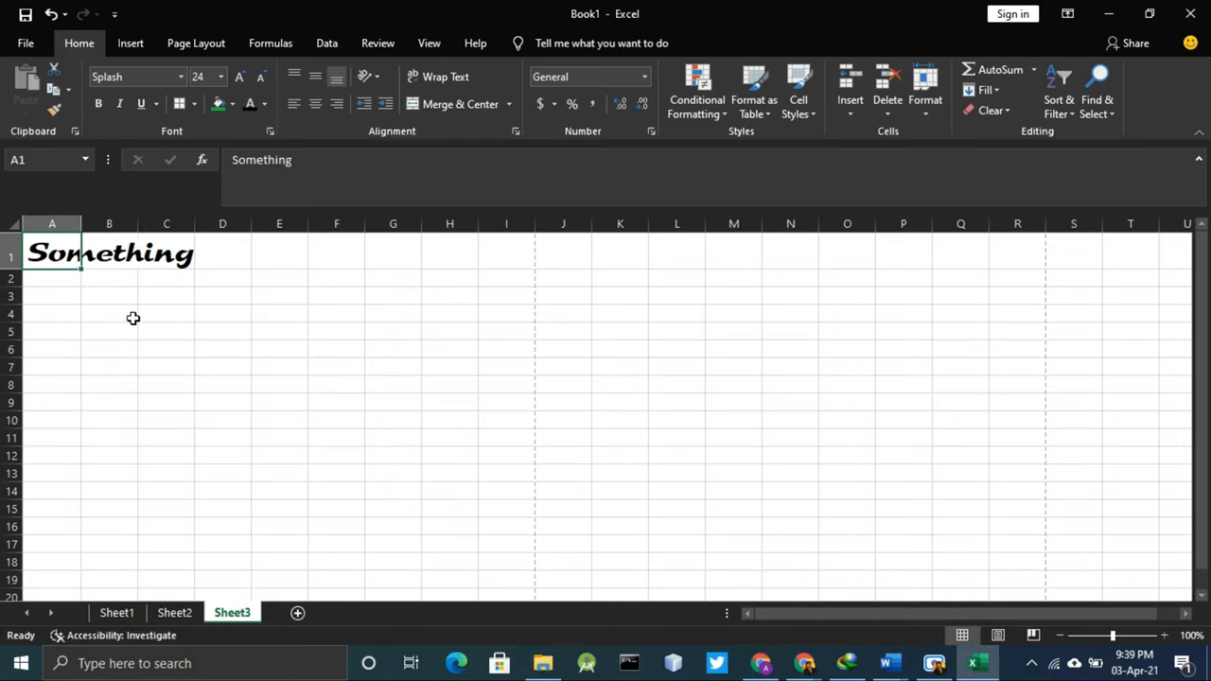
left_click(33, 159)
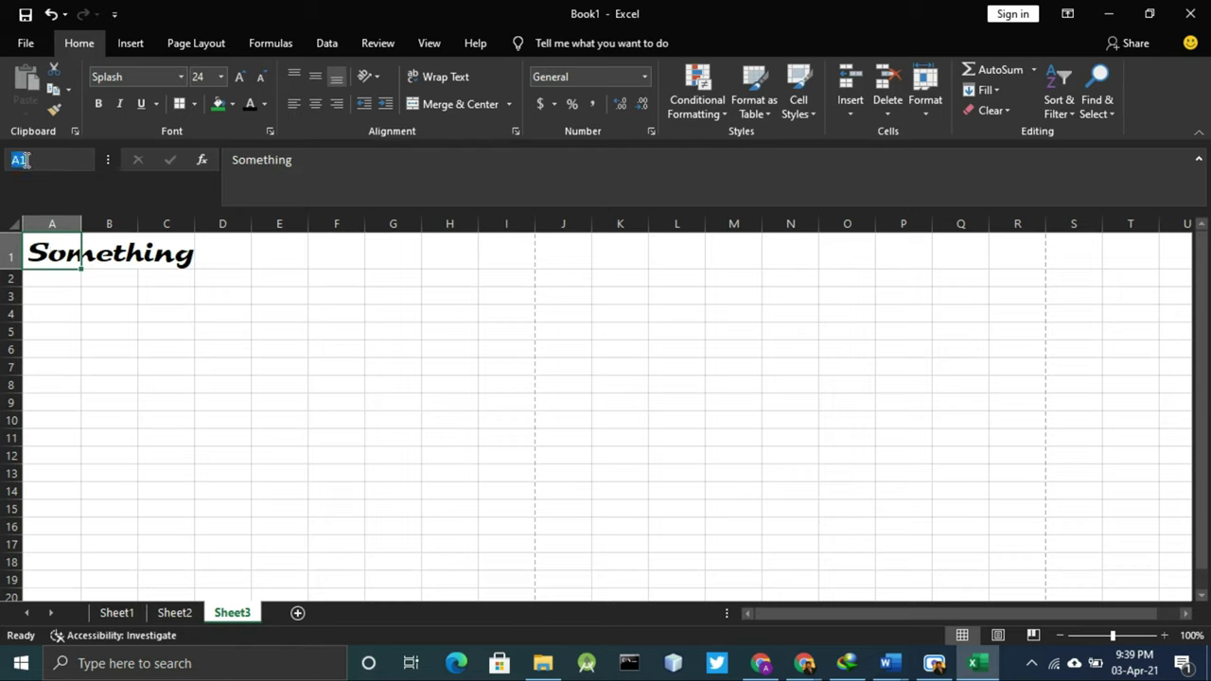
left_click(166, 313)
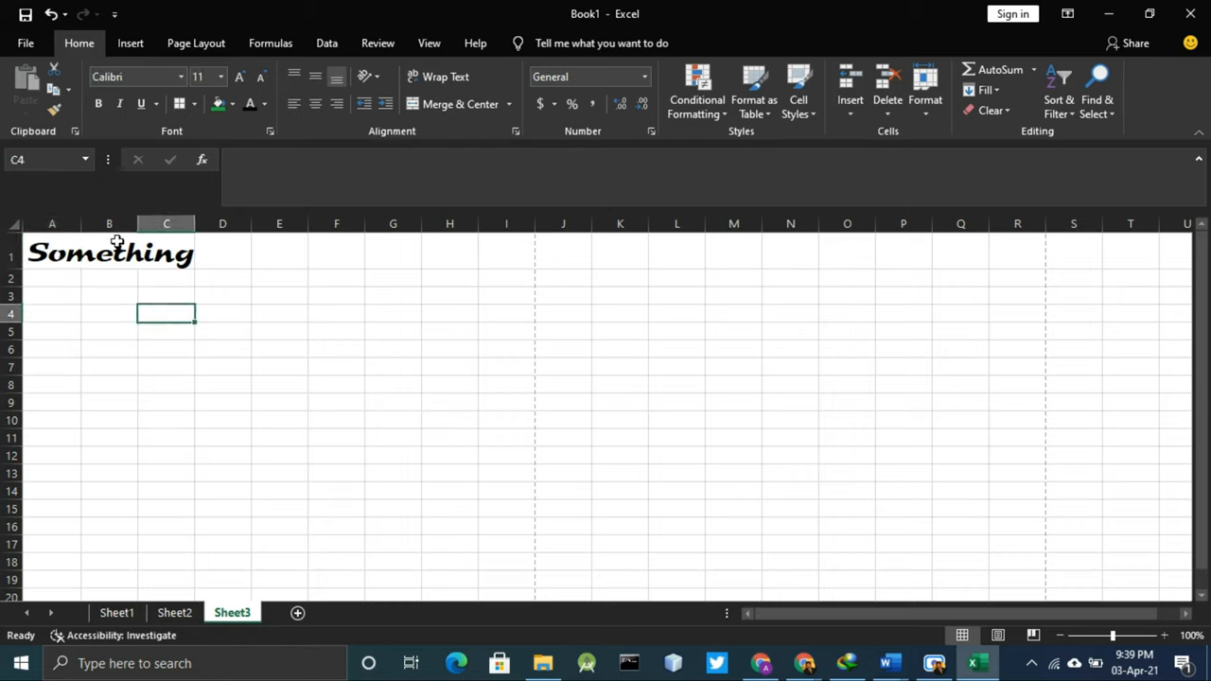
left_click(223, 255)
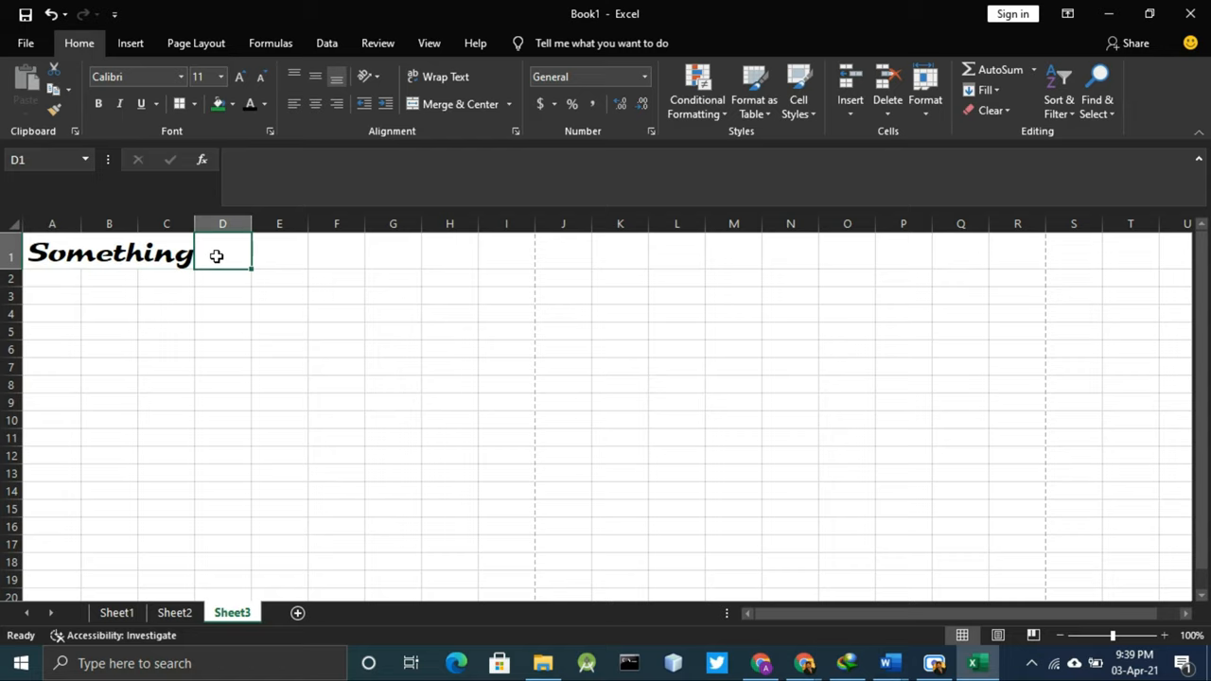
left_click(52, 255)
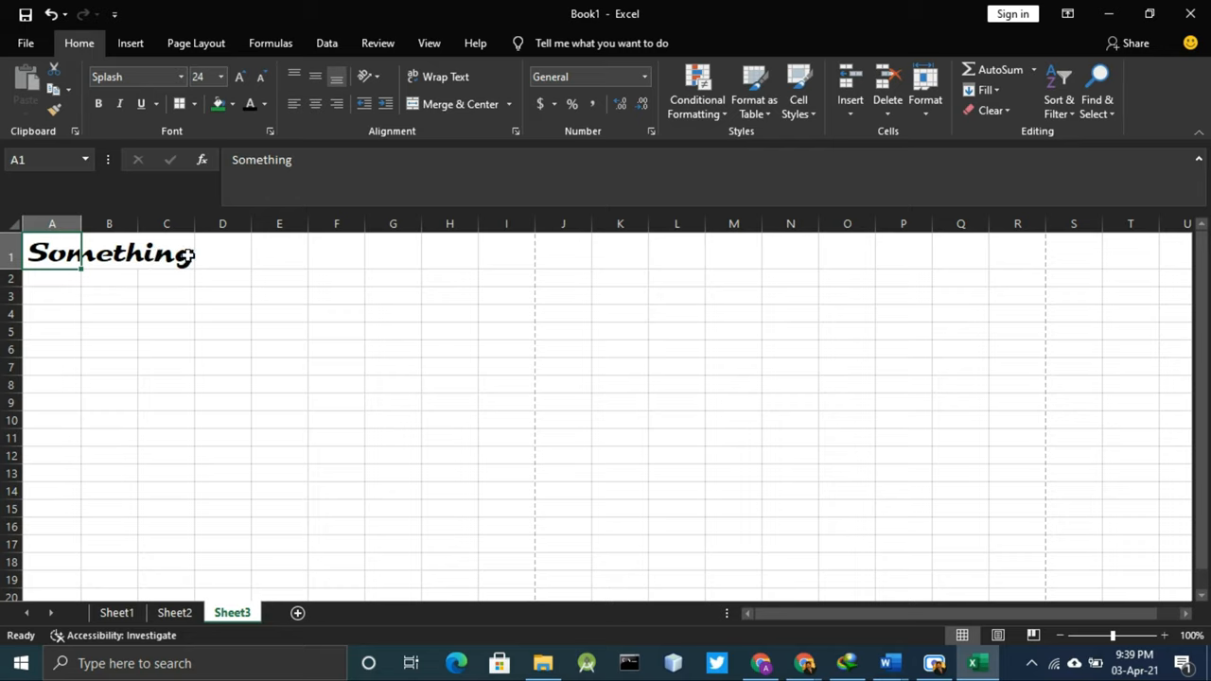
left_click(222, 314)
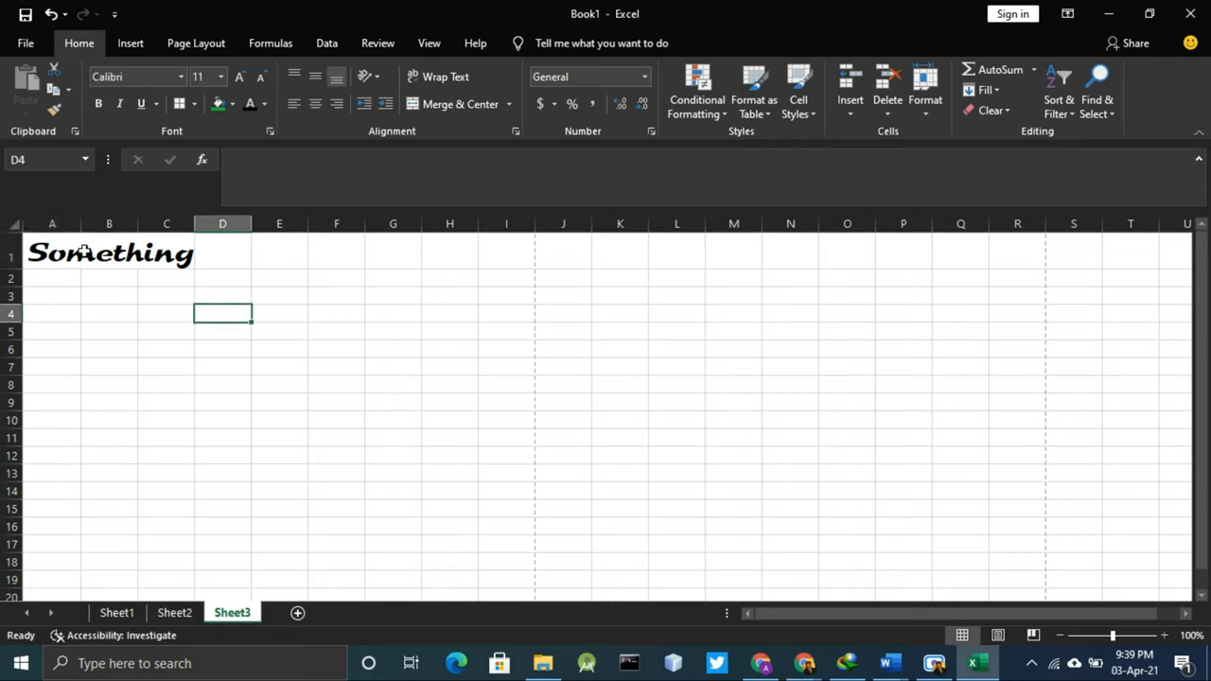
left_click(52, 252)
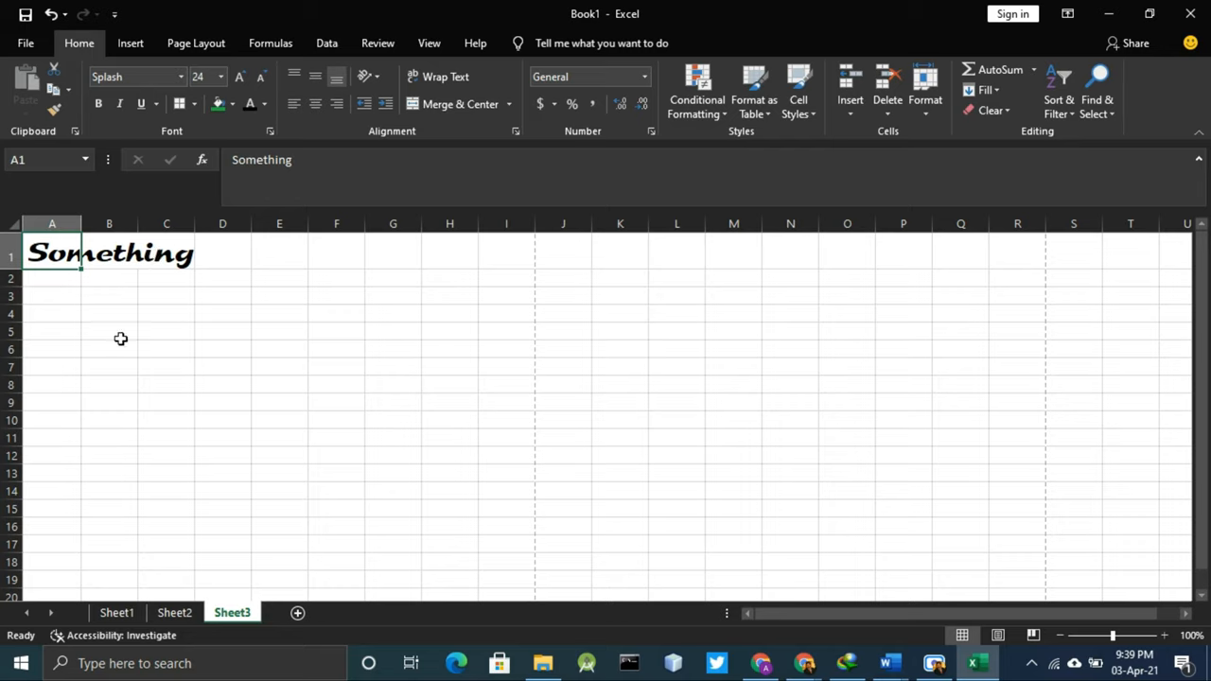
mouse_move(61, 323)
type("U")
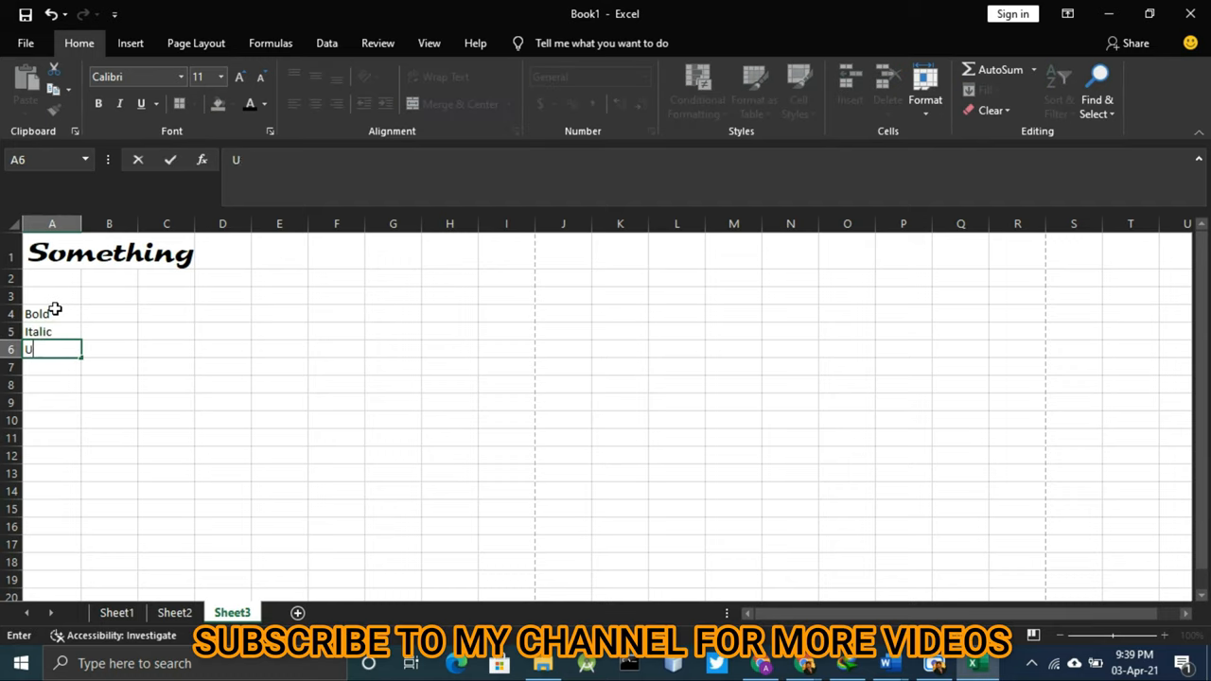
Step: Finish Underline in A6 and enter shortcuts Ctrl+B, Ctrl+I, Ctrl +U in B4:B6
type("n")
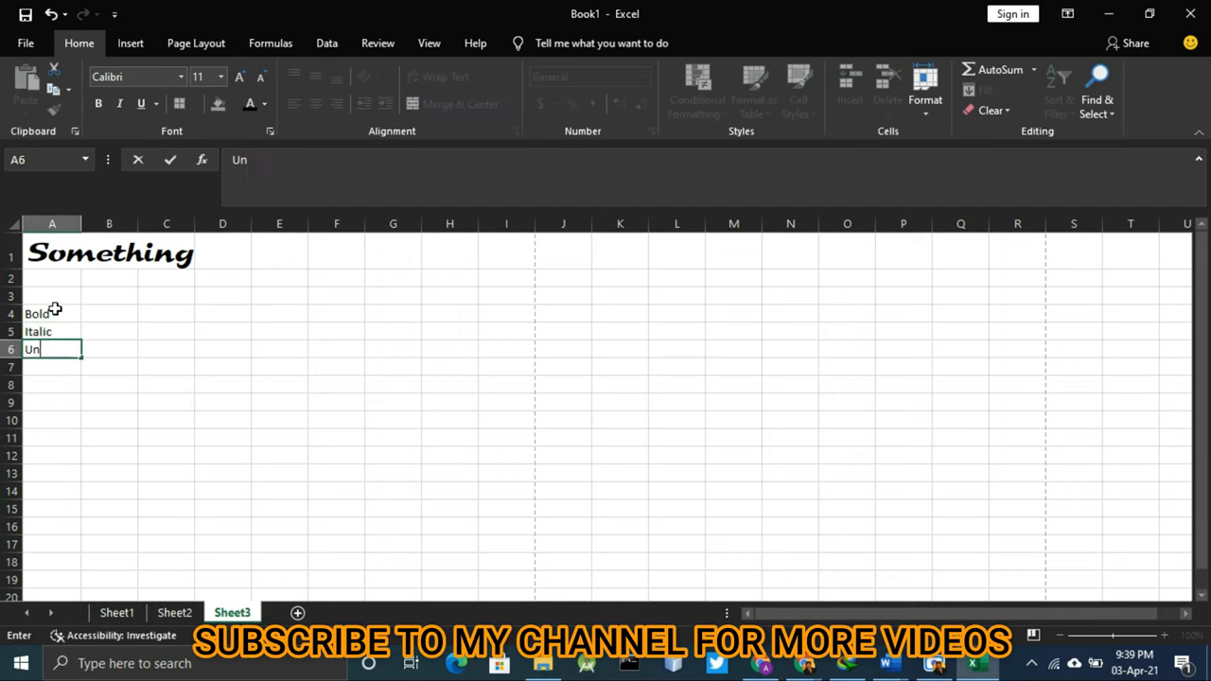
key("enter")
type("Ctr")
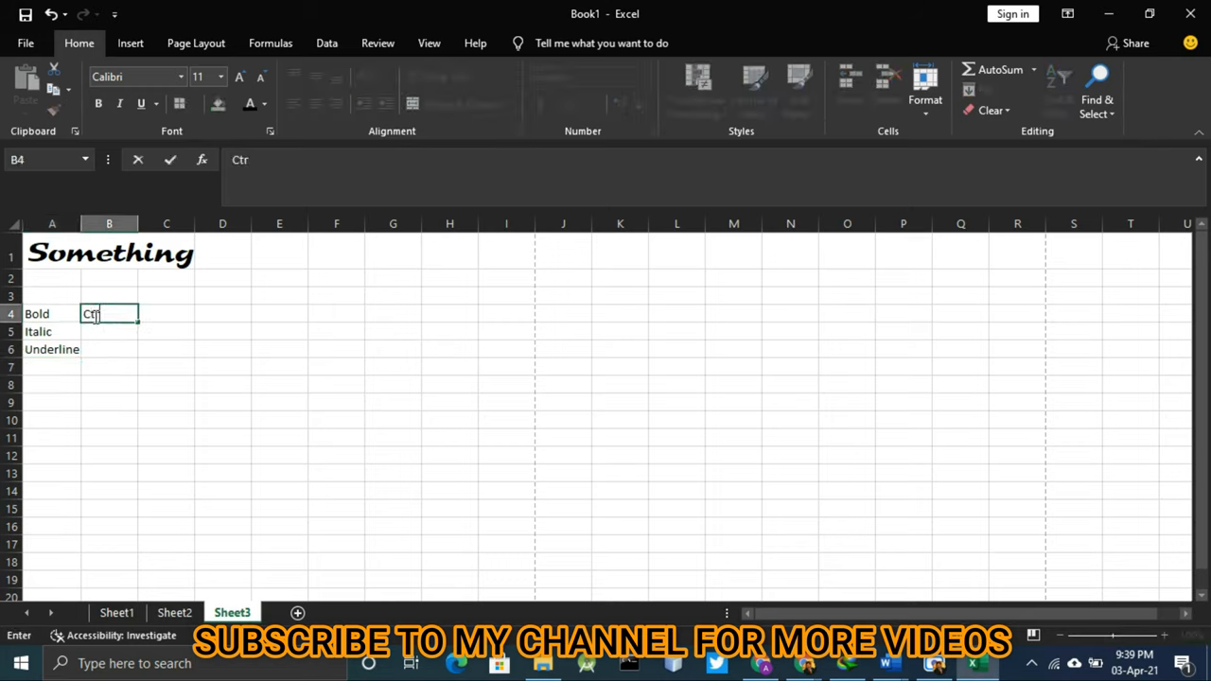
type("l+B")
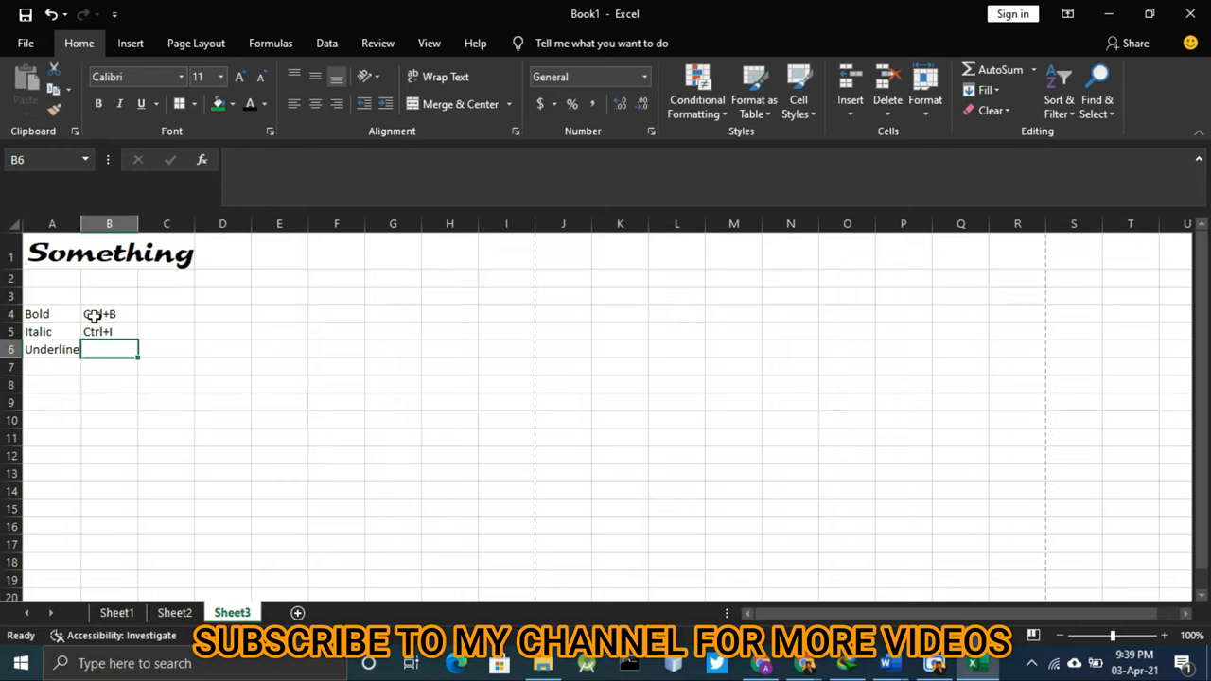
type("Ctrl +U")
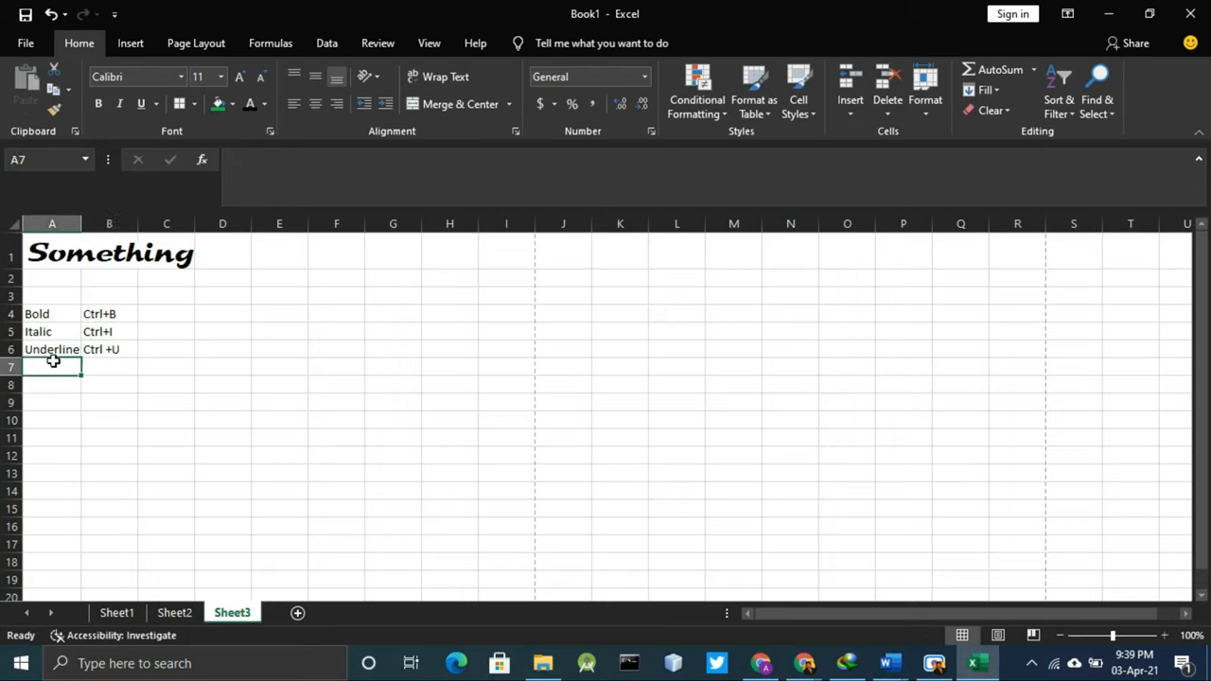
Step: Make Bold in A4 bold, Italic in A5 italic, and Underline in A6 underlined
left_click(51, 313)
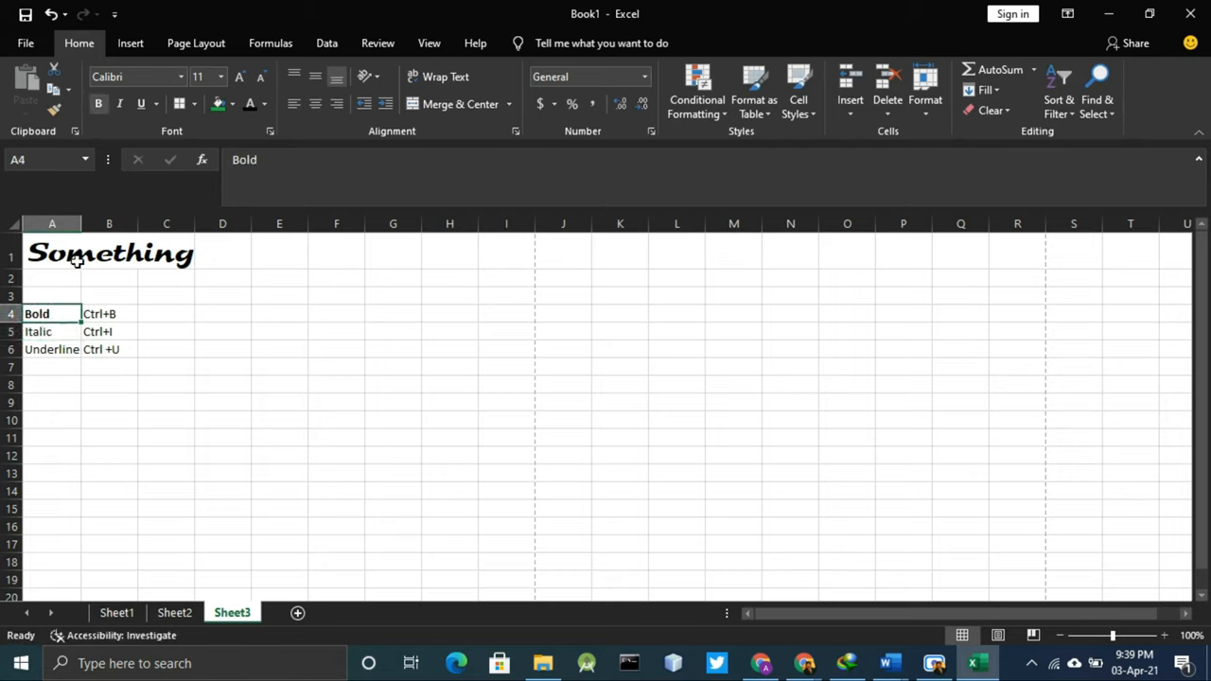
left_click(52, 331)
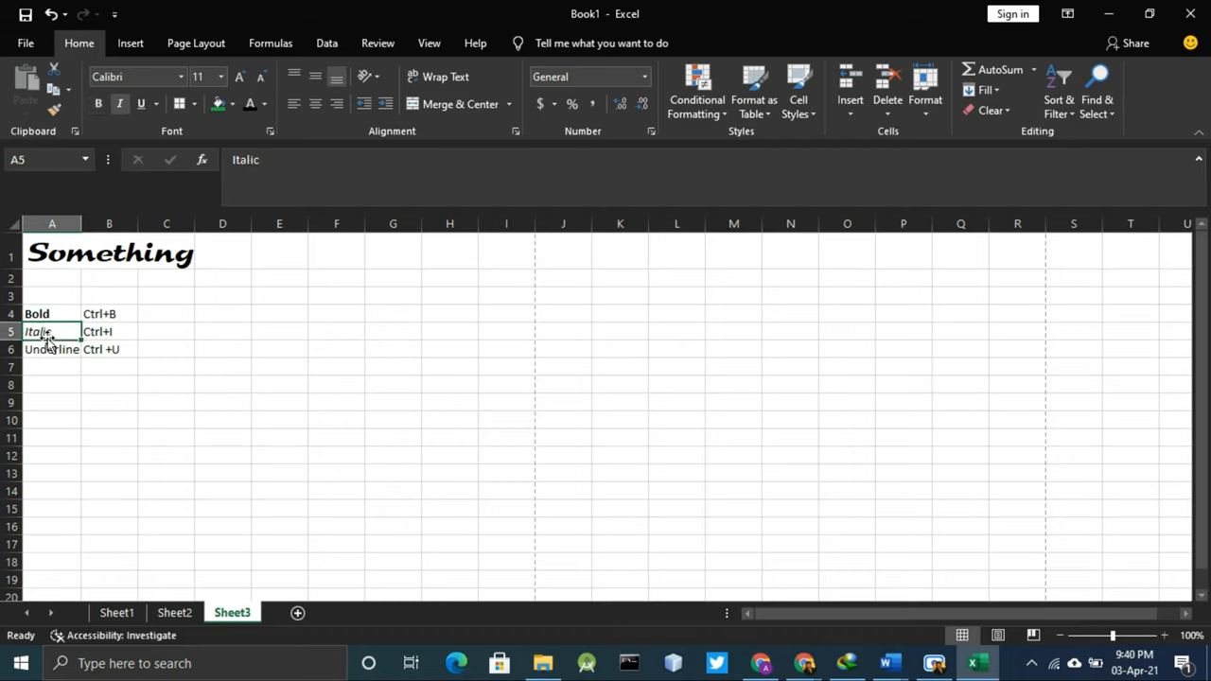
left_click(52, 349)
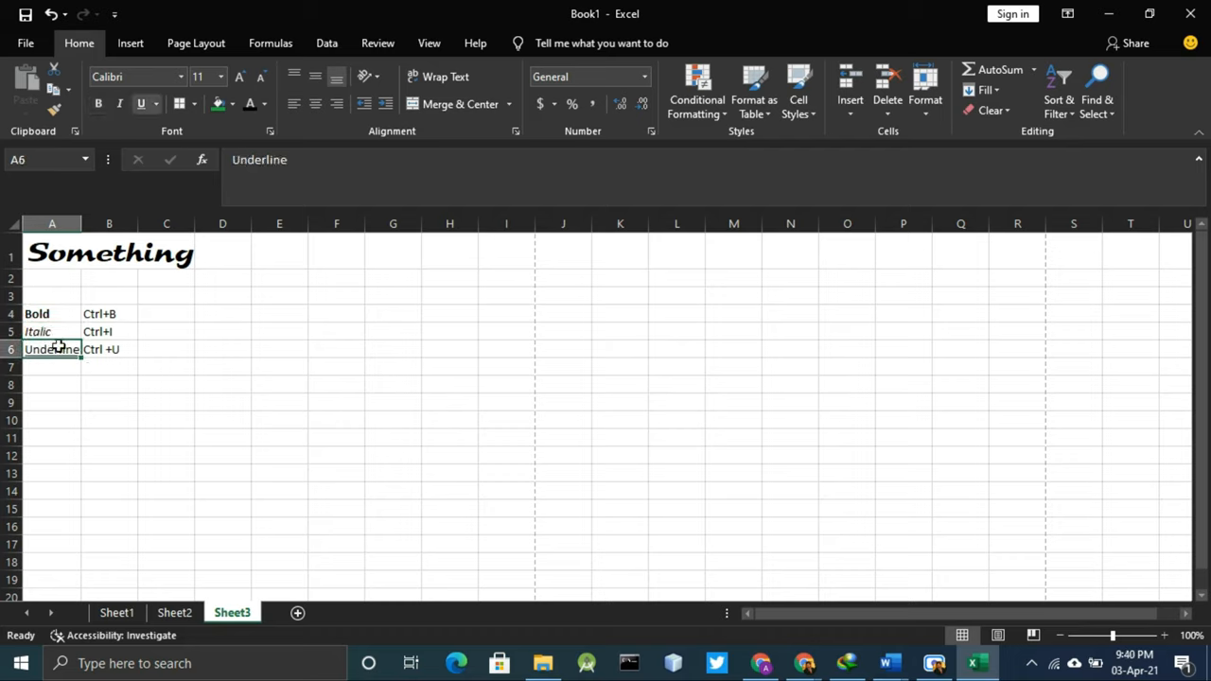
left_click(108, 313)
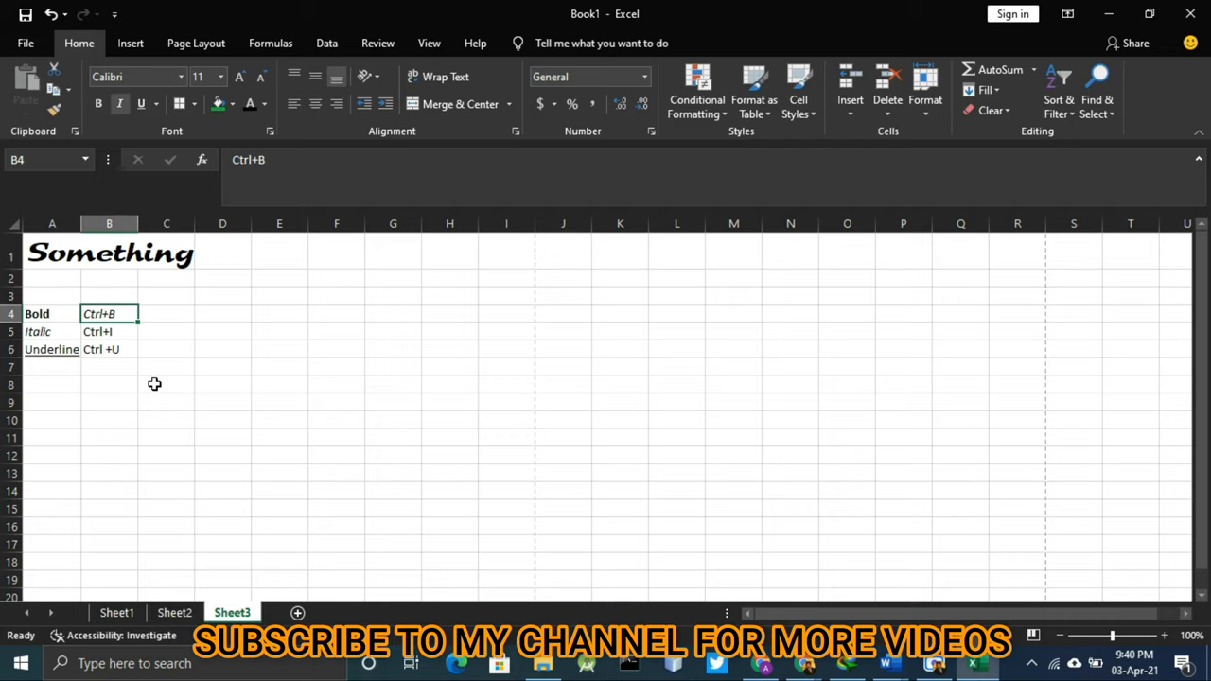
left_click(109, 331)
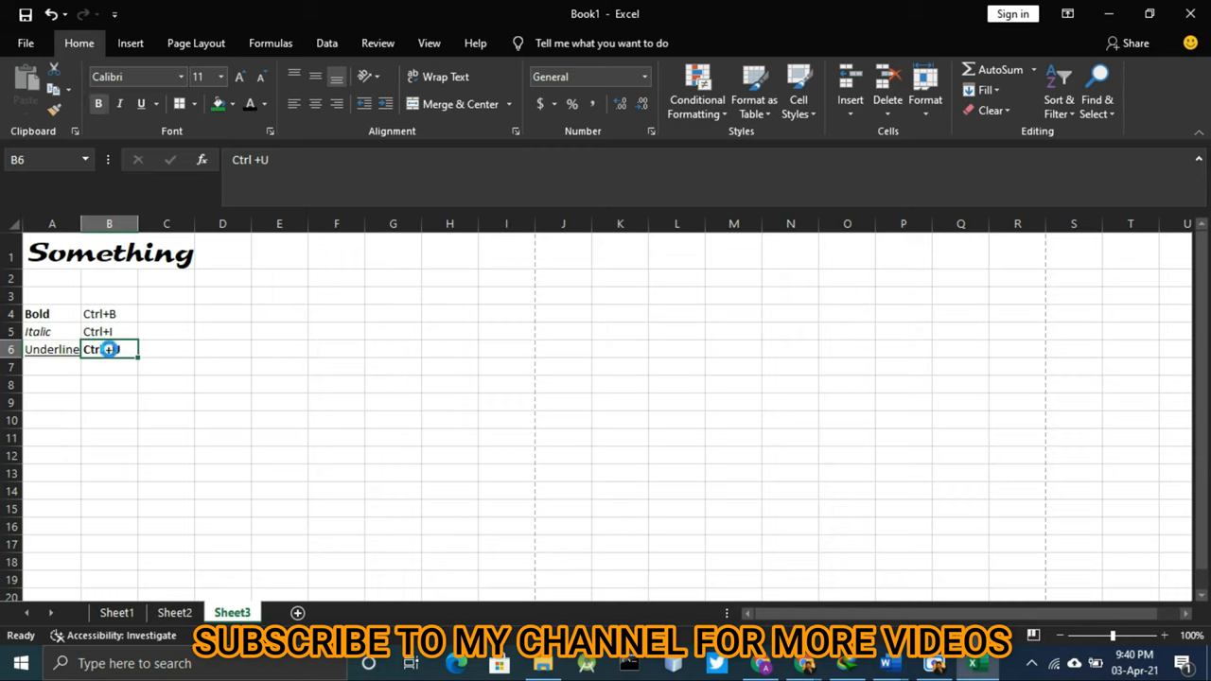
left_click(52, 313)
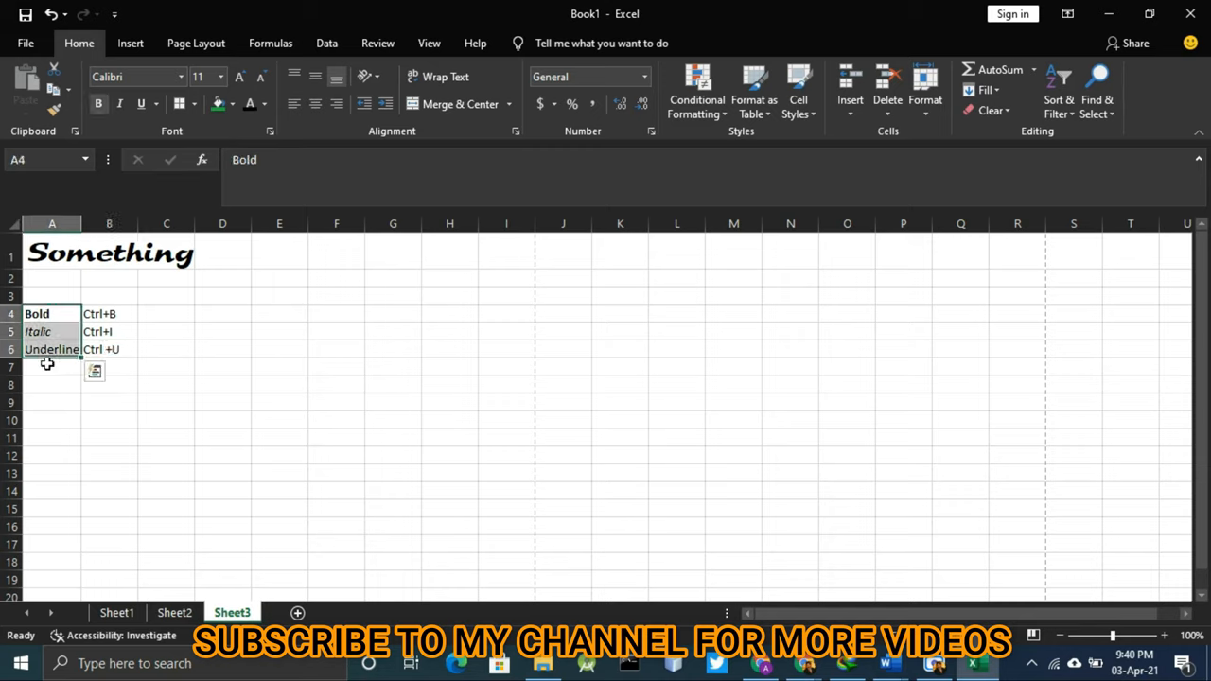
left_click(52, 383)
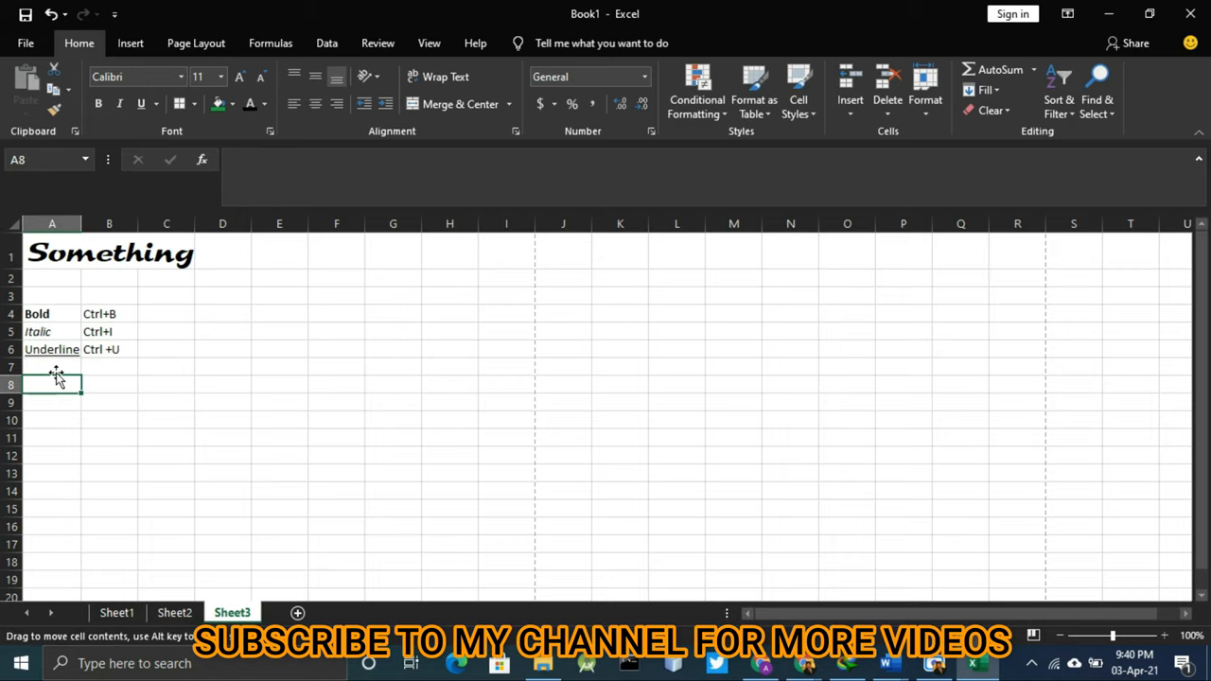
left_click(52, 252)
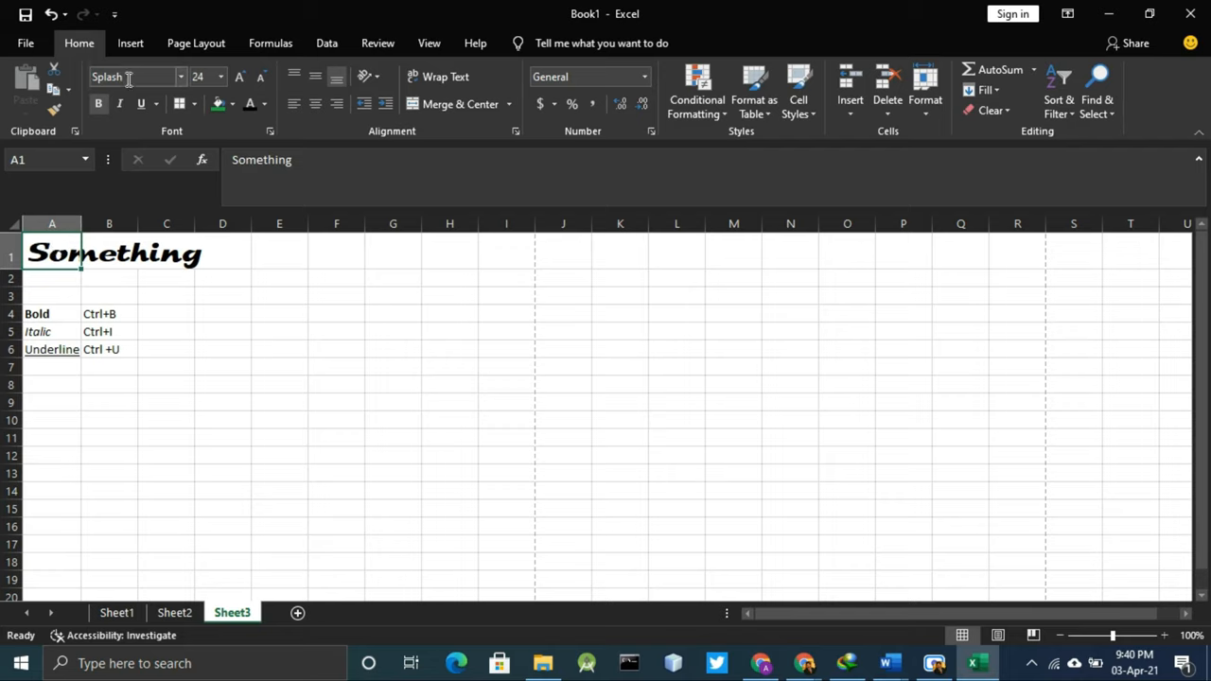
mouse_move(119, 103)
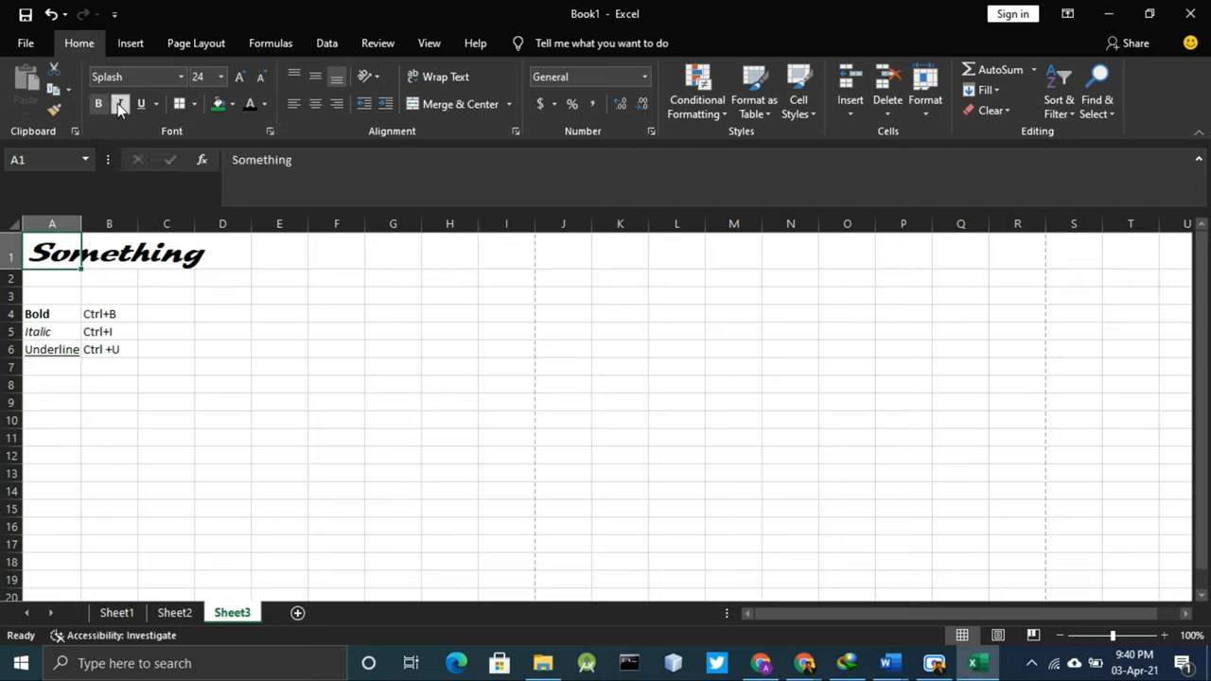
mouse_move(140, 104)
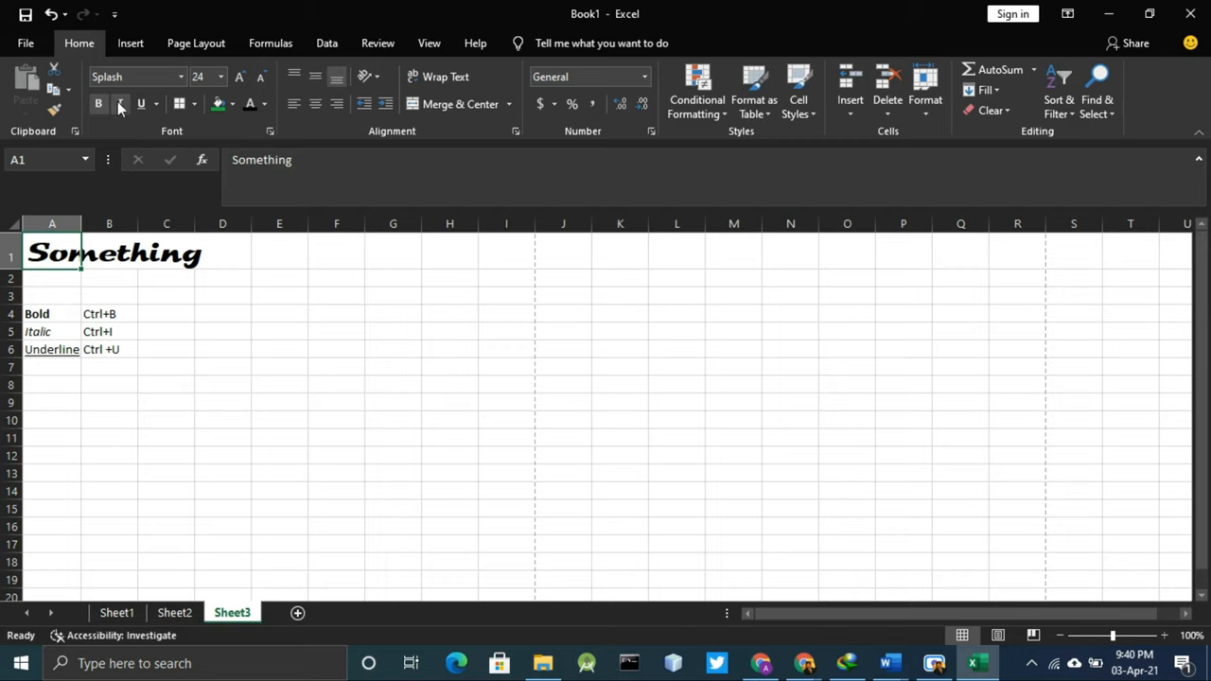
Step: Switch the A1 header to Times New Roman, trying bold and then removing bold and underline
left_click(119, 103)
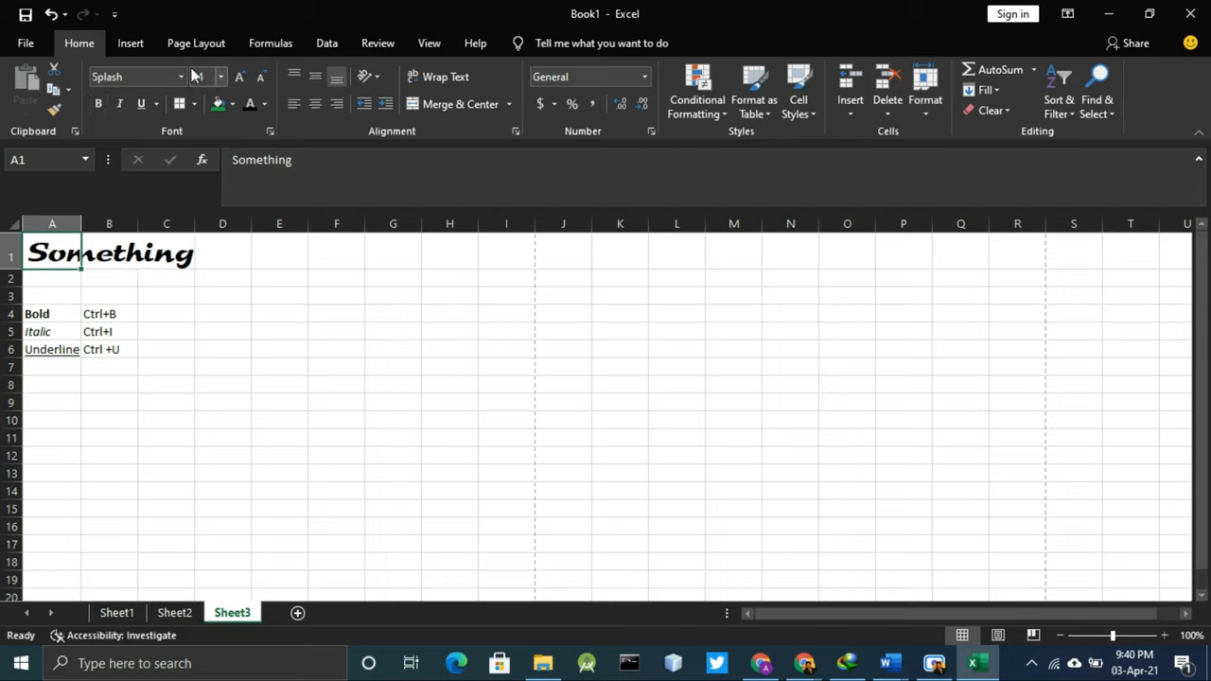
left_click(133, 77)
type("Times New Roma")
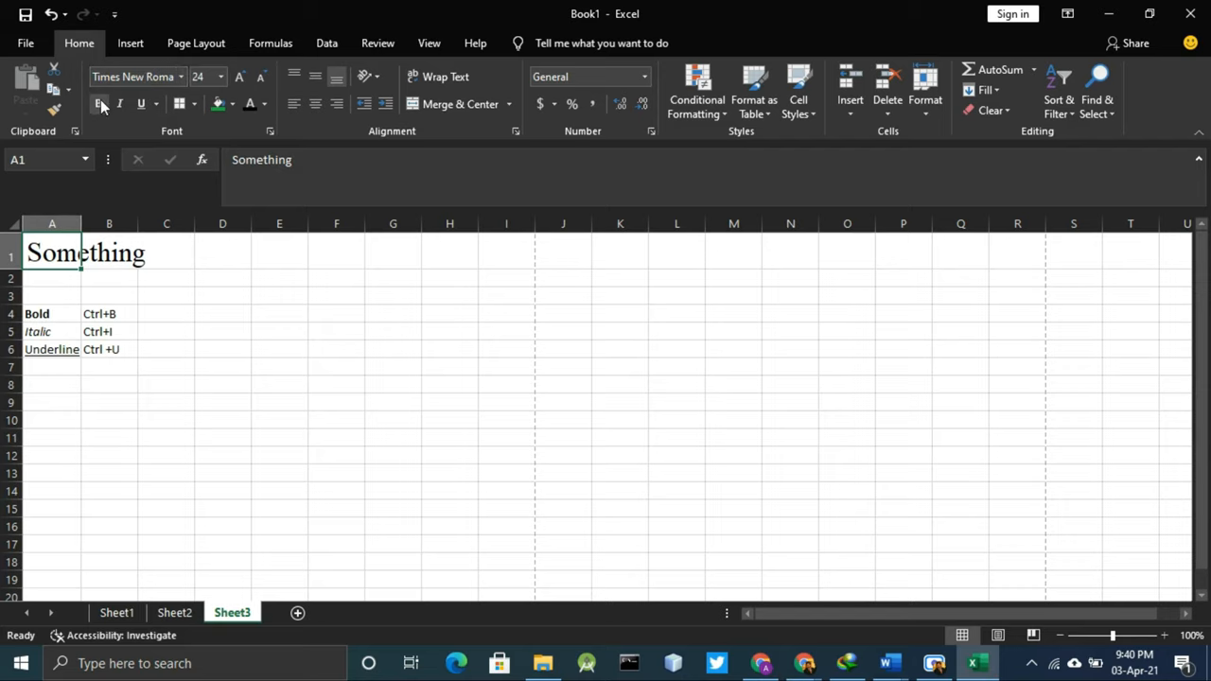
left_click(97, 104)
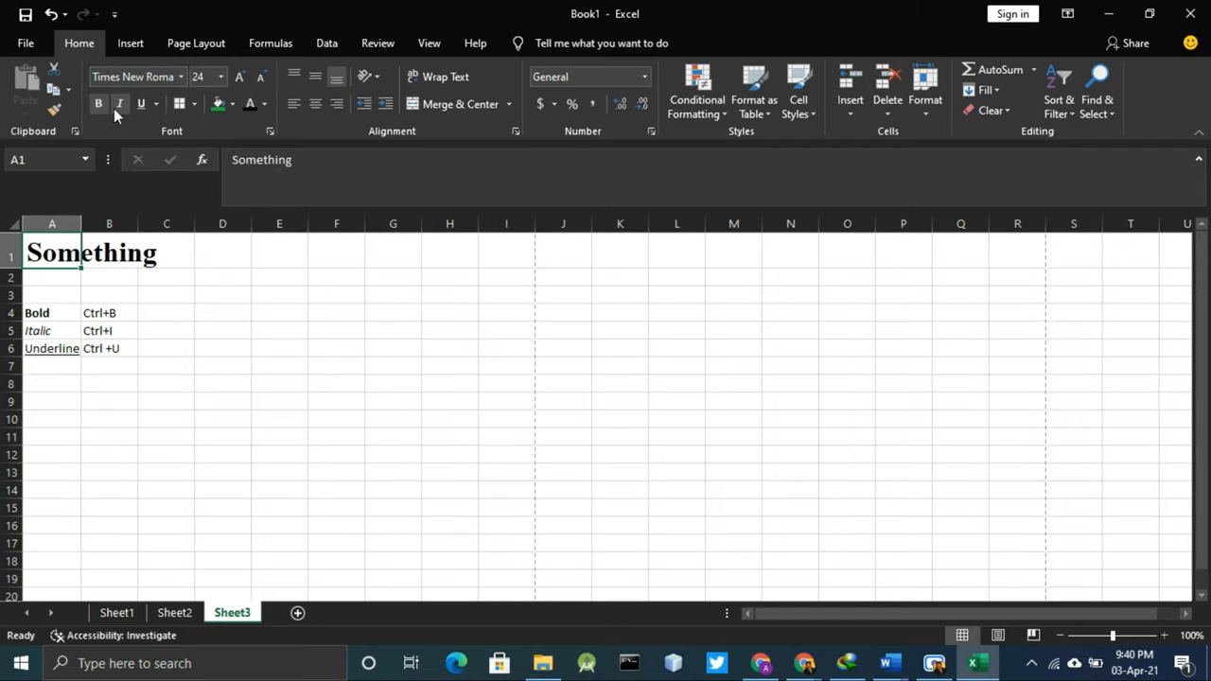
left_click(119, 104)
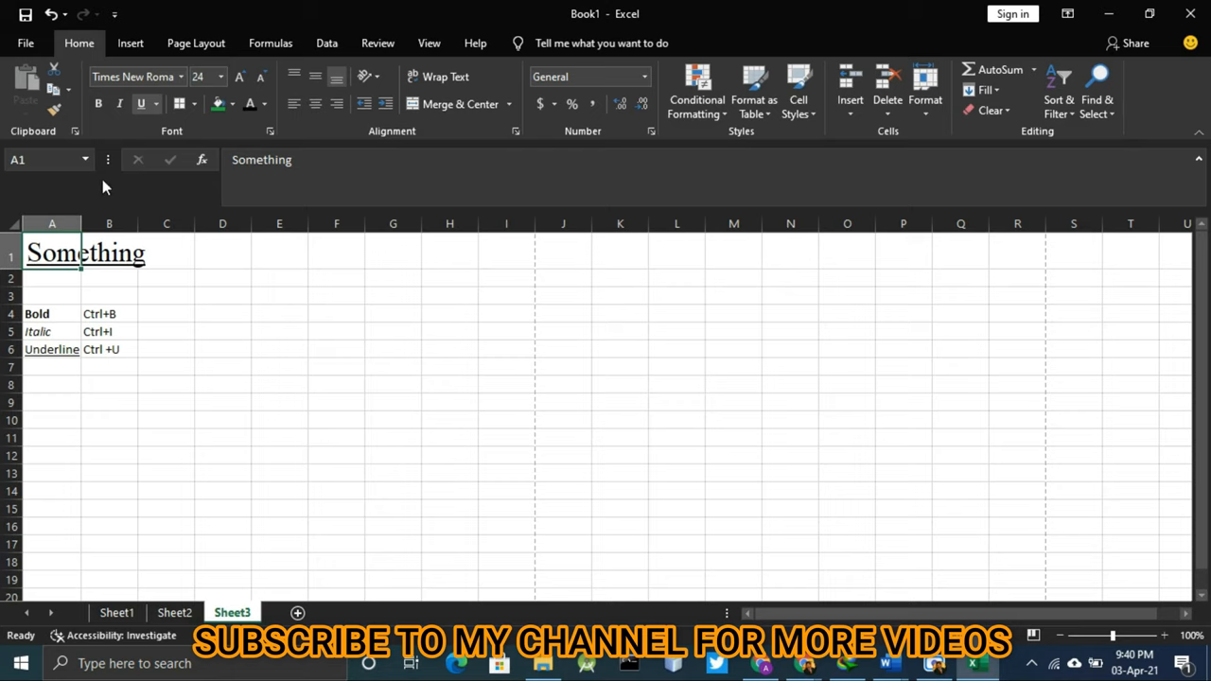
left_click(167, 367)
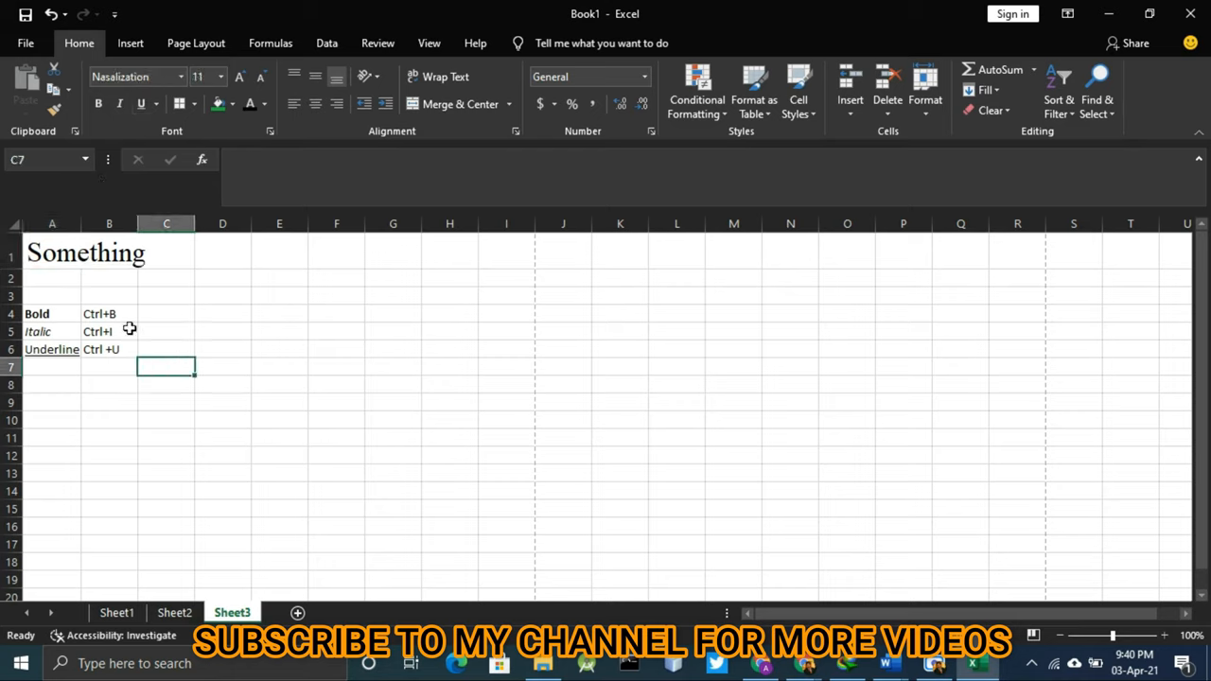
left_click(52, 252)
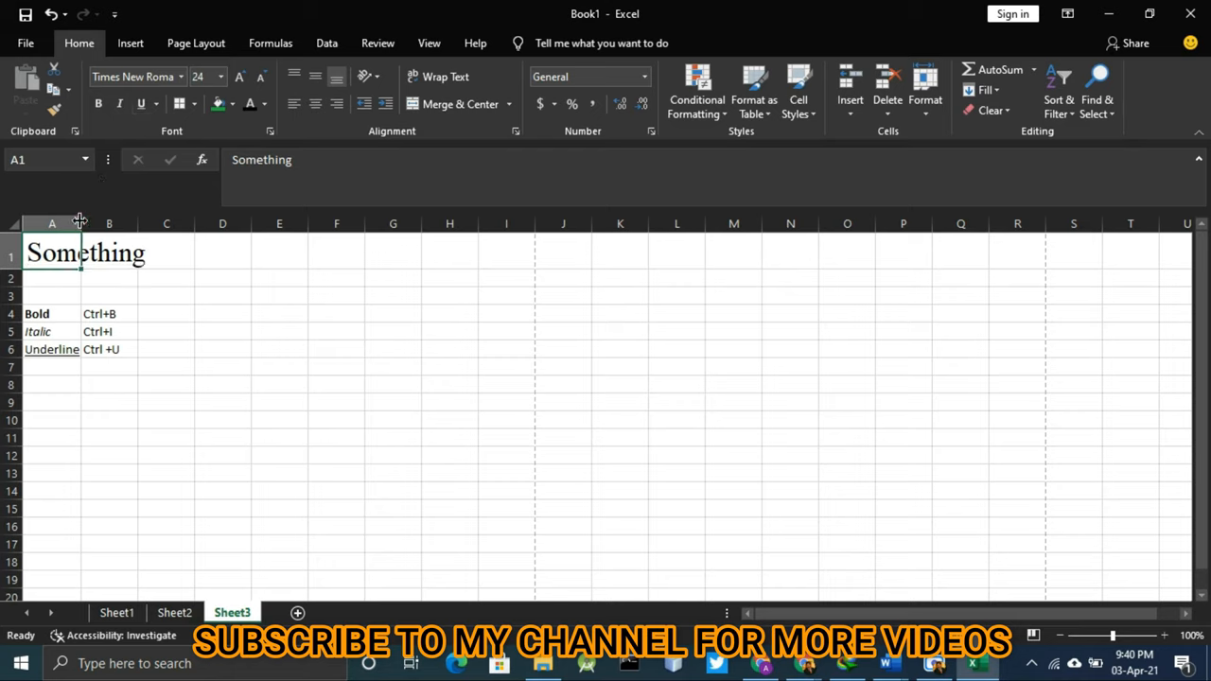
mouse_move(315, 242)
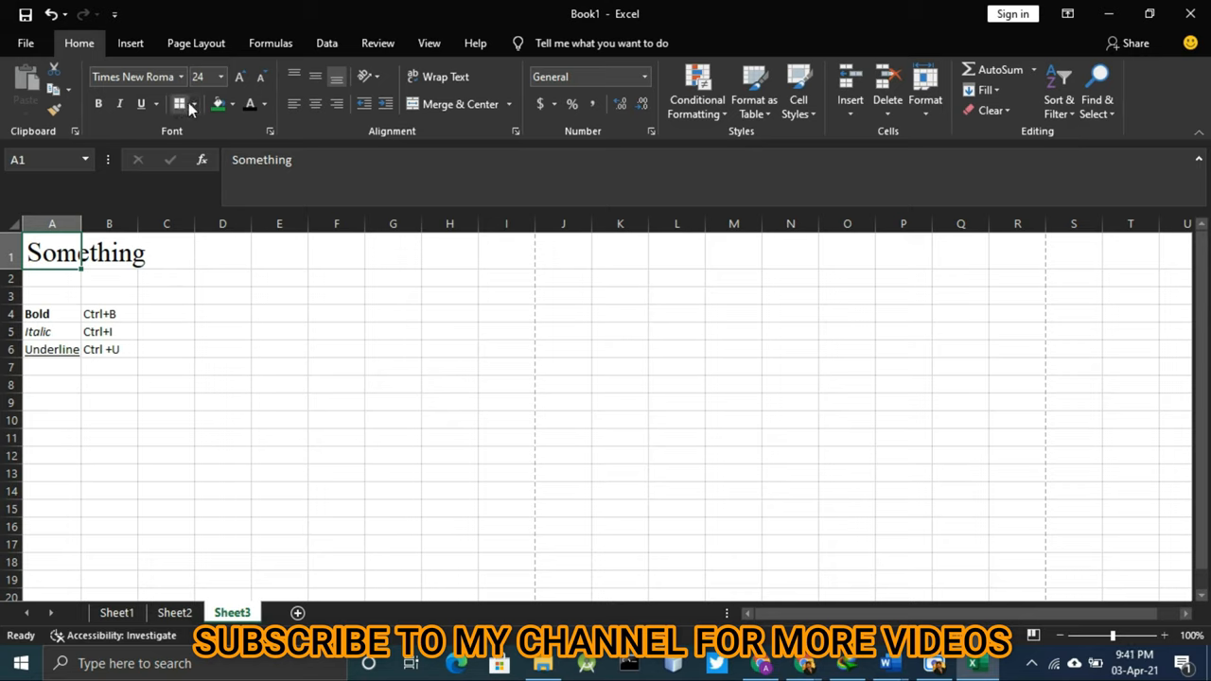
Step: Apply a border to A1 and adjust column A's width
left_click(179, 104)
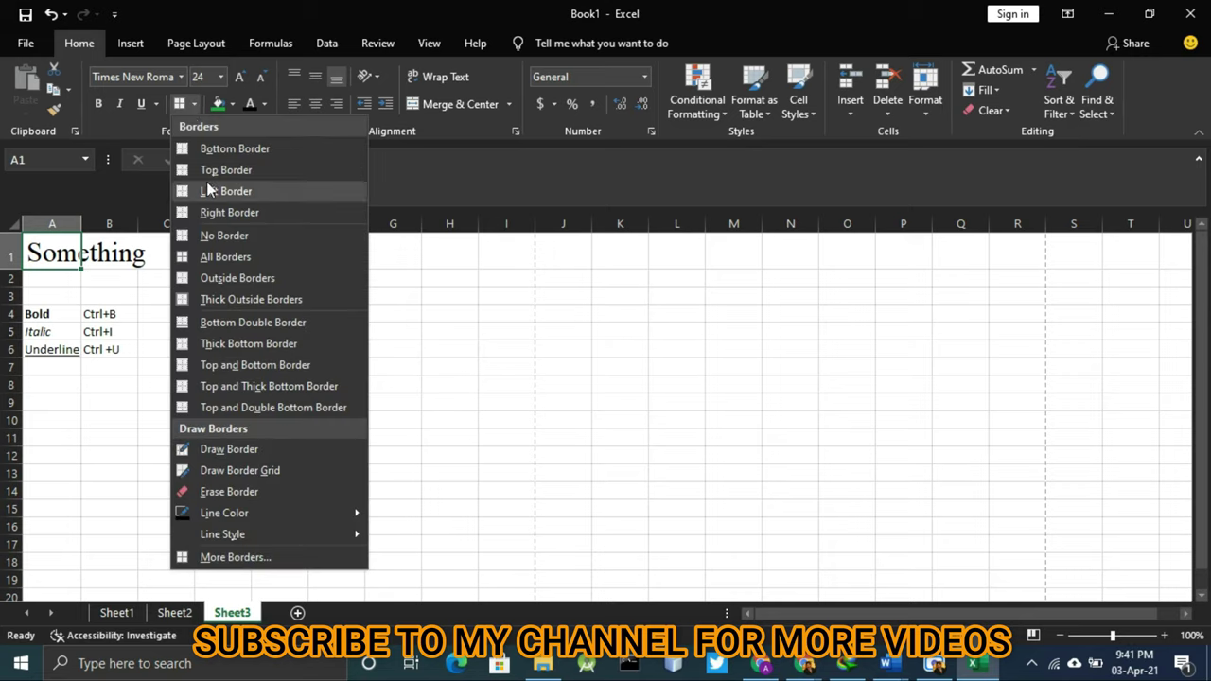
mouse_move(225, 256)
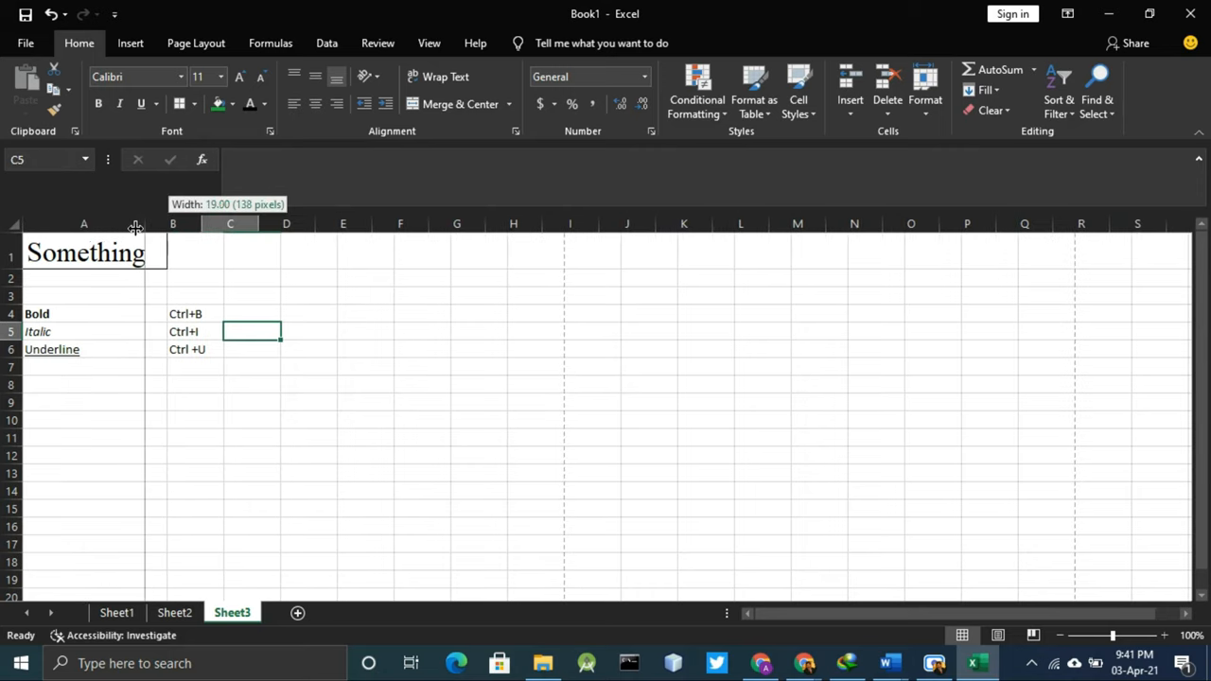
left_click_drag(135, 223, 82, 224)
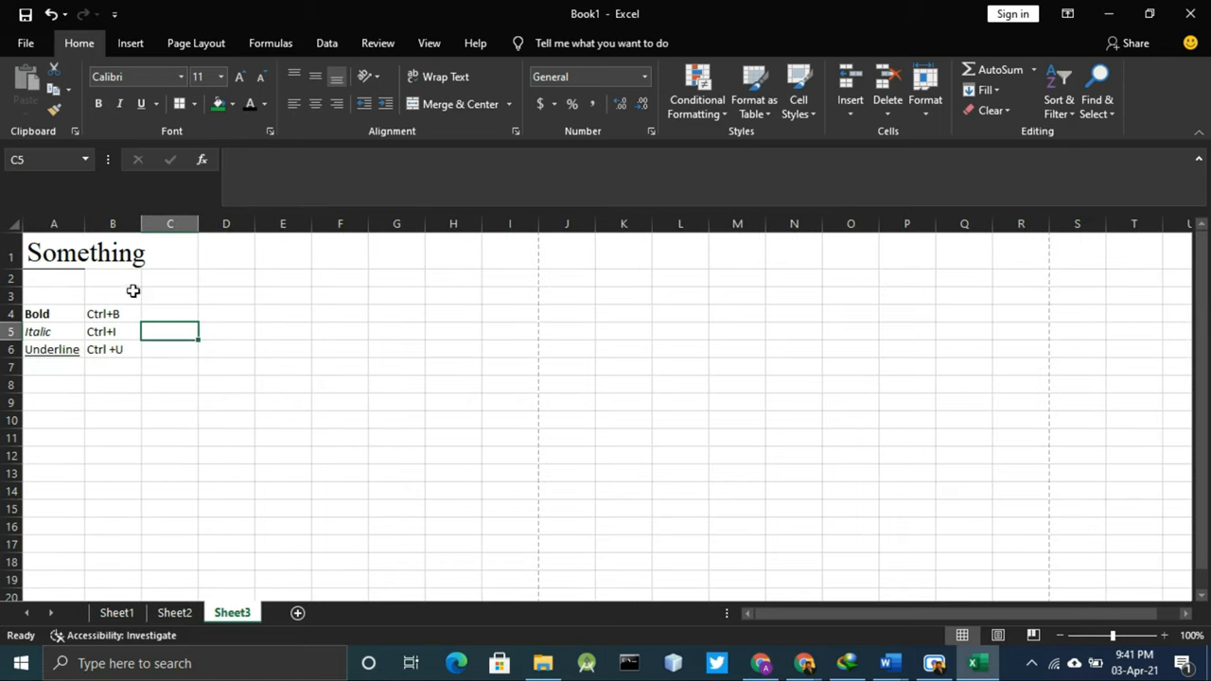
left_click(112, 257)
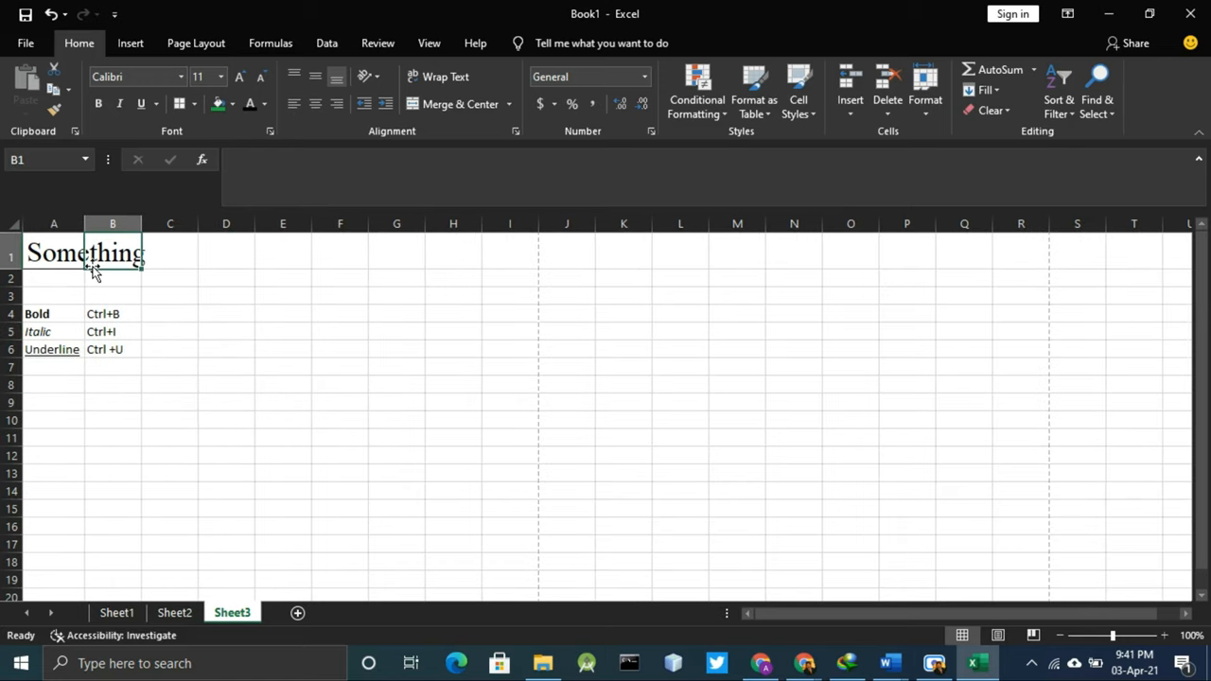
mouse_move(147, 207)
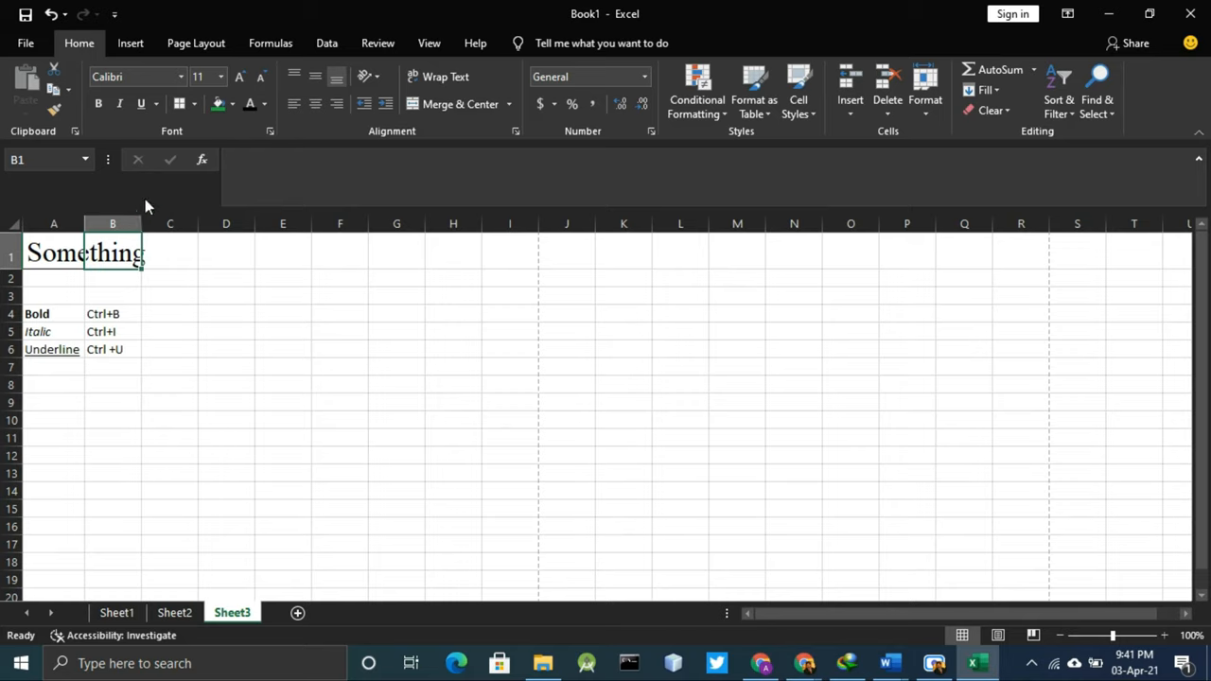
mouse_move(170, 66)
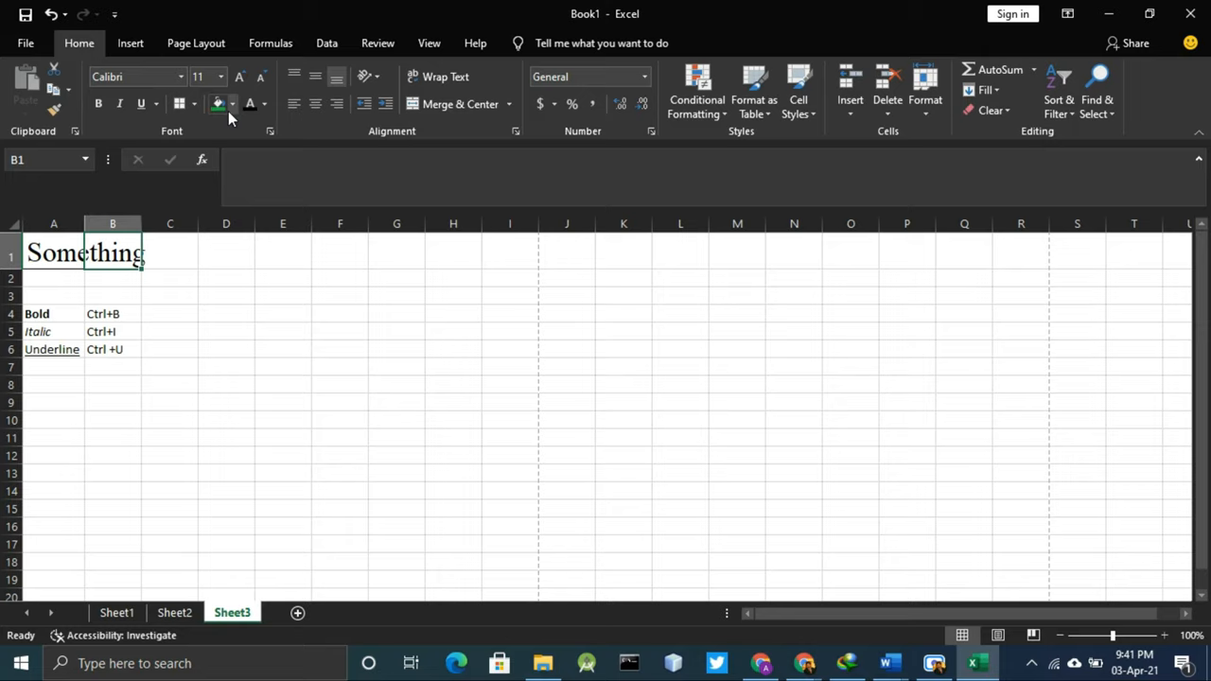
left_click(53, 253)
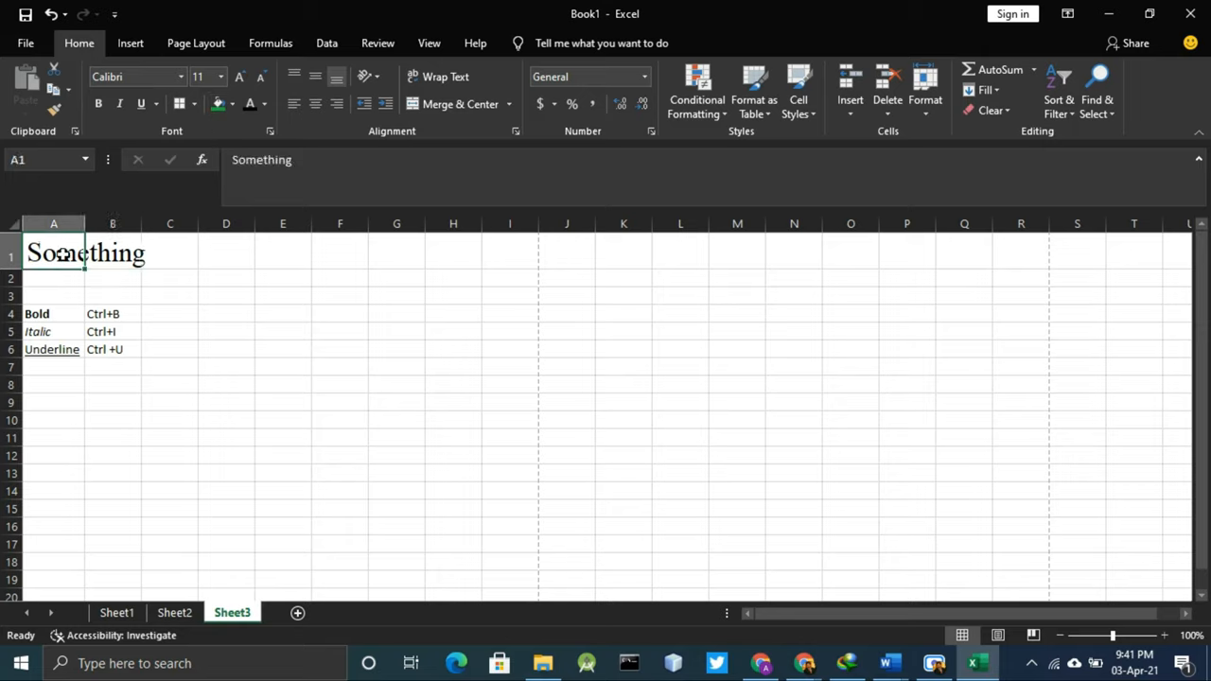
left_click(233, 104)
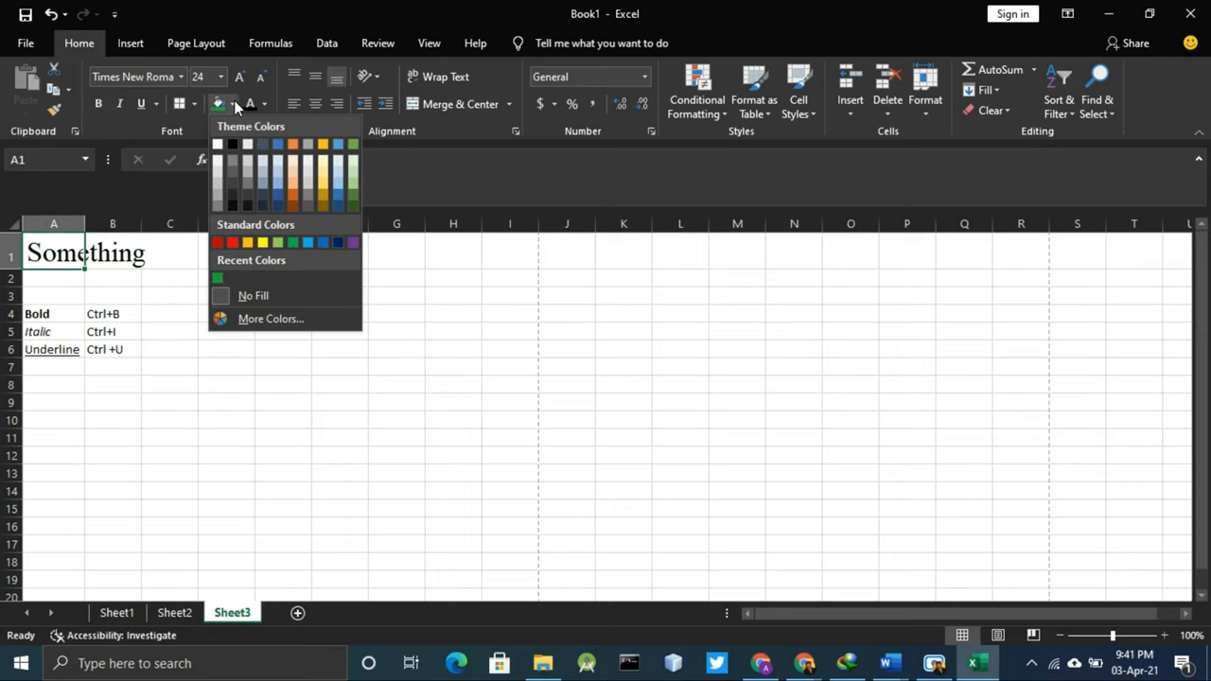
mouse_move(248, 173)
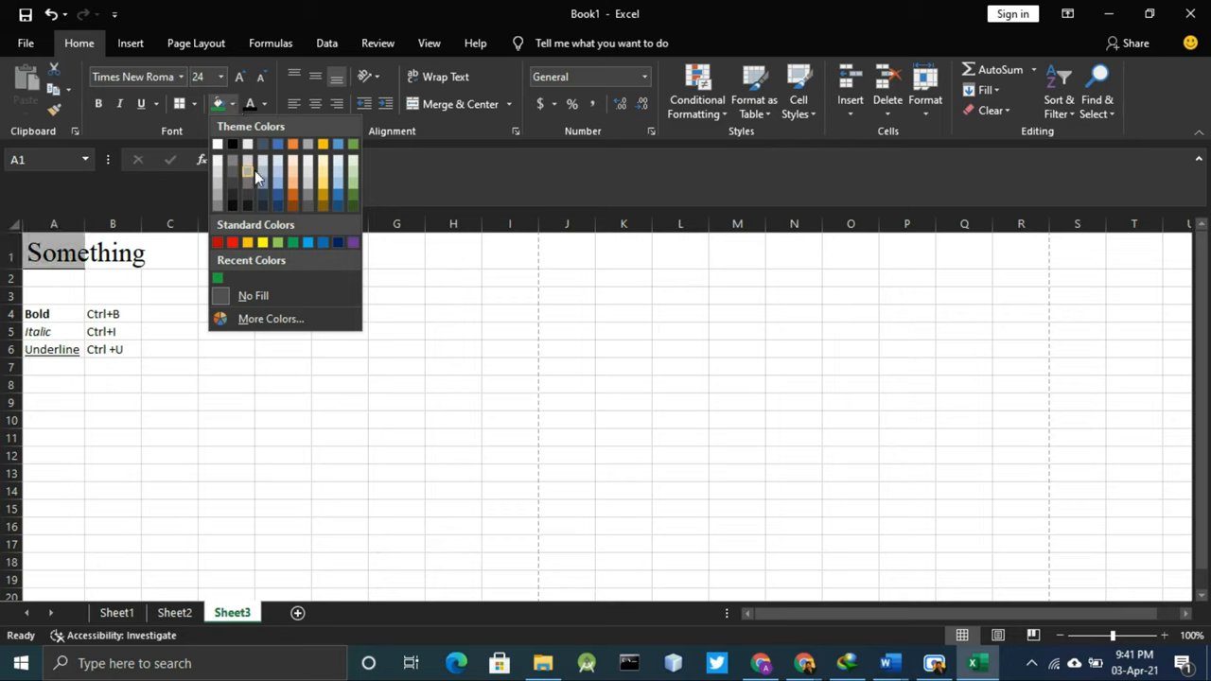
mouse_move(353, 198)
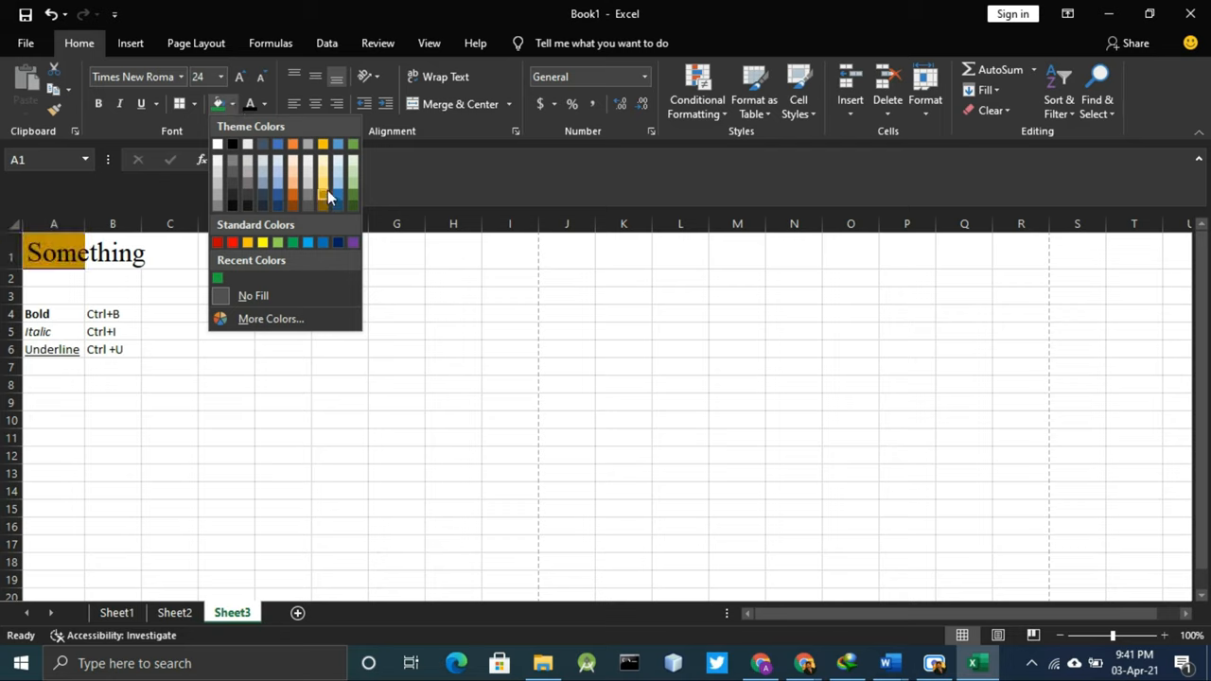
left_click(323, 186)
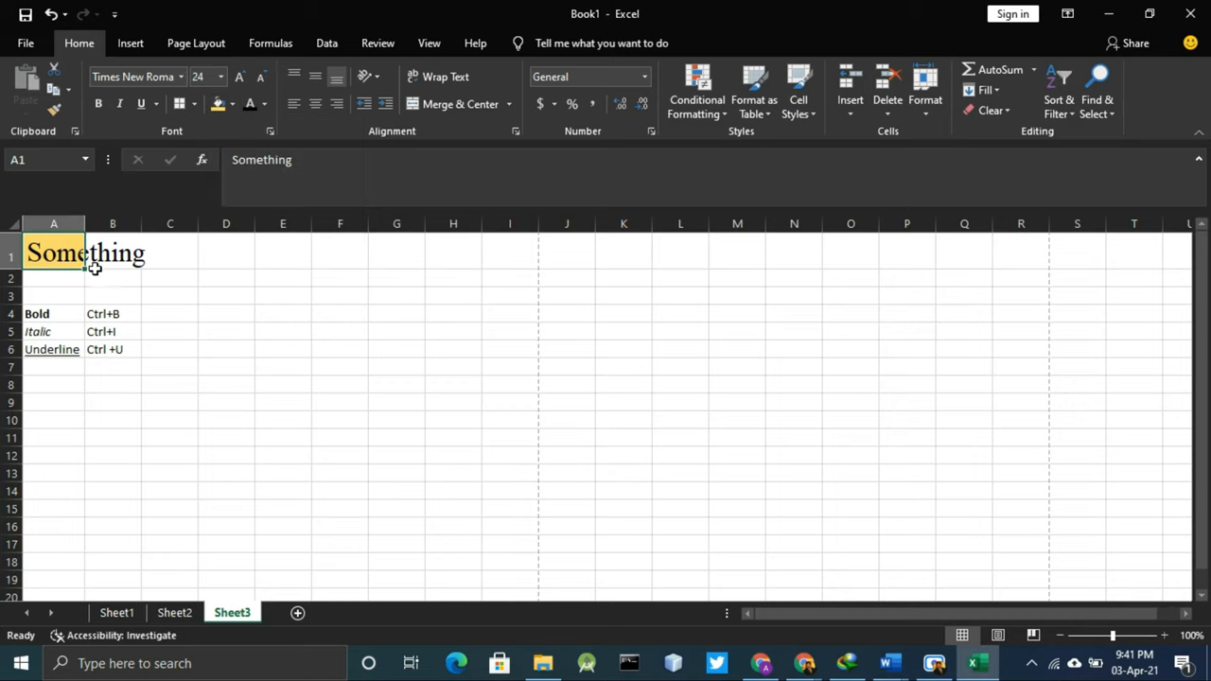
left_click_drag(83, 267, 190, 253)
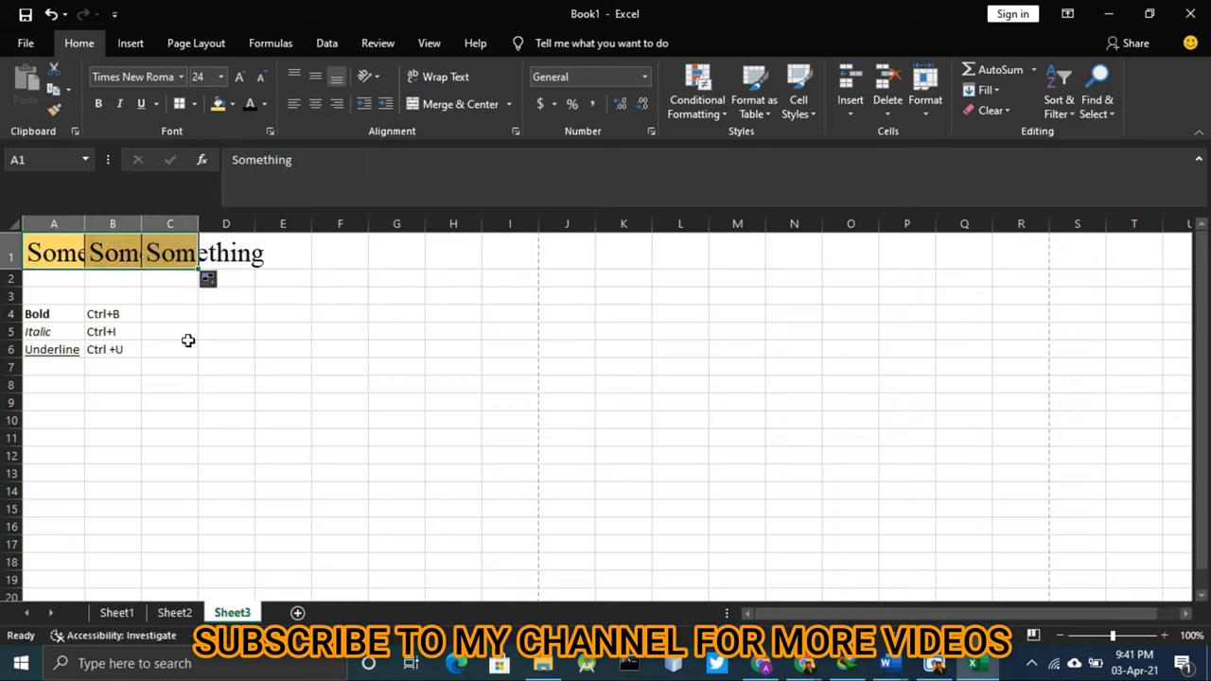
left_click(54, 252)
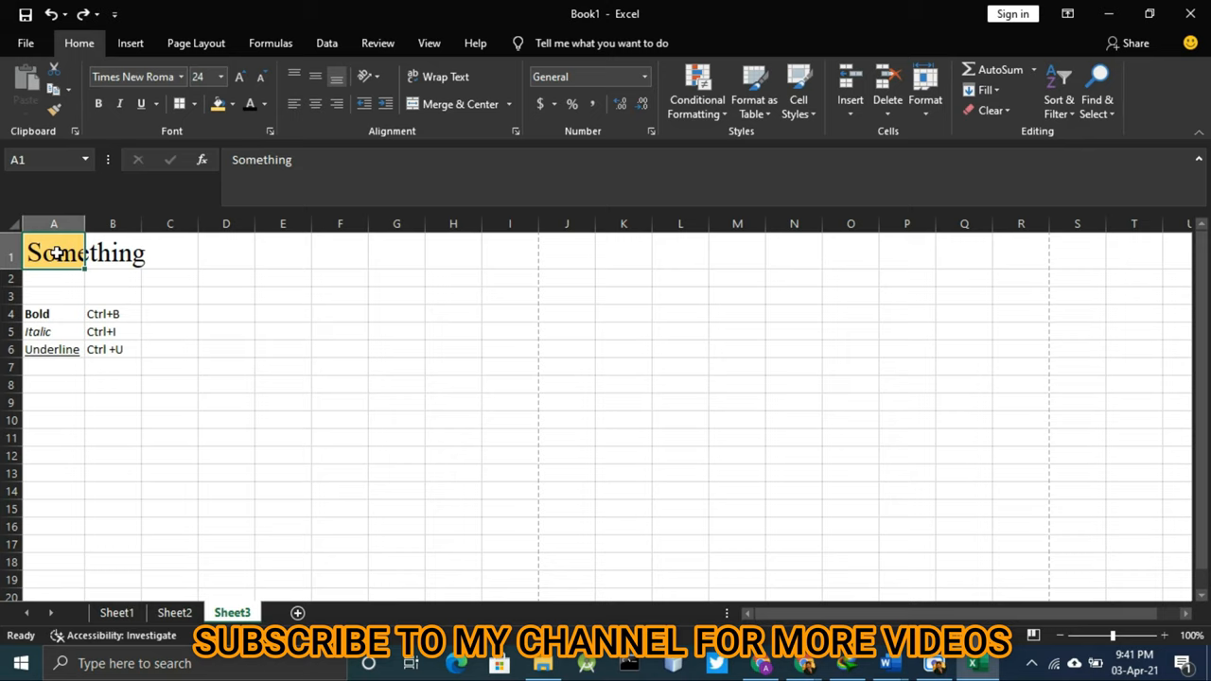
left_click_drag(53, 253, 225, 385)
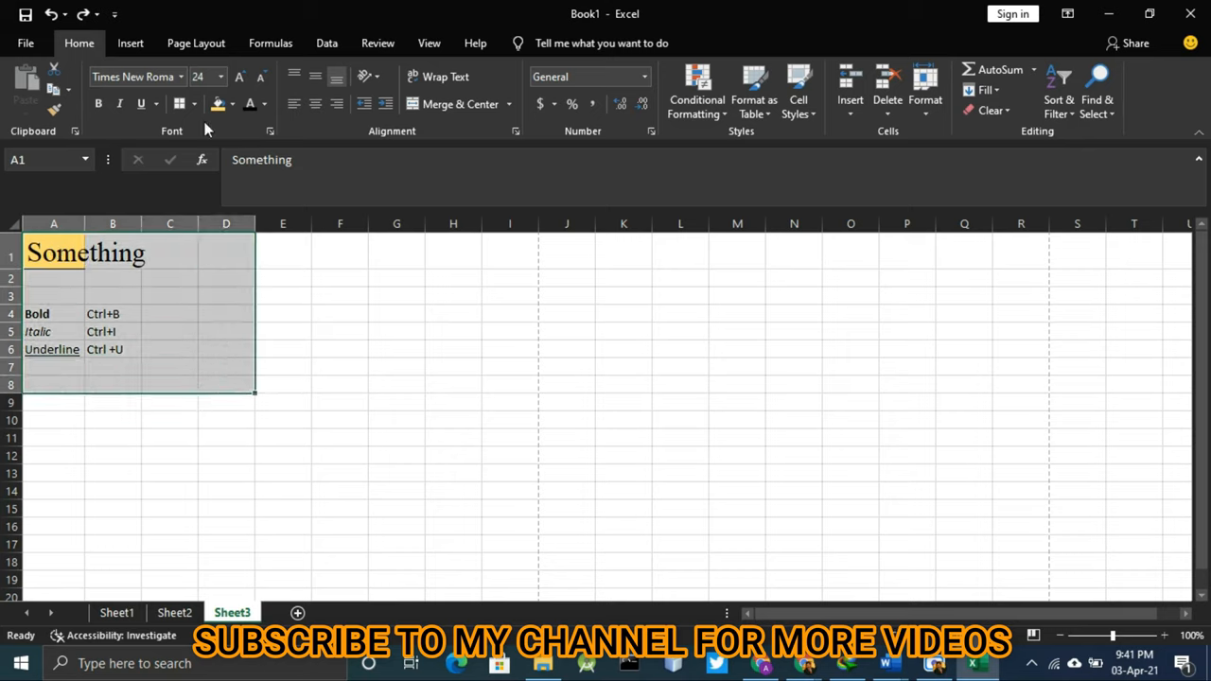
left_click(232, 104)
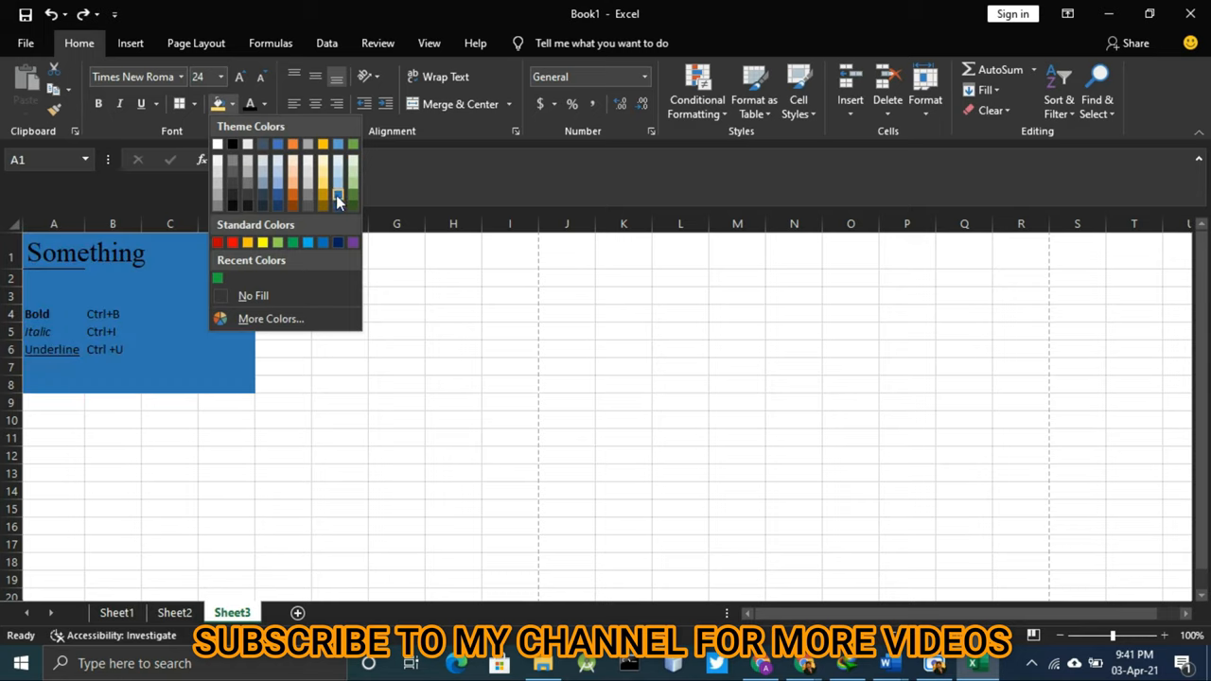
left_click(338, 196)
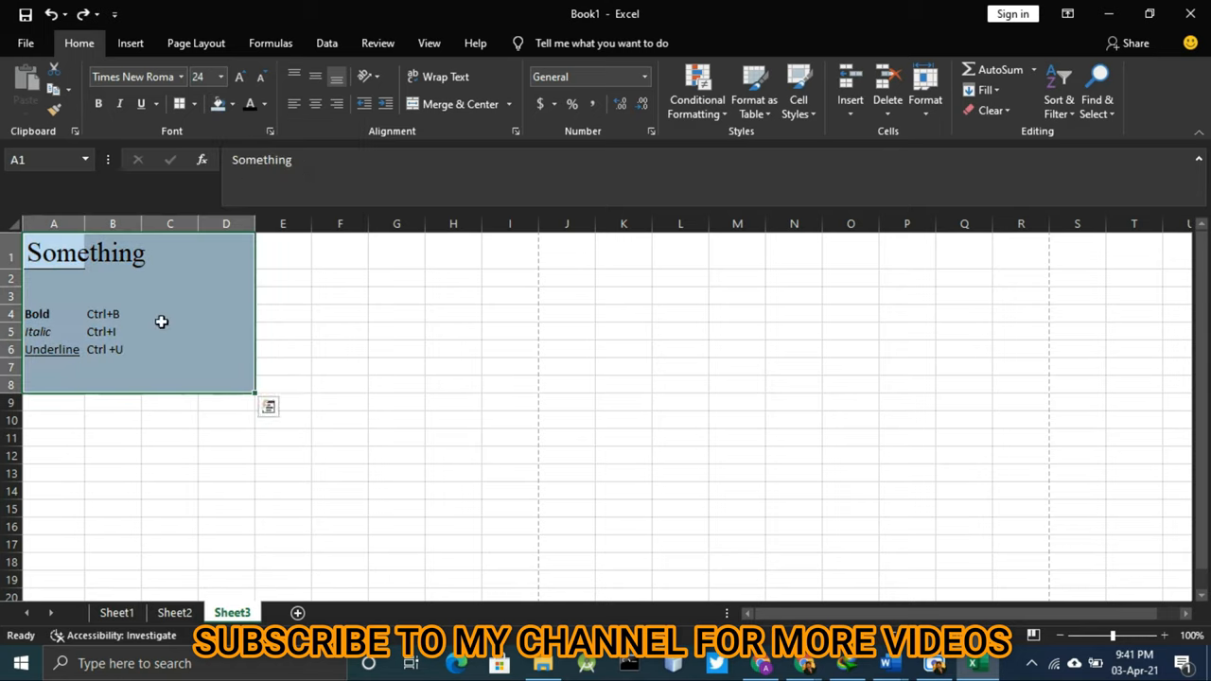
left_click(218, 104)
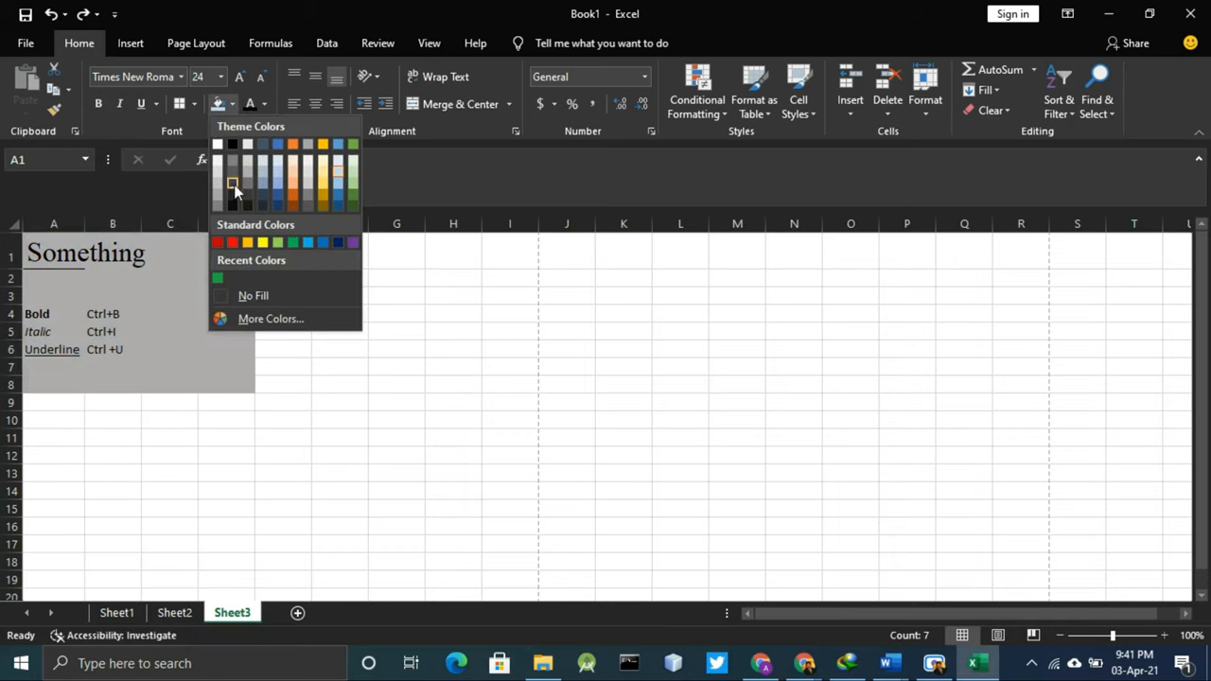
mouse_move(232, 159)
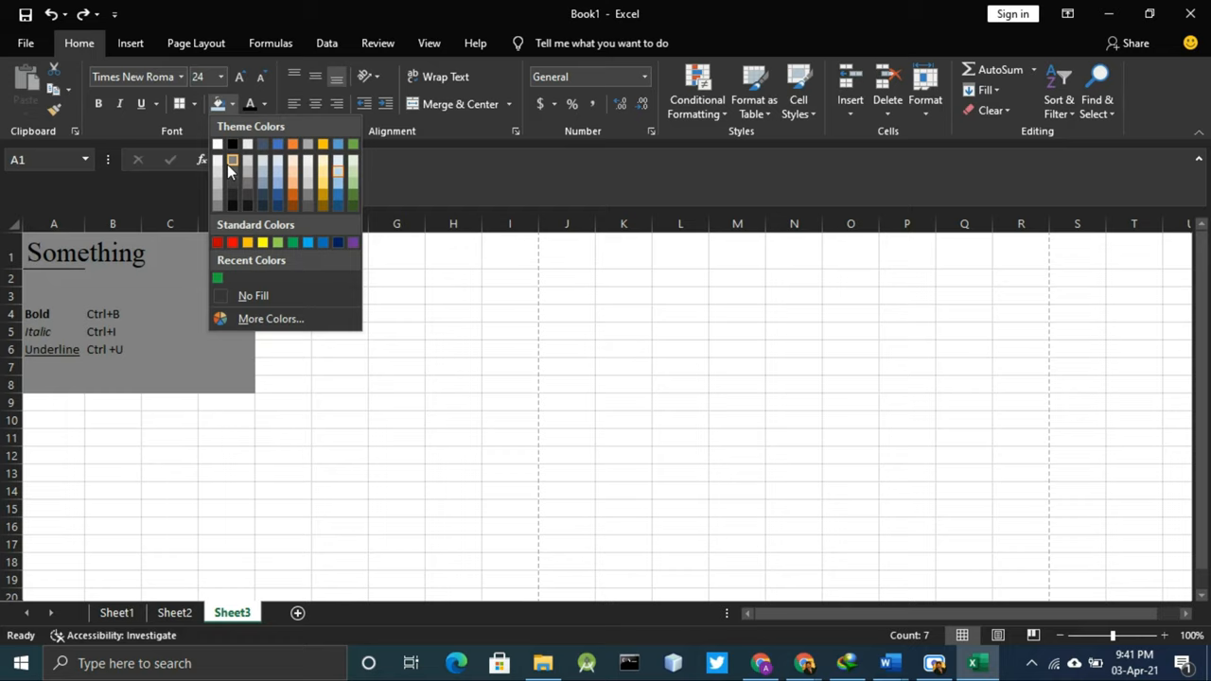
mouse_move(232, 162)
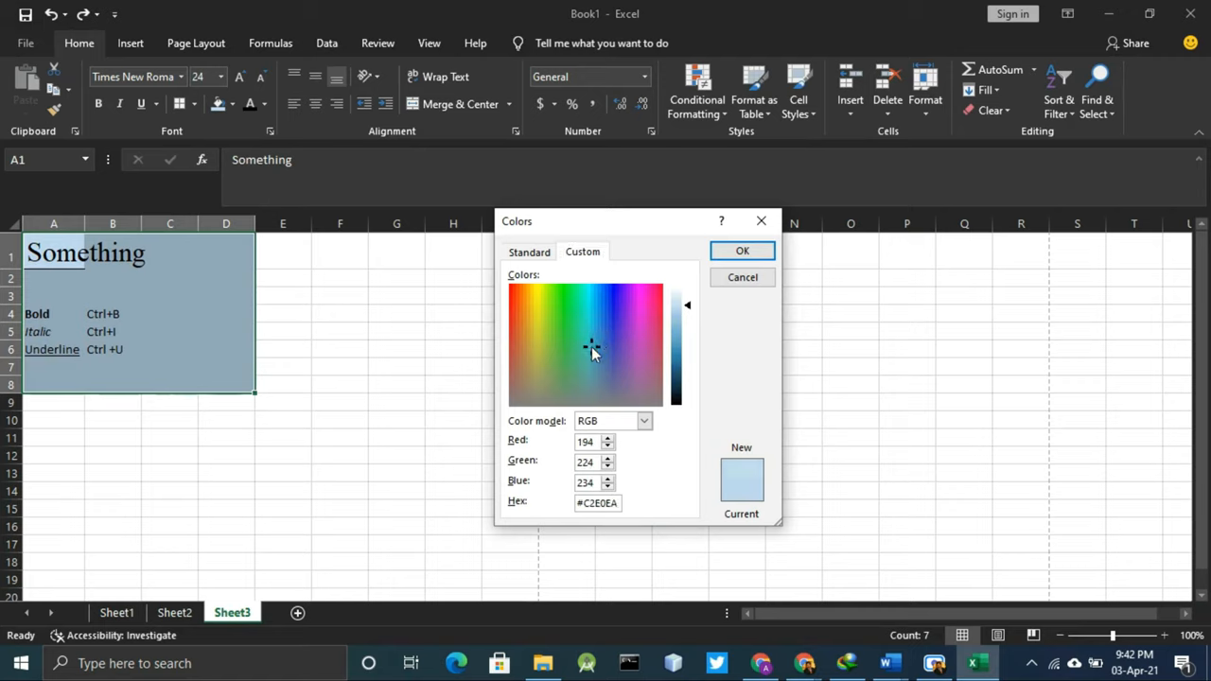
left_click(593, 345)
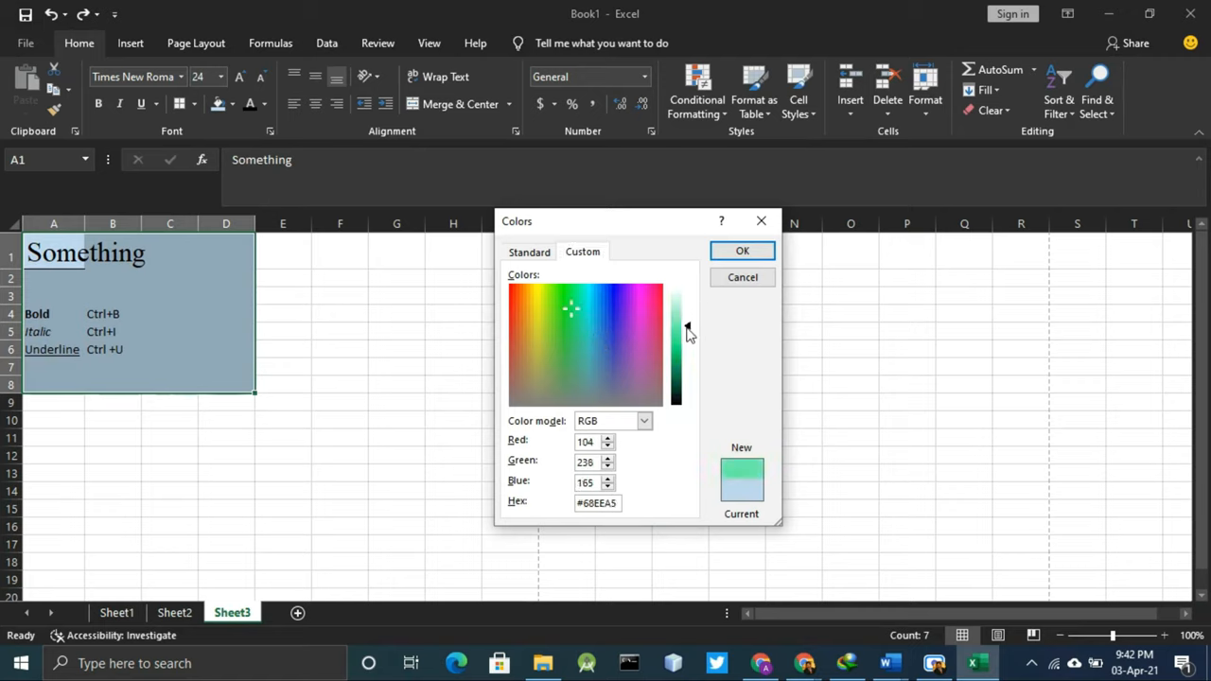
left_click(741, 251)
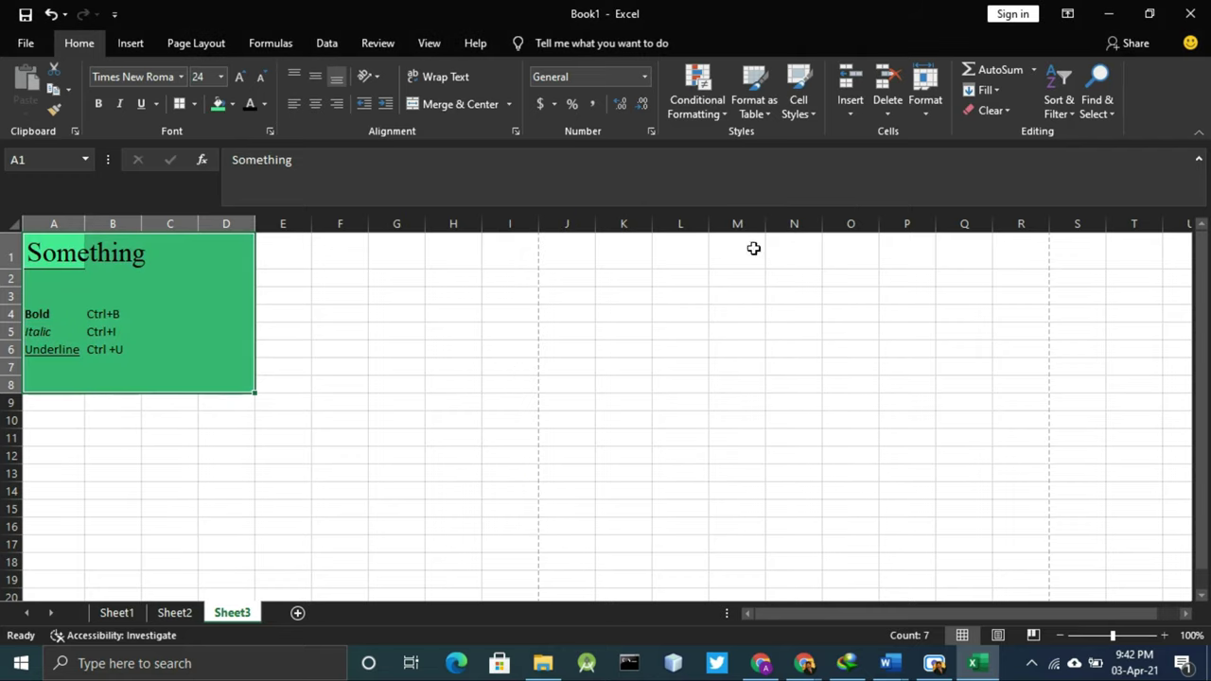
left_click(169, 296)
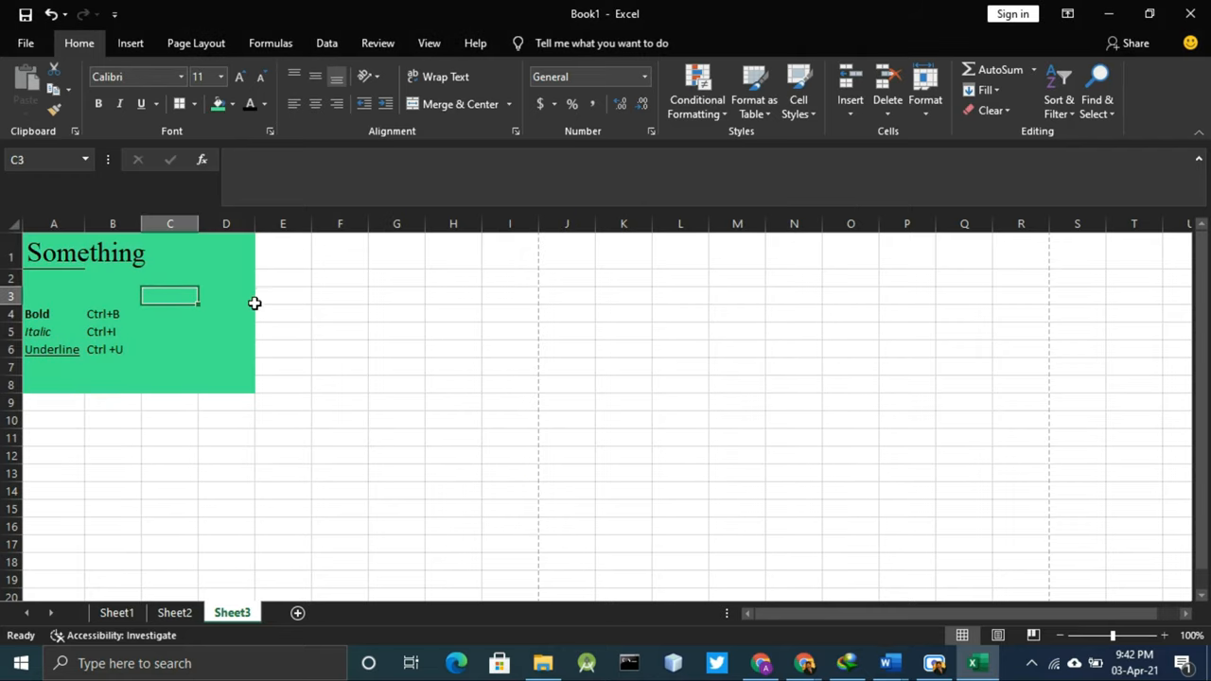
left_click(225, 296)
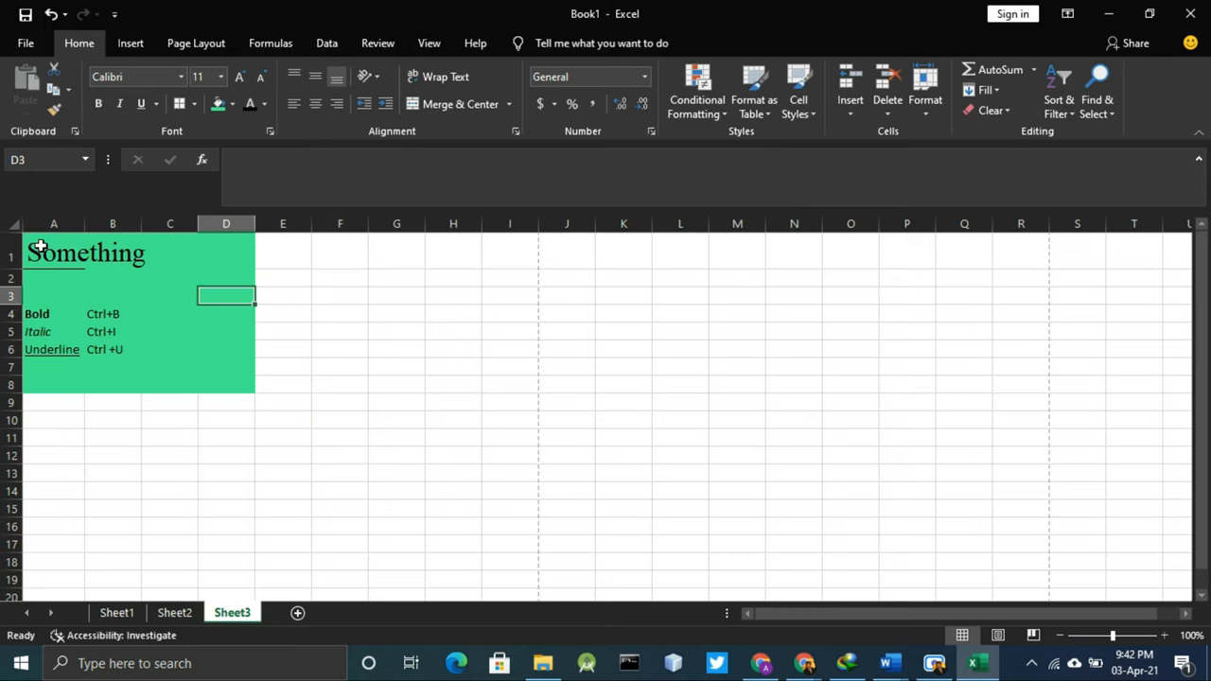
left_click(283, 473)
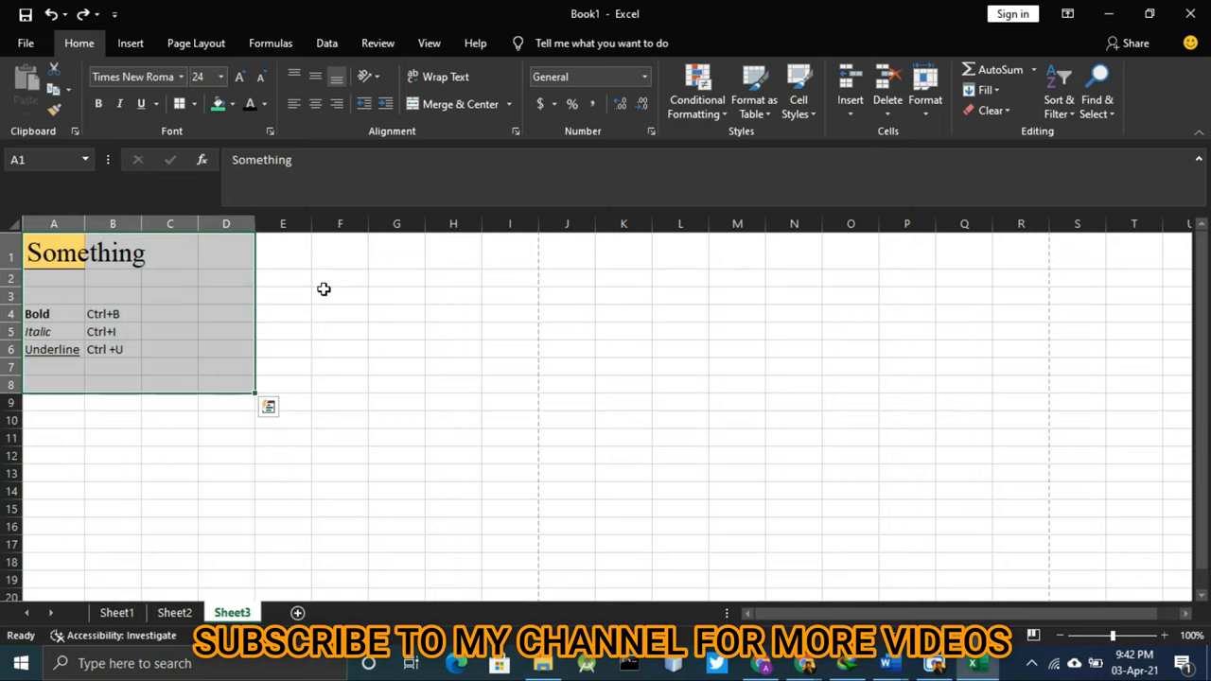
Step: Add Undo (Ctrl+Z) and Redo (Ctrl+Y) in rows 7–8 and clear B8's stray green fill
left_click(53, 366)
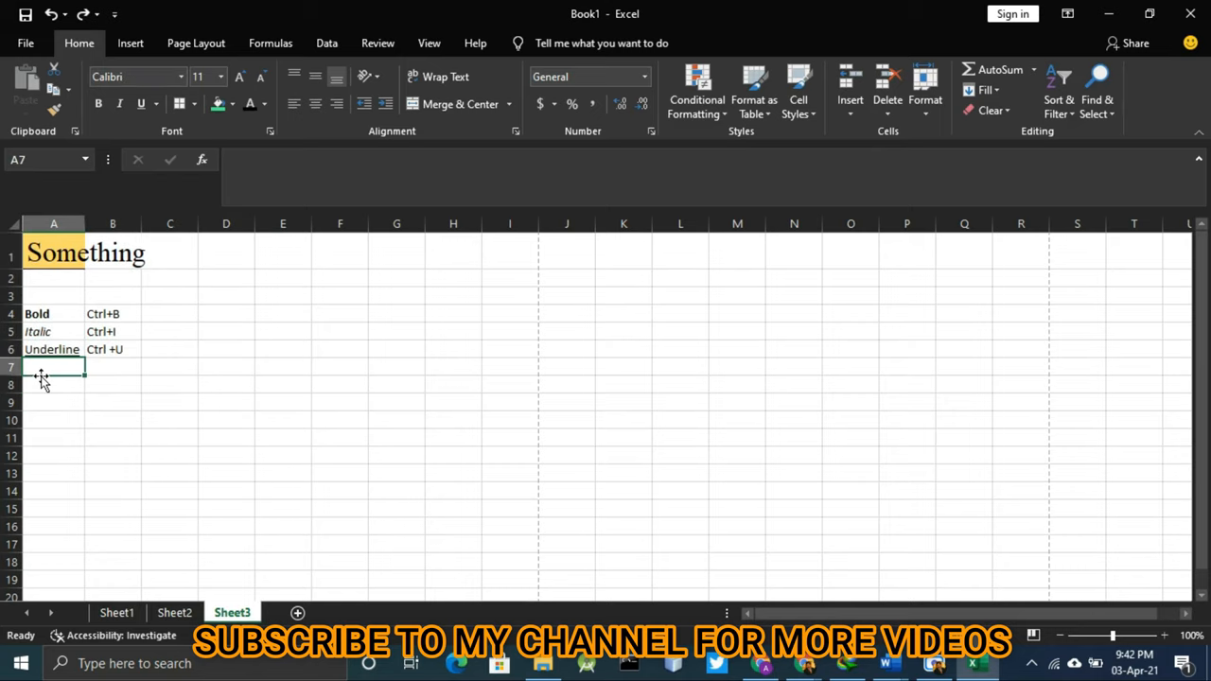
type("Undo")
left_click(113, 367)
type("C")
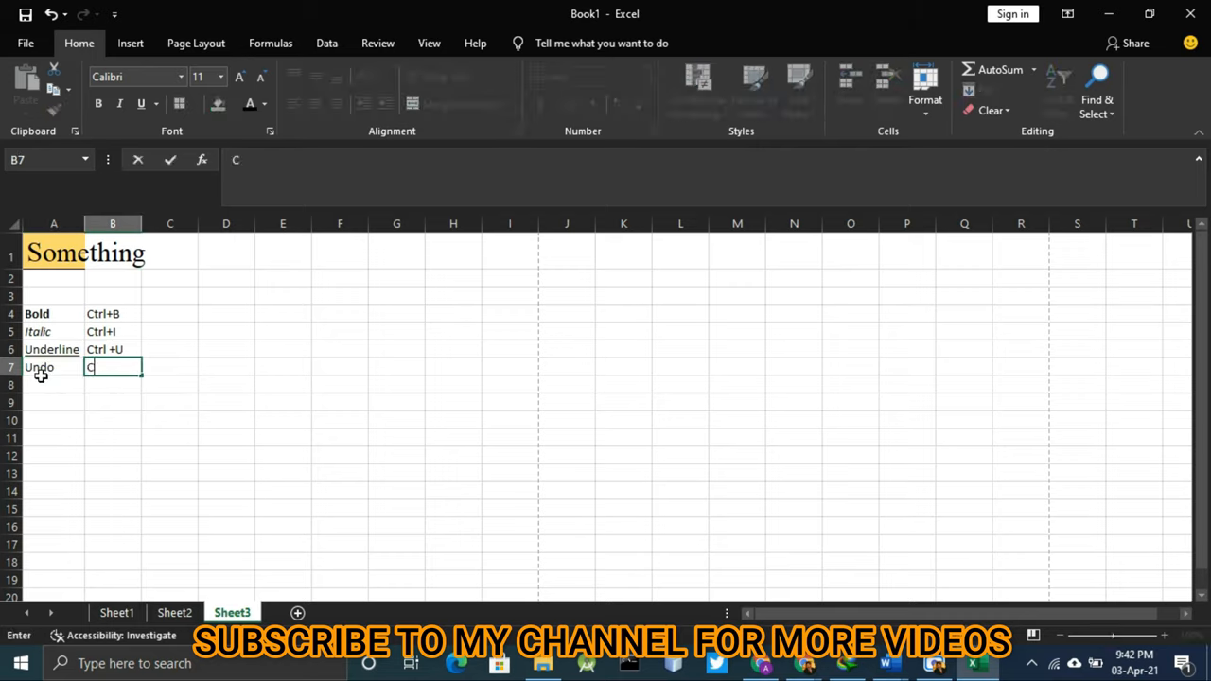
type("trl+I")
left_click(53, 384)
type("Redo")
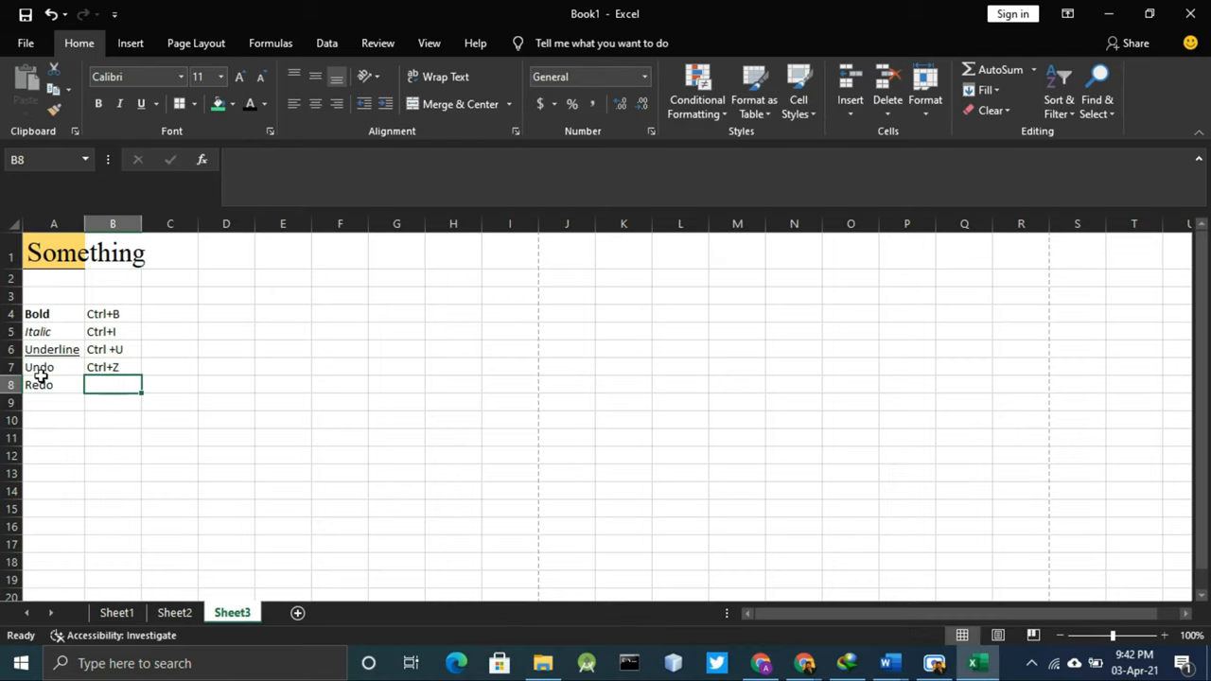
type("Ctrl")
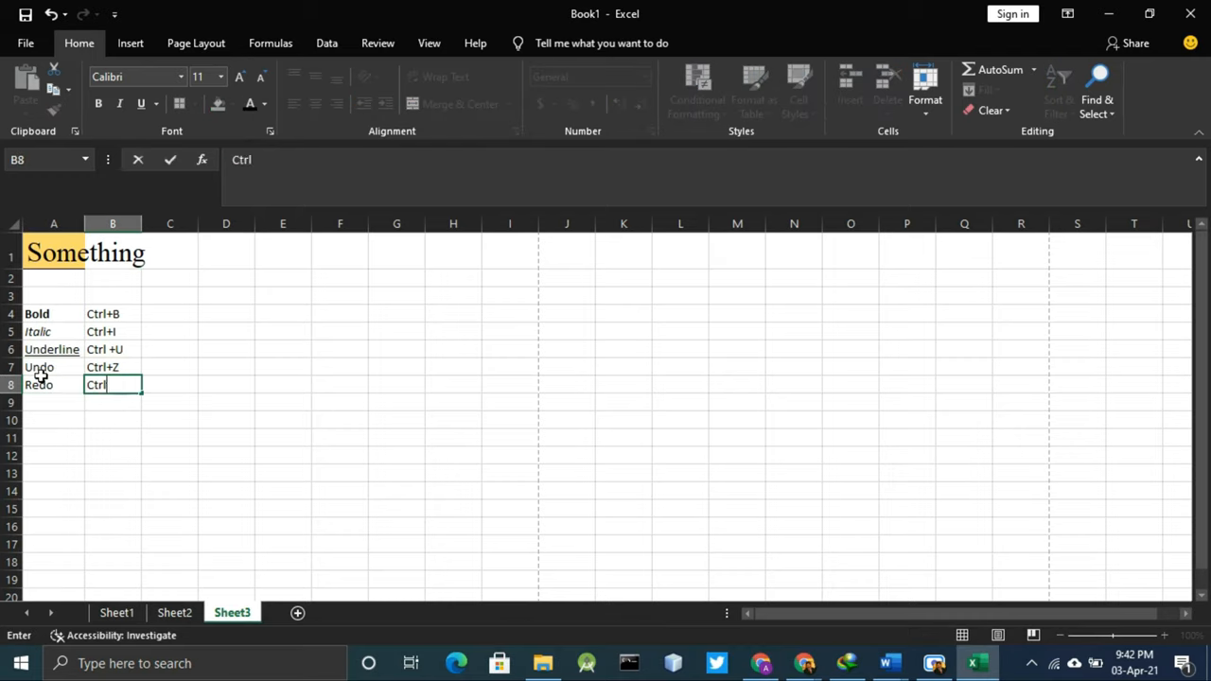
key("enter")
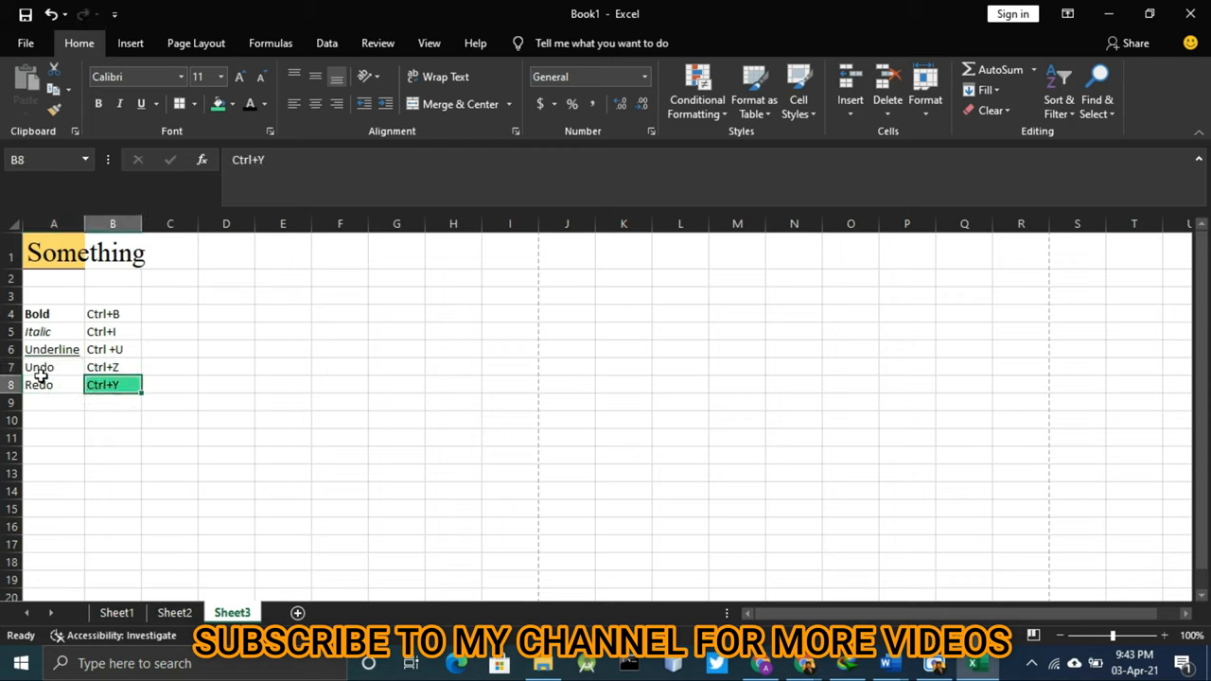
left_click(283, 367)
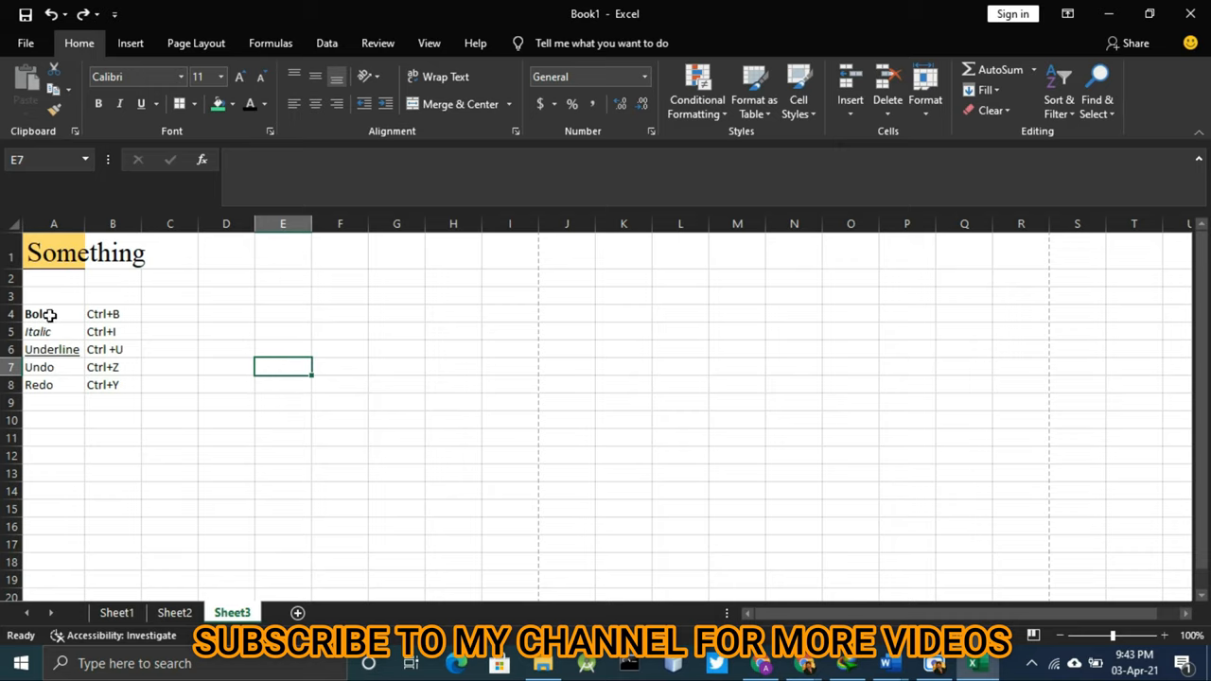
left_click(53, 254)
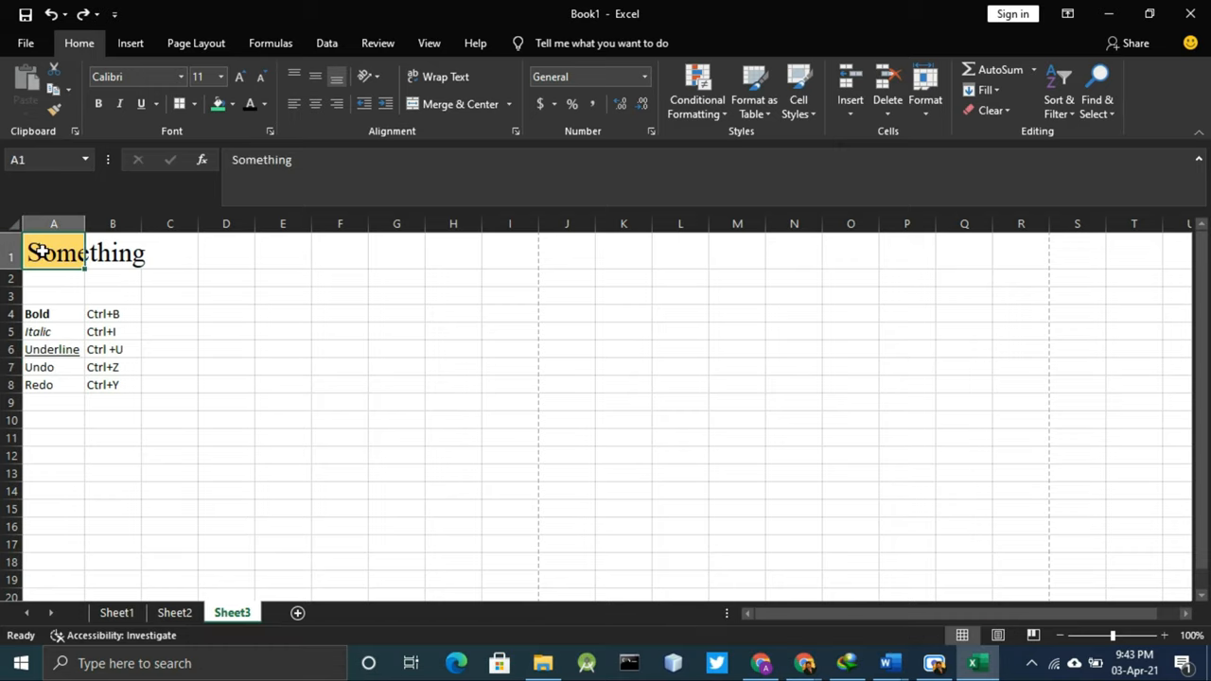
Step: Merge and centre 'Something' across A1:C1, then unmerge it and check C1
left_click_drag(53, 252, 170, 253)
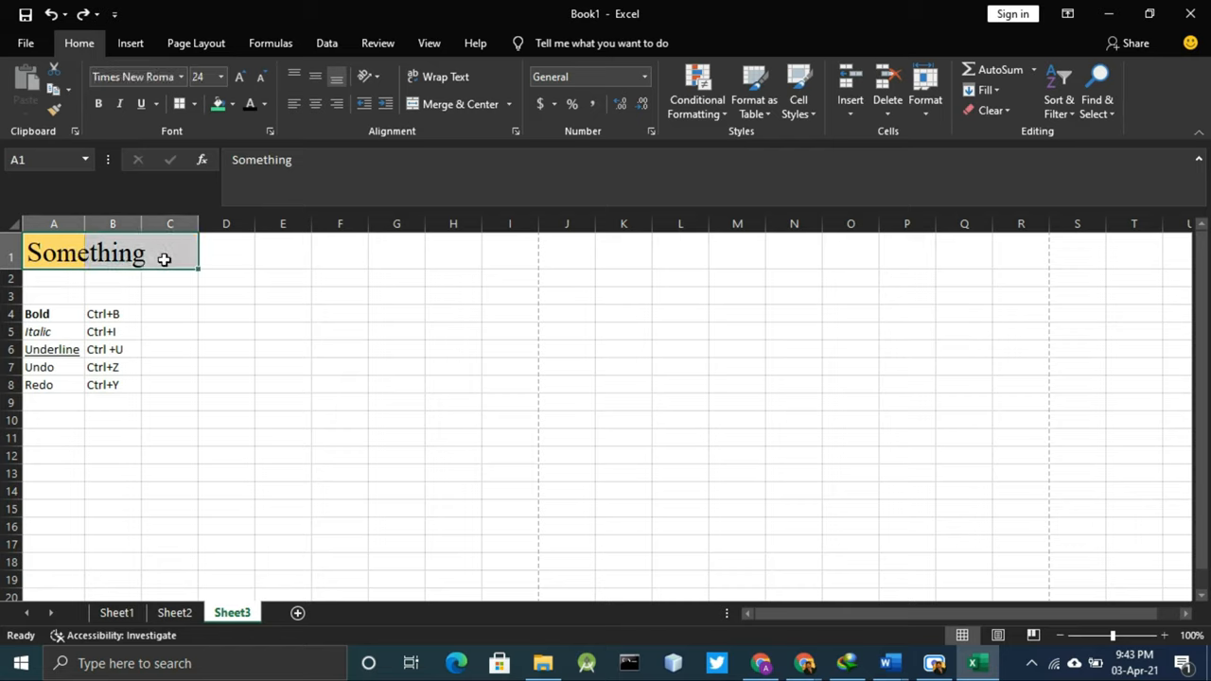
mouse_move(445, 76)
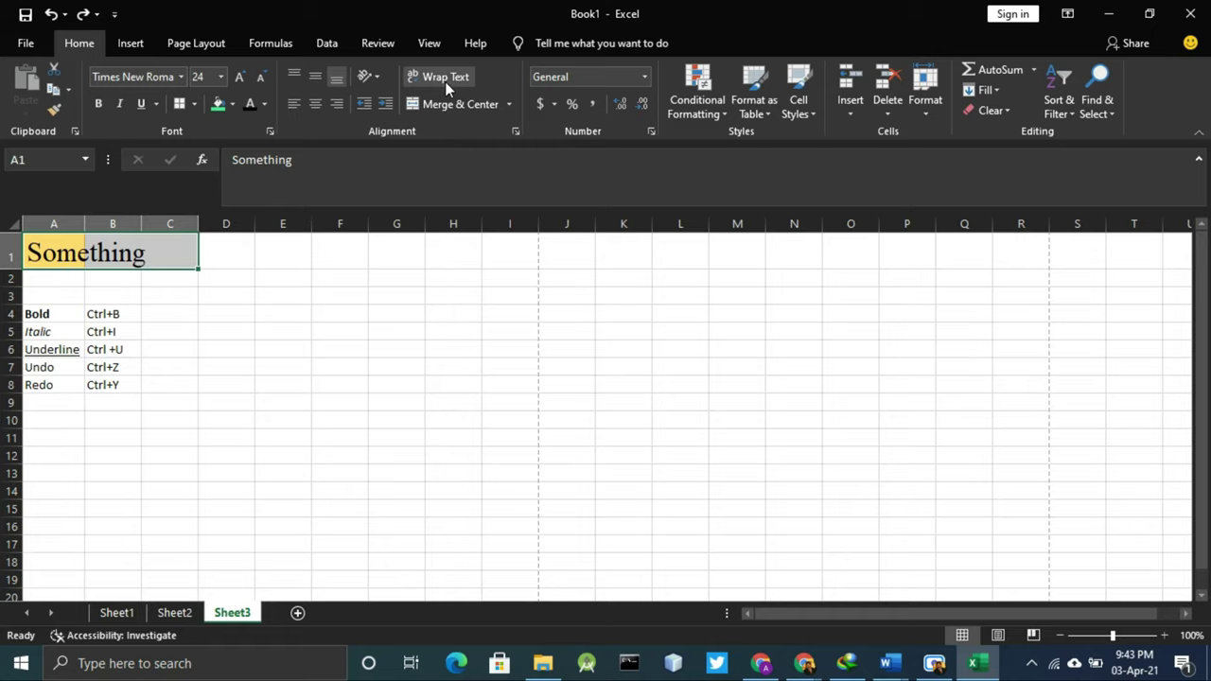
mouse_move(461, 104)
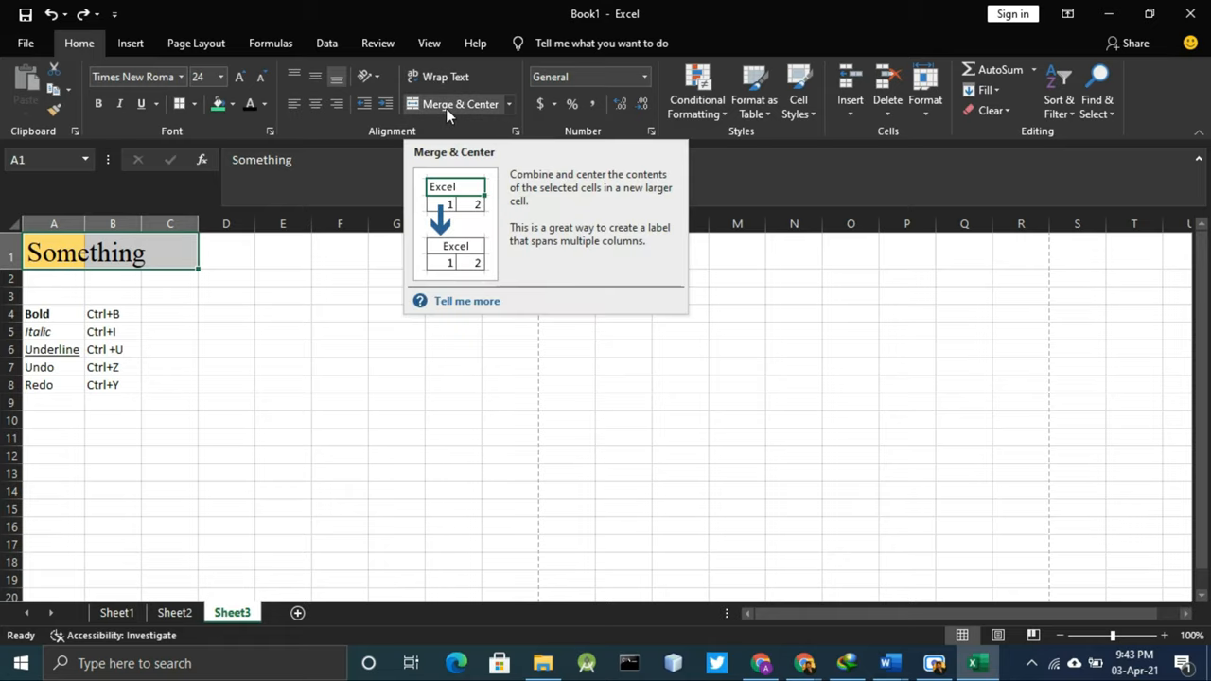
left_click(460, 104)
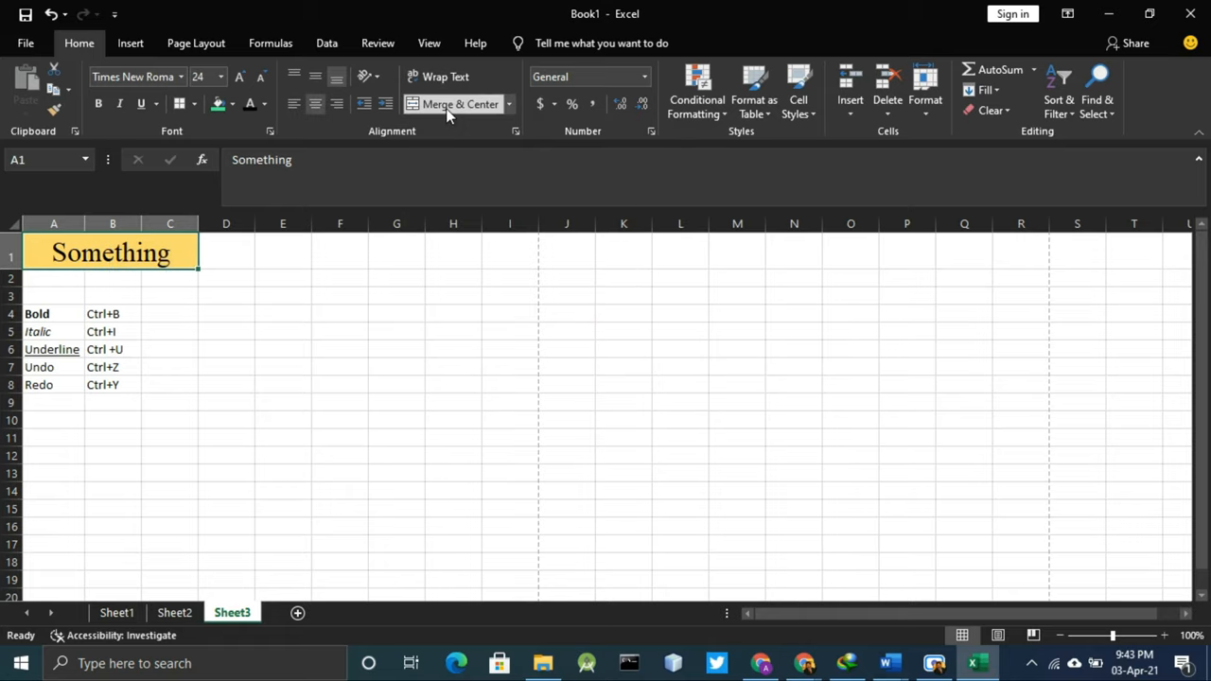
left_click(340, 313)
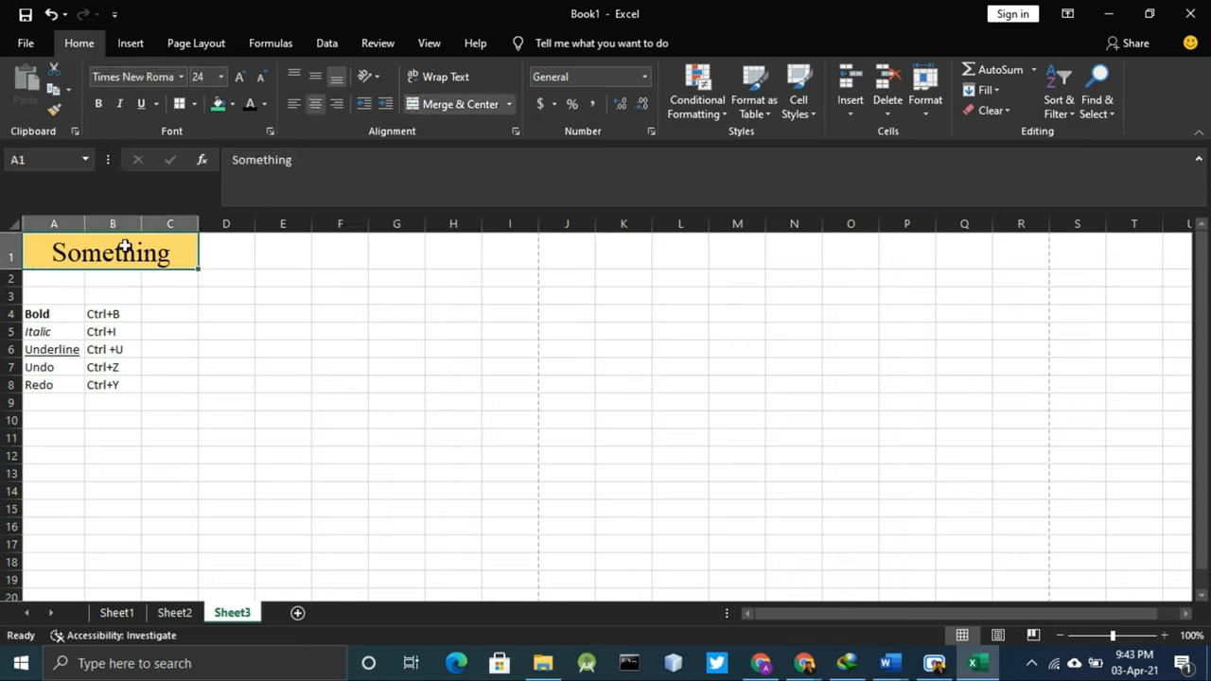
mouse_move(42, 253)
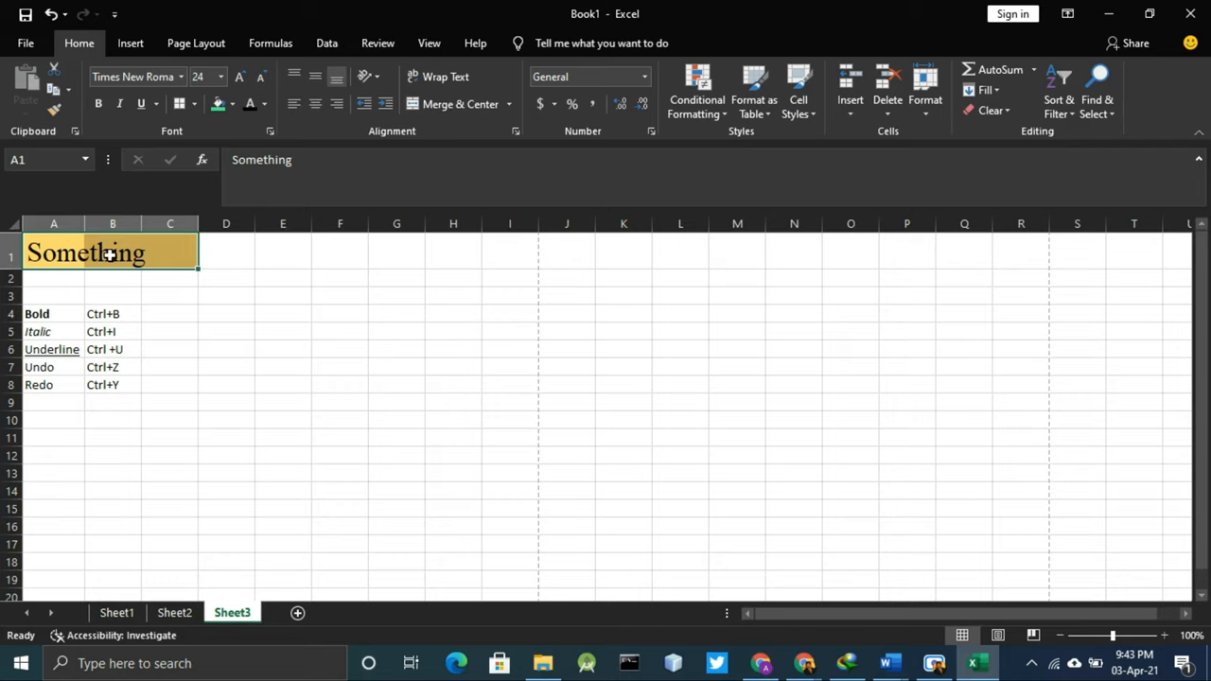
left_click(170, 254)
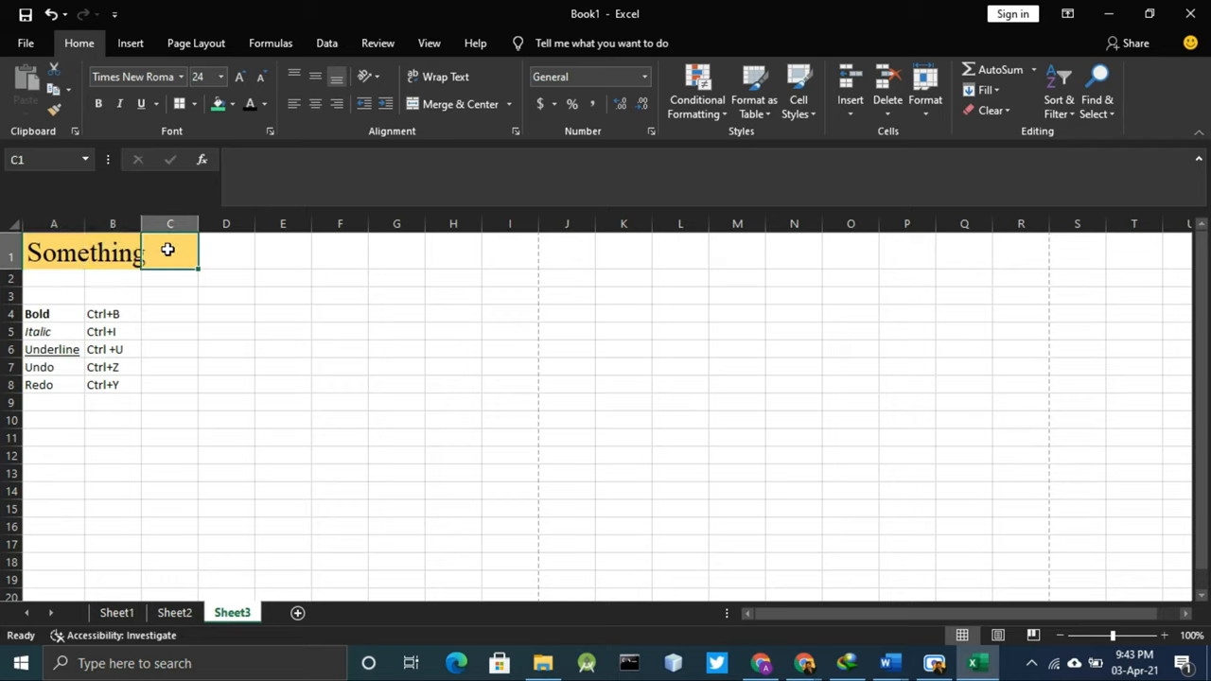
mouse_move(34, 236)
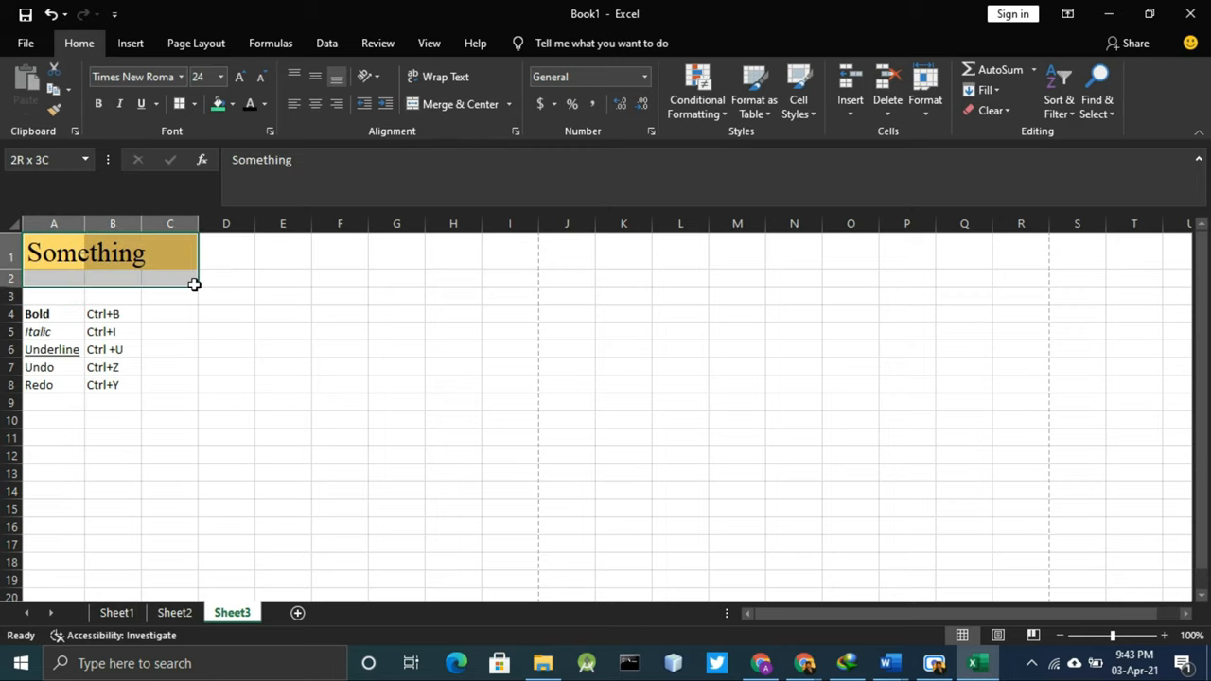
Step: Merge and centre A1:D3 into one cell, then reselect the merged Something header
left_click_drag(194, 284, 225, 300)
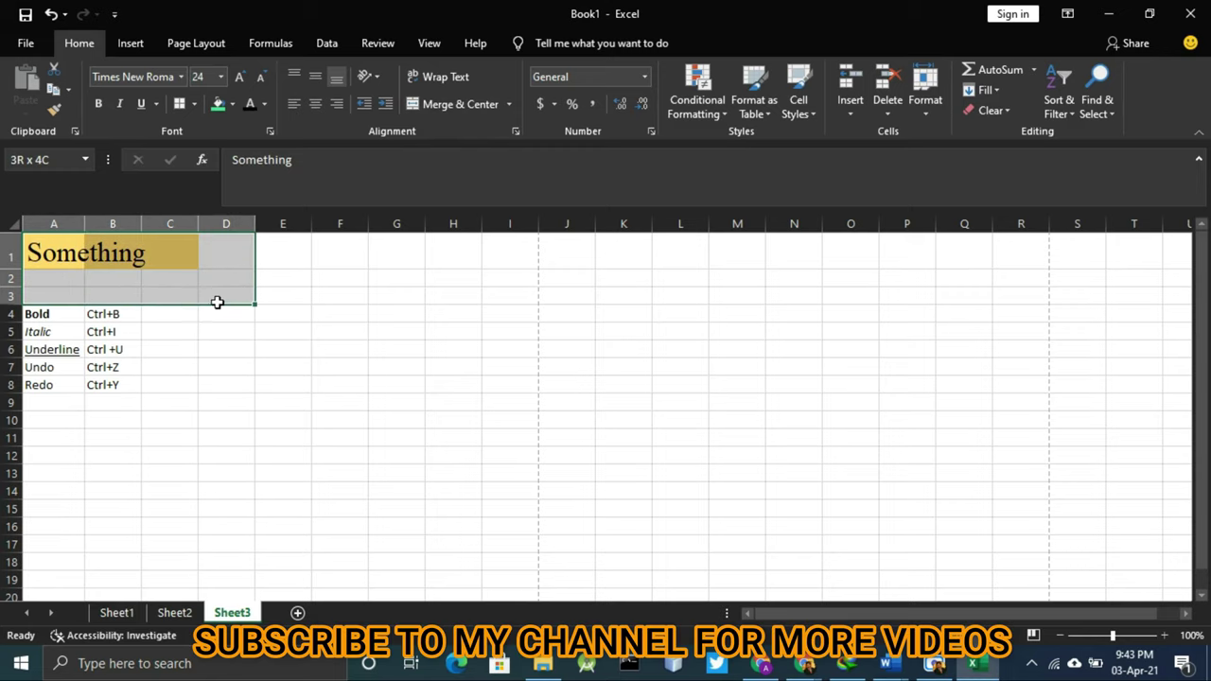
left_click(453, 104)
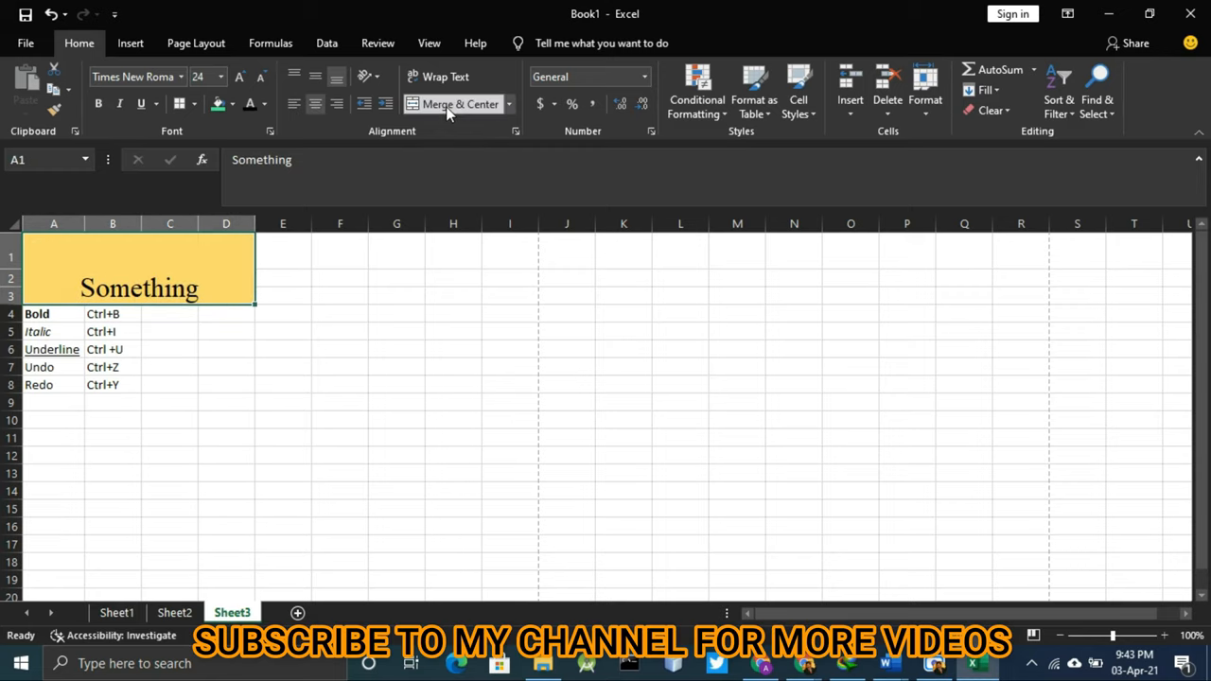
mouse_move(329, 406)
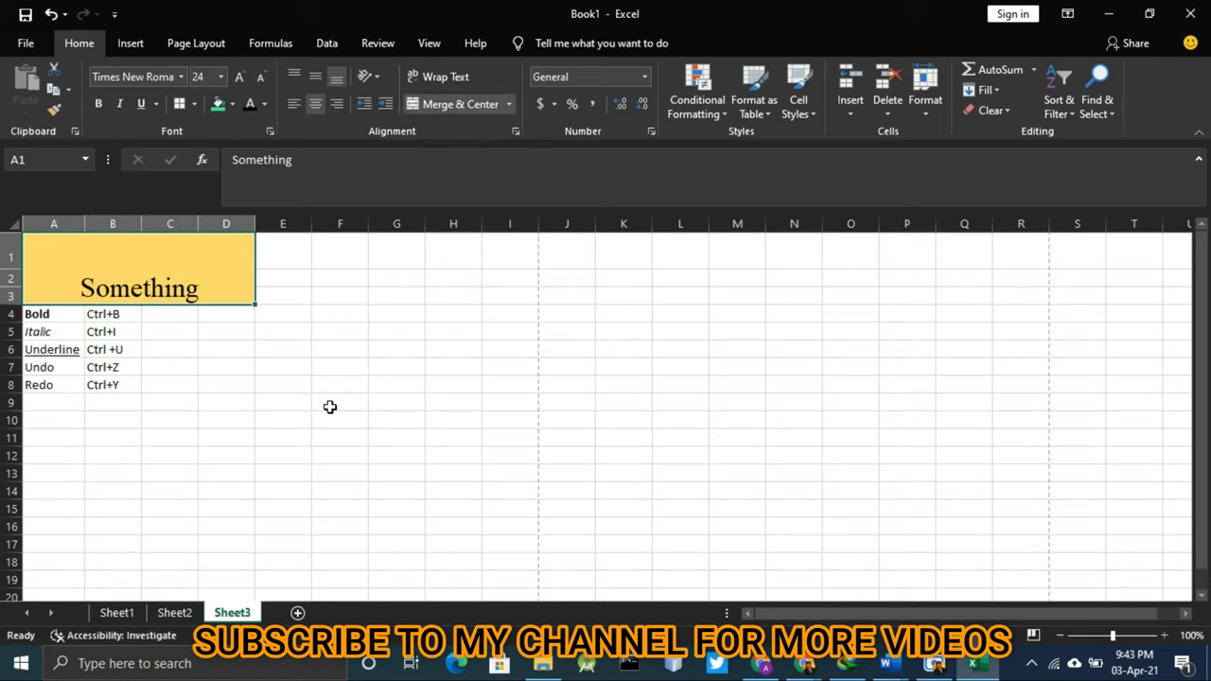
mouse_move(139, 287)
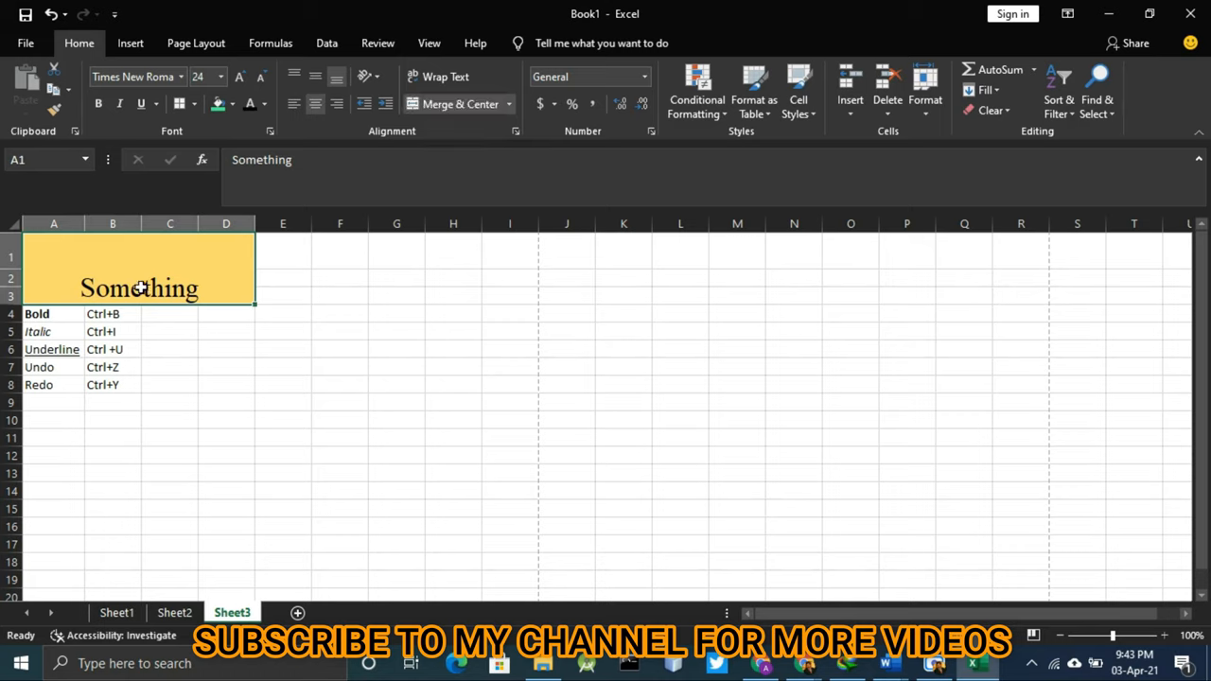
left_click(225, 367)
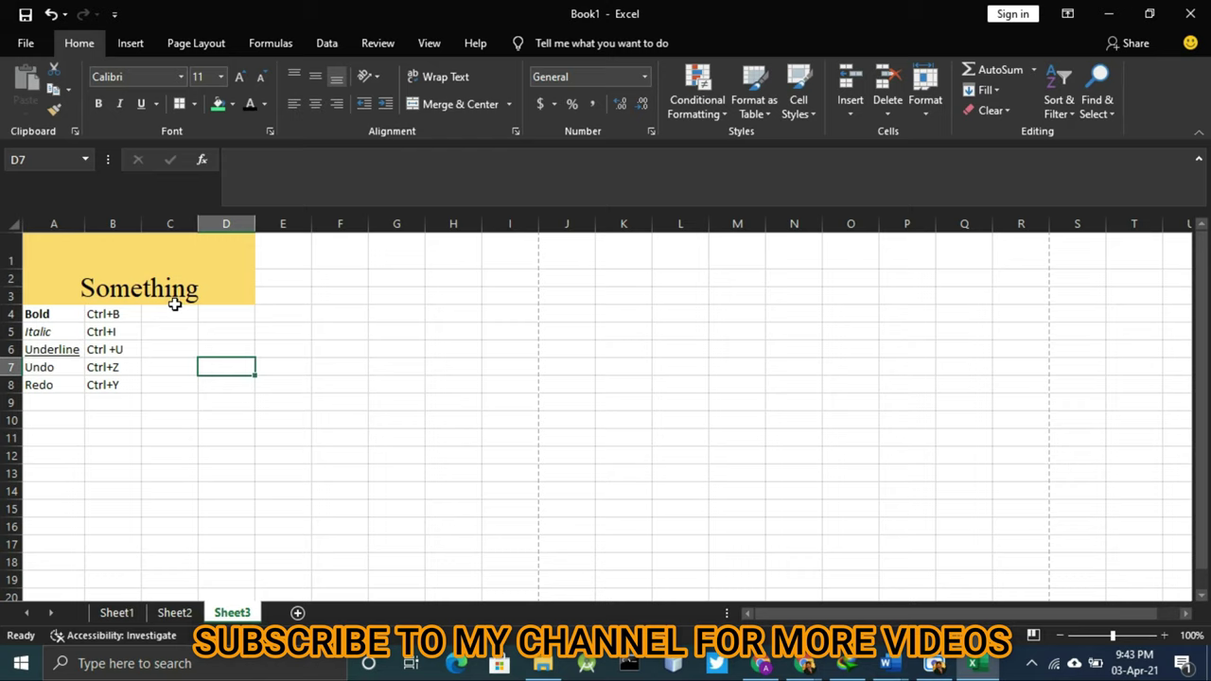
left_click(139, 274)
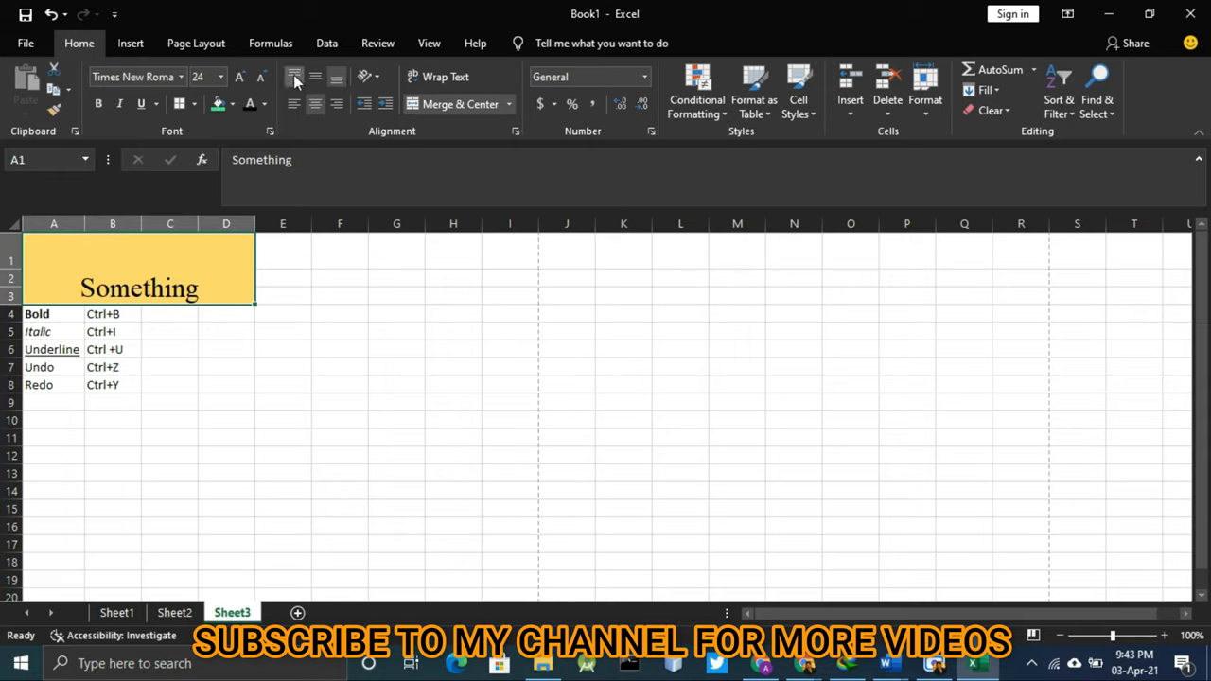
Step: Try Top, Middle and Bottom Align on the header, settling on Middle Align
left_click(294, 77)
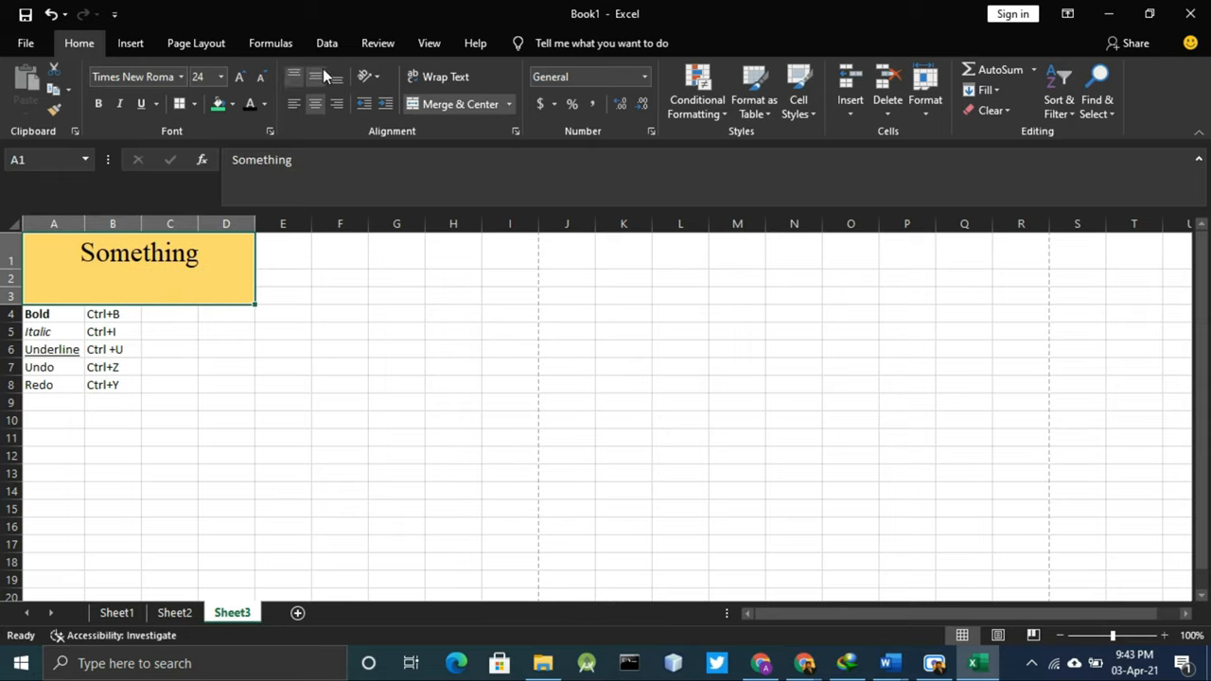
left_click(316, 76)
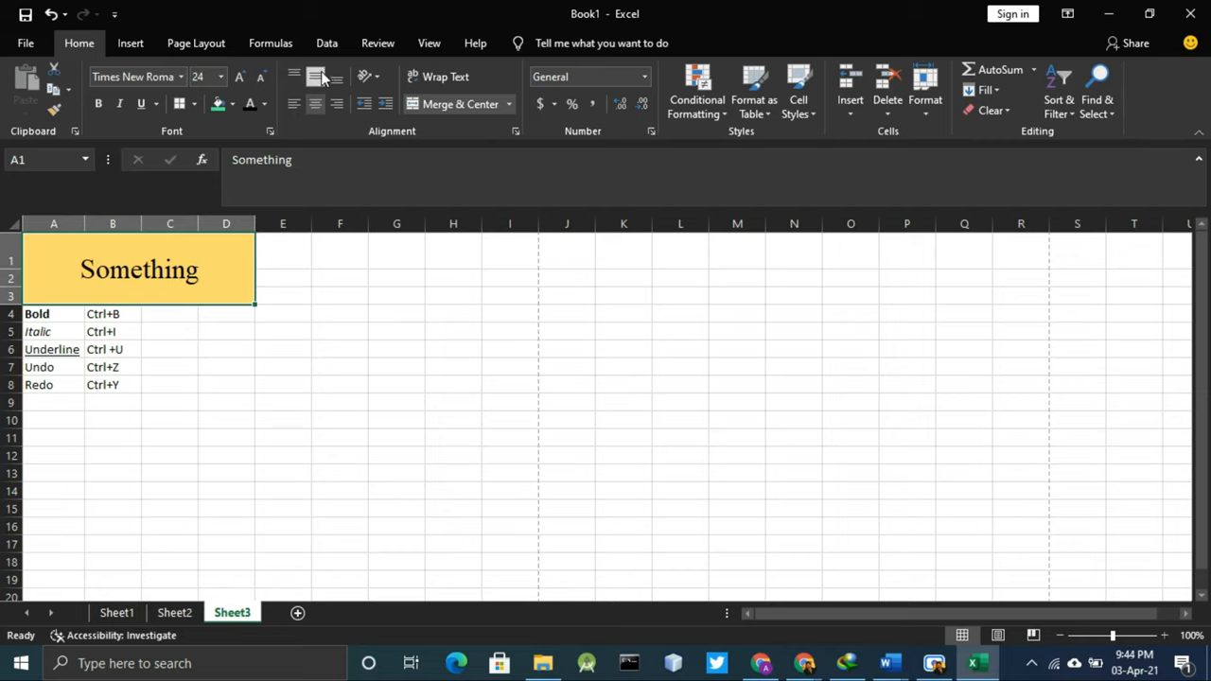
mouse_move(337, 90)
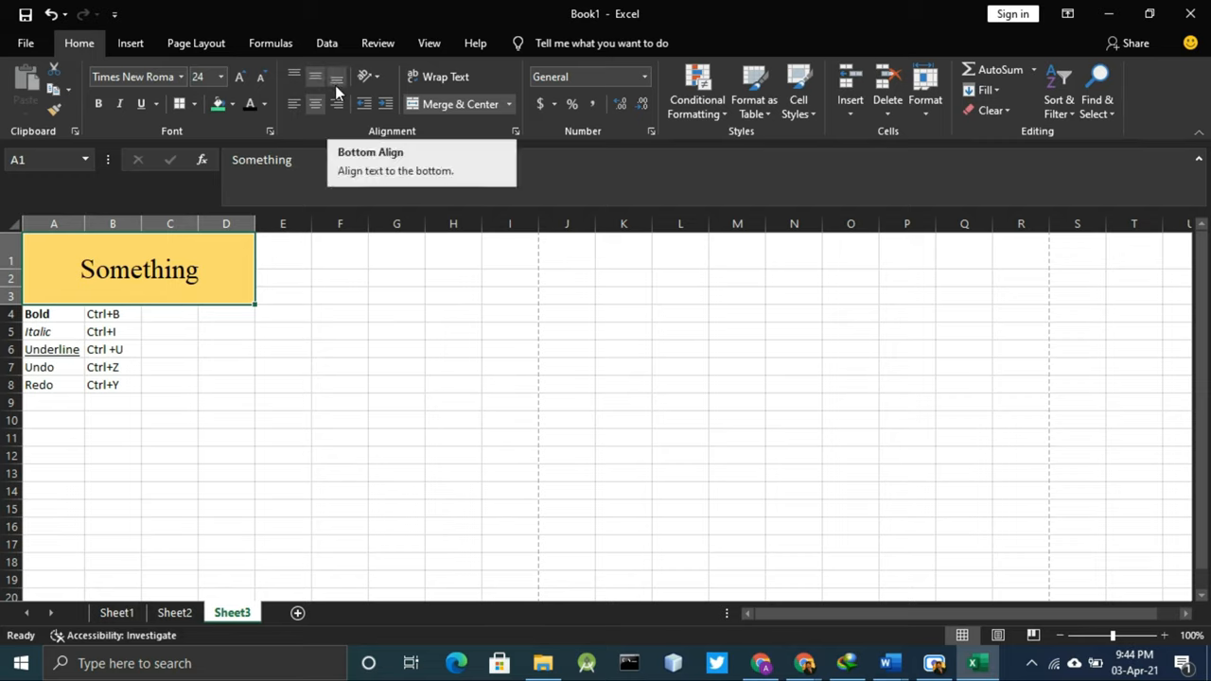
left_click(294, 76)
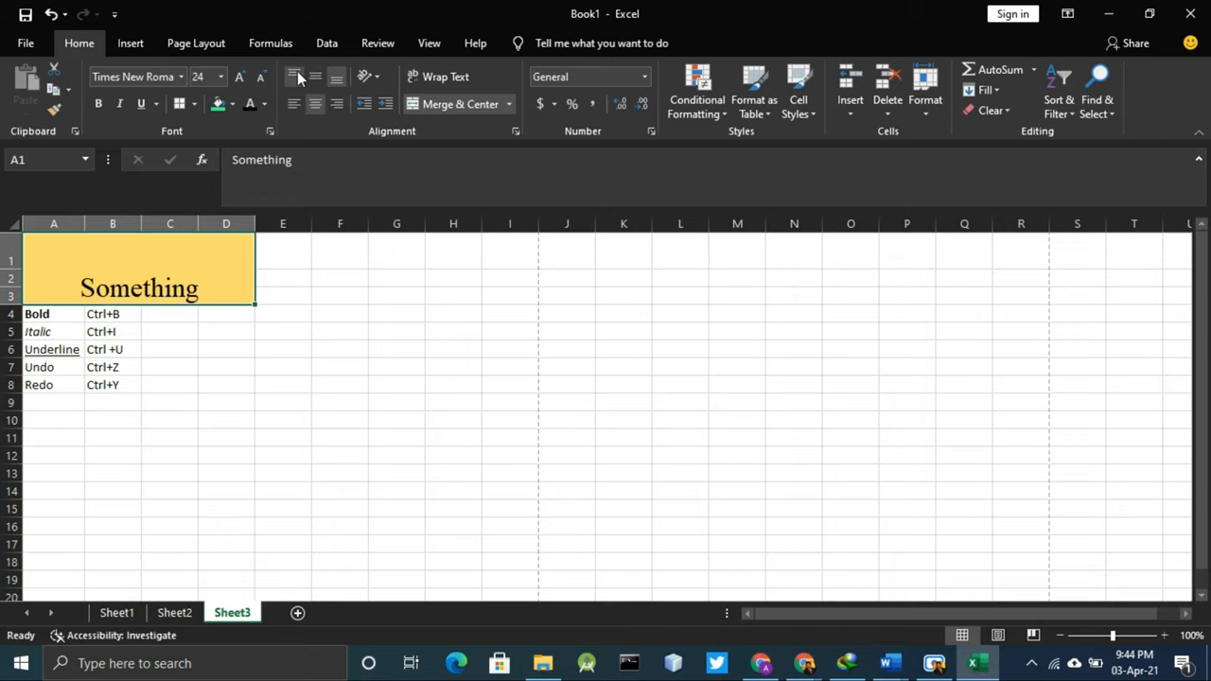
left_click(294, 104)
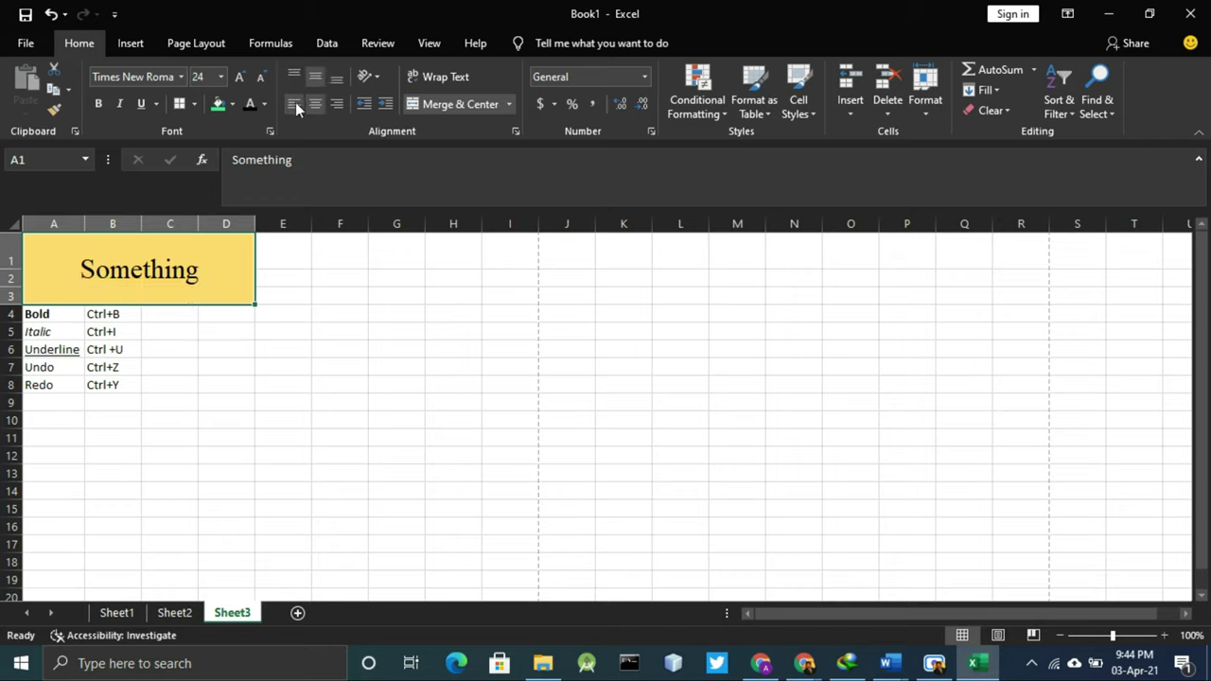
Step: Try Left, Center and Right alignment, leaving the header centred, then reselect it
left_click(294, 104)
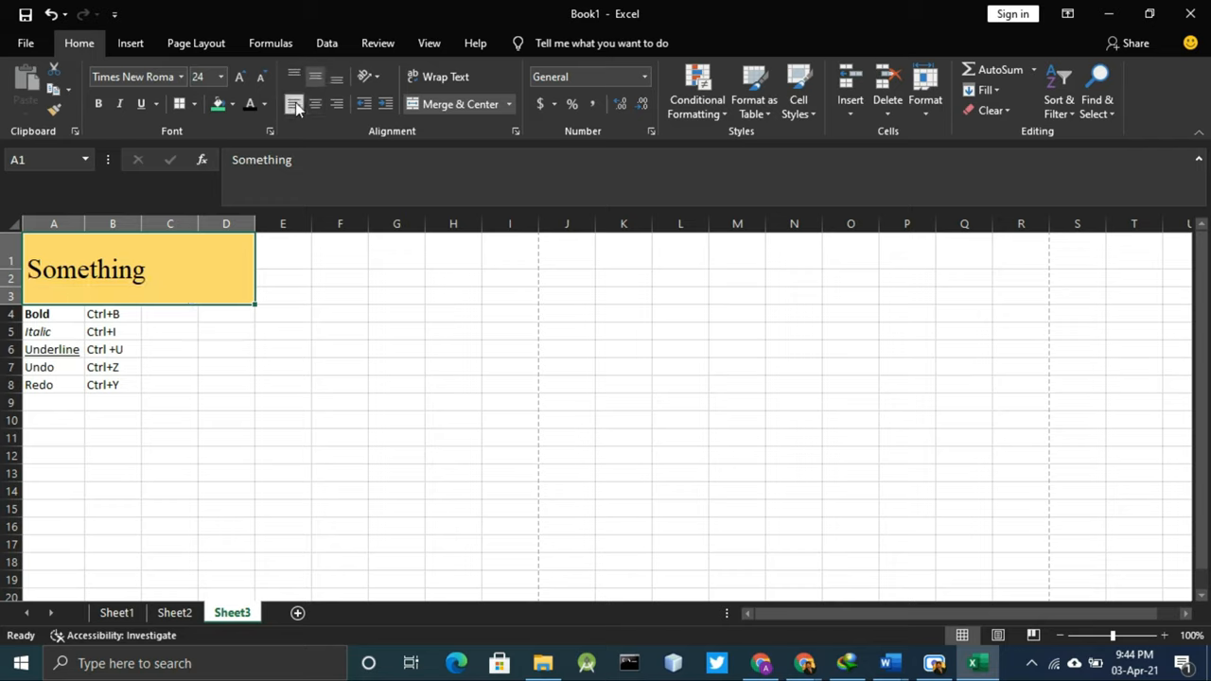
left_click(315, 104)
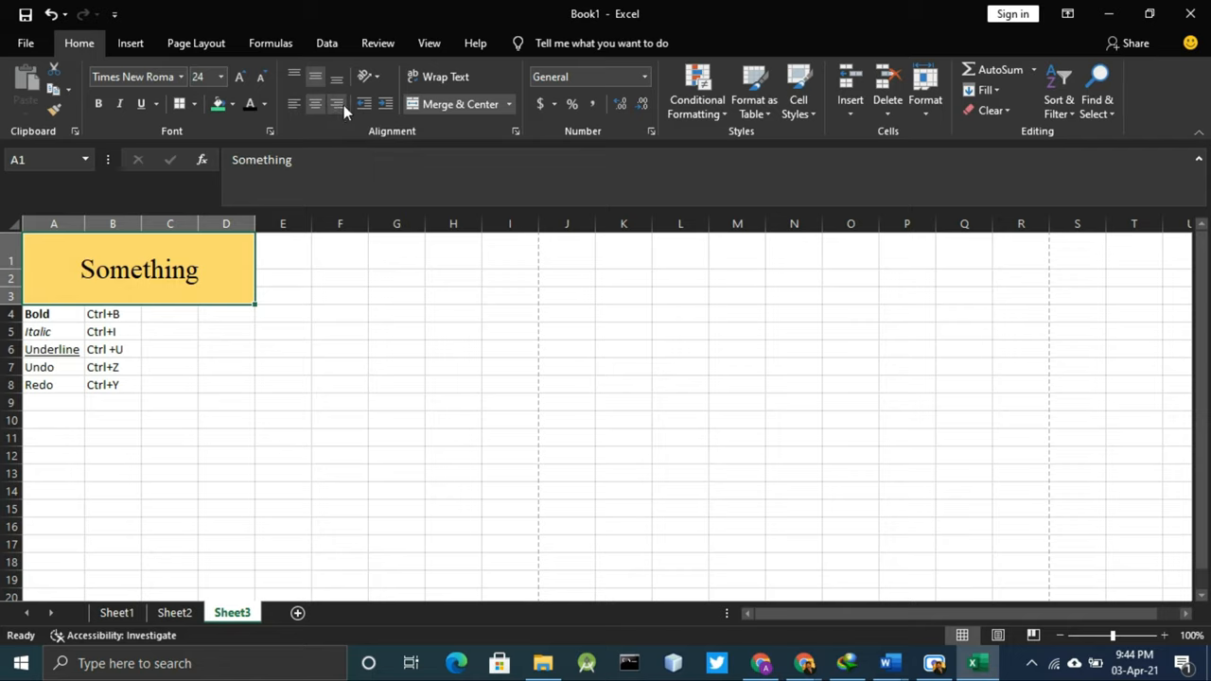
left_click(337, 104)
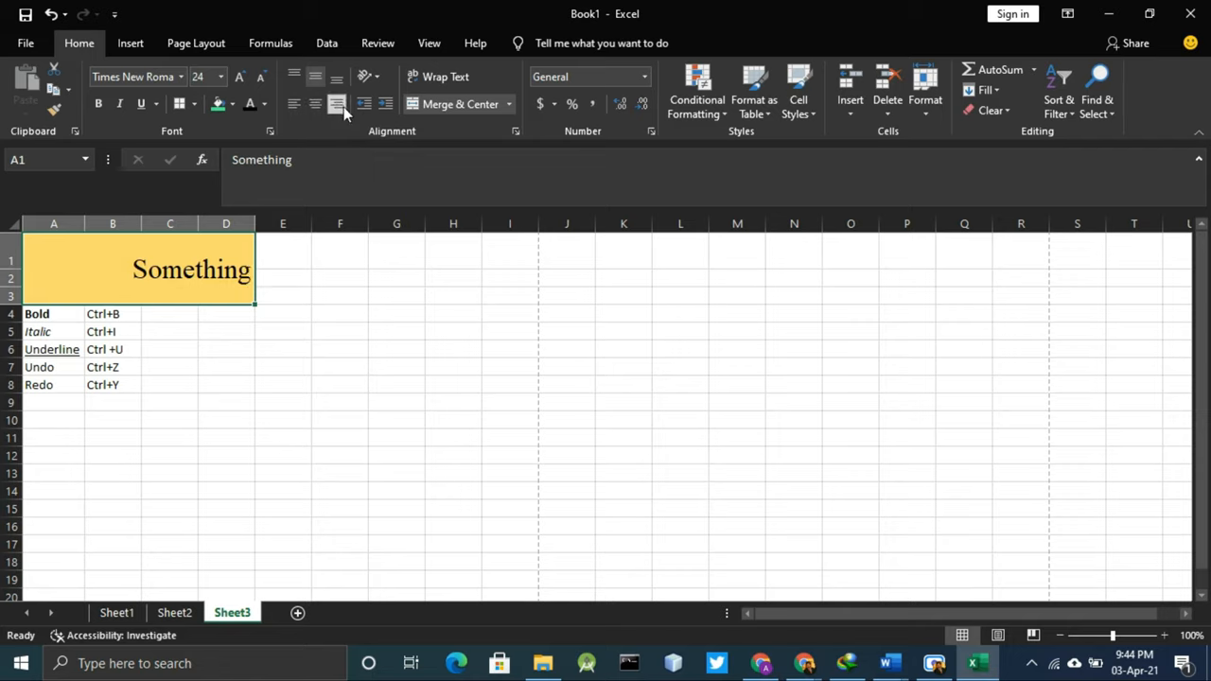
left_click(294, 104)
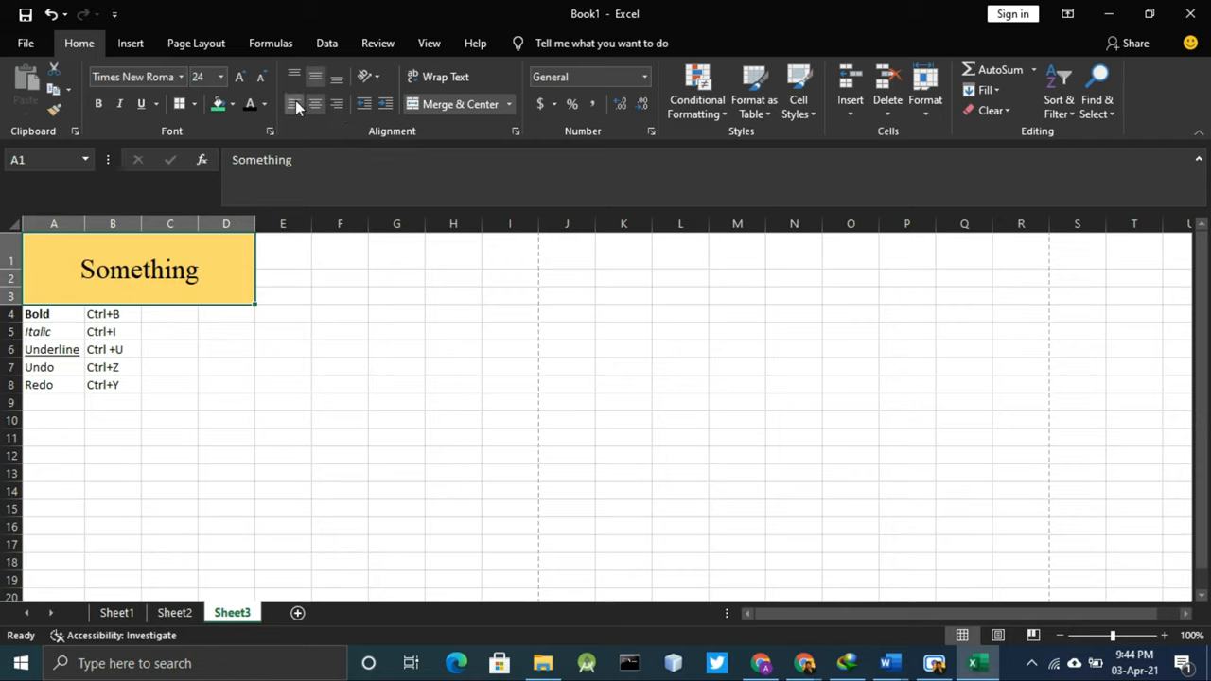
left_click(294, 104)
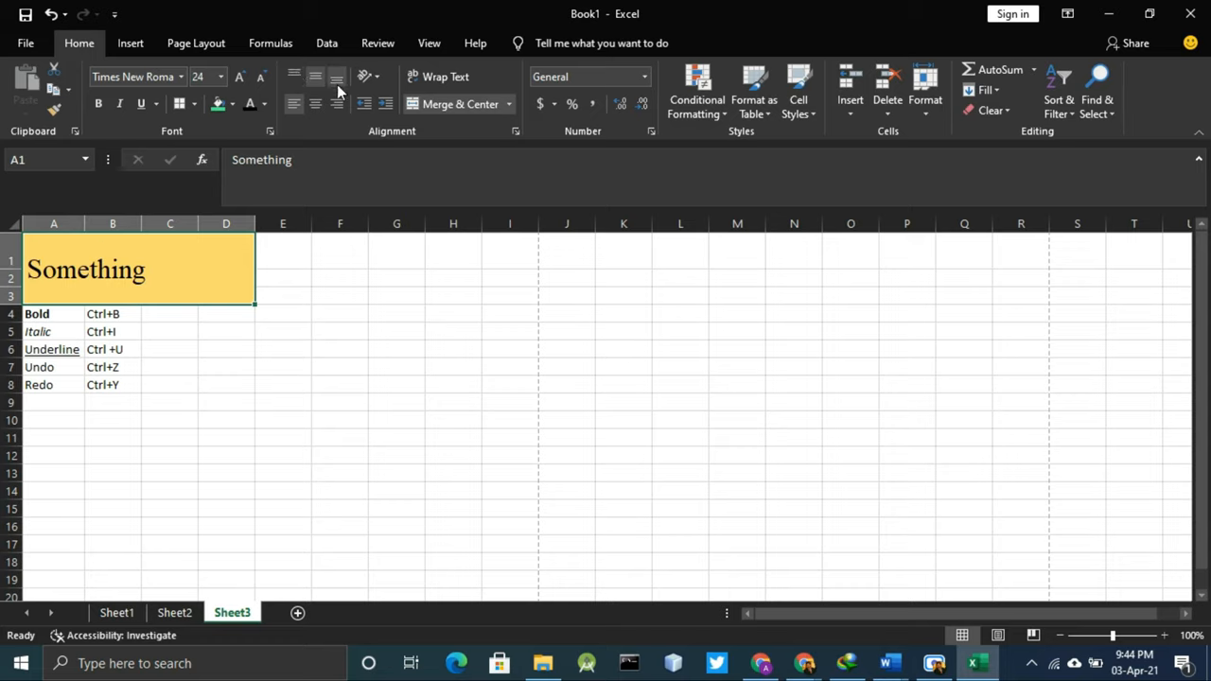
left_click(314, 77)
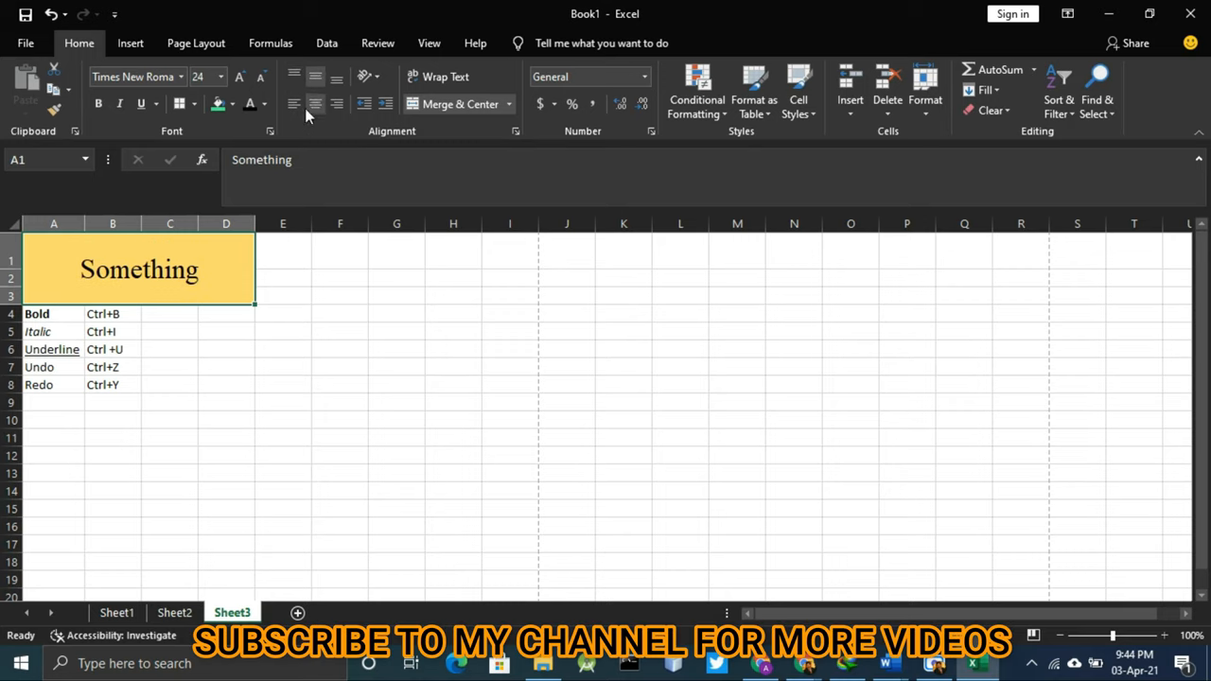
mouse_move(281, 276)
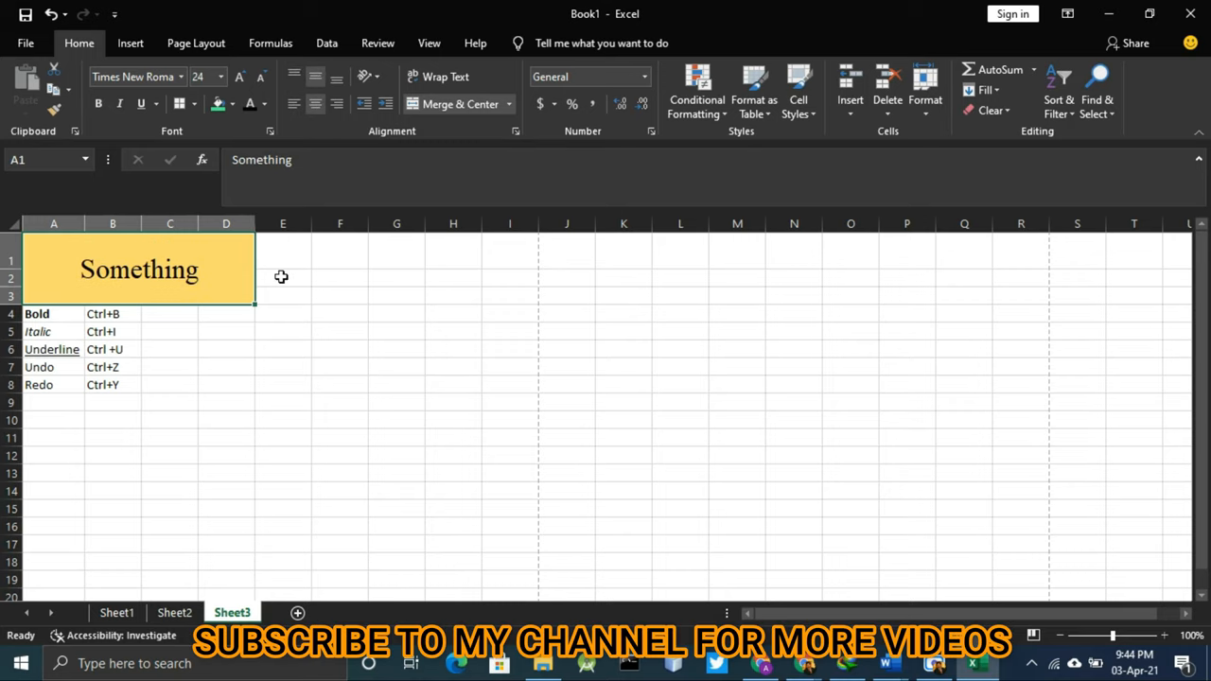
mouse_move(166, 330)
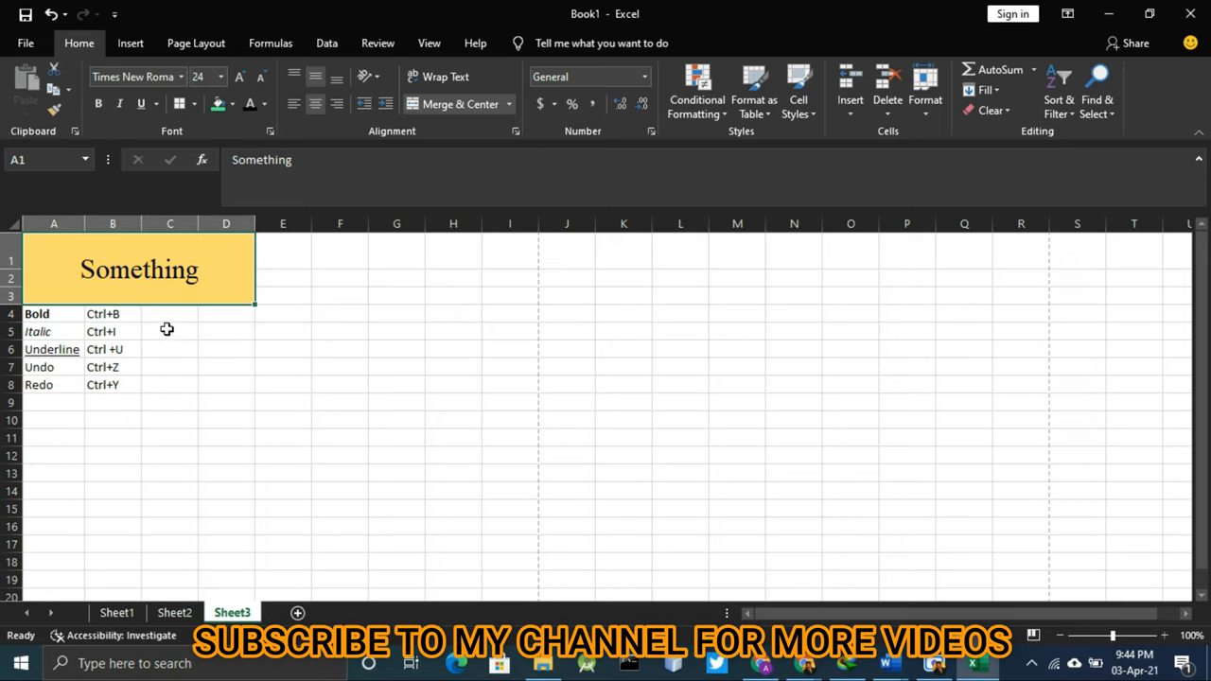
left_click_drag(53, 313, 112, 402)
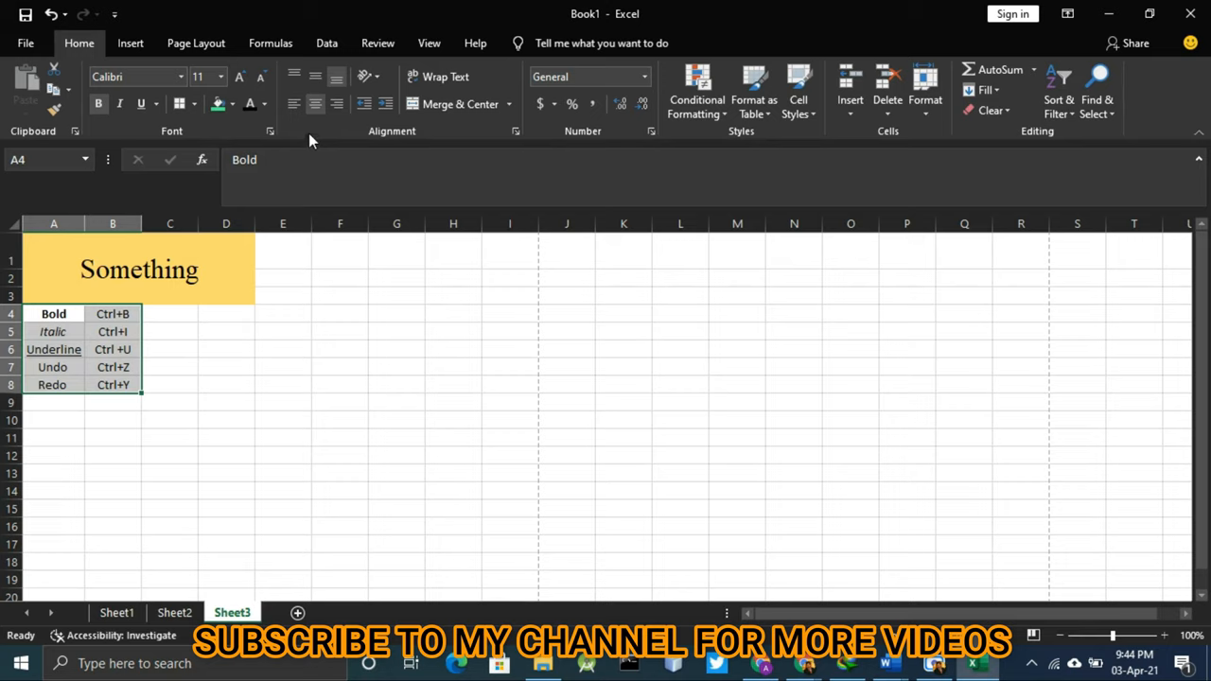
left_click(139, 270)
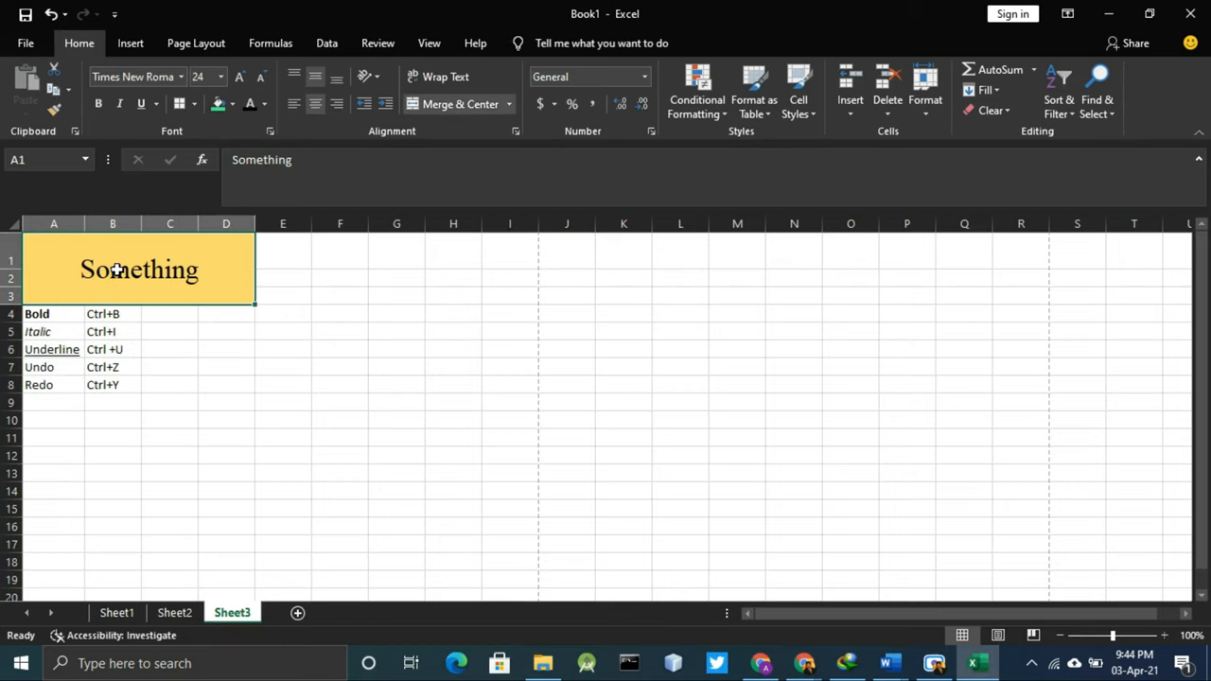
left_click(262, 105)
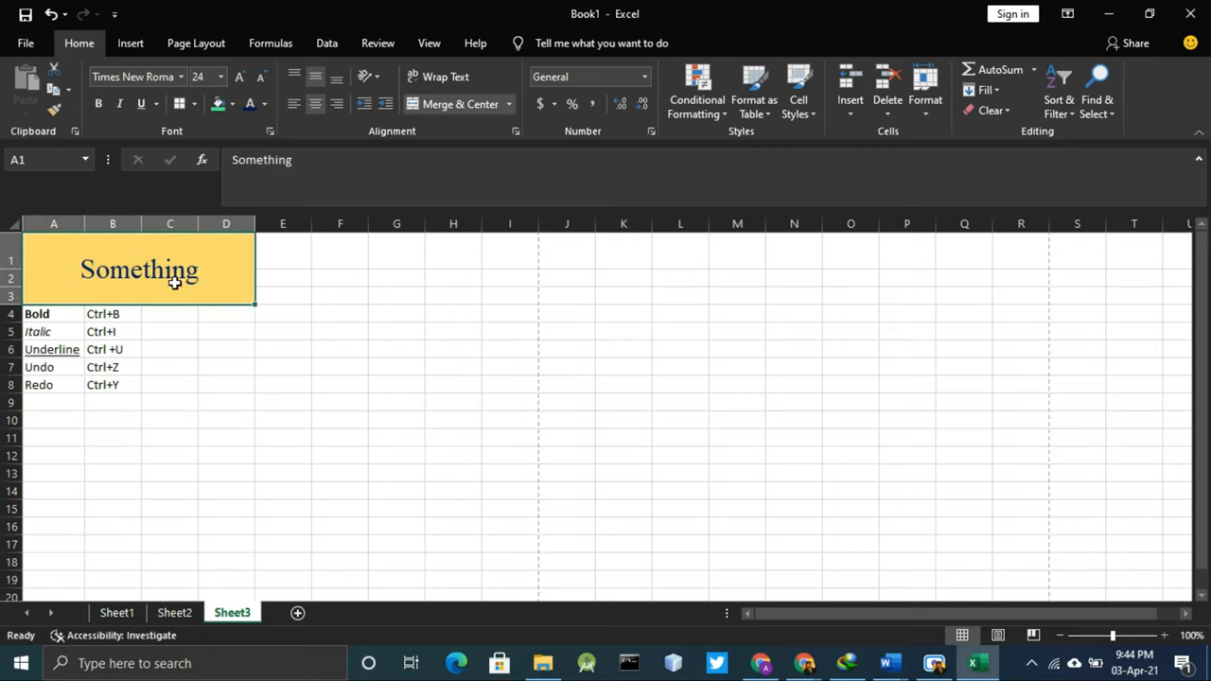
mouse_move(228, 124)
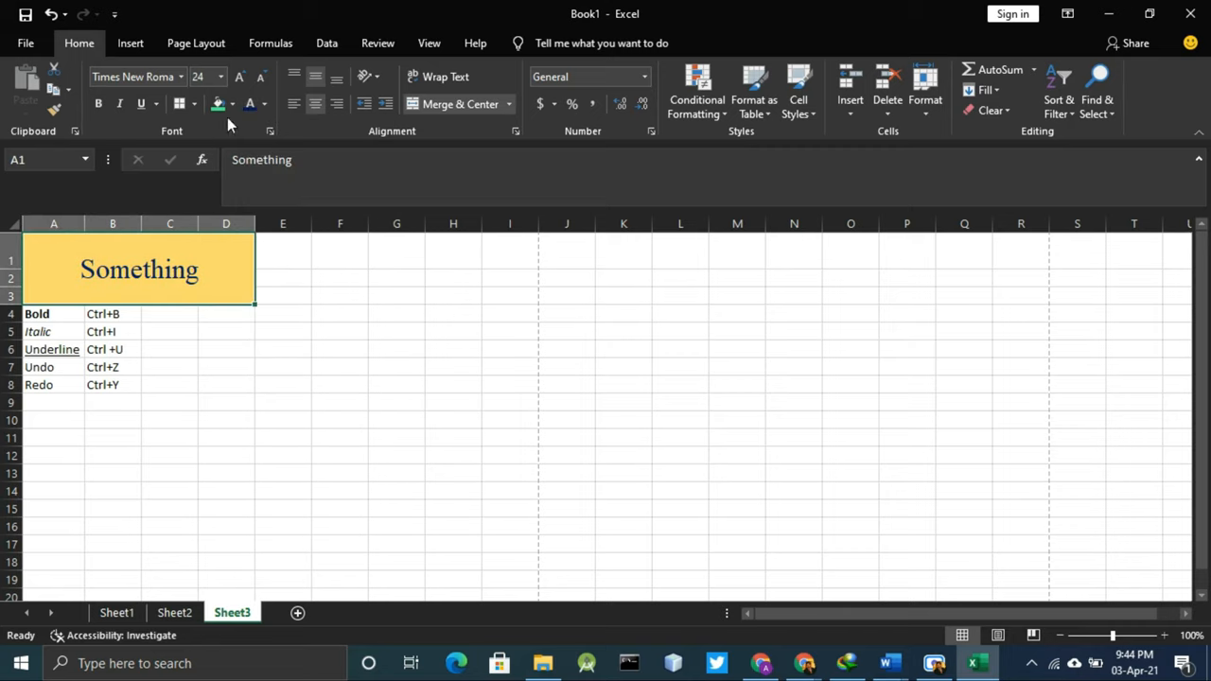
mouse_move(250, 103)
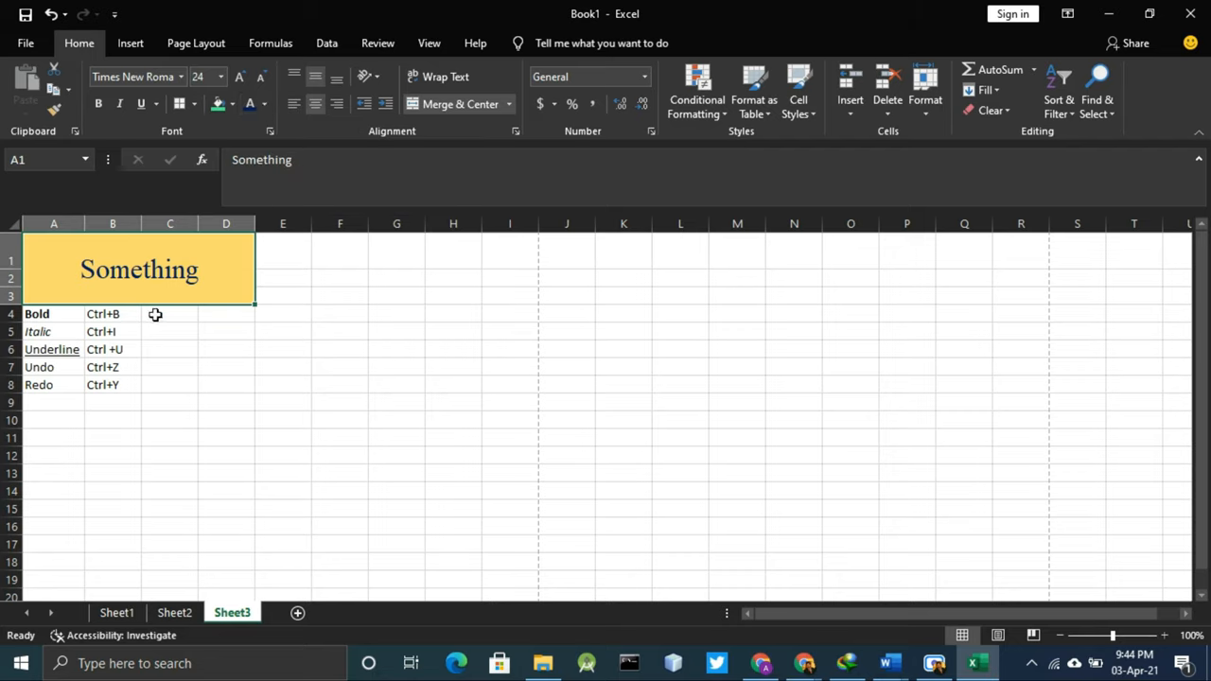
Step: Type 'I am working on excel' into cell B10 and confirm it
left_click(340, 331)
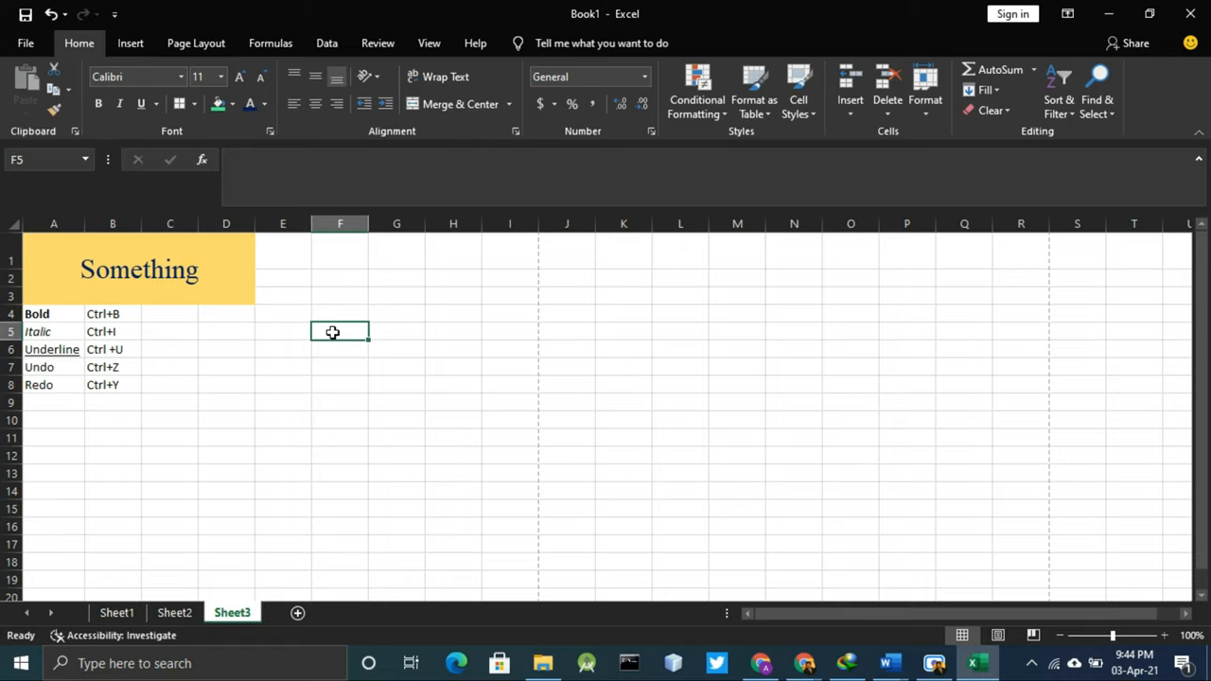
left_click(340, 252)
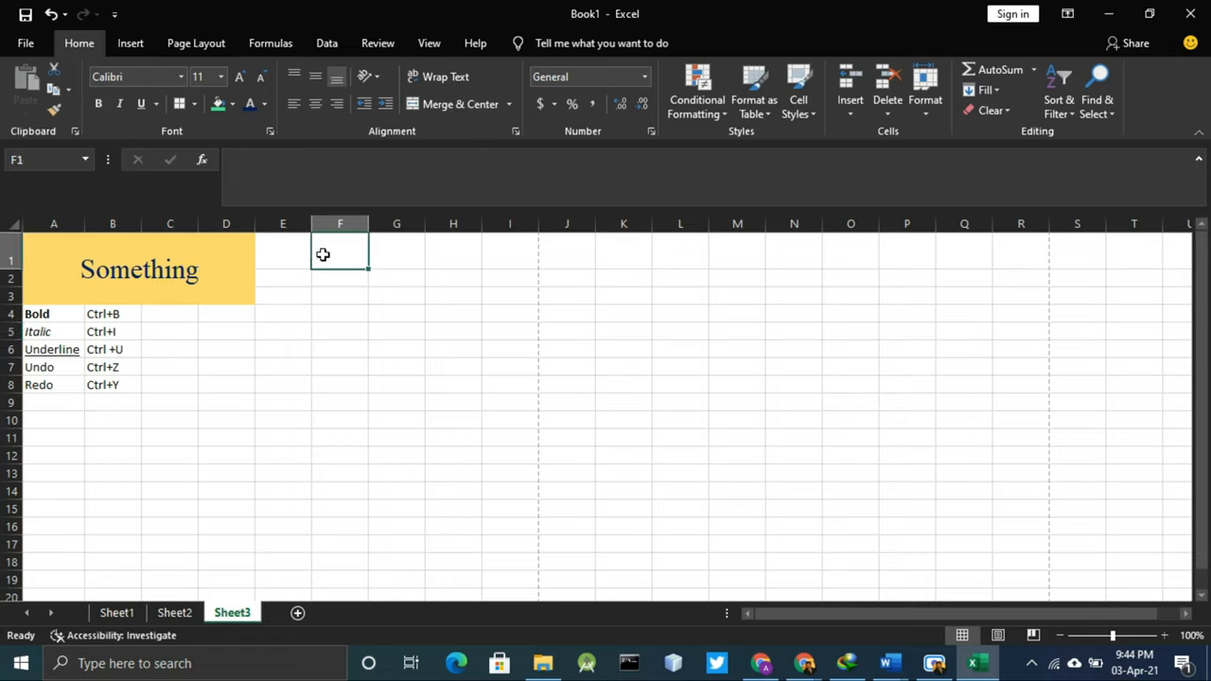
left_click(113, 420)
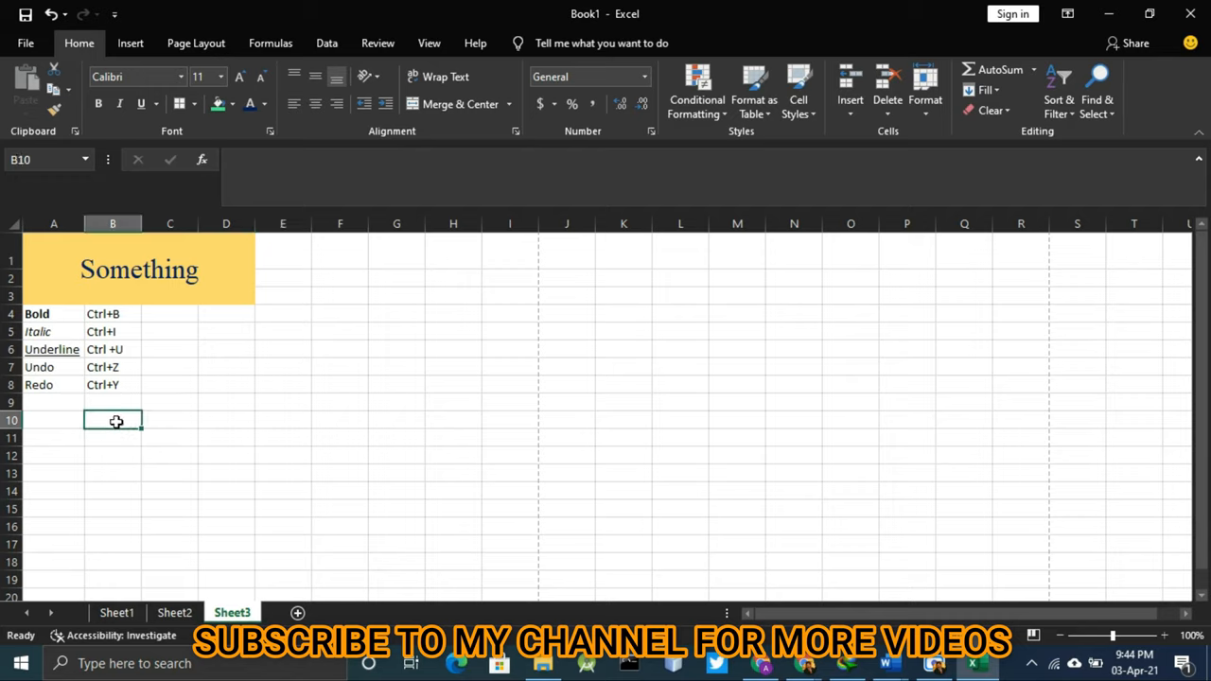
type("I am")
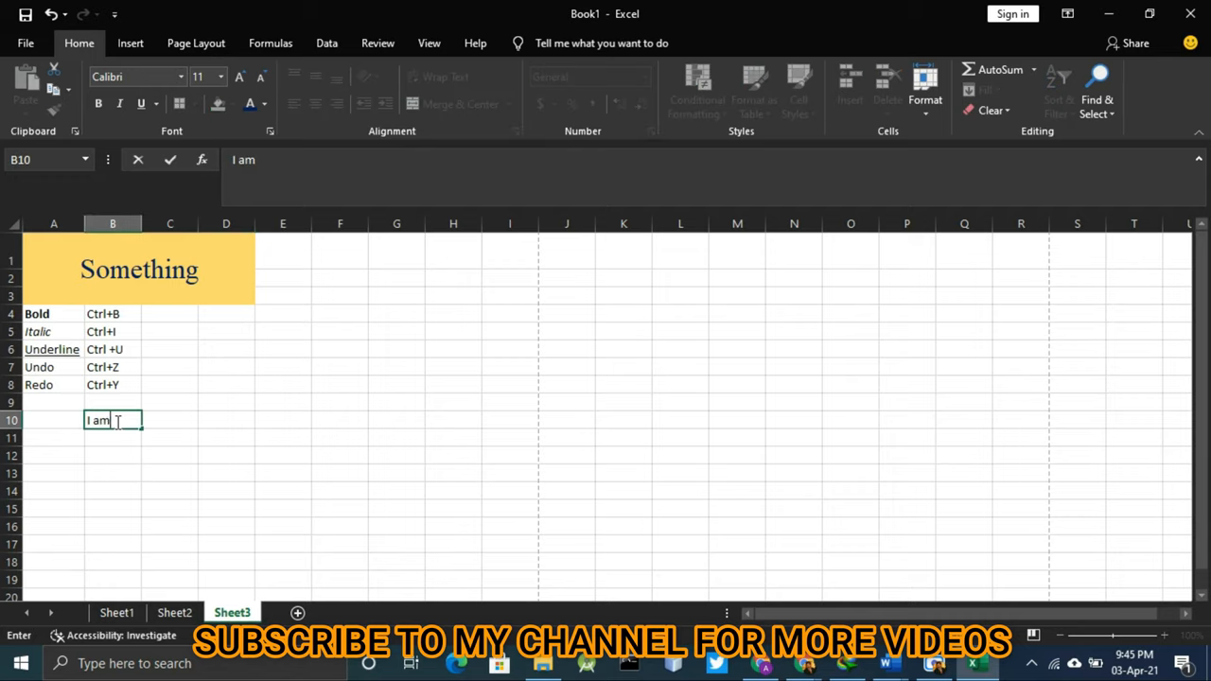
type("wok")
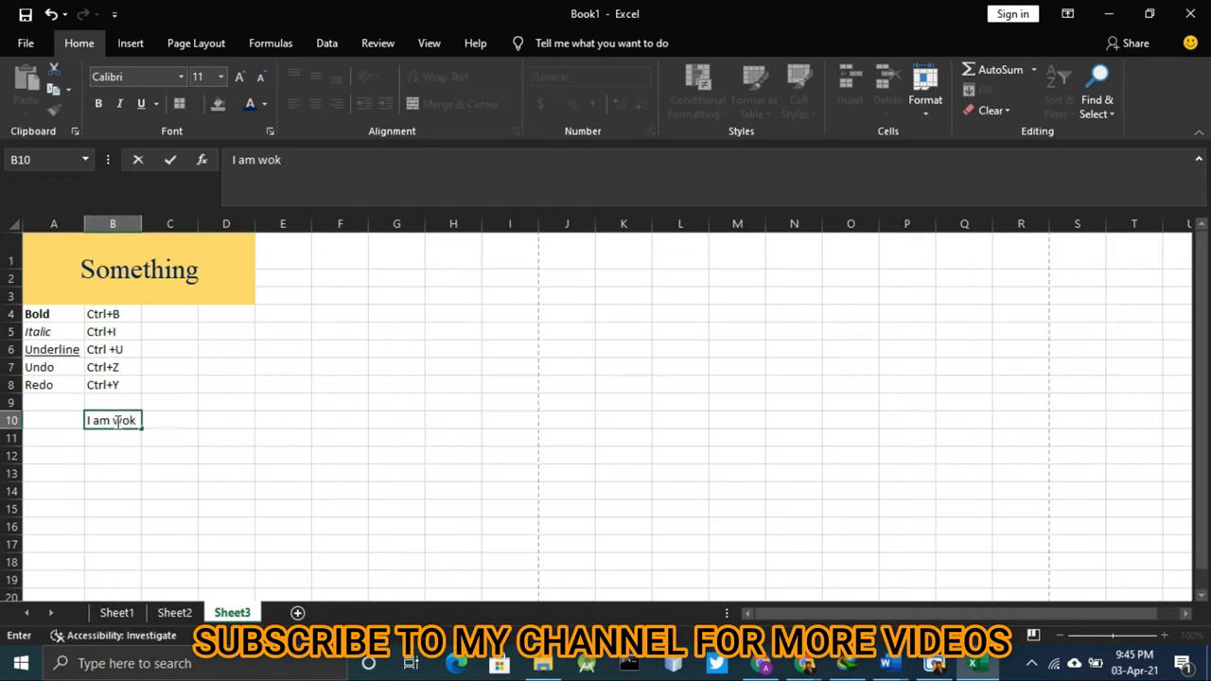
type("rking o")
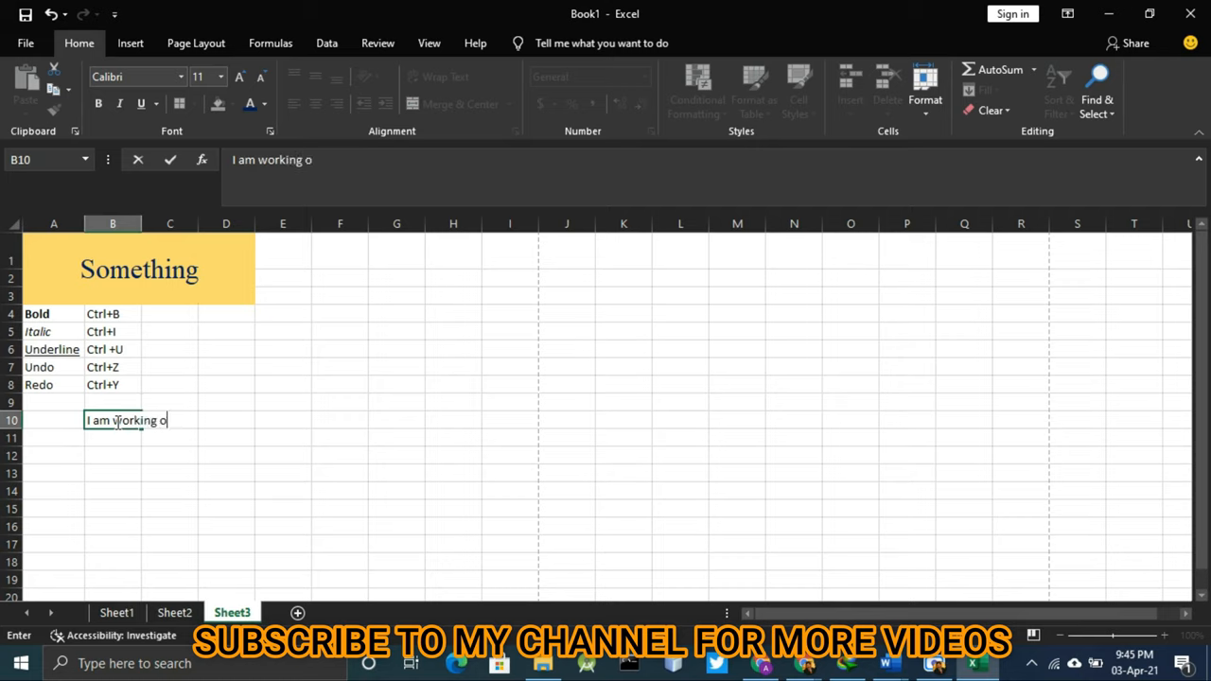
key("enter")
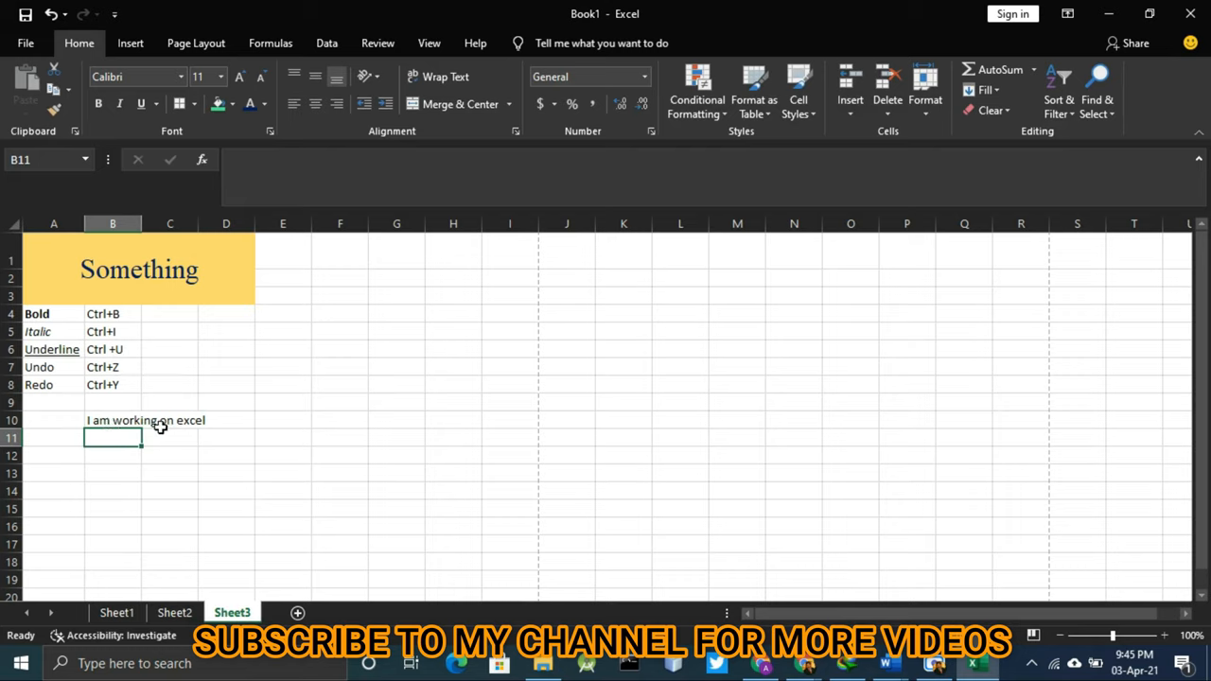
mouse_move(195, 429)
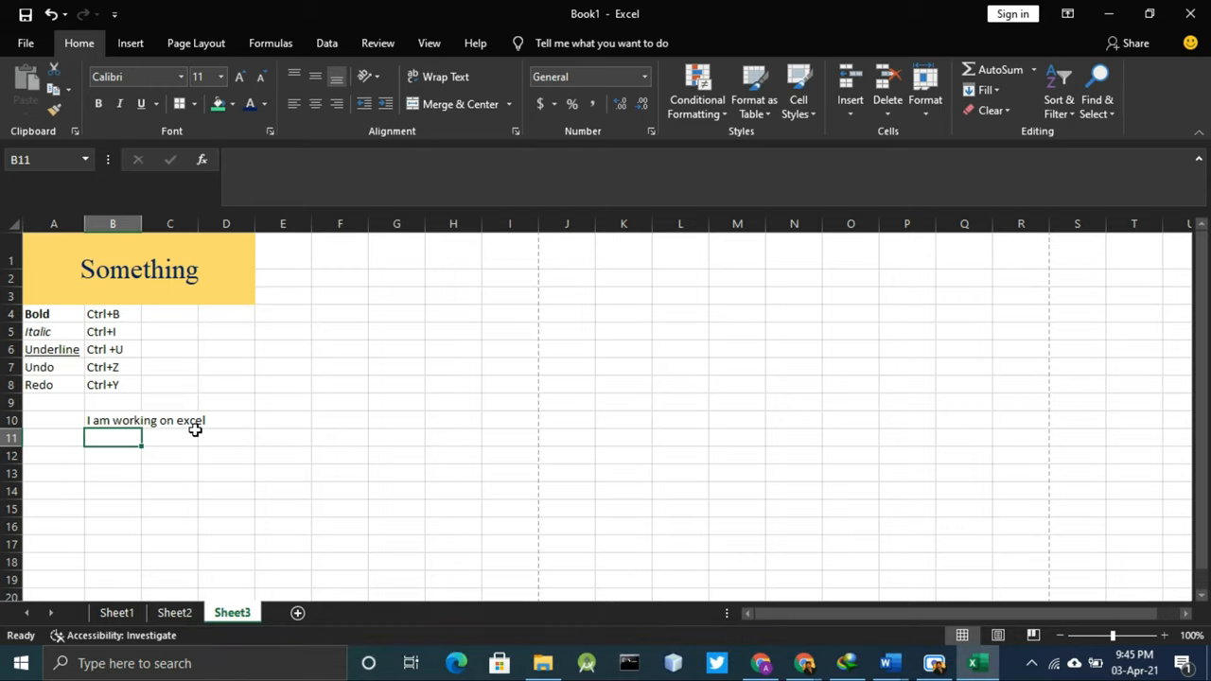
Step: Apply Wrap Text to the 'I am working on excel' sentence in B10
left_click(112, 420)
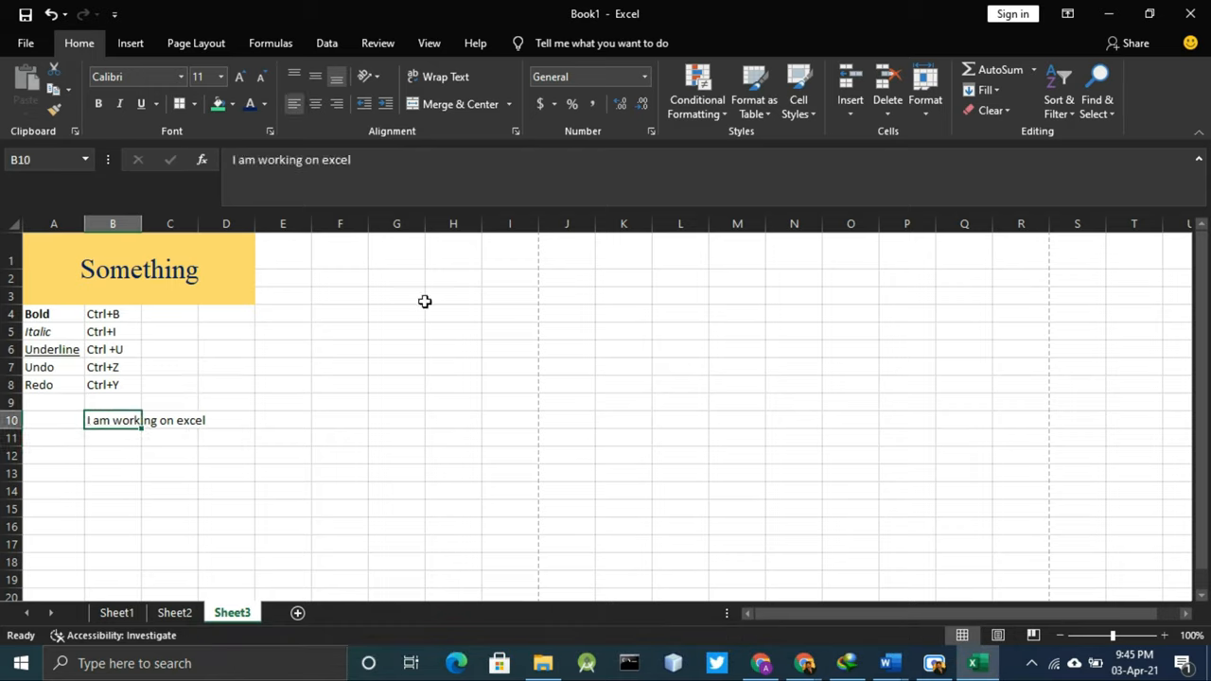
mouse_move(444, 77)
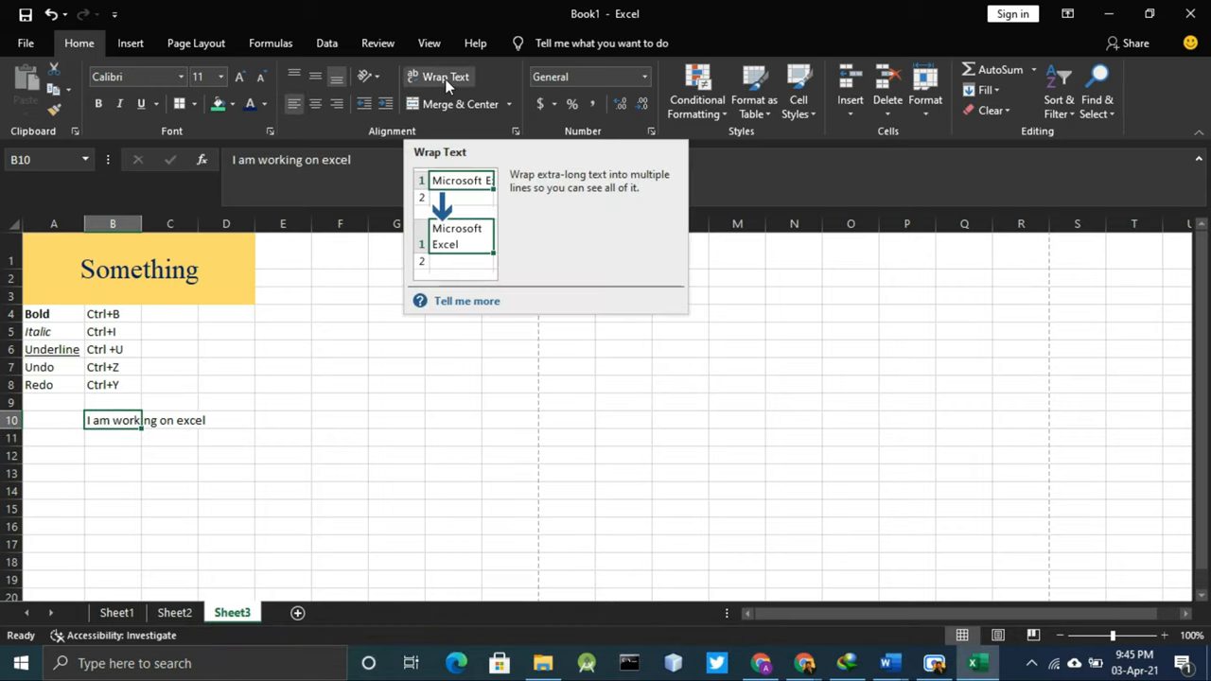
left_click(445, 76)
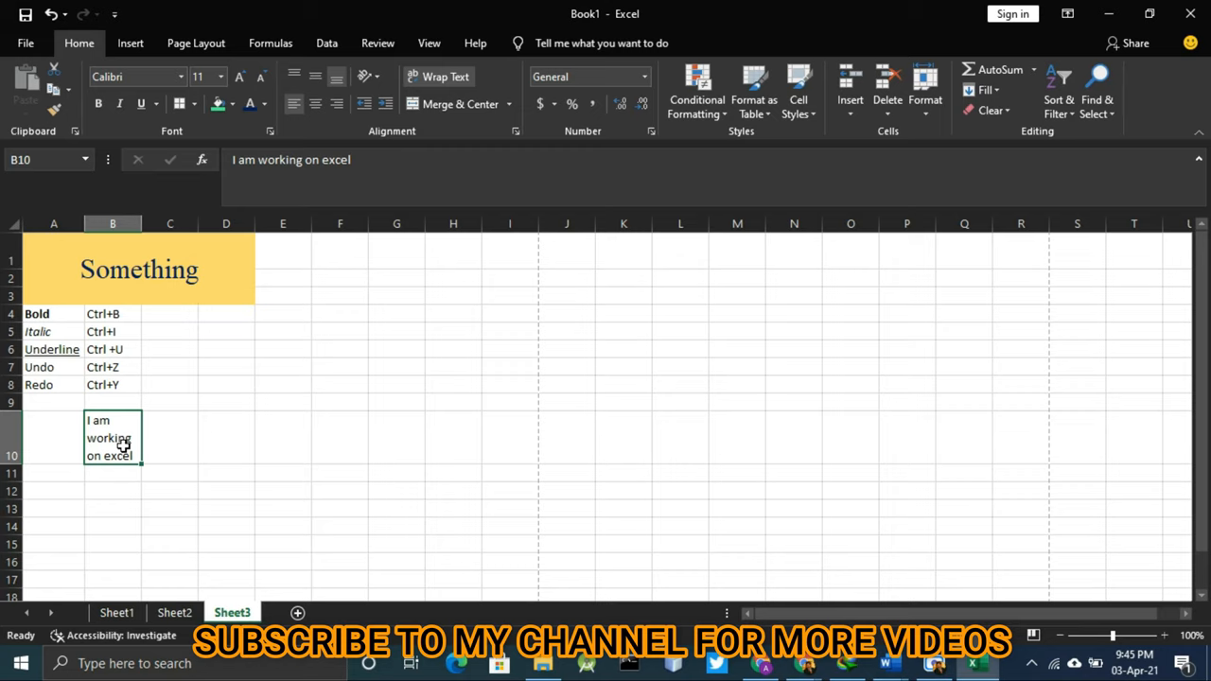
Step: Apply All Borders to the shortcut table range A4:D10
left_click_drag(53, 260, 225, 455)
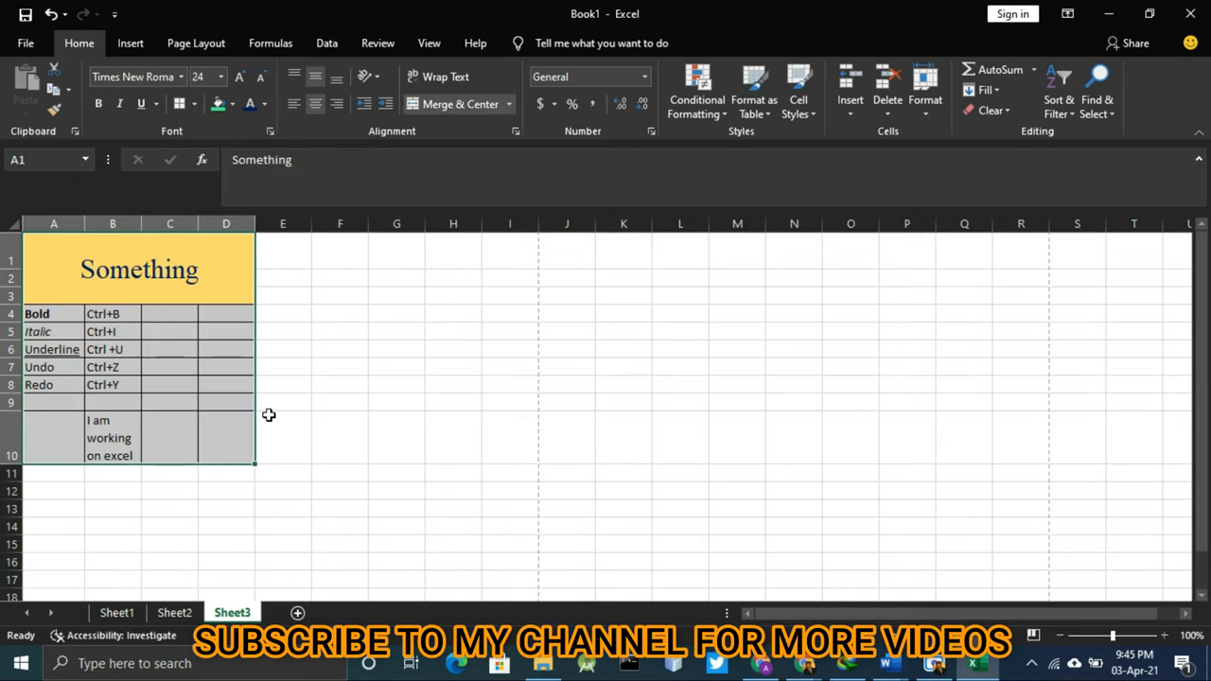
left_click(340, 437)
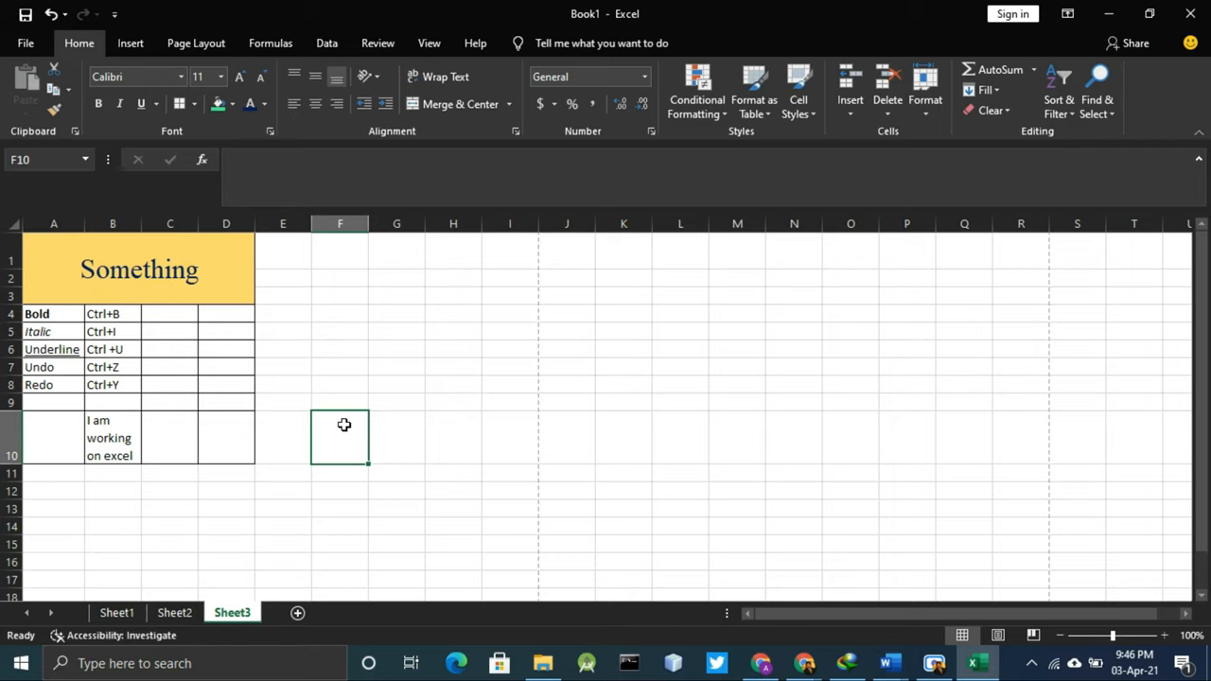
mouse_move(146, 103)
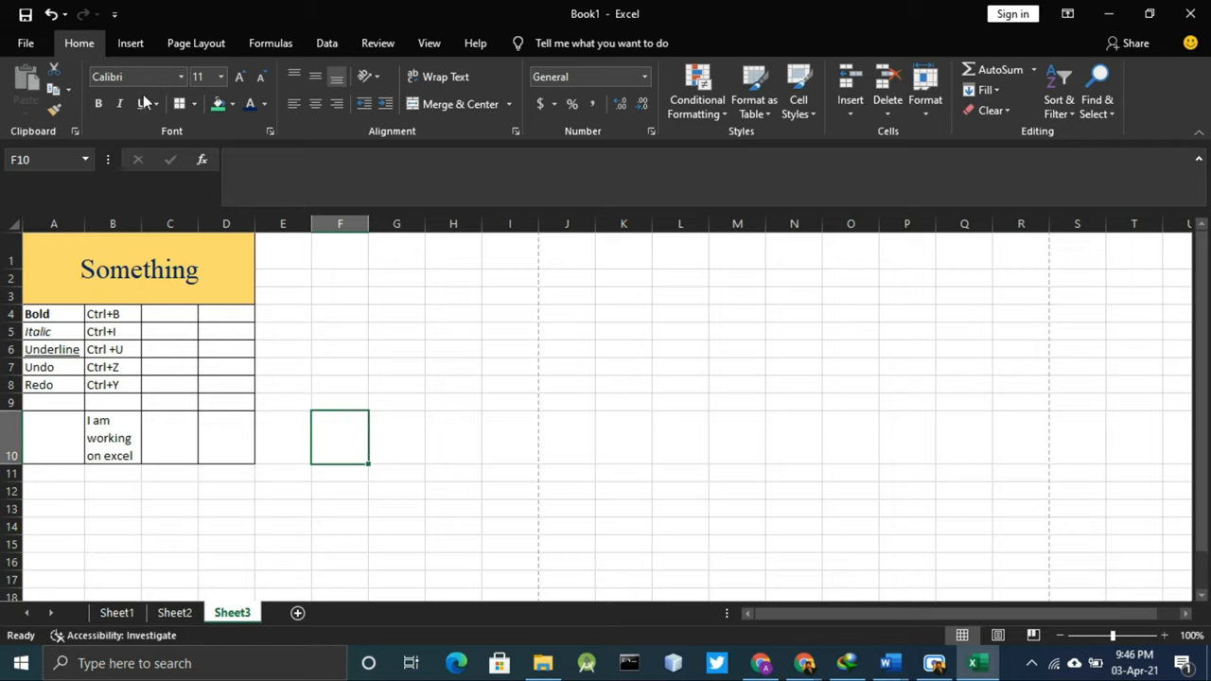
mouse_move(198, 77)
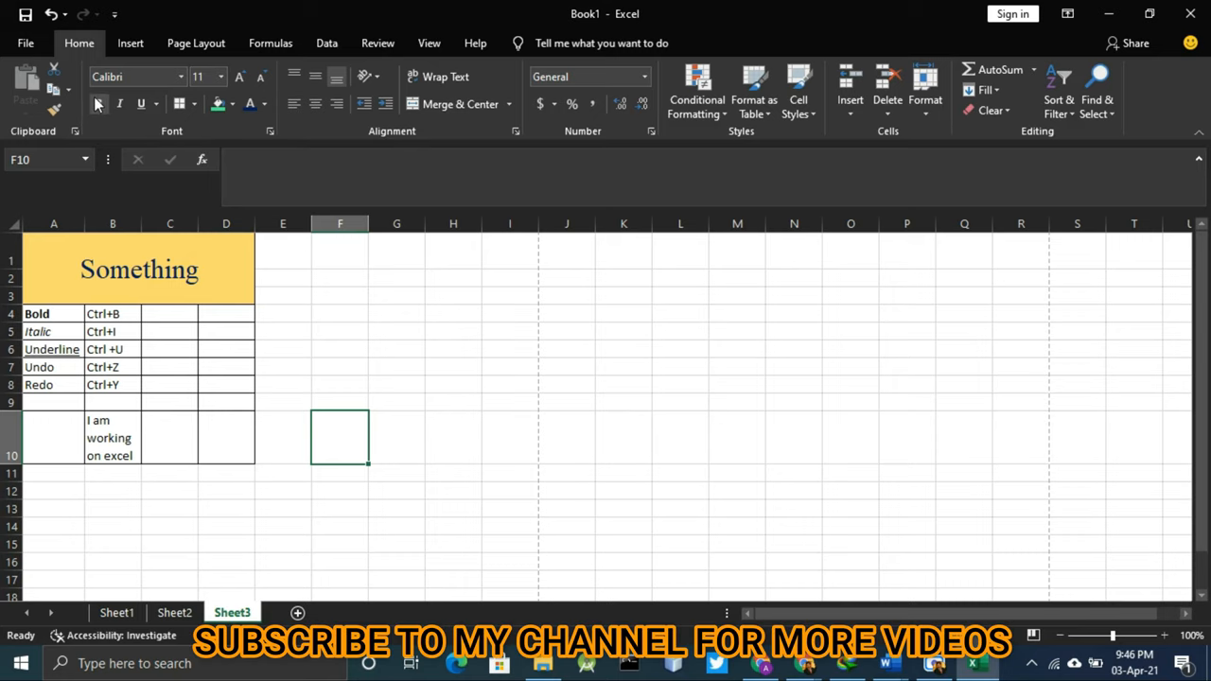
mouse_move(96, 103)
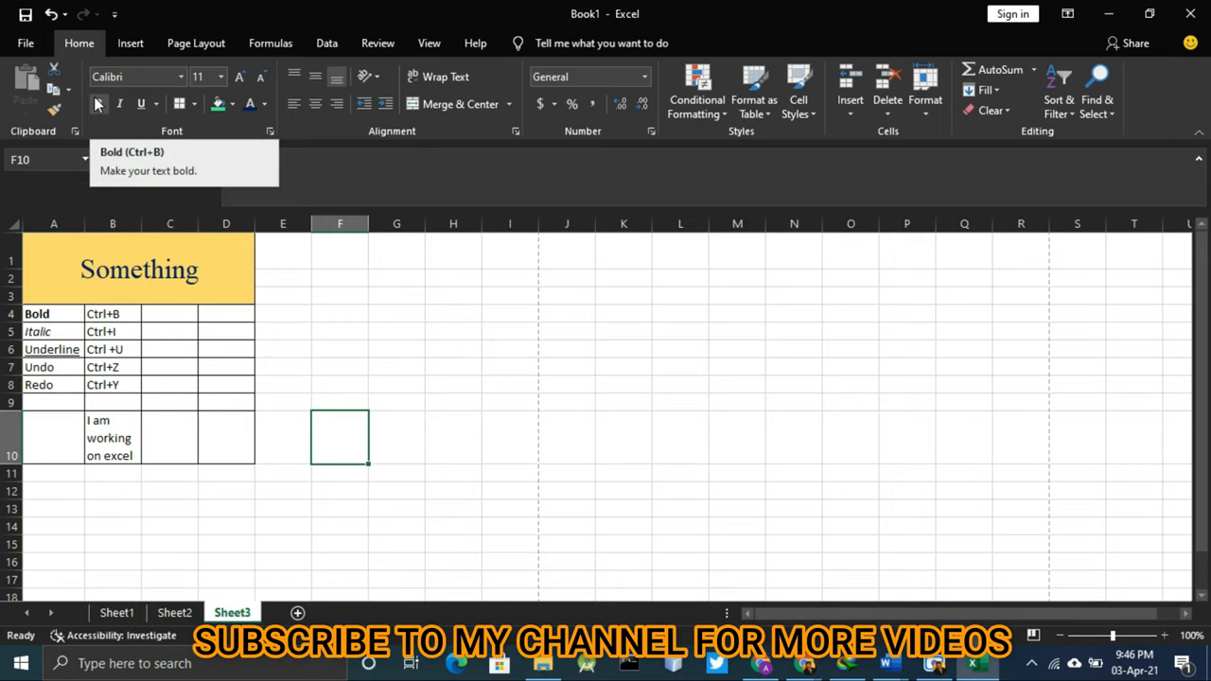
mouse_move(119, 103)
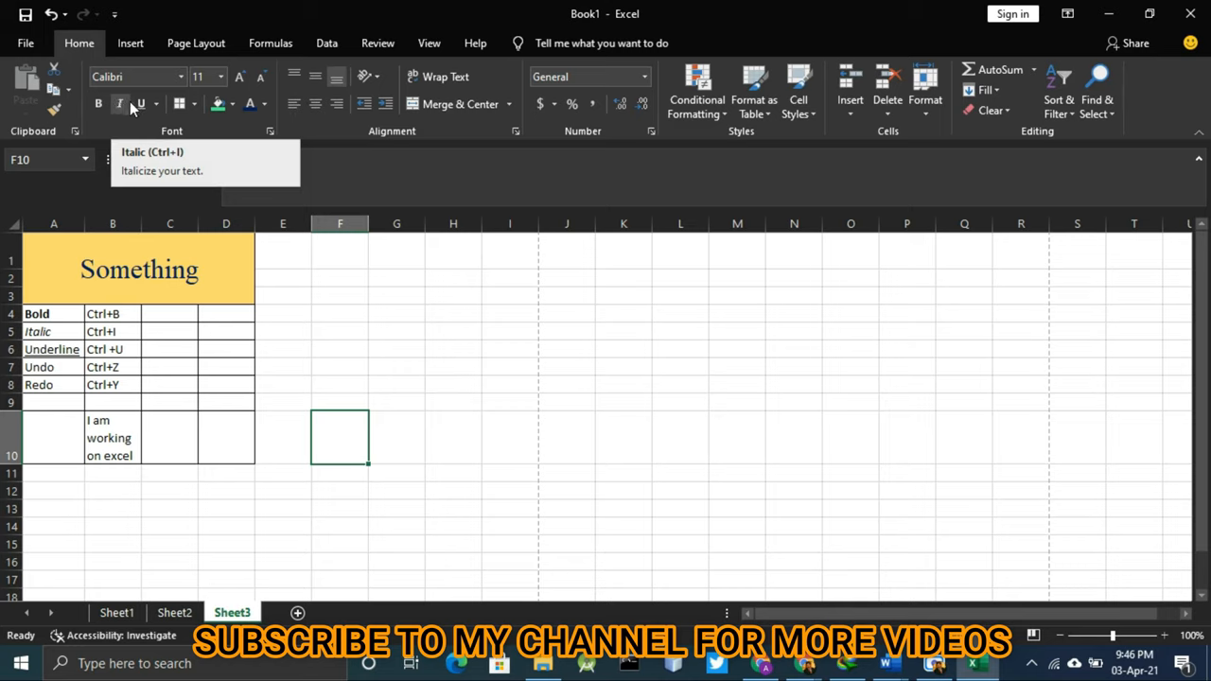
mouse_move(139, 105)
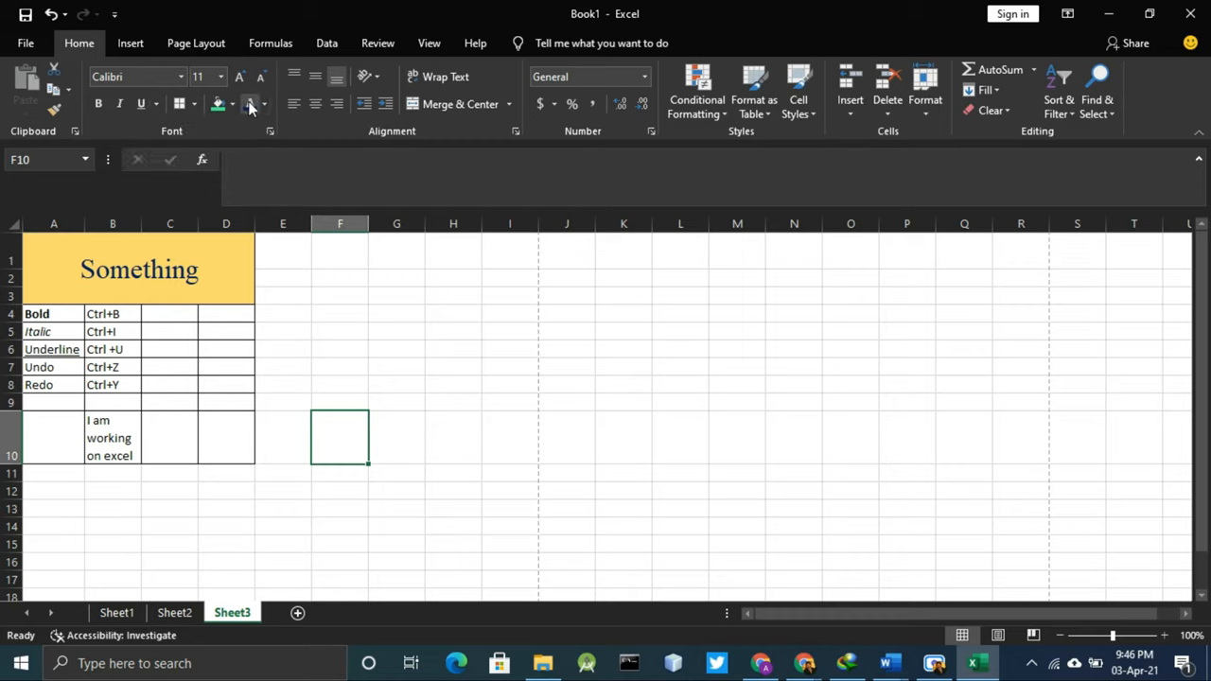
mouse_move(250, 103)
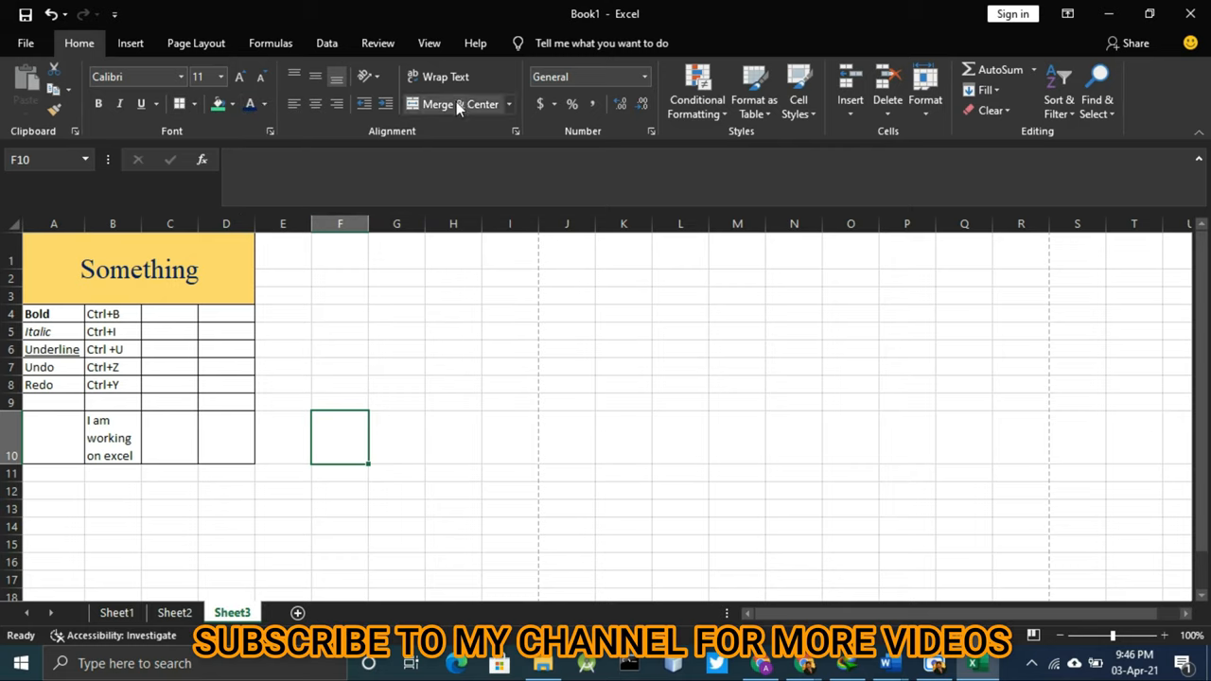
mouse_move(307, 280)
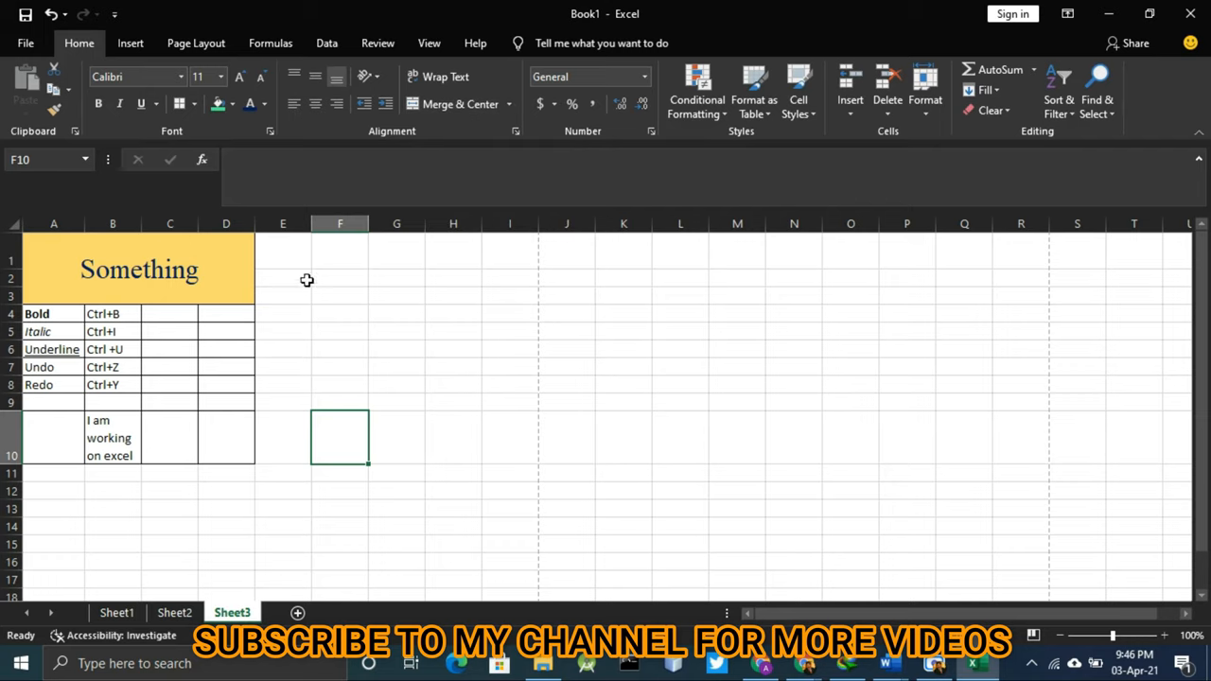
mouse_move(79, 258)
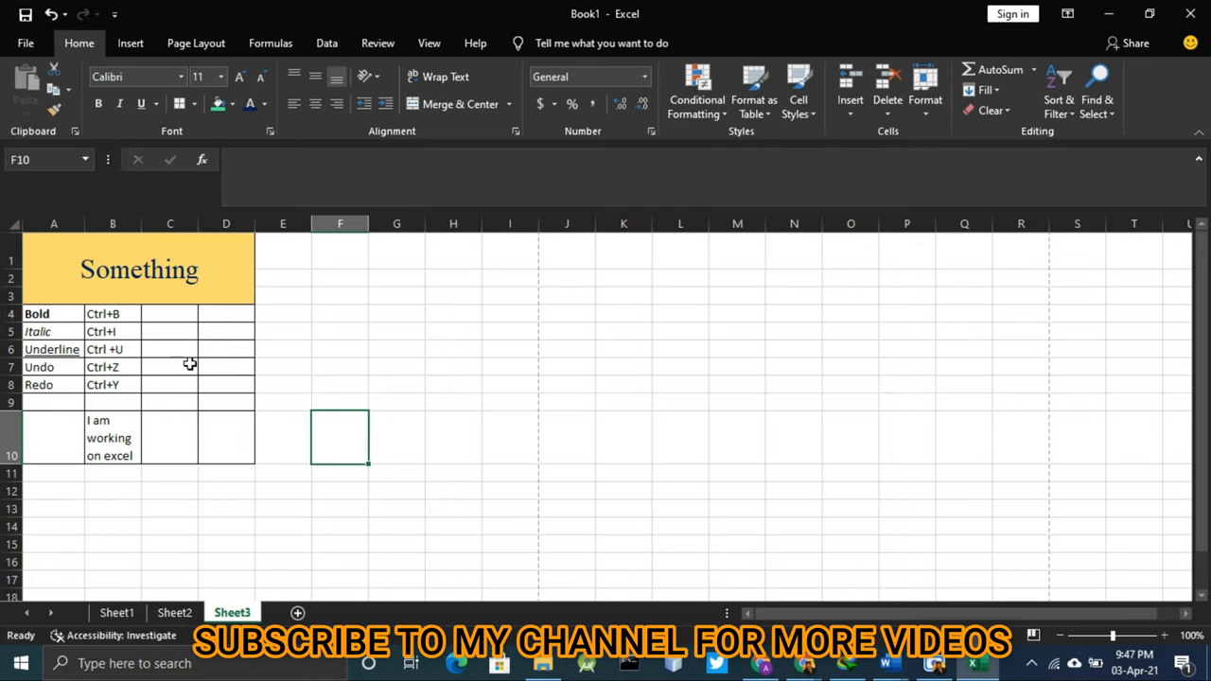
mouse_move(453, 104)
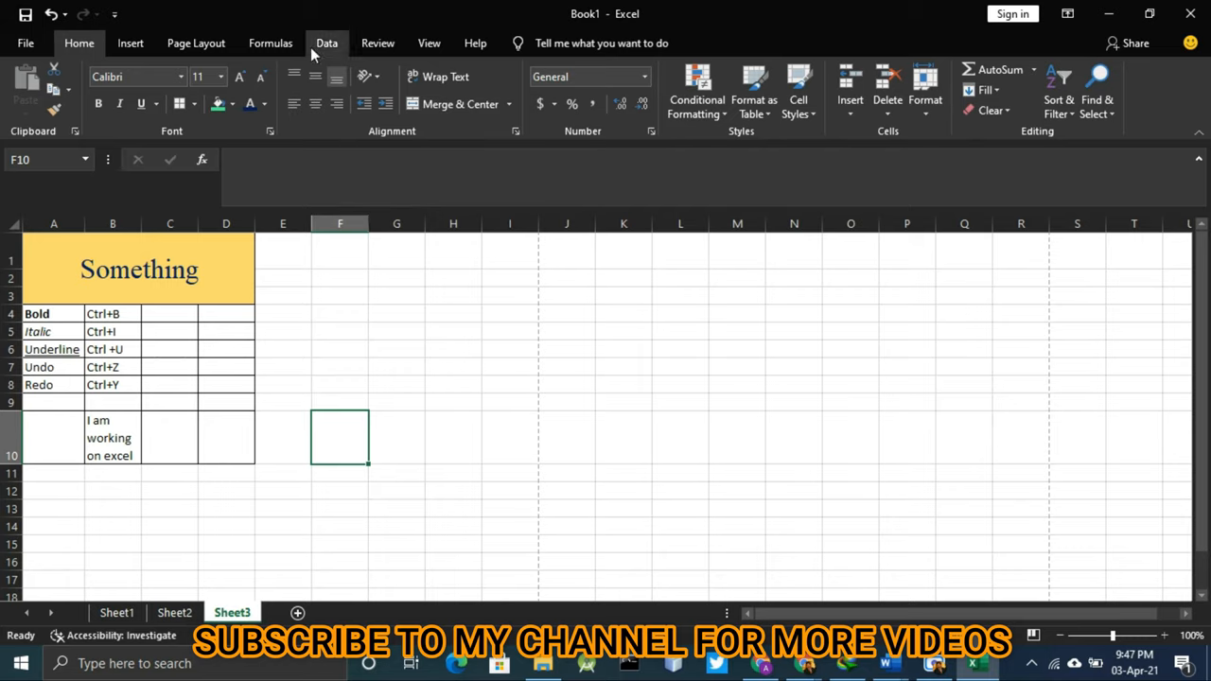
mouse_move(437, 77)
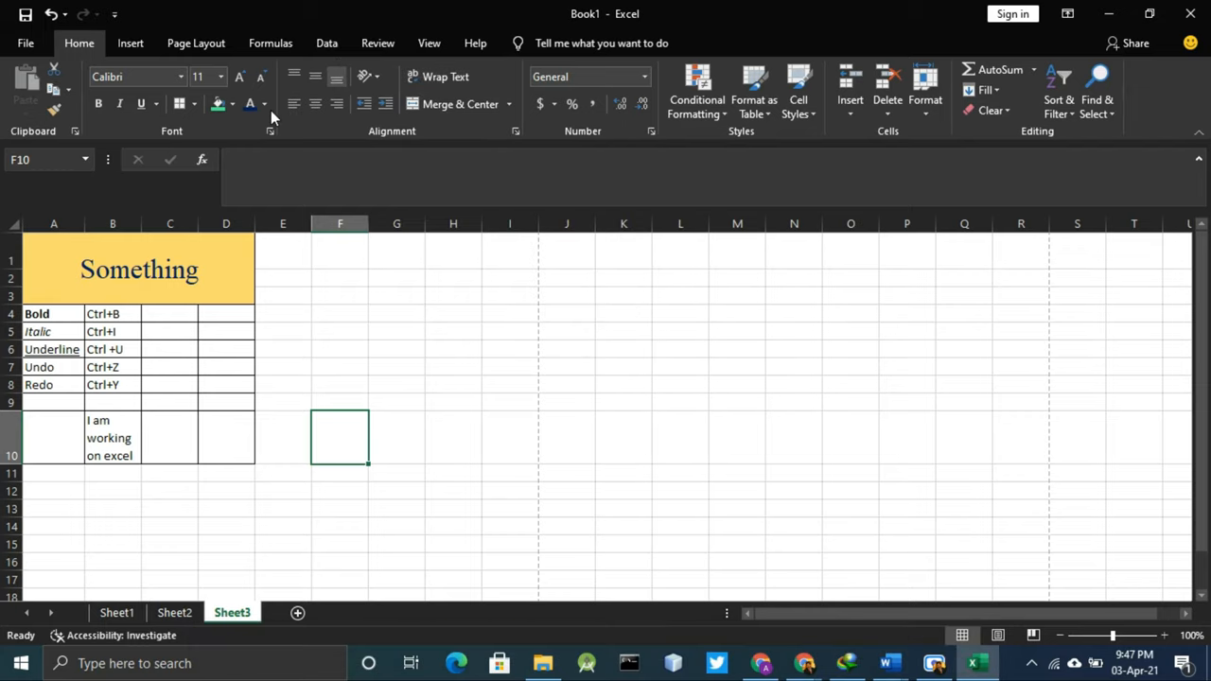
mouse_move(294, 77)
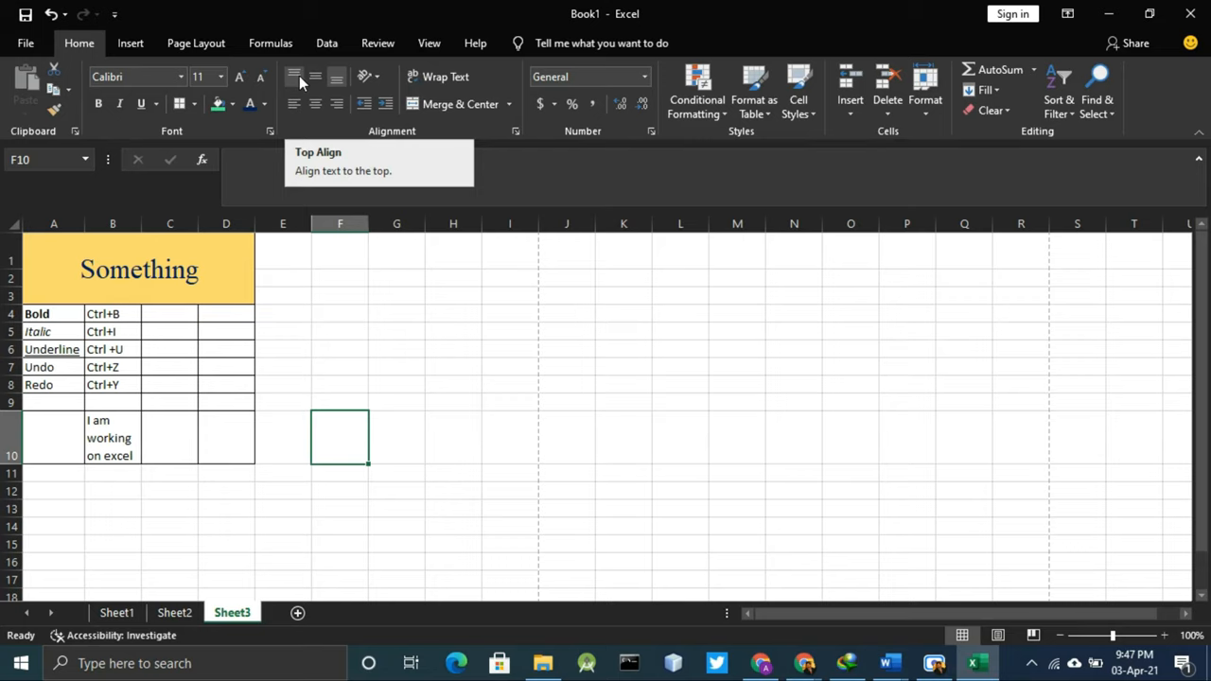
mouse_move(337, 76)
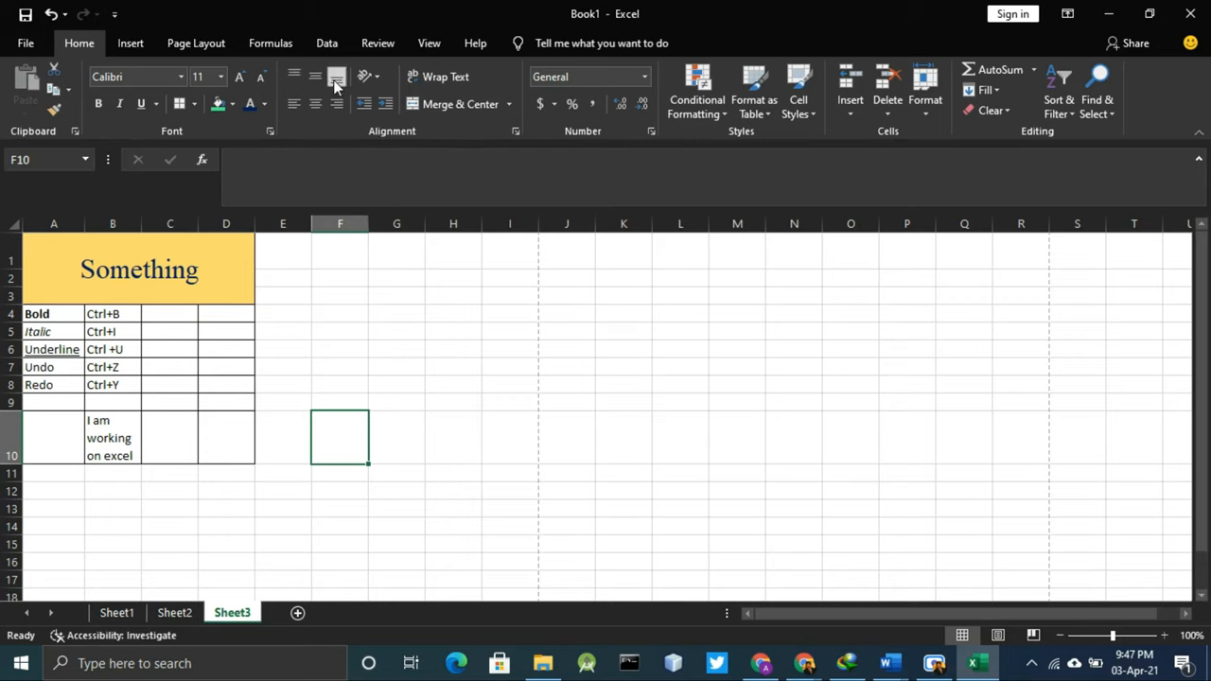
mouse_move(315, 103)
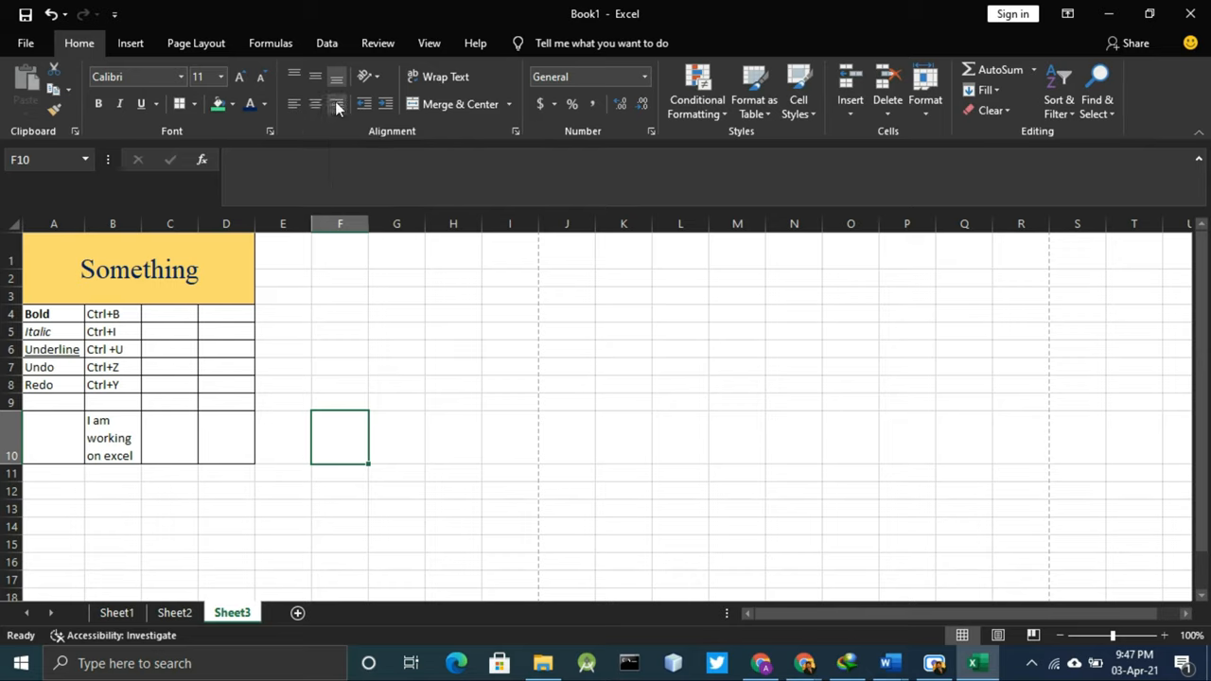
mouse_move(337, 104)
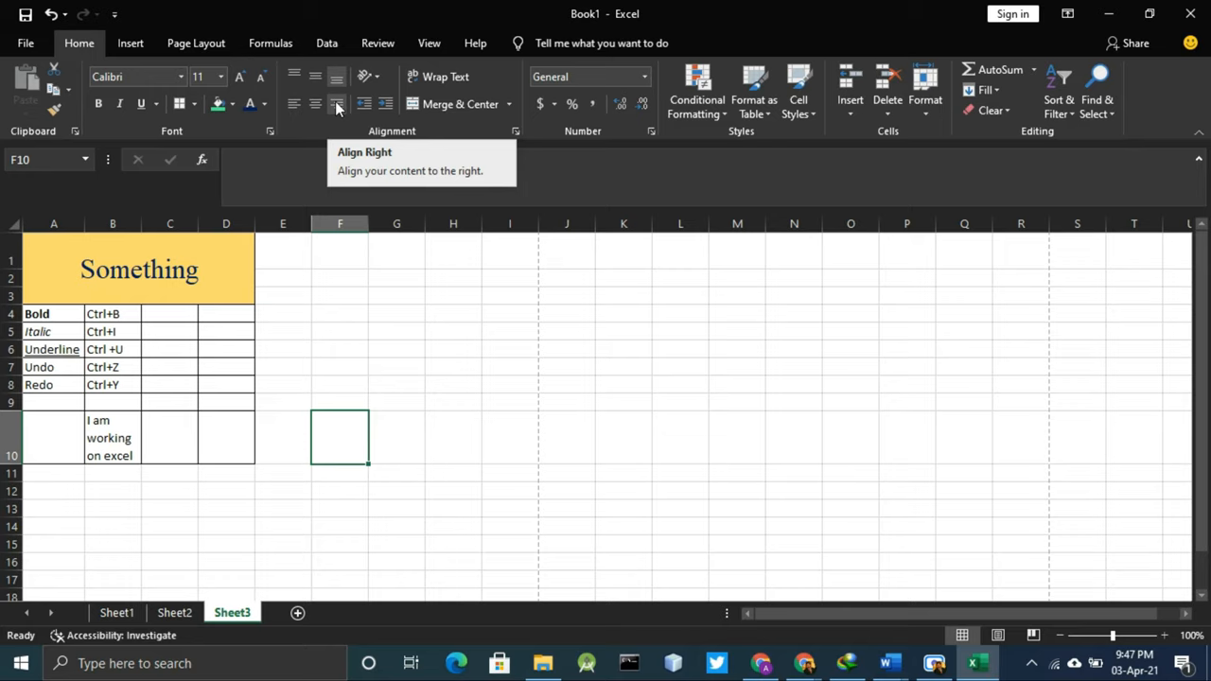
mouse_move(425, 408)
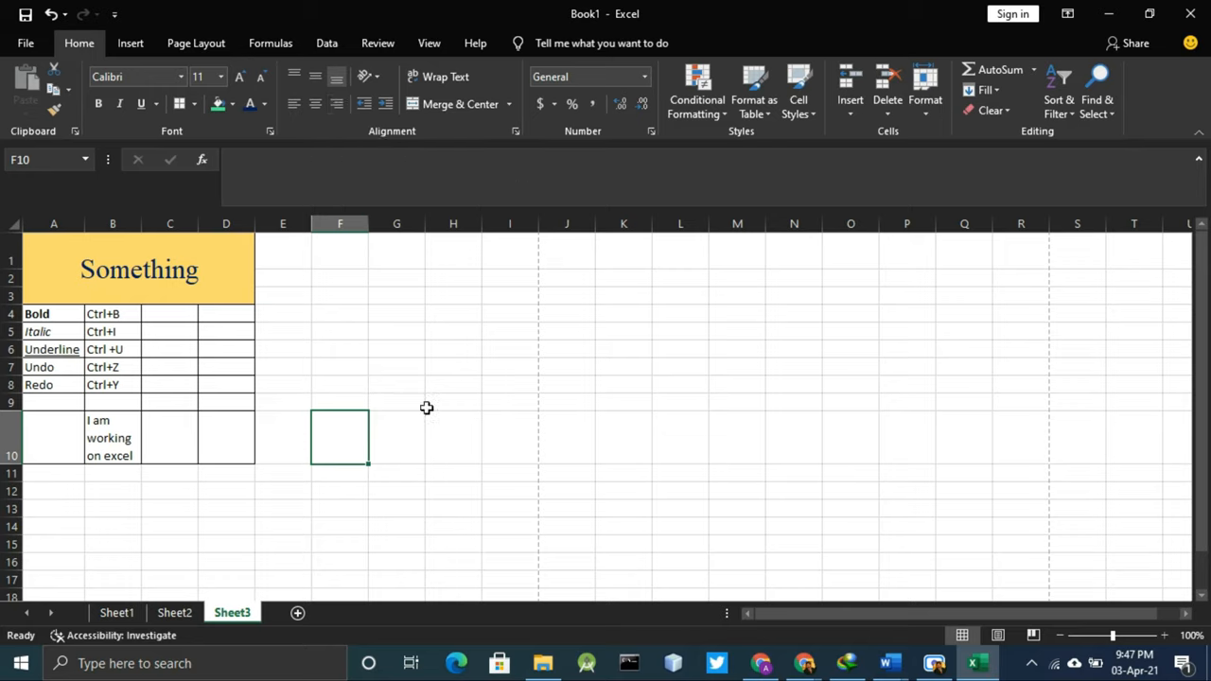
left_click(283, 331)
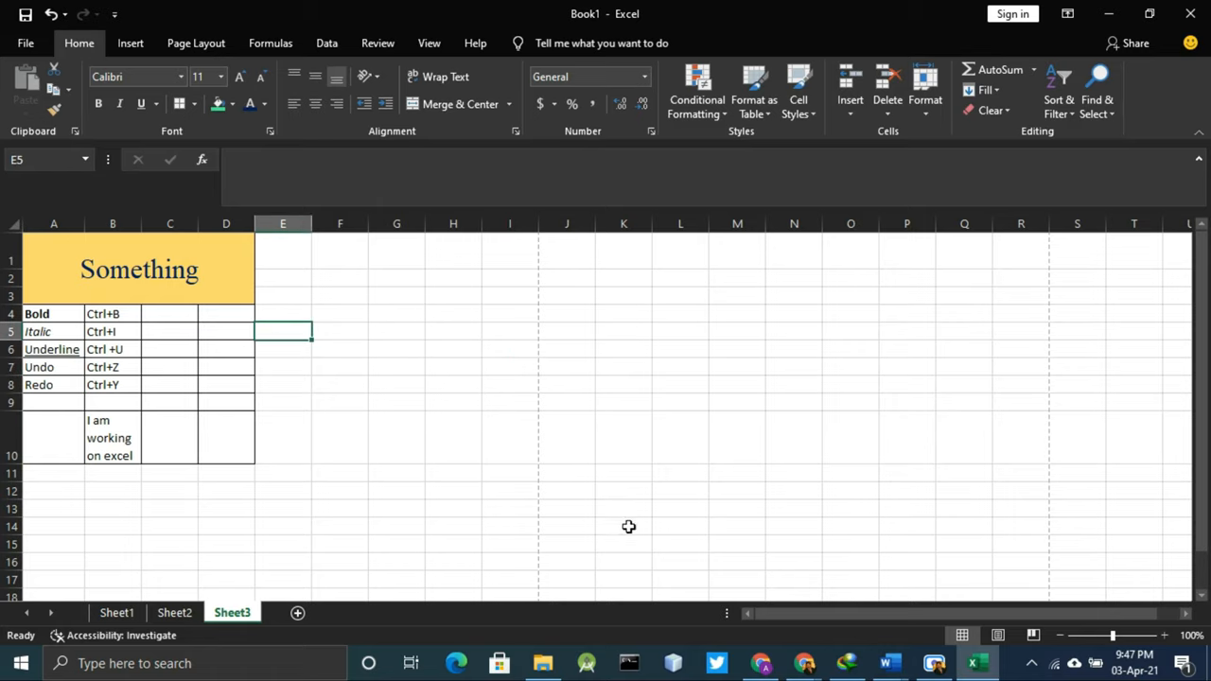
mouse_move(717, 460)
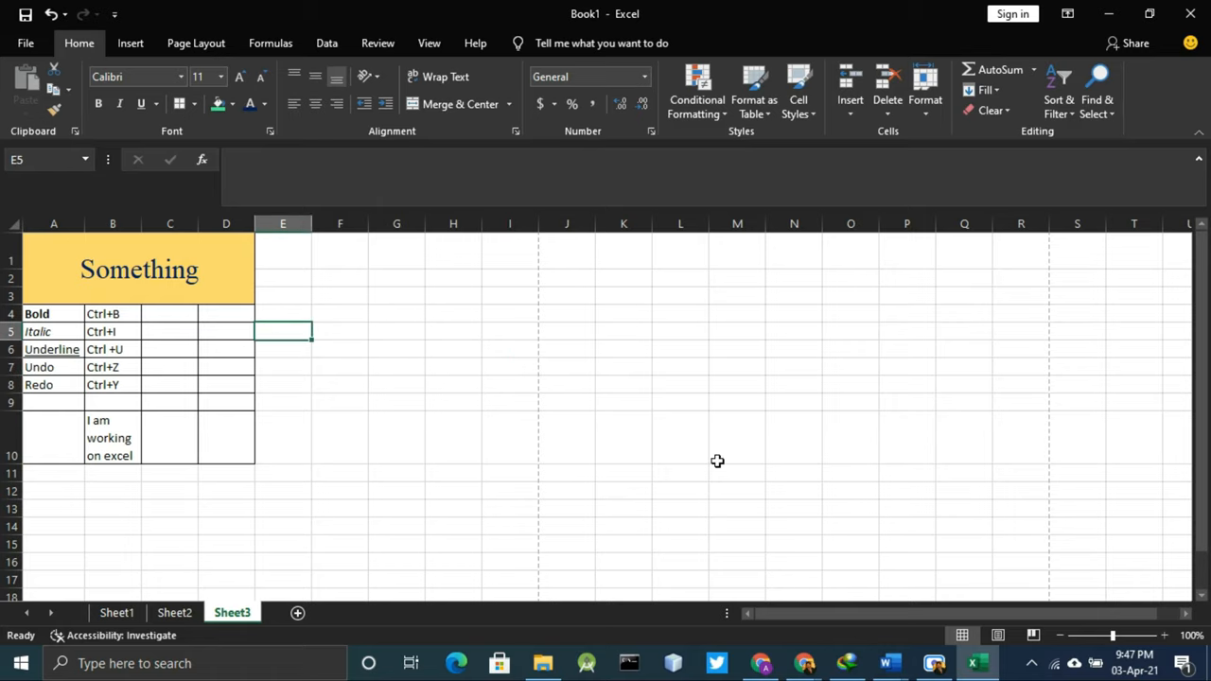
left_click(933, 663)
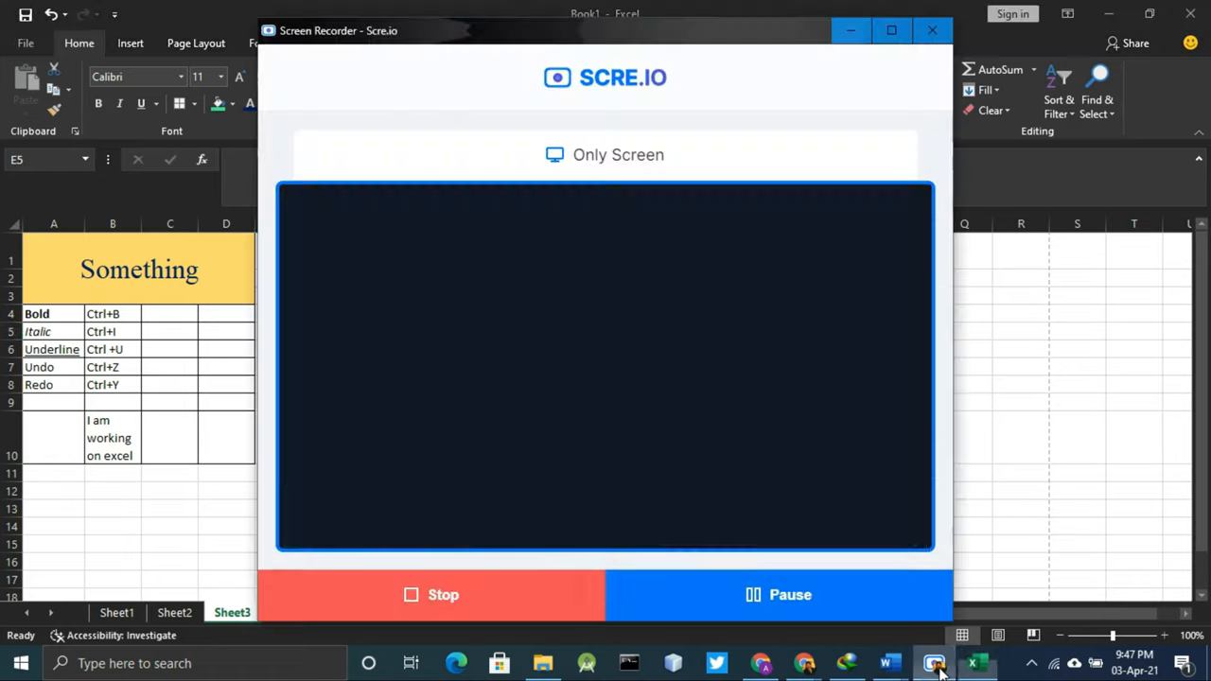